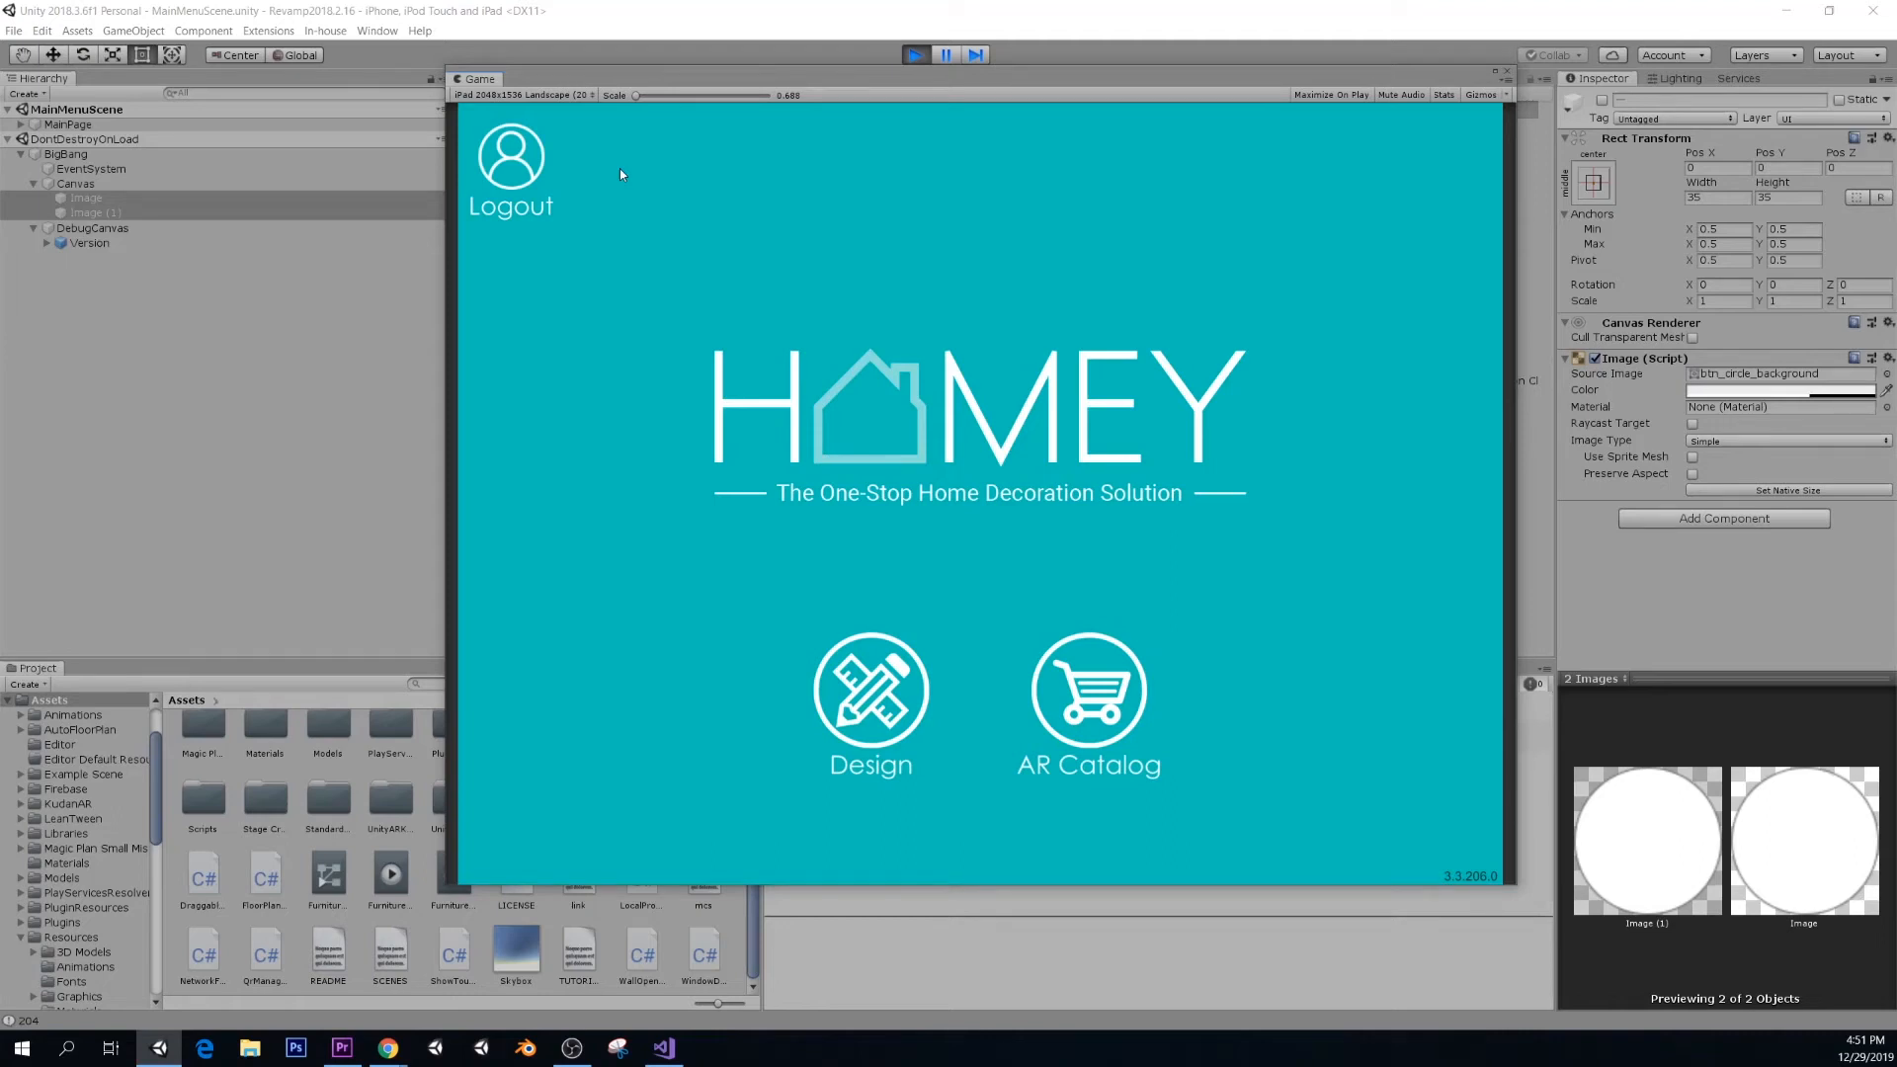
{"action": "mouse_move", "coordinate": [651, 459]}
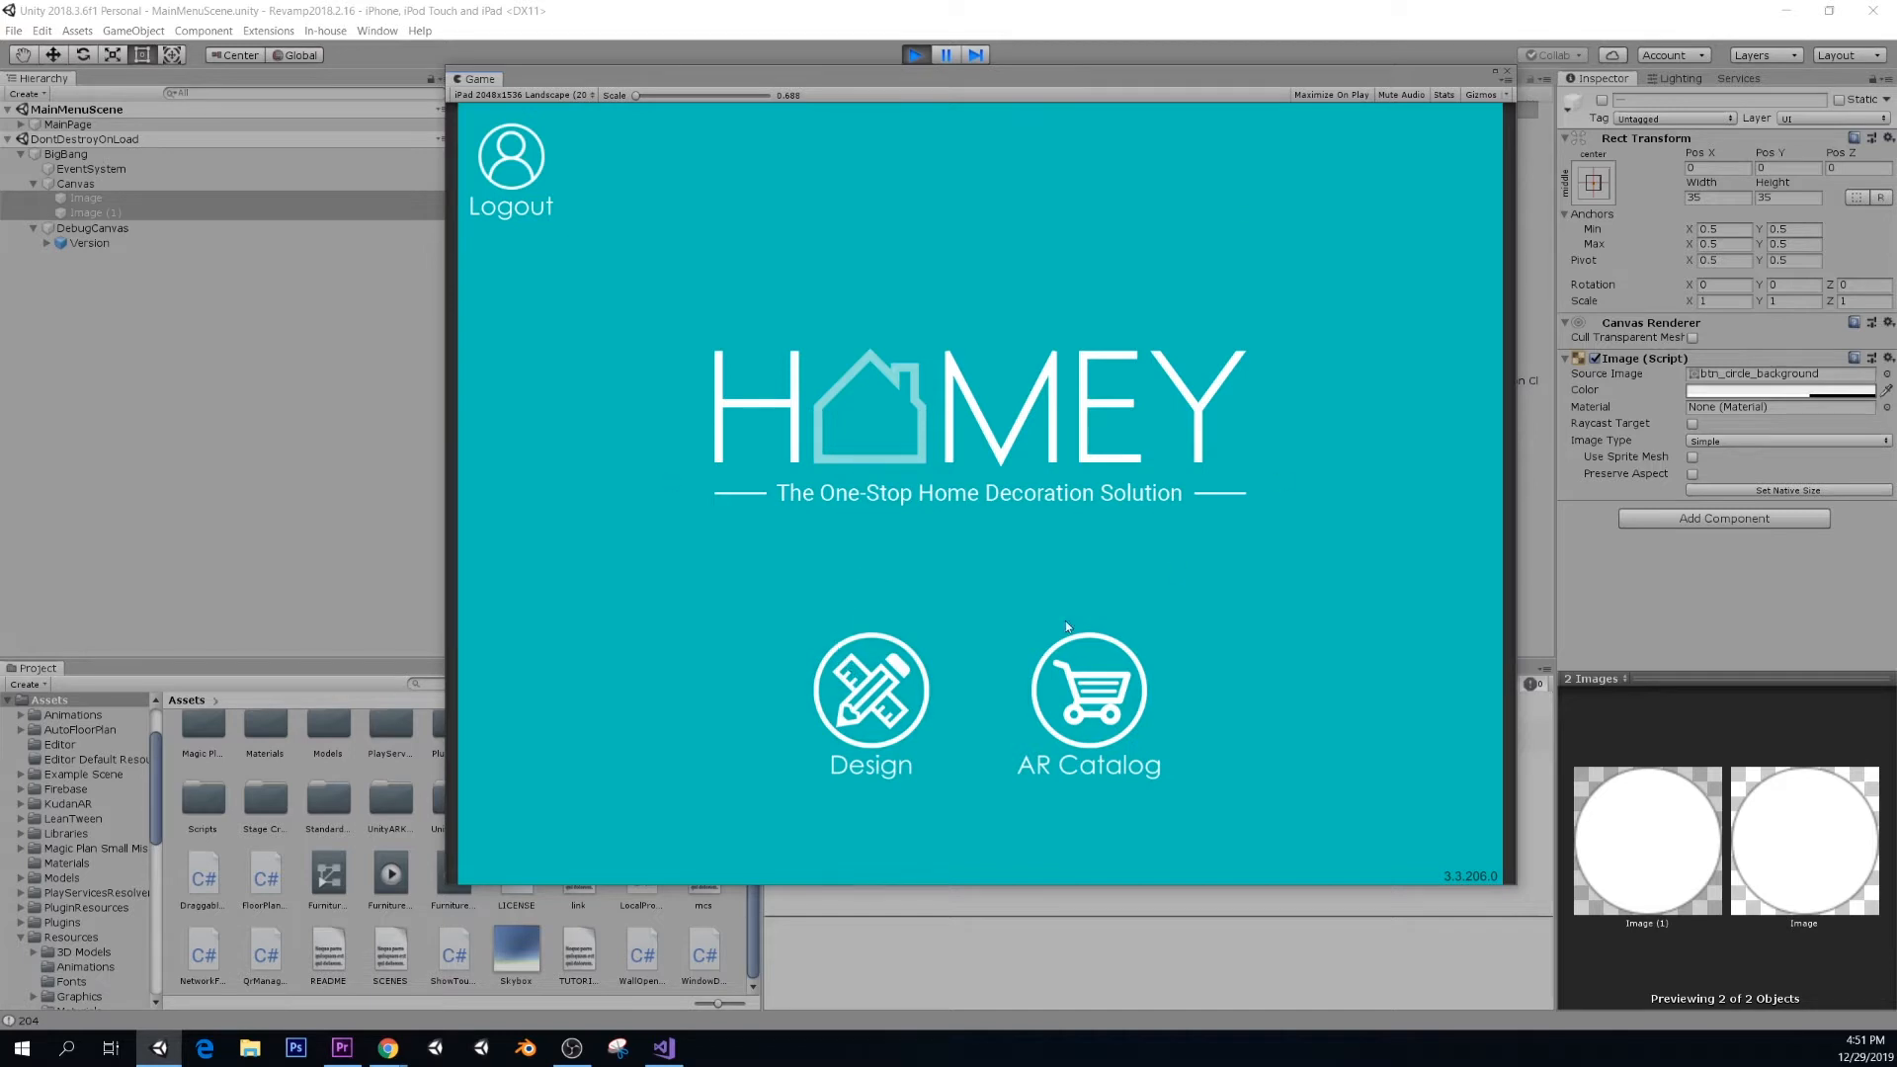
{"action": "mouse_move", "coordinate": [877, 555]}
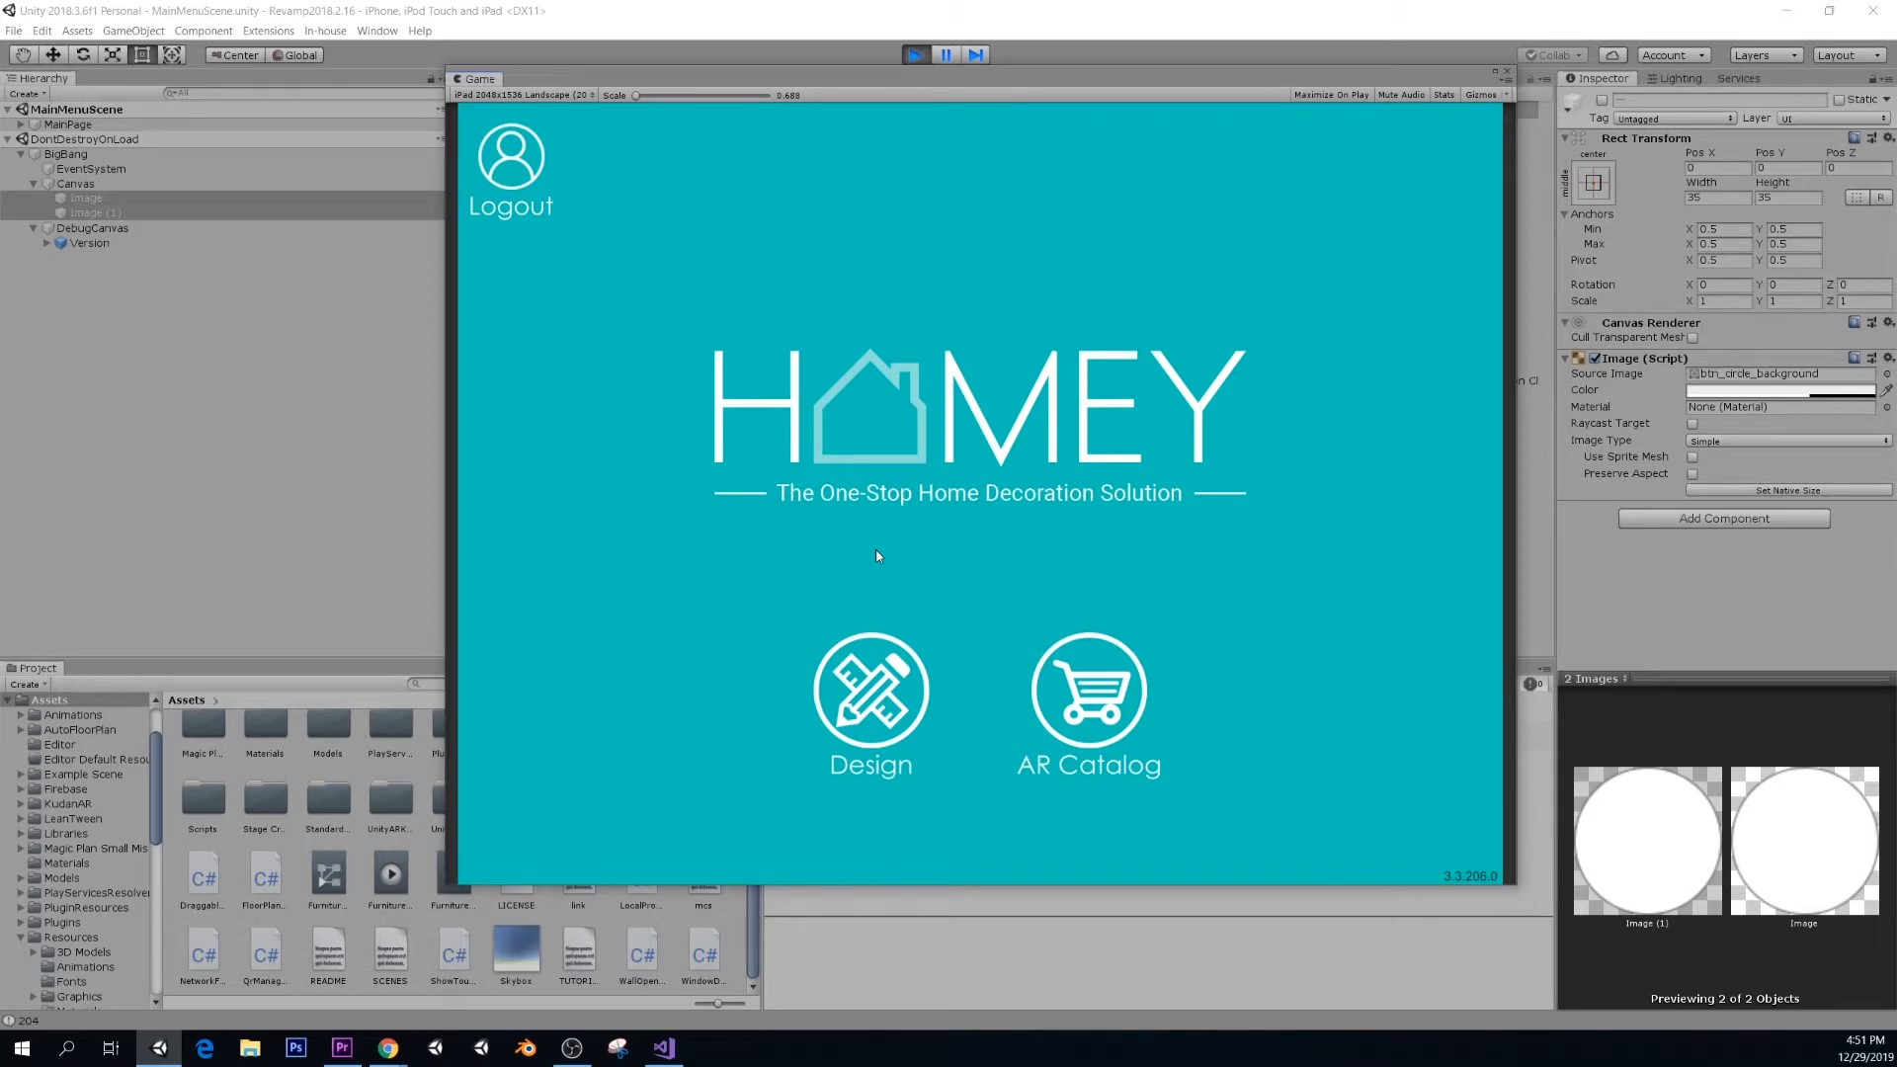
{"action": "mouse_move", "coordinate": [793, 692]}
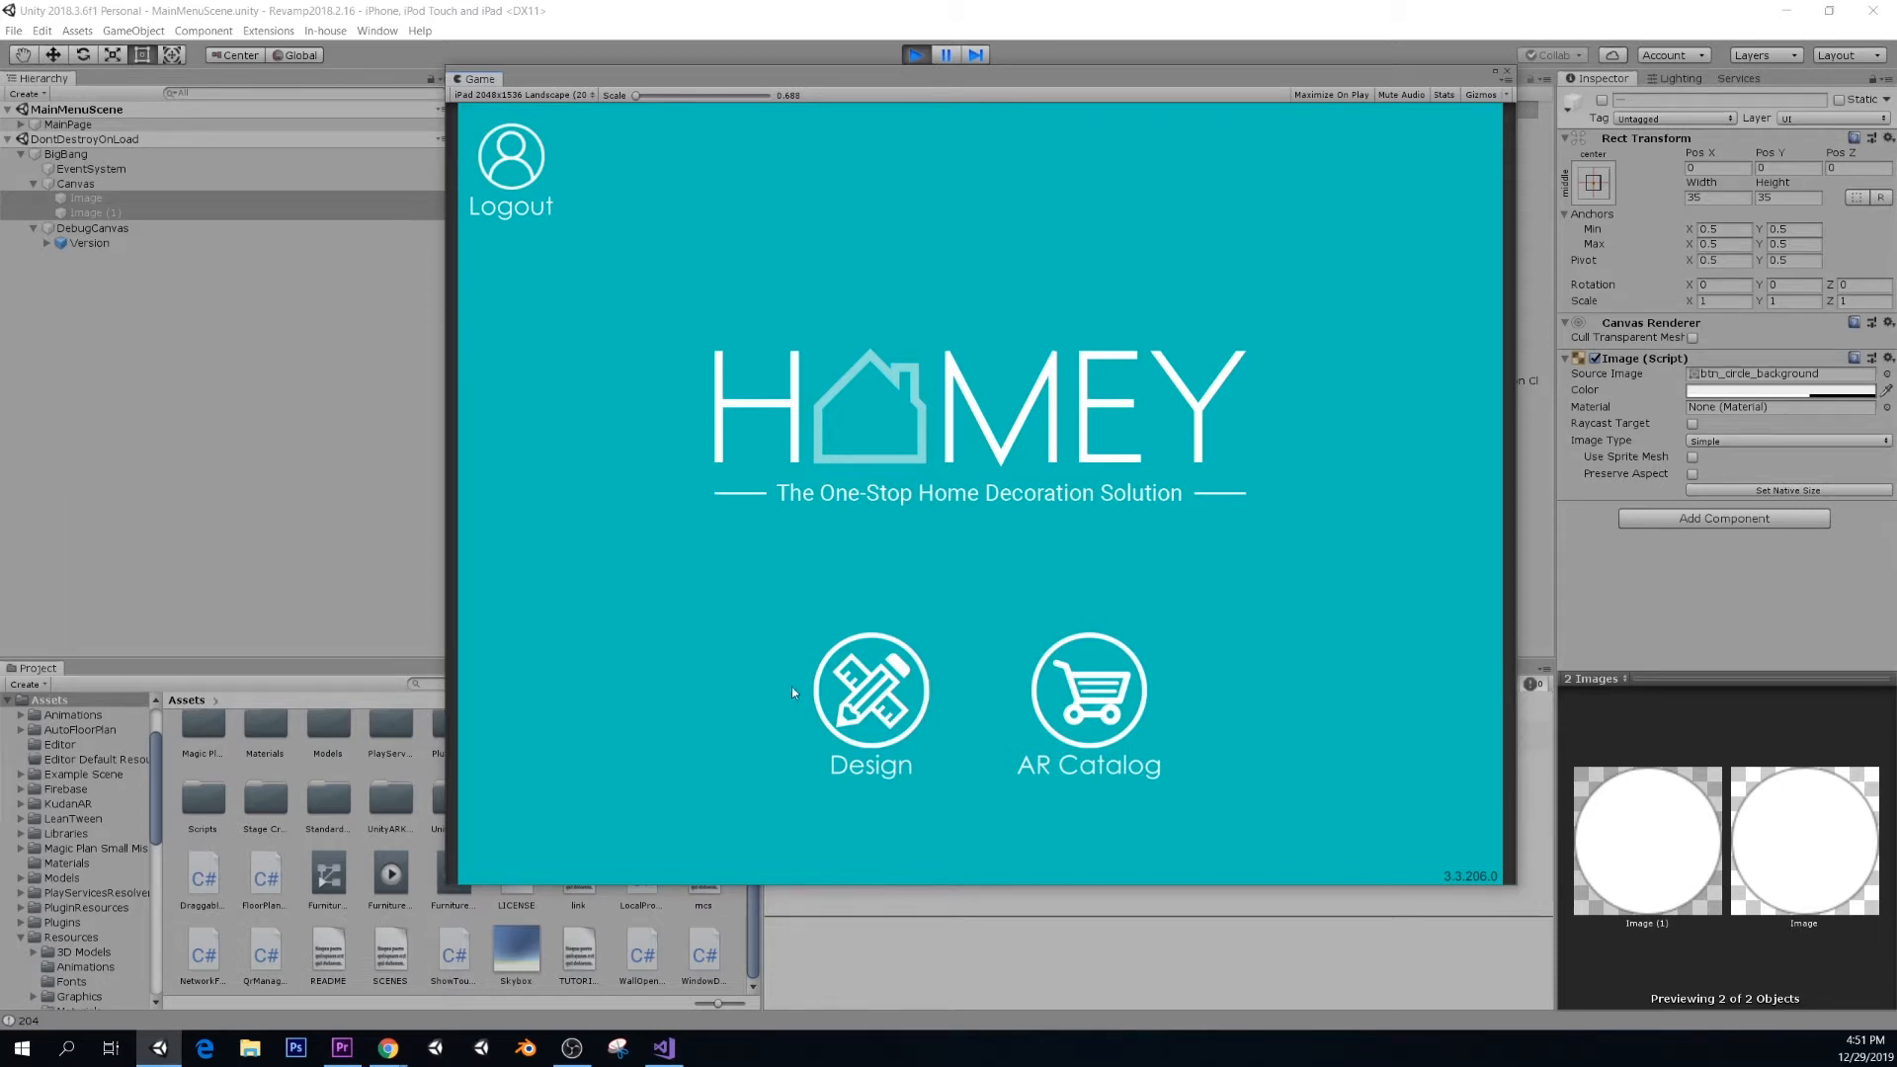
- Open Design and choose Create Your Floor Plan under Floor Plans
{"action": "left_click", "coordinate": [869, 694]}
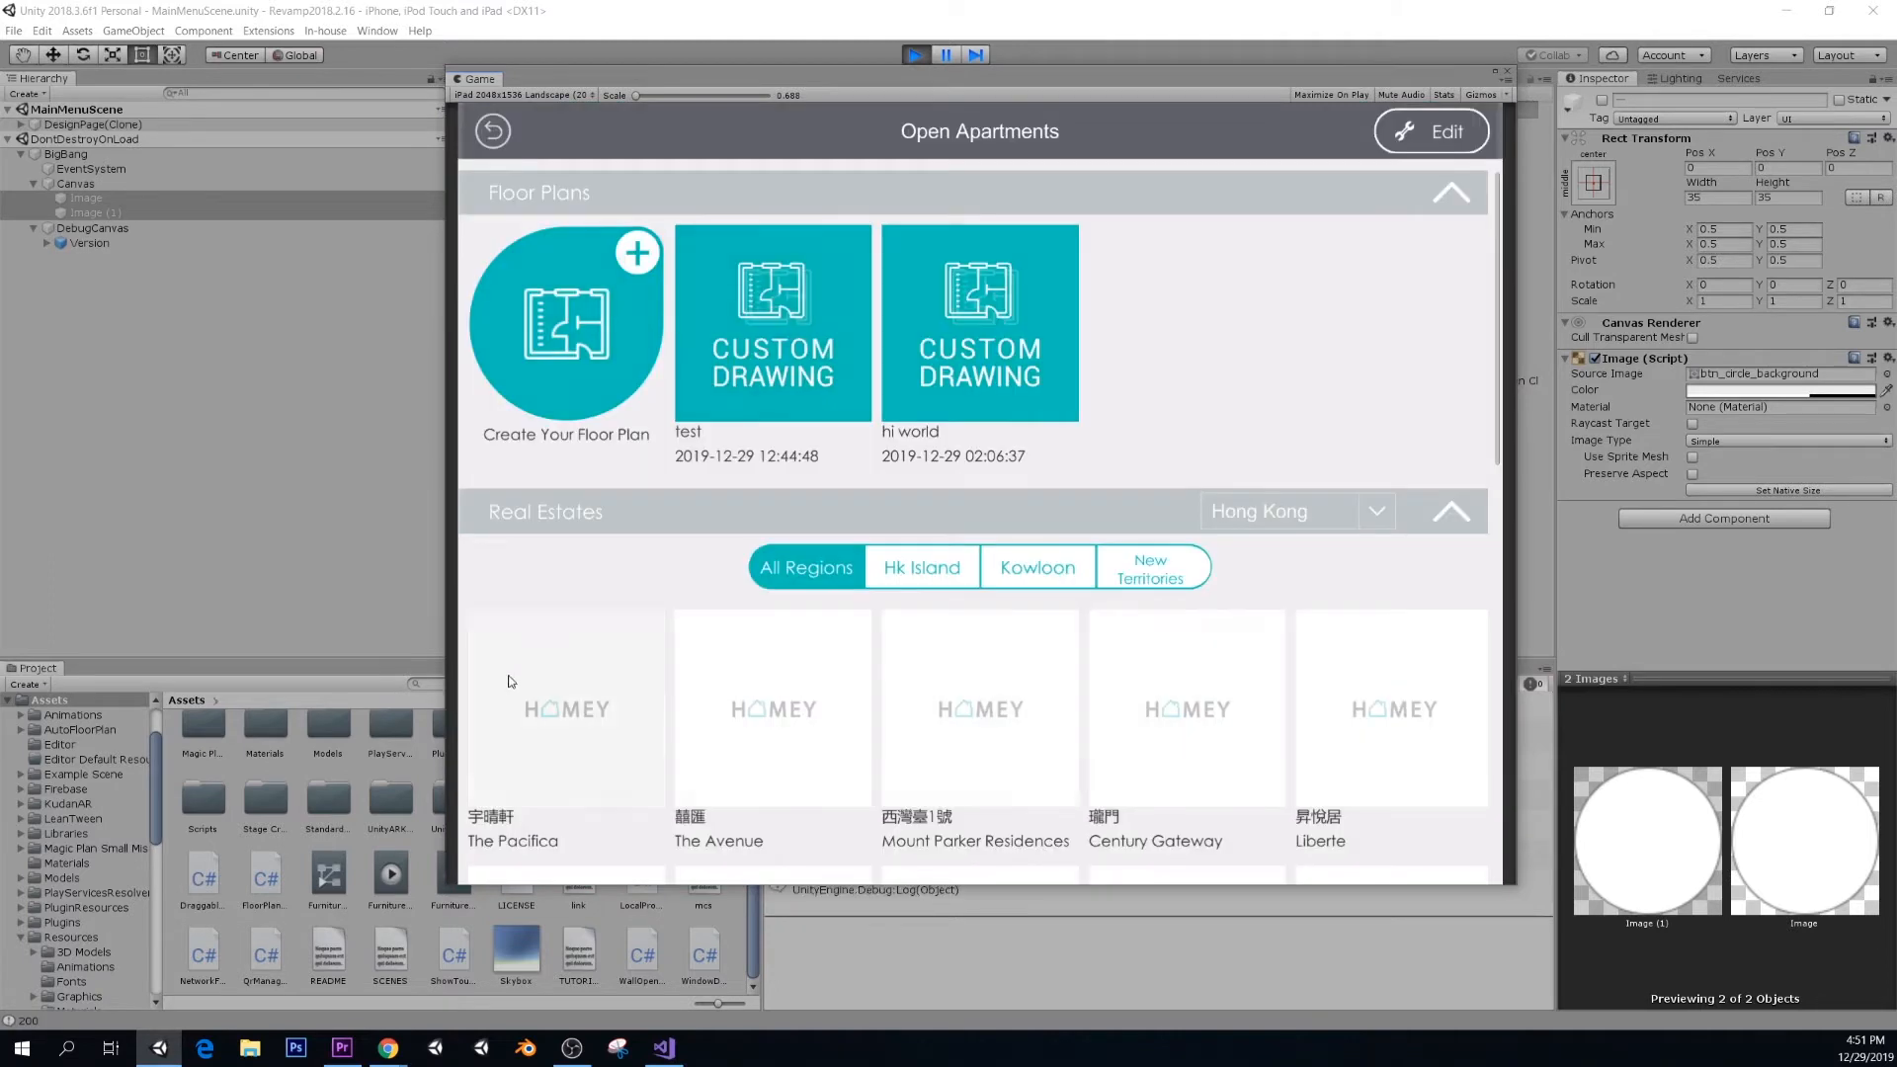
{"action": "scroll", "scroll_direction": "down", "scroll_amount": 3}
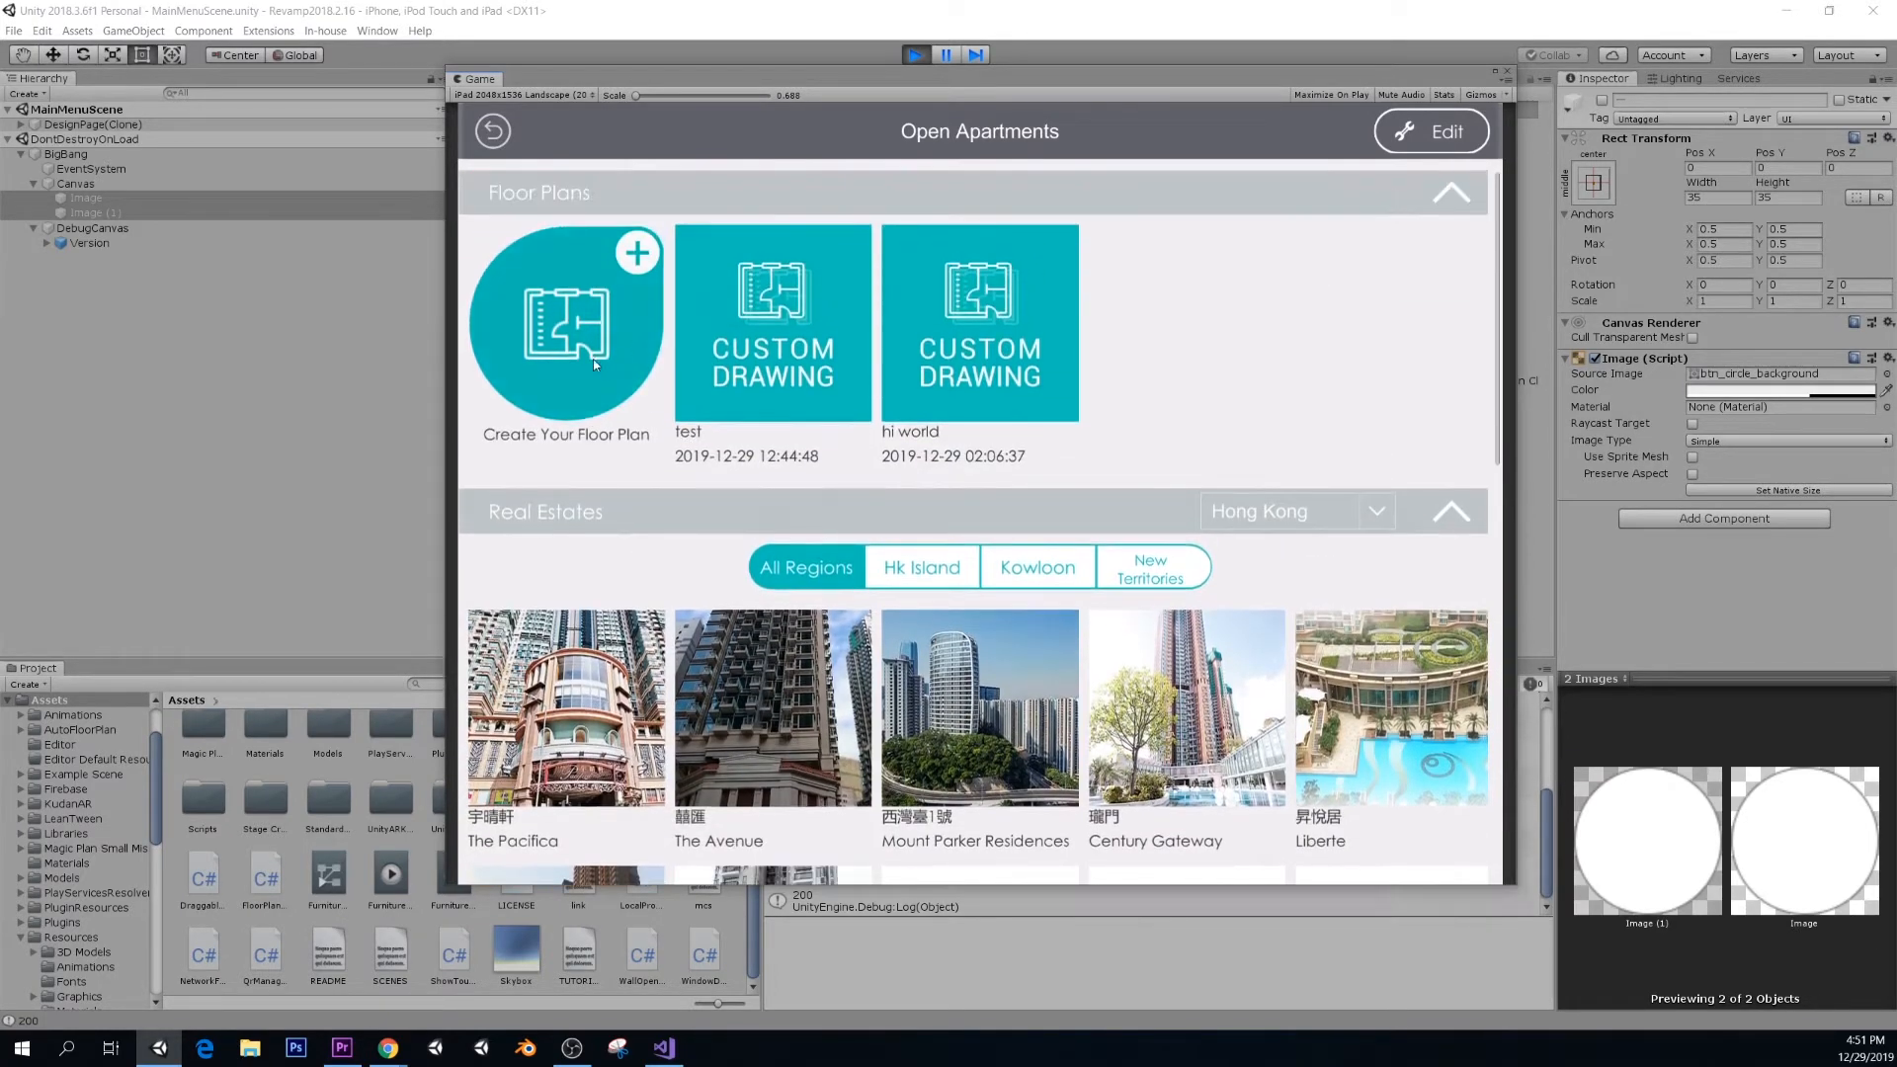
{"action": "left_click", "coordinate": [565, 323]}
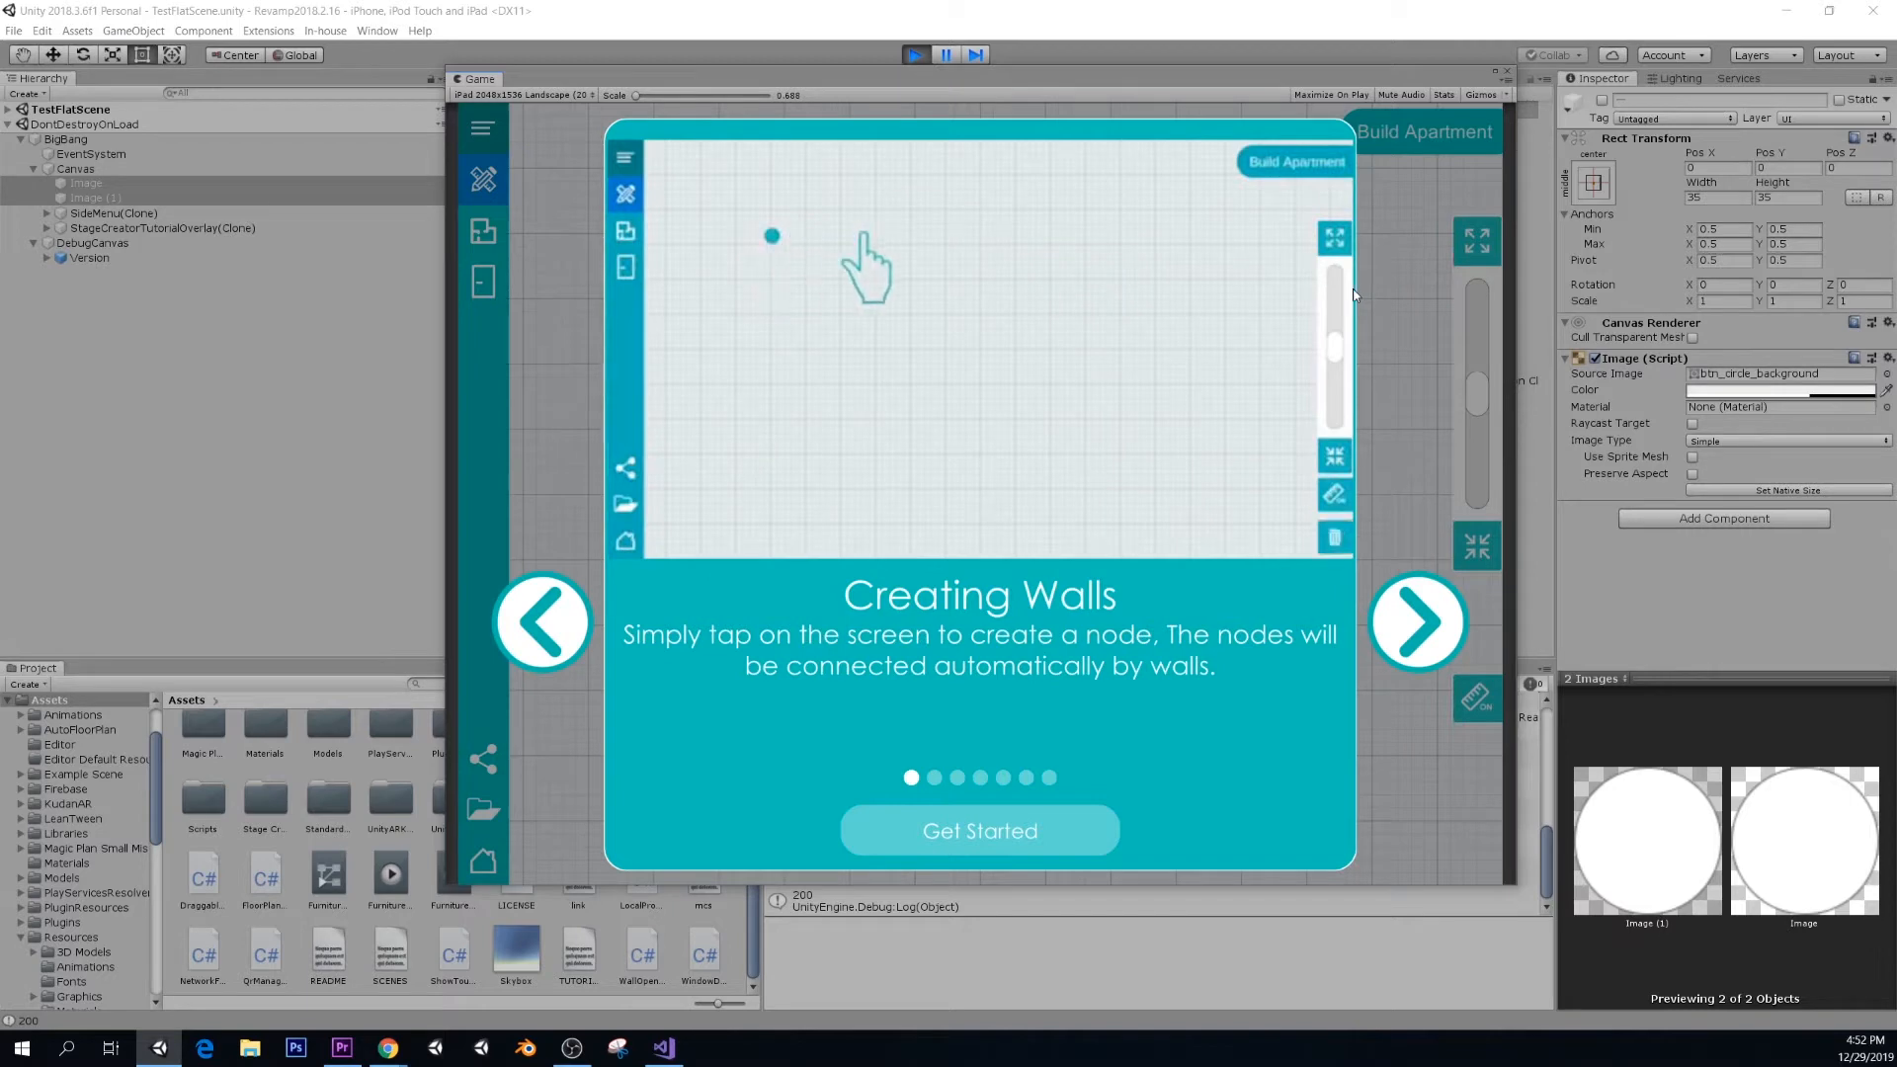
- Page the tutorial past moving walls, nodes and doors/windows to Adjusting Wall Thickness
{"action": "left_click", "coordinate": [783, 474]}
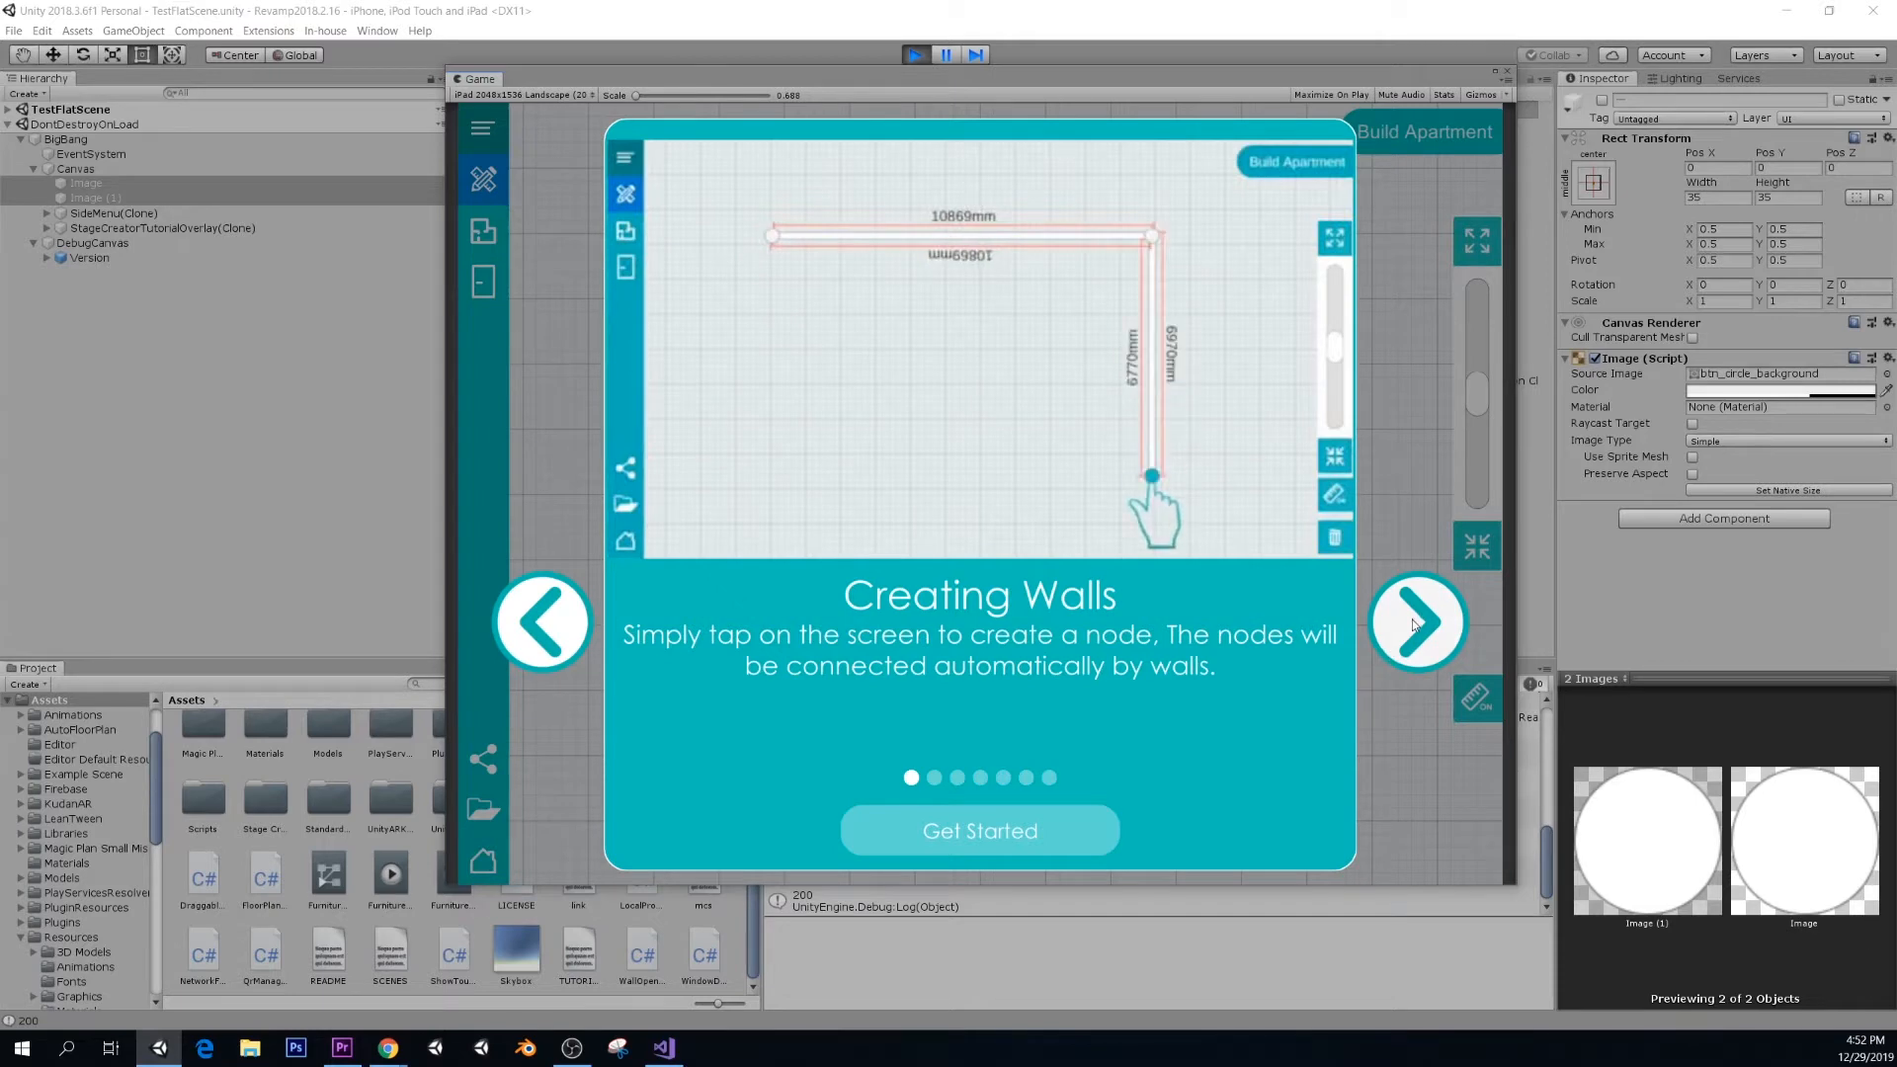
{"action": "left_click", "coordinate": [1417, 621]}
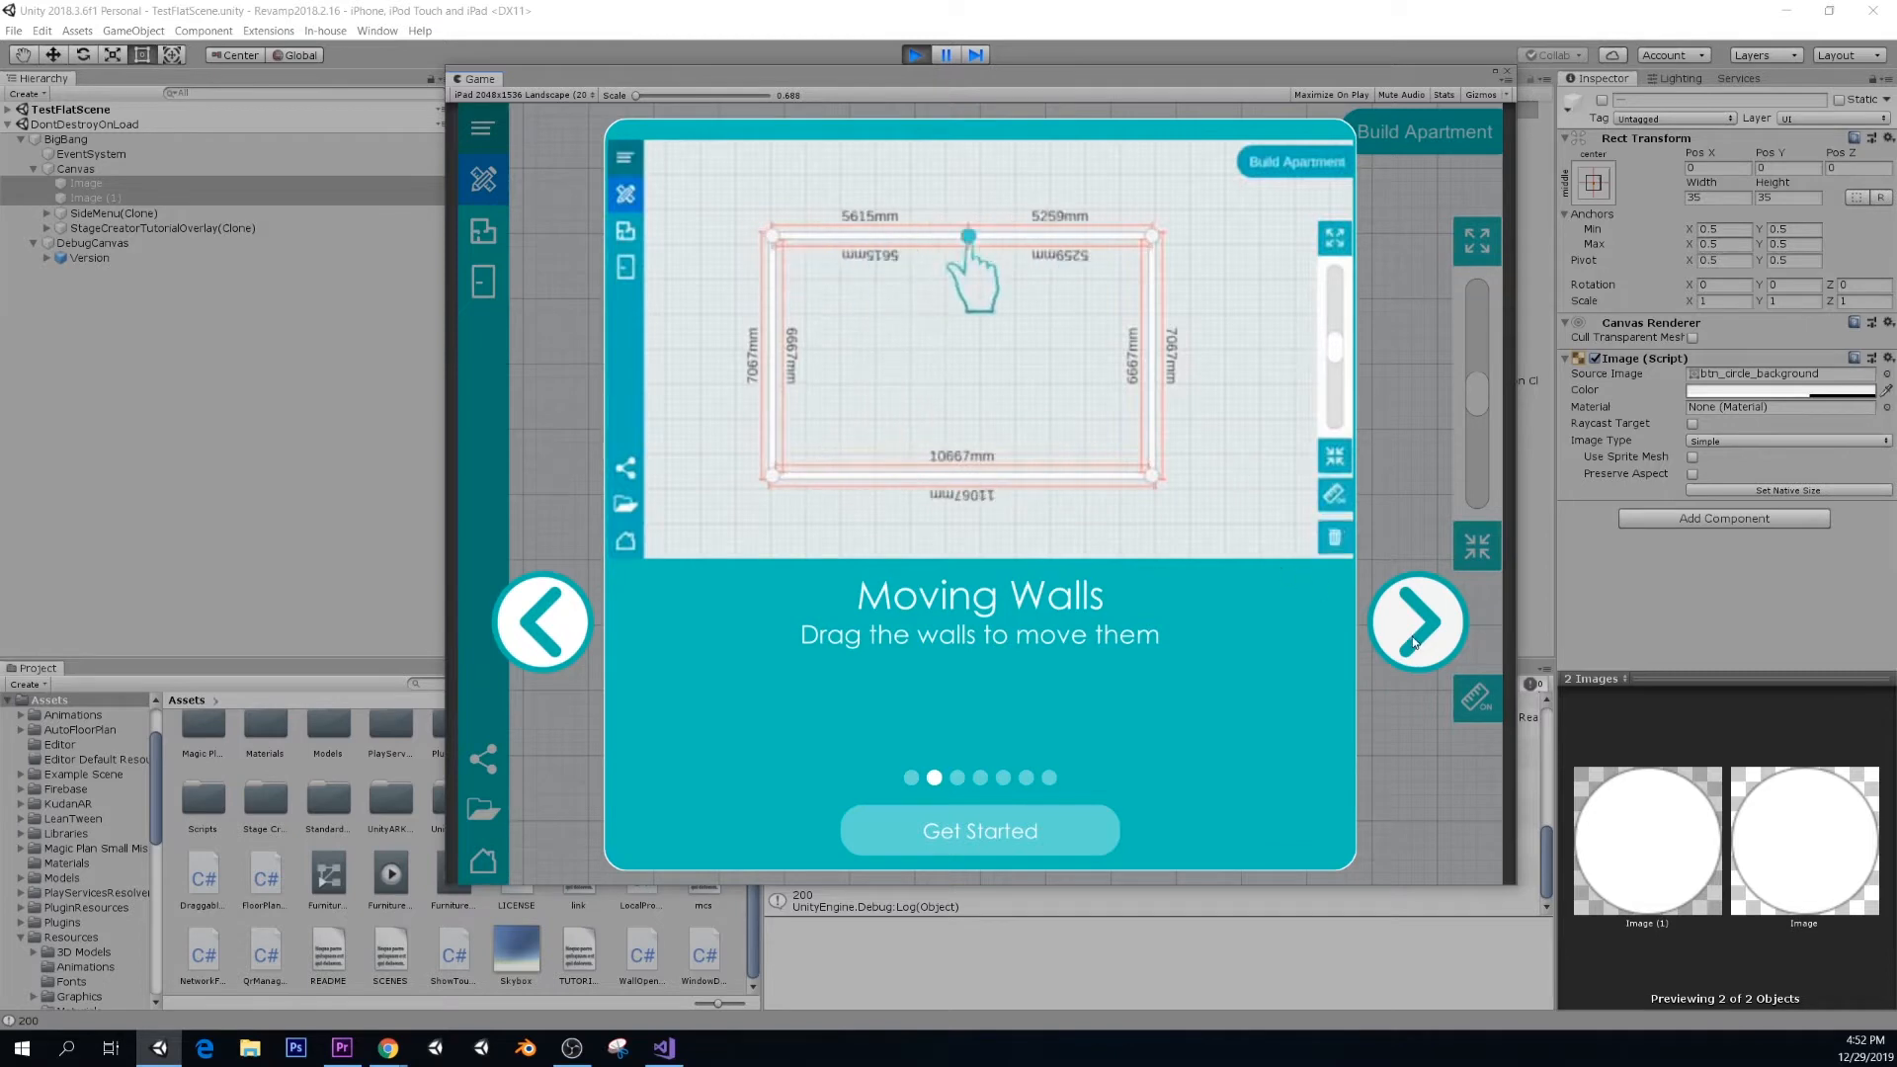
{"action": "left_click", "coordinate": [1416, 622]}
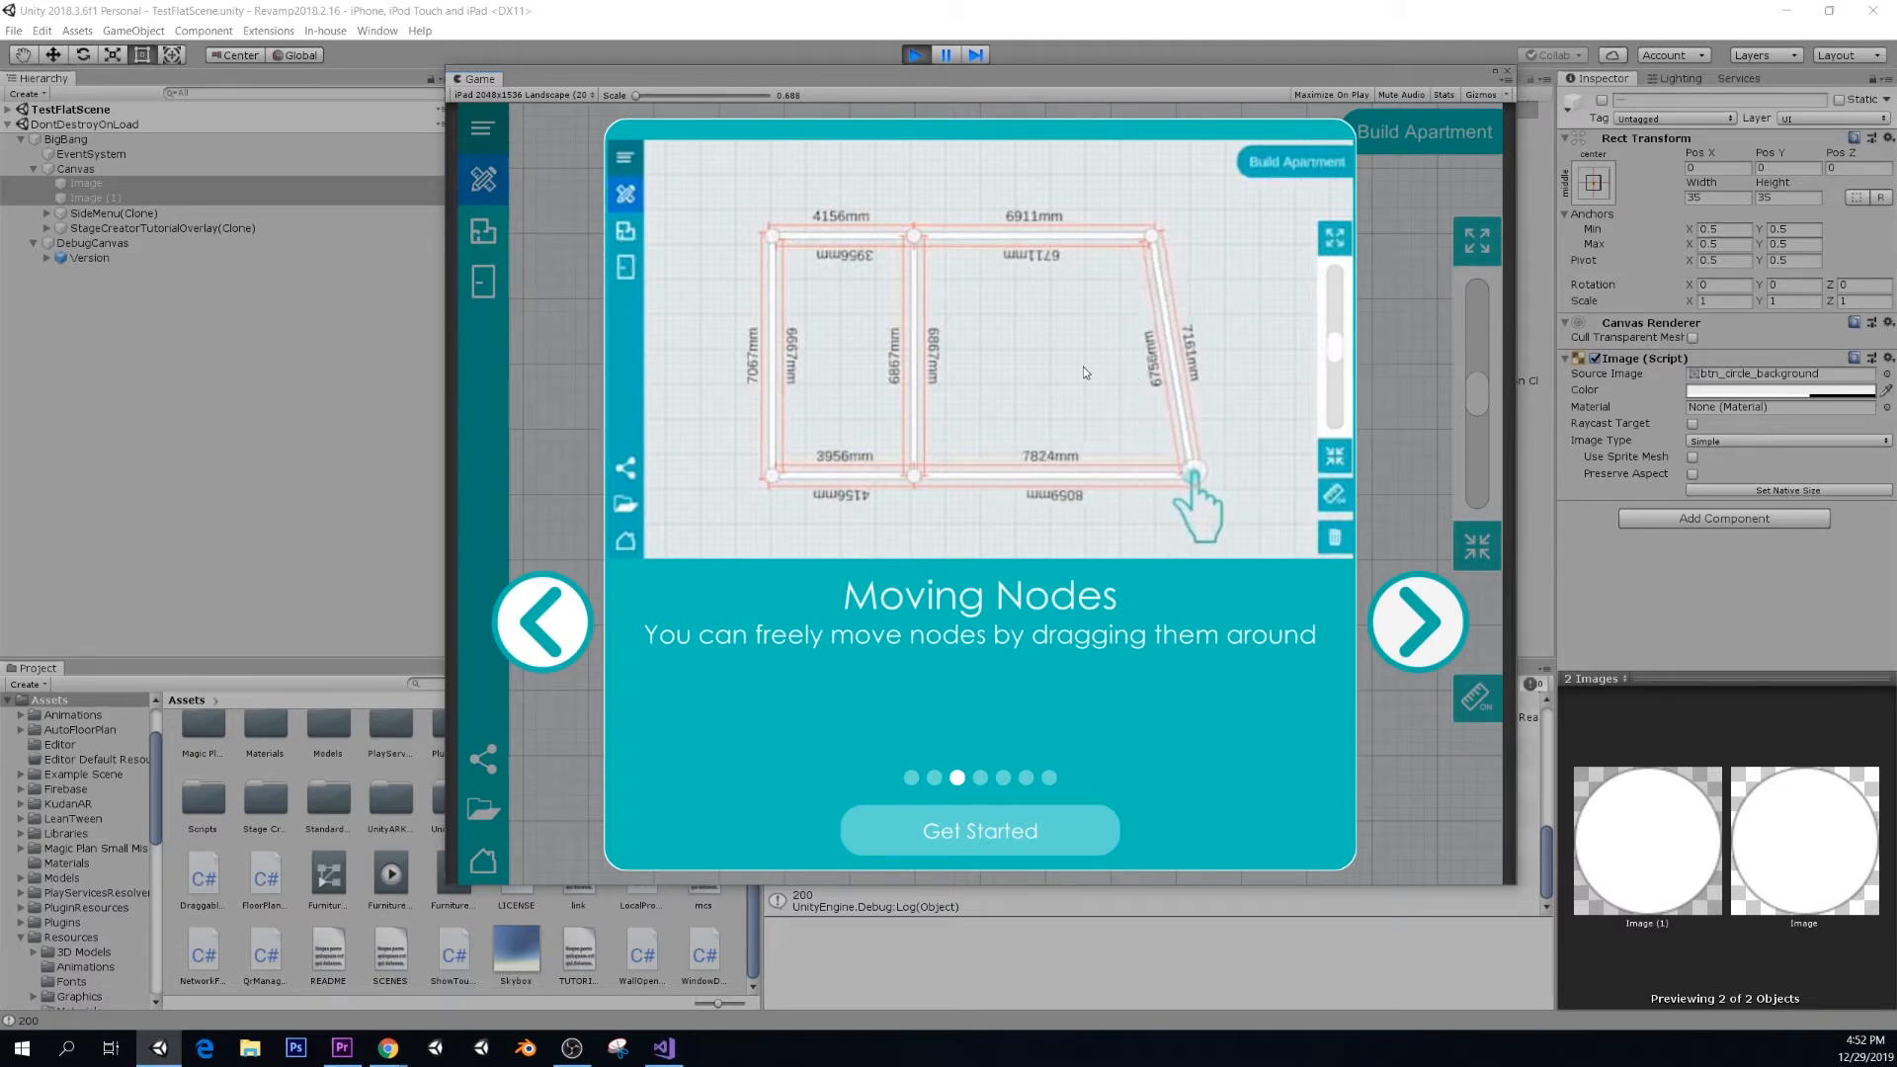
{"action": "left_click", "coordinate": [1416, 622]}
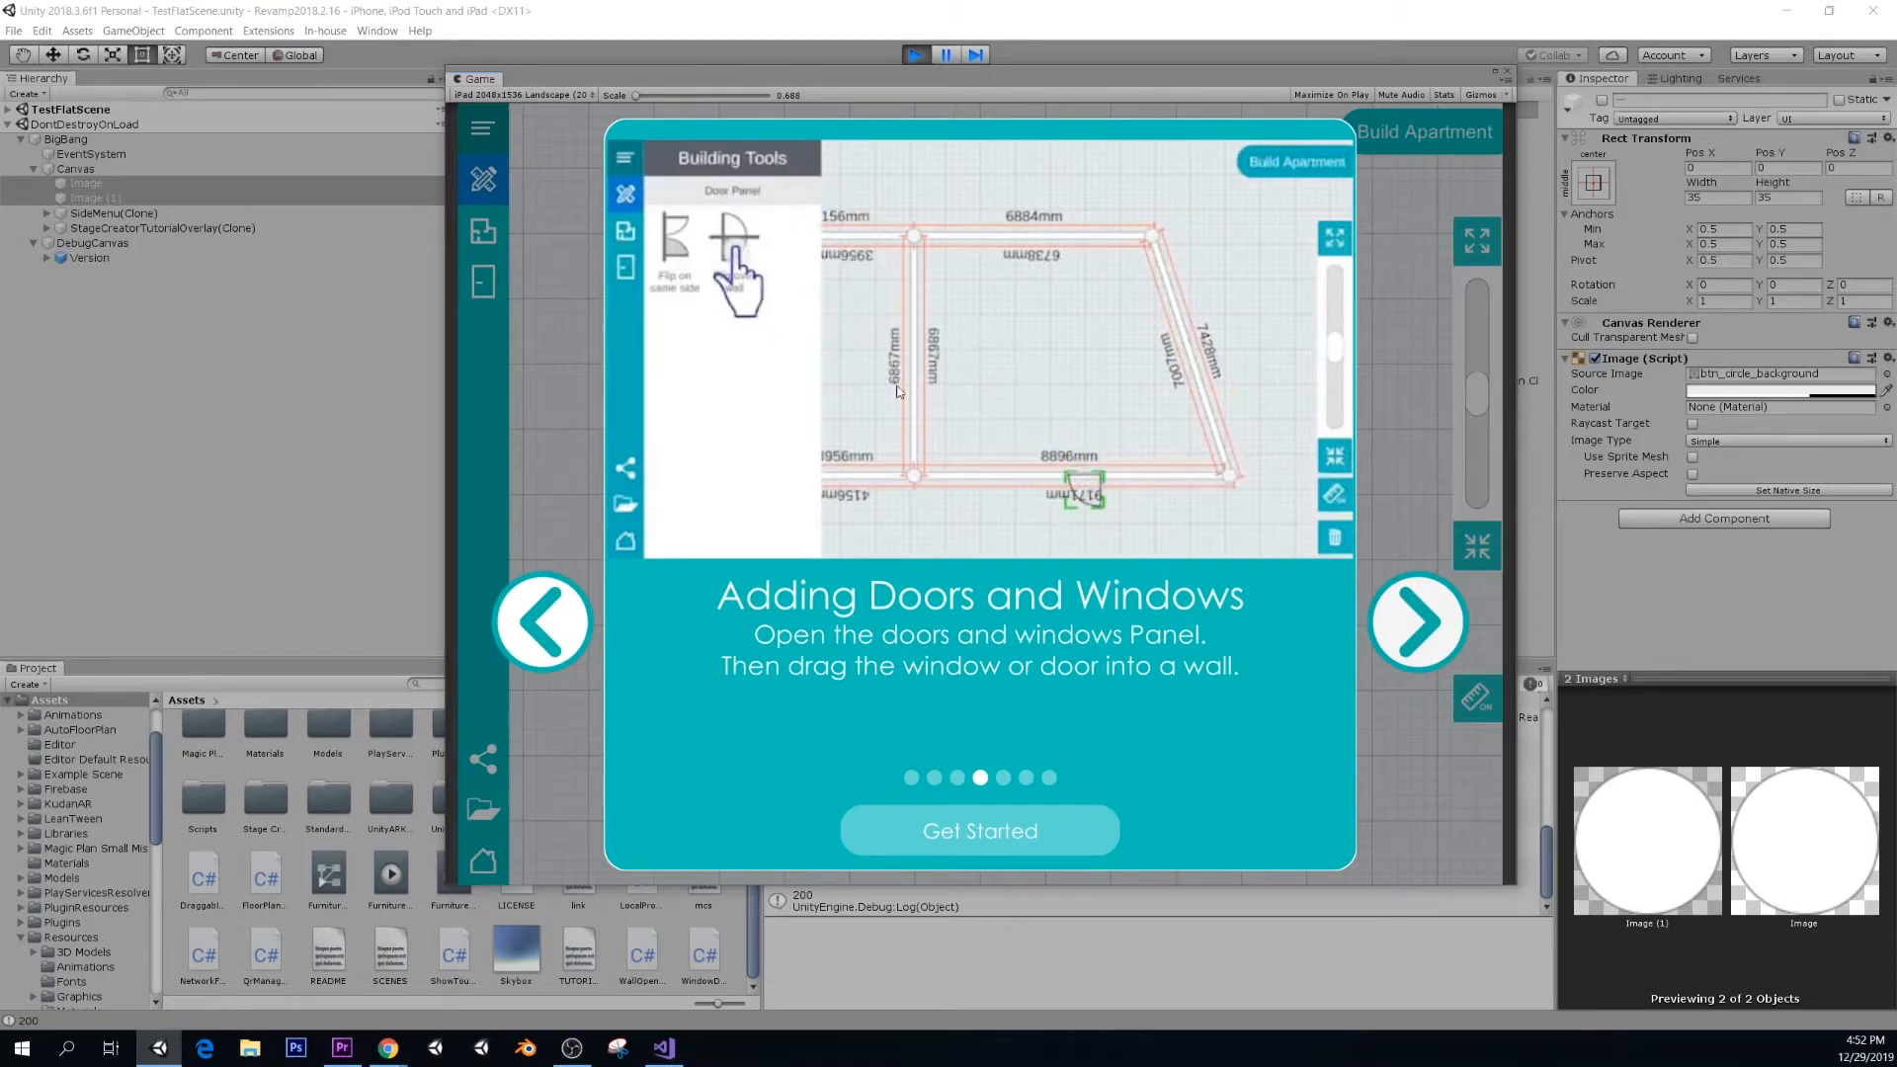
{"action": "left_click", "coordinate": [674, 242]}
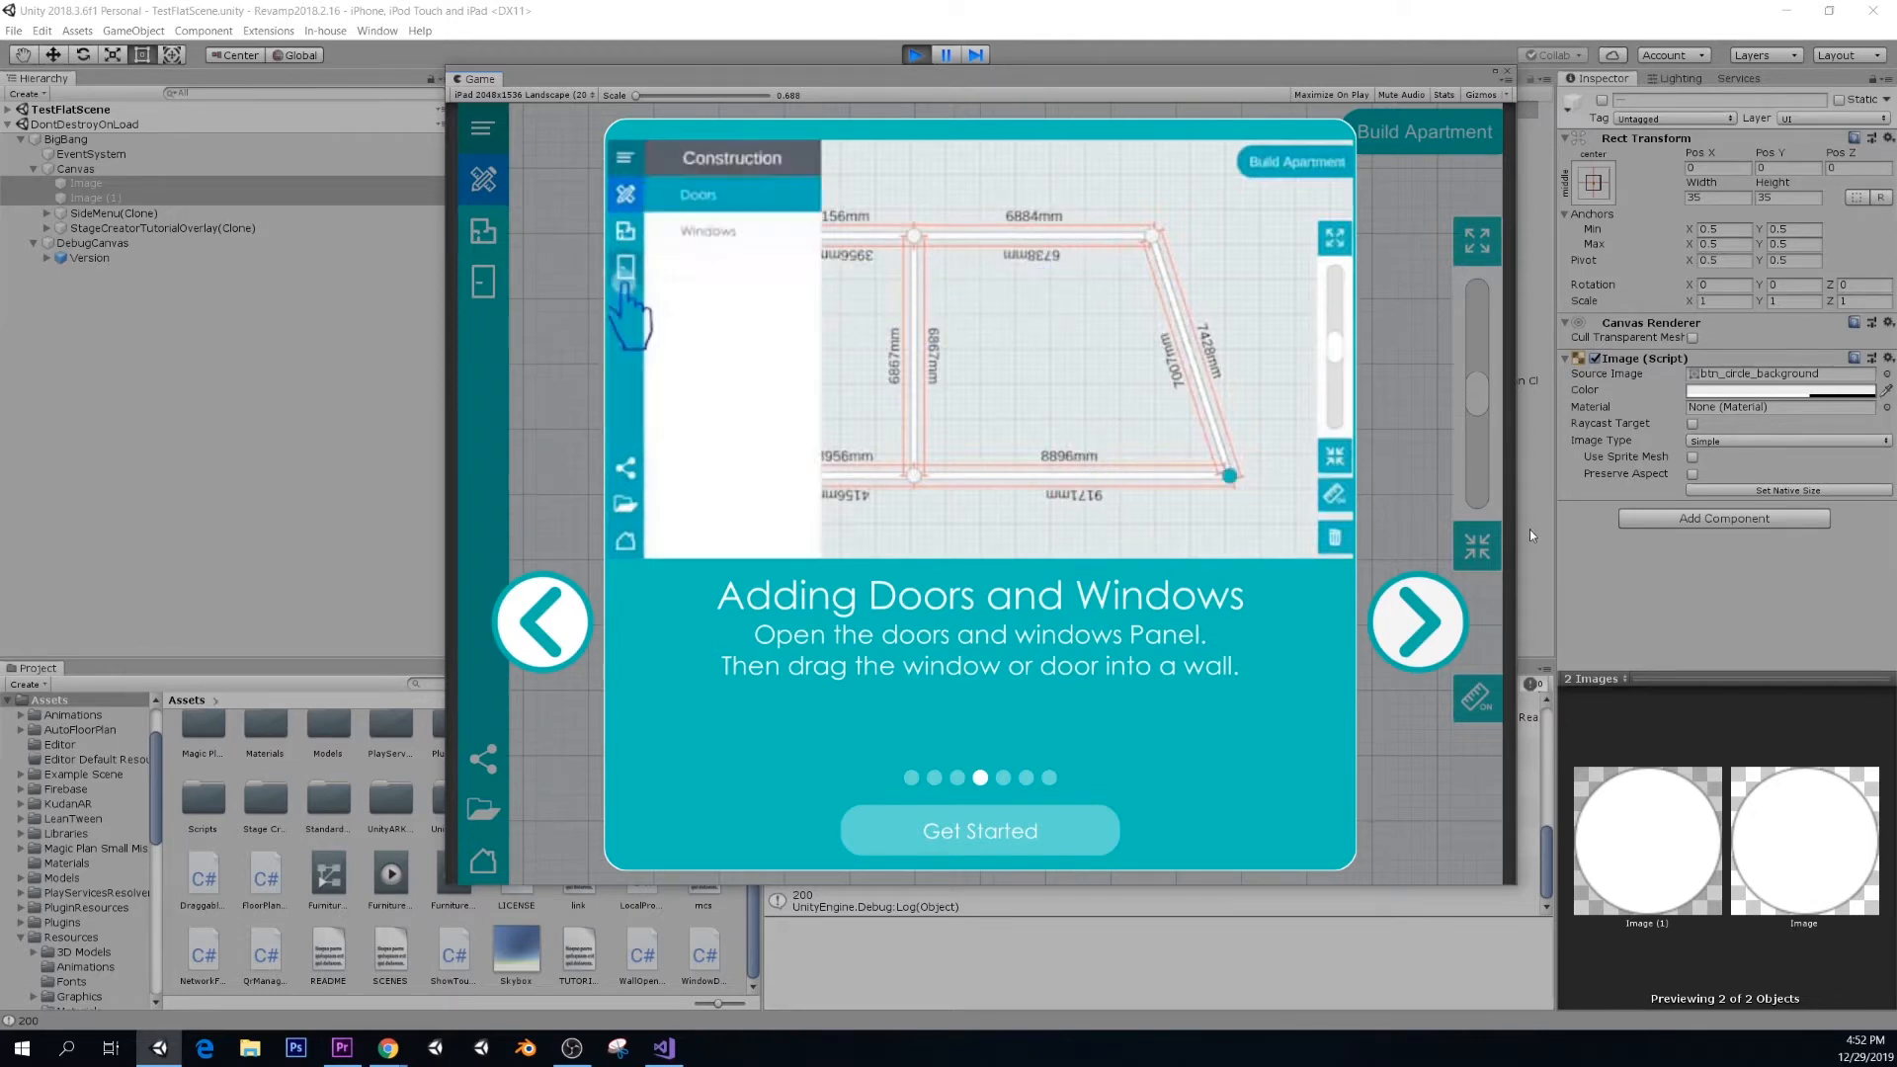
{"action": "left_click", "coordinate": [1416, 621]}
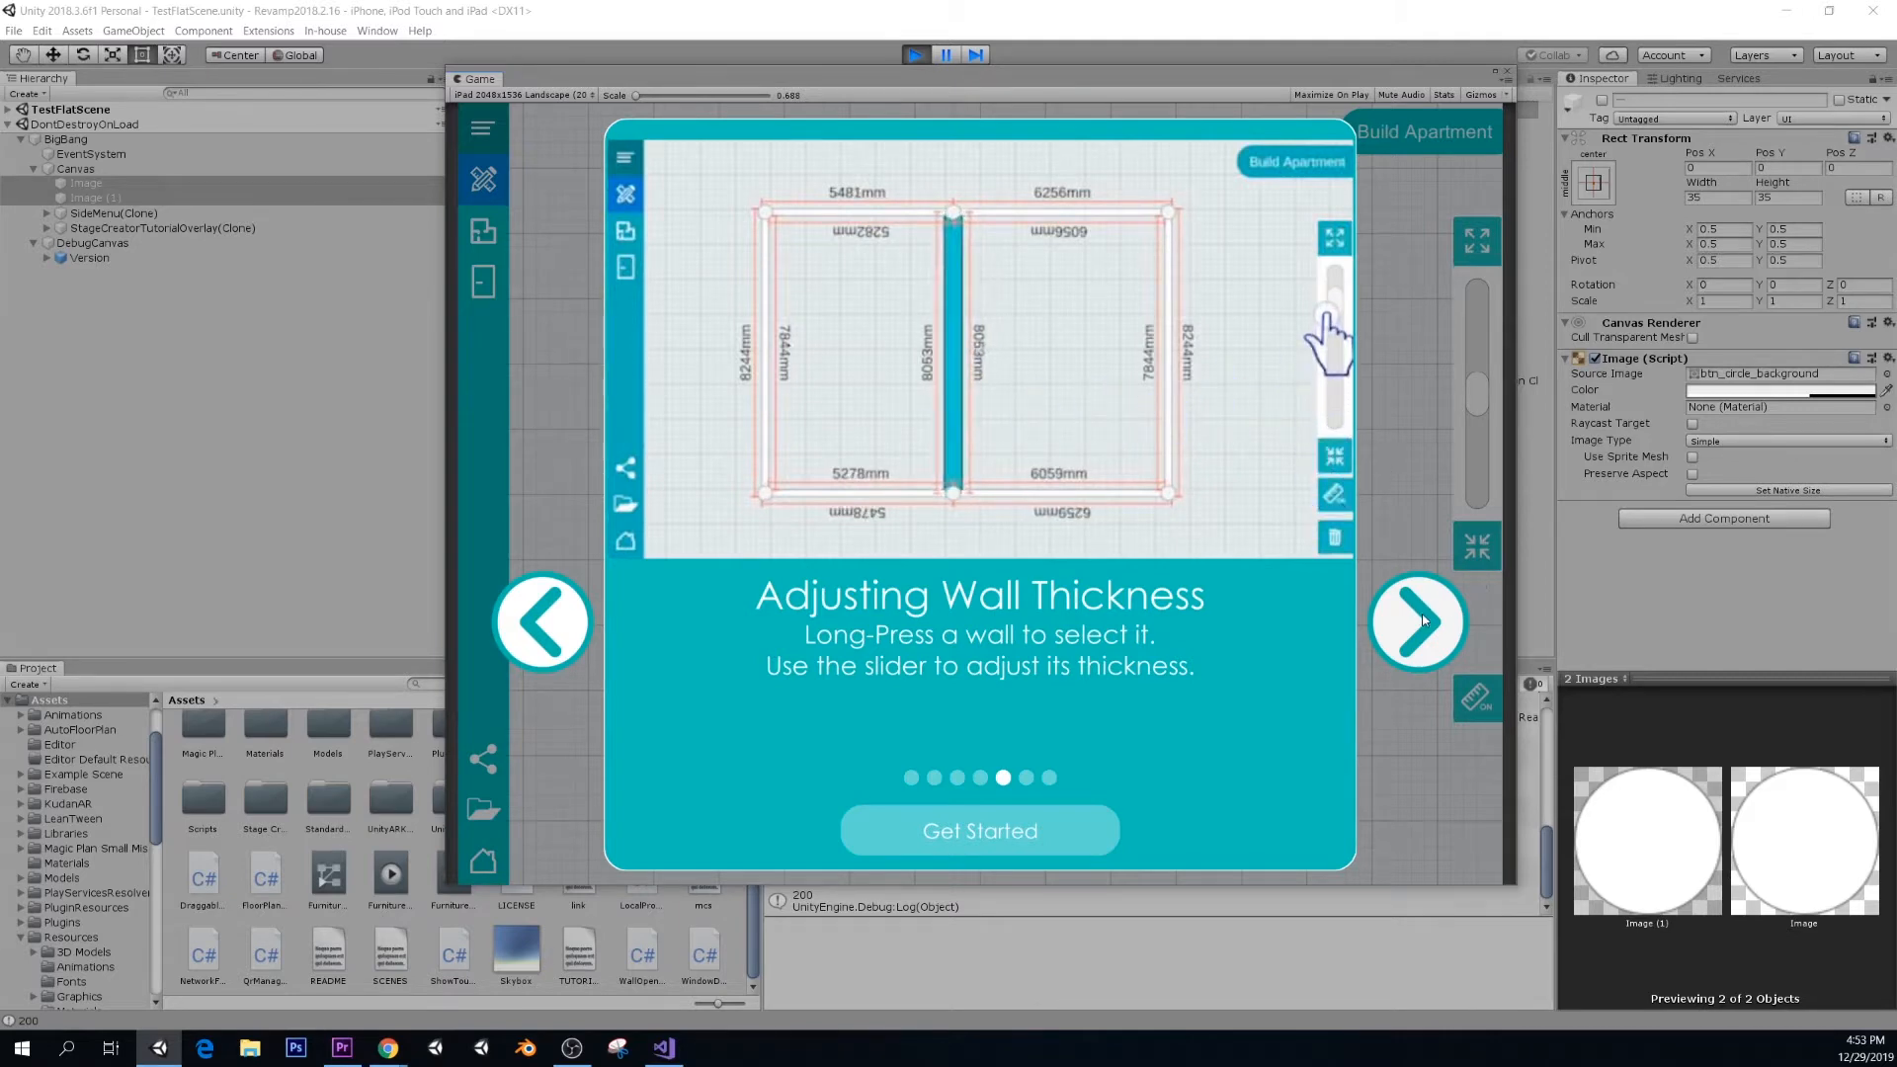
- Advance the tutorial past Importing a Reference Image to the final Go 3D! page
{"action": "left_click", "coordinate": [1416, 620]}
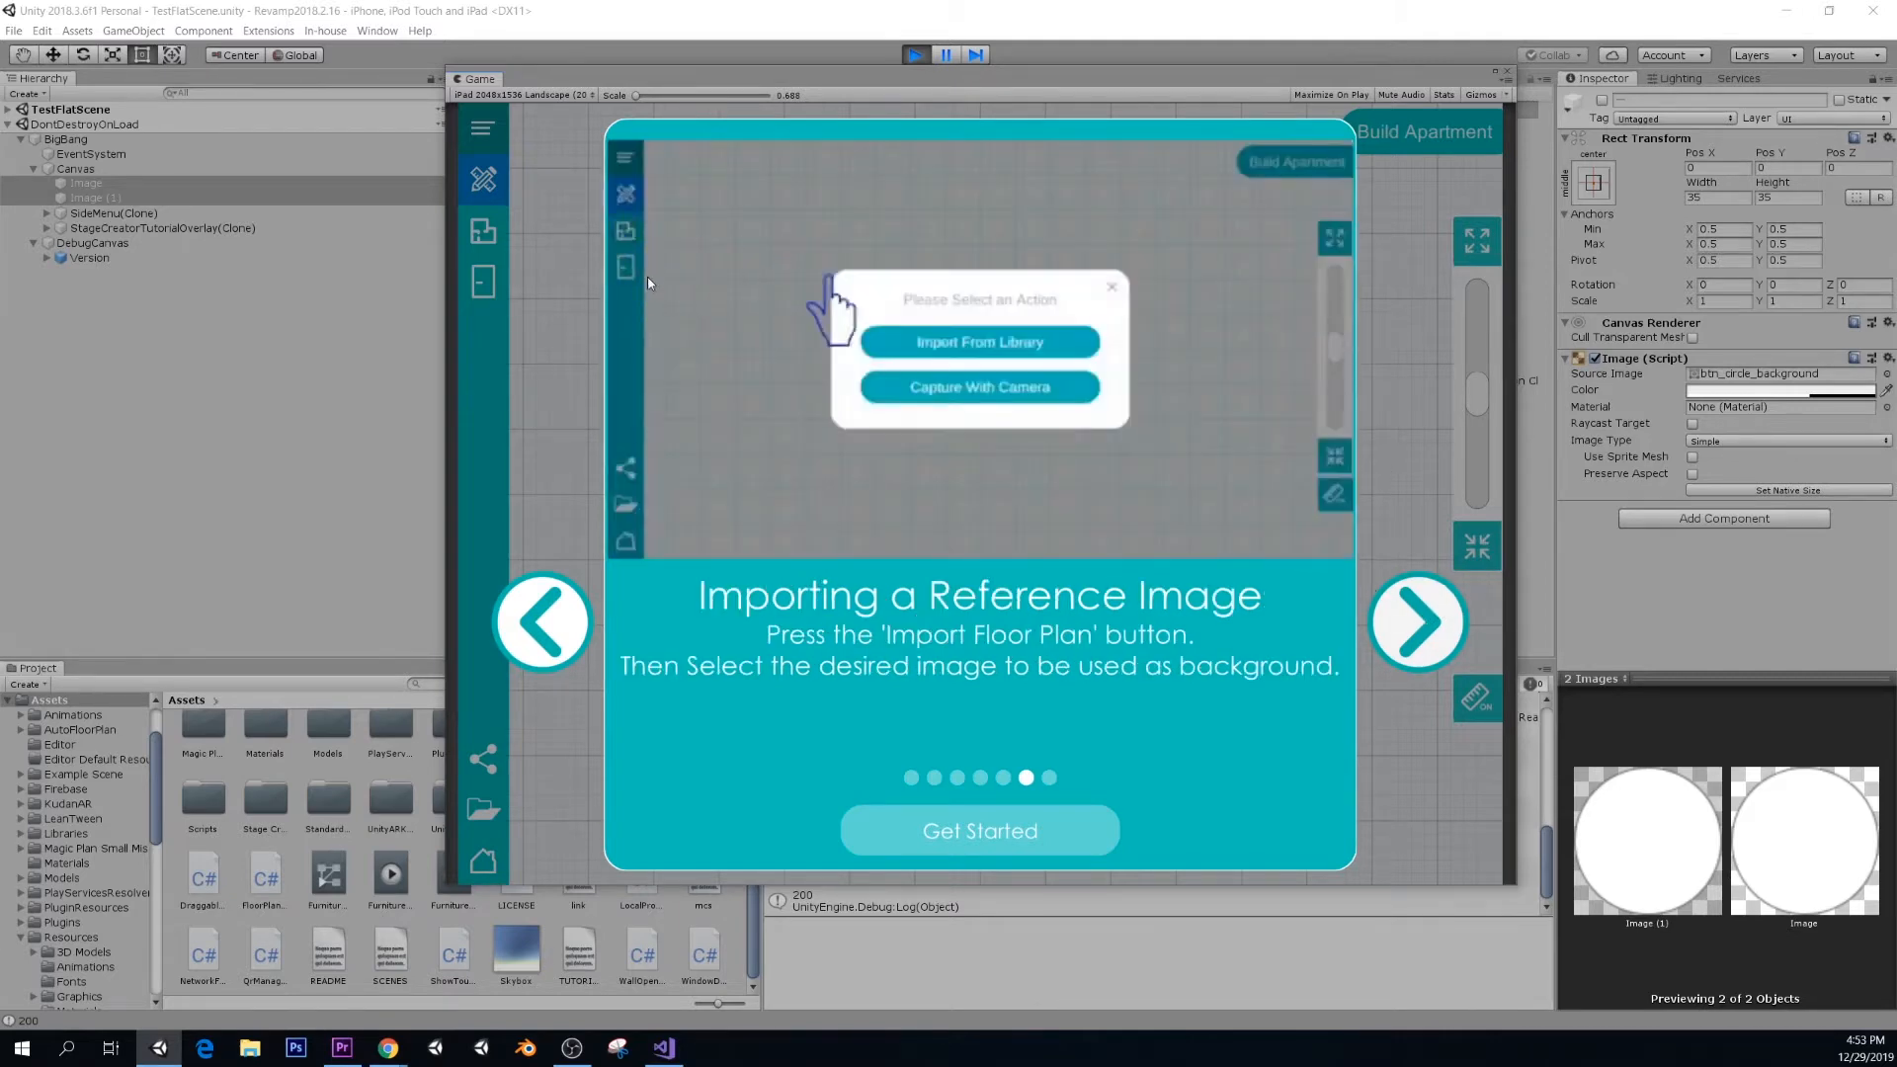
{"action": "left_click", "coordinate": [979, 341]}
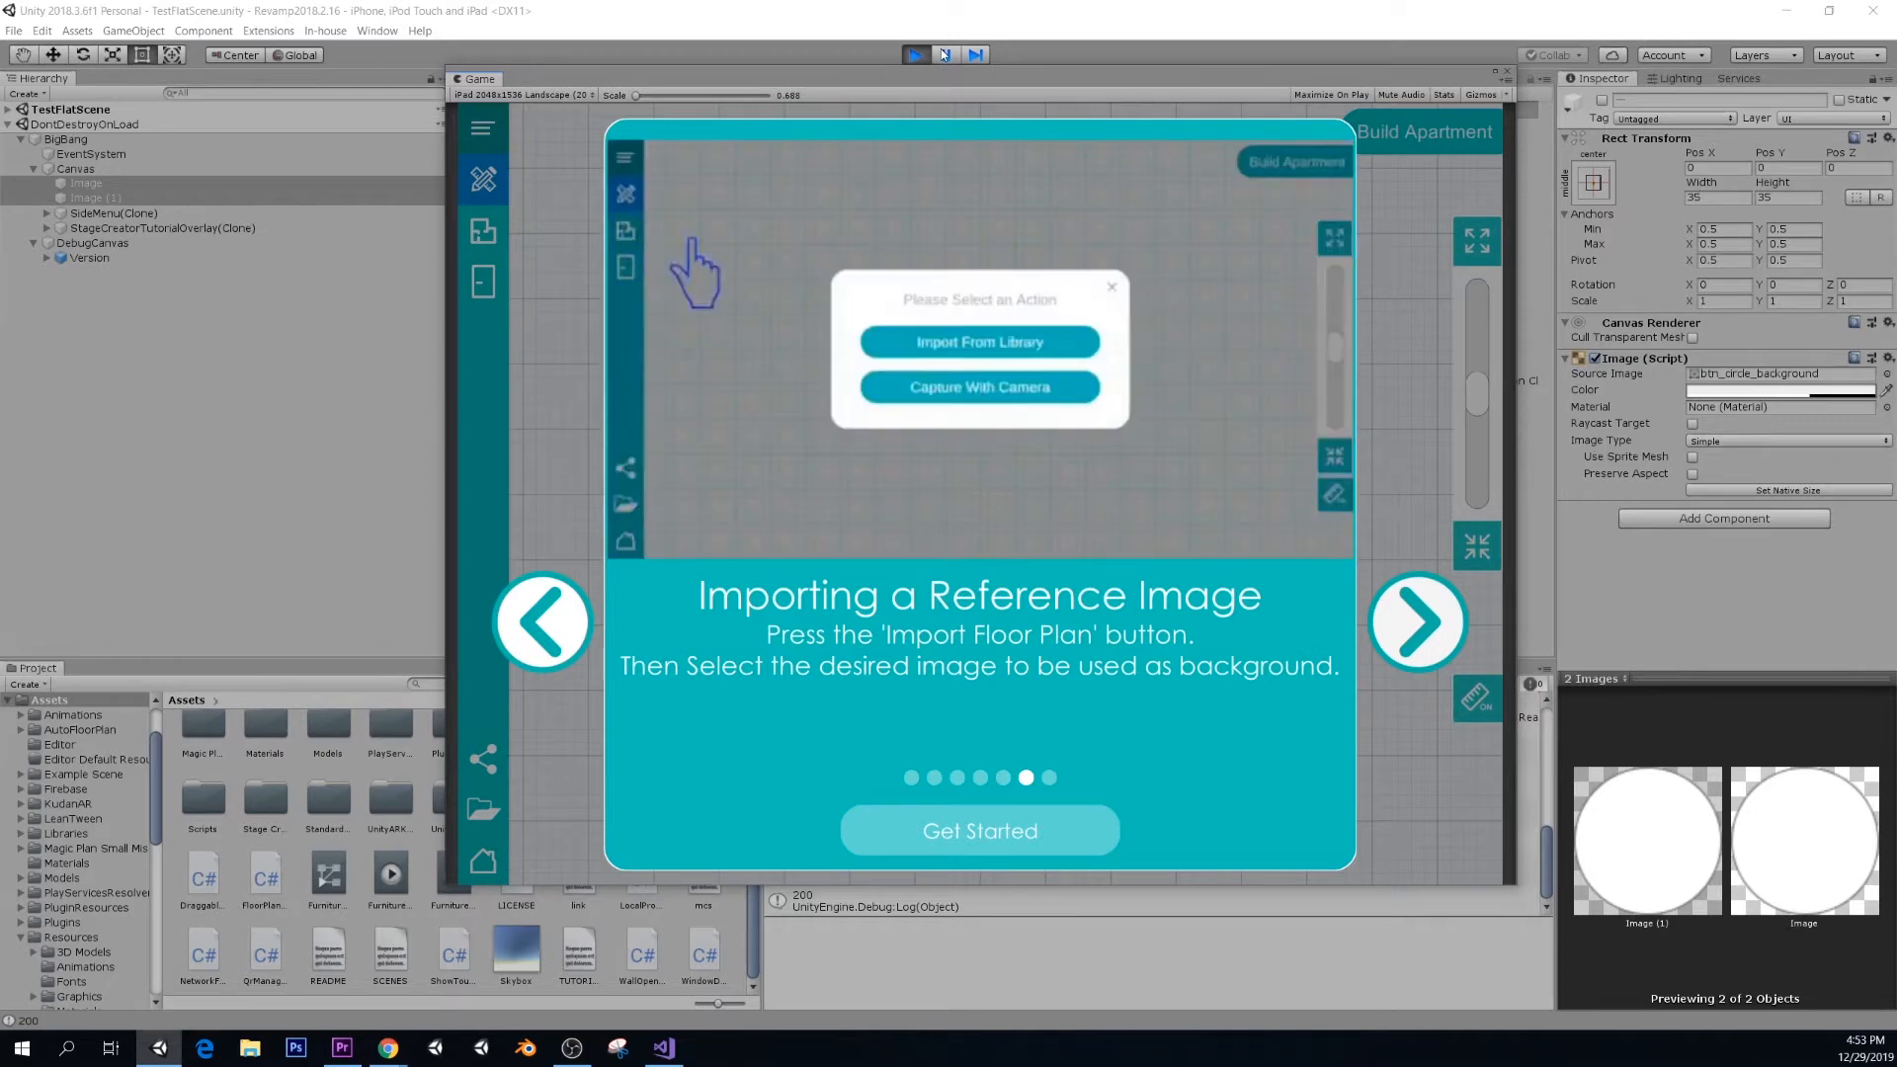
{"action": "left_click", "coordinate": [977, 341]}
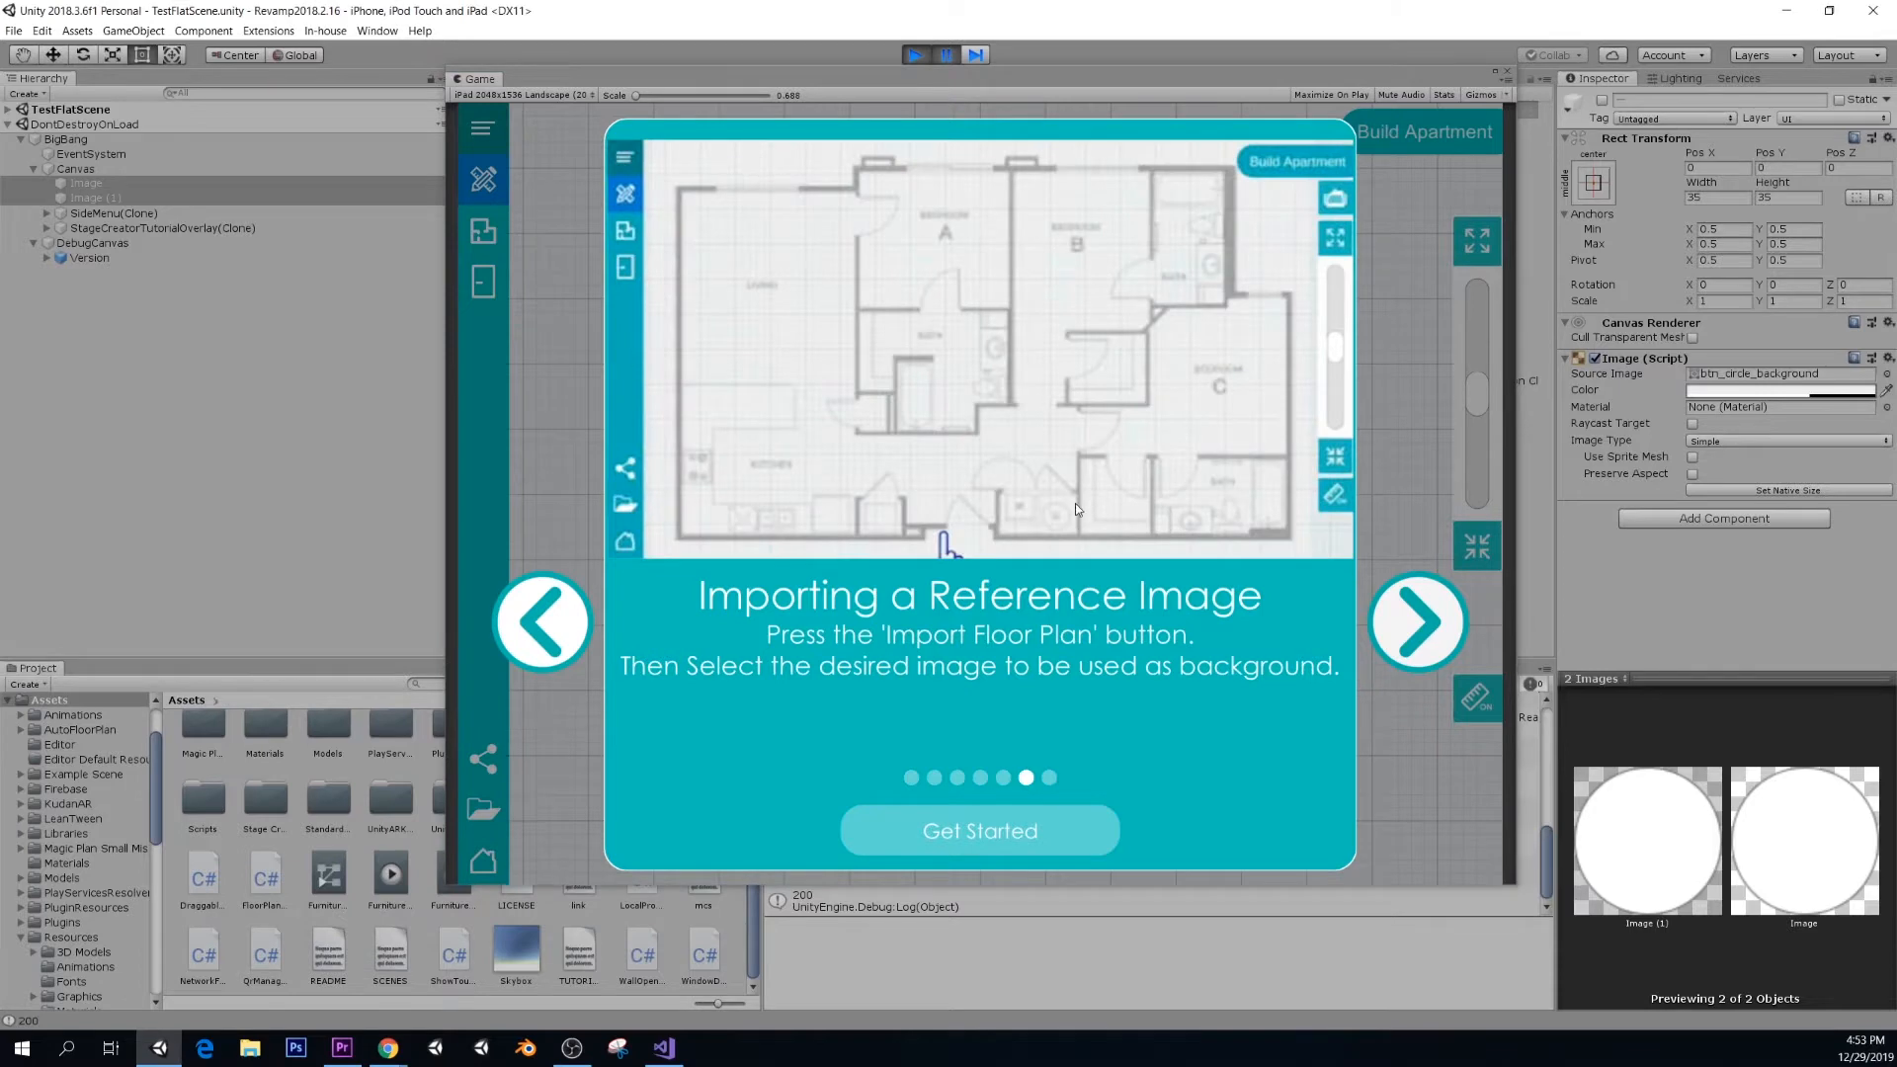
{"action": "mouse_move", "coordinate": [718, 195]}
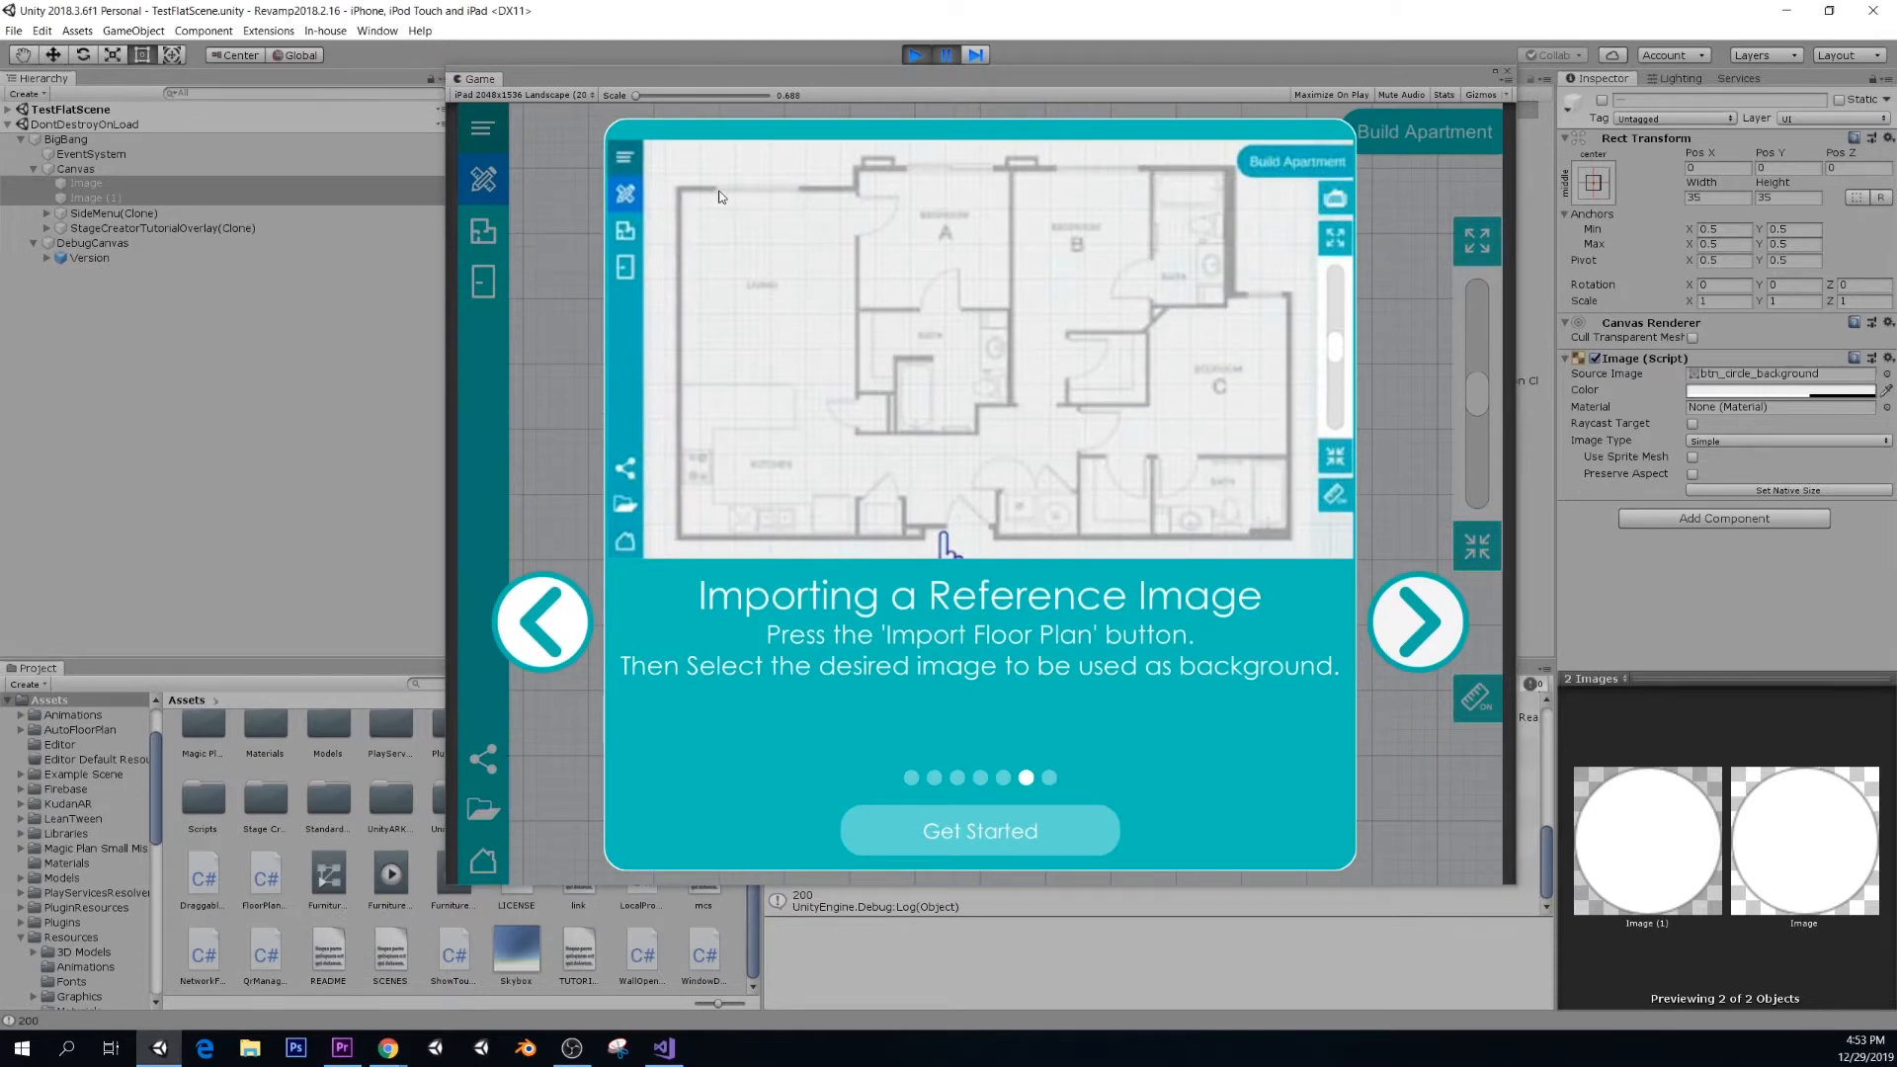
{"action": "mouse_move", "coordinate": [1159, 356]}
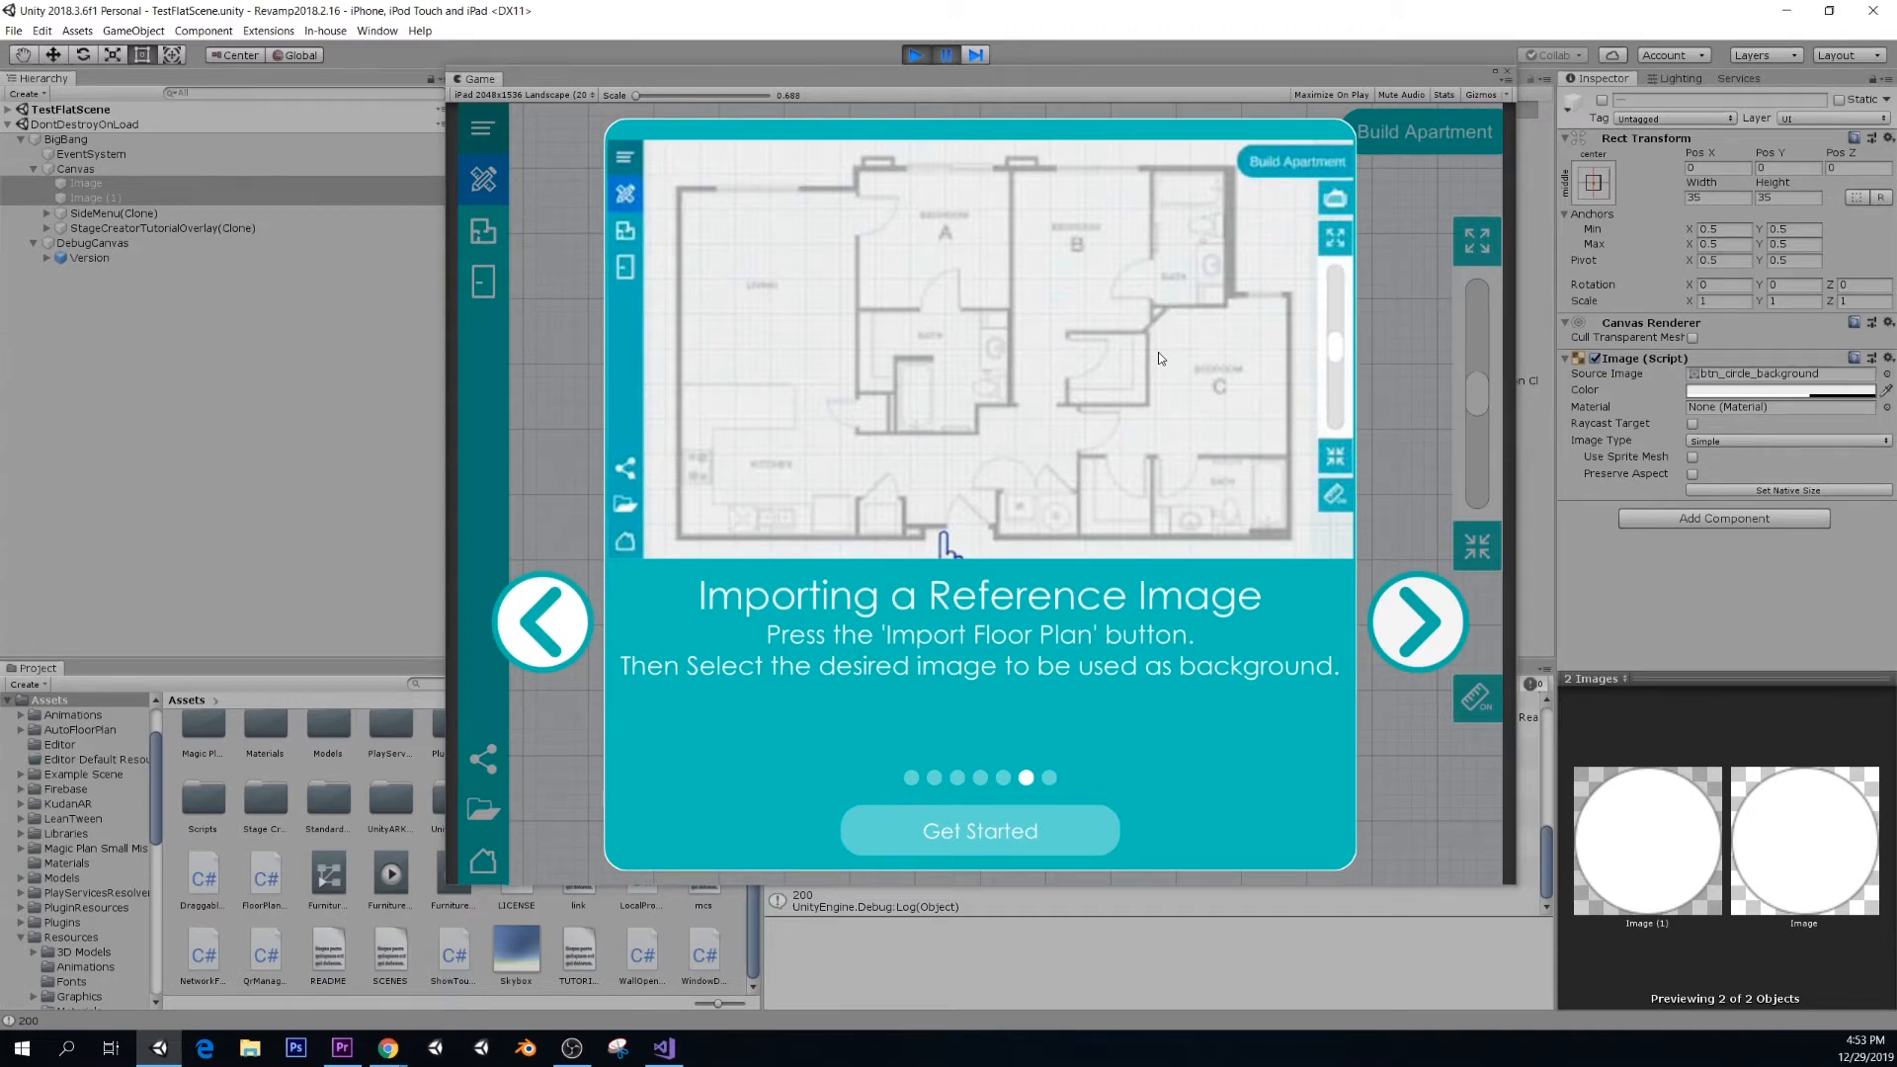
{"action": "mouse_move", "coordinate": [1020, 403]}
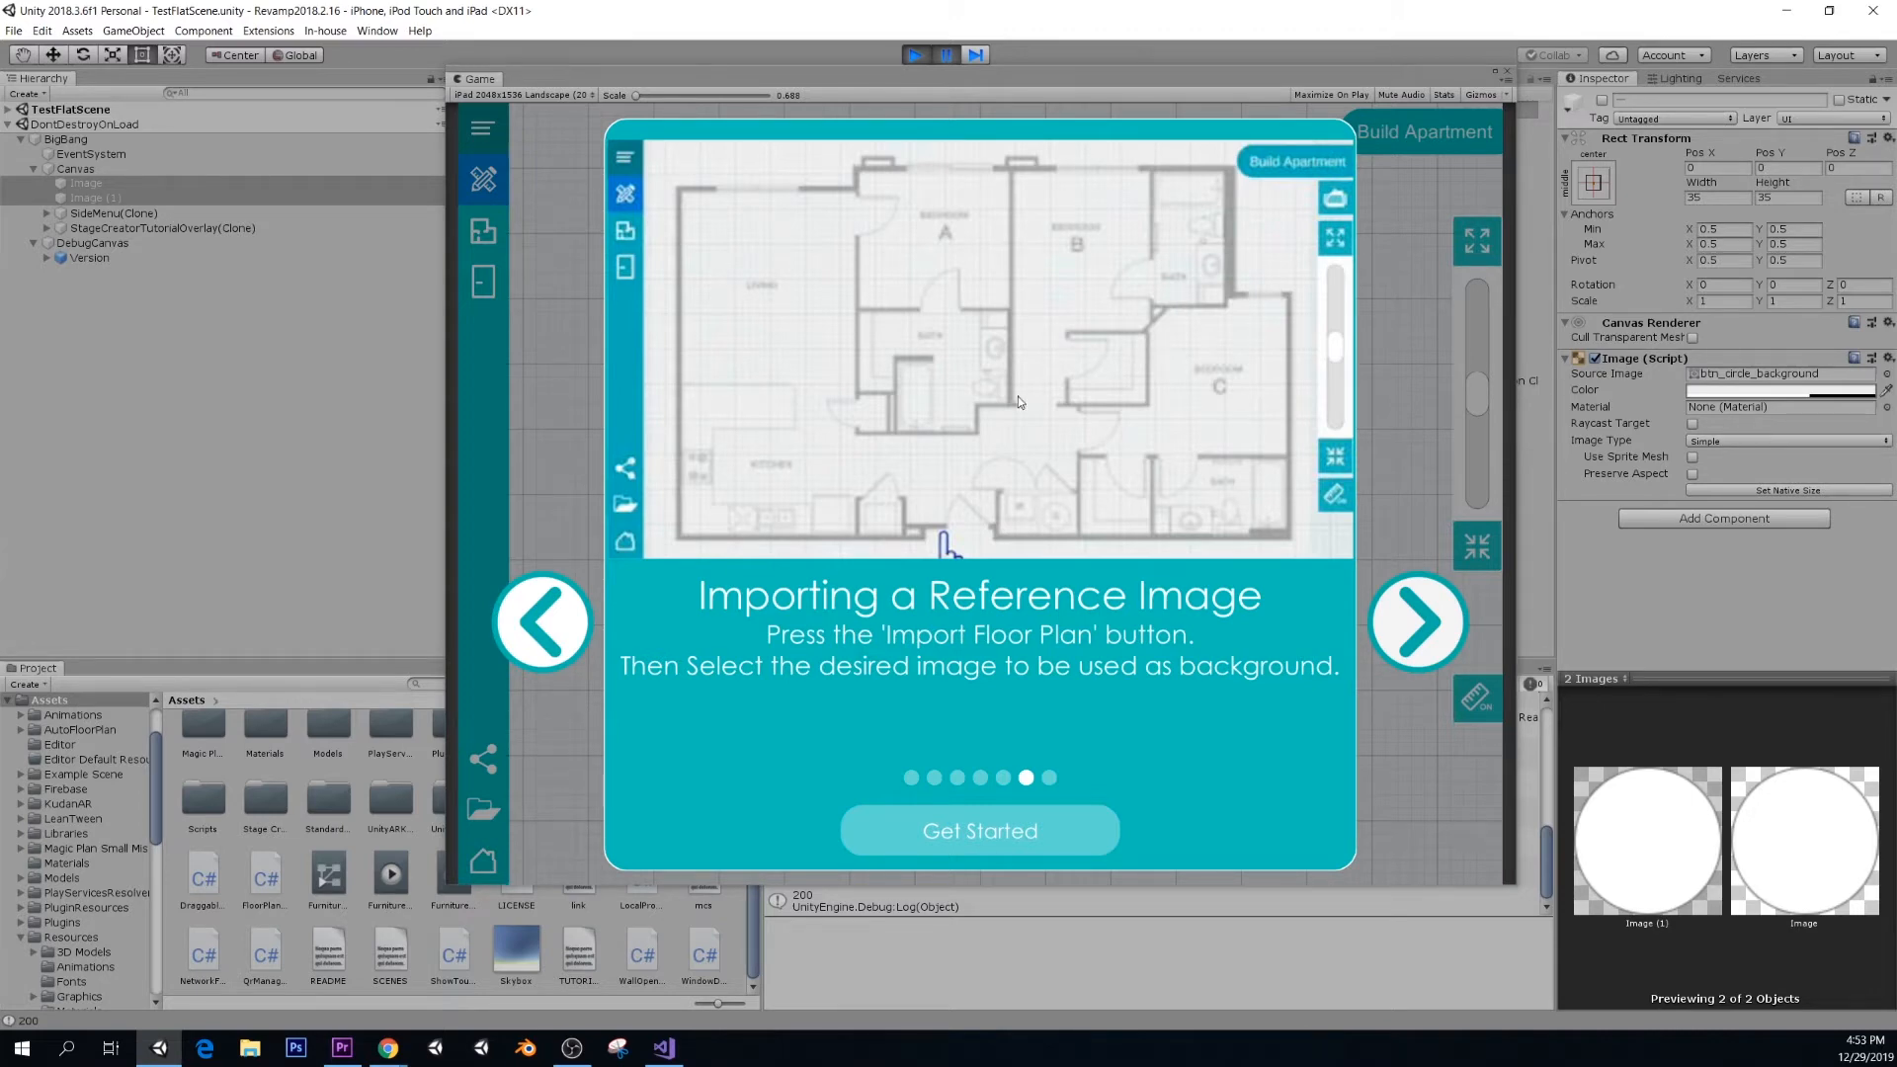
{"action": "mouse_move", "coordinate": [950, 478]}
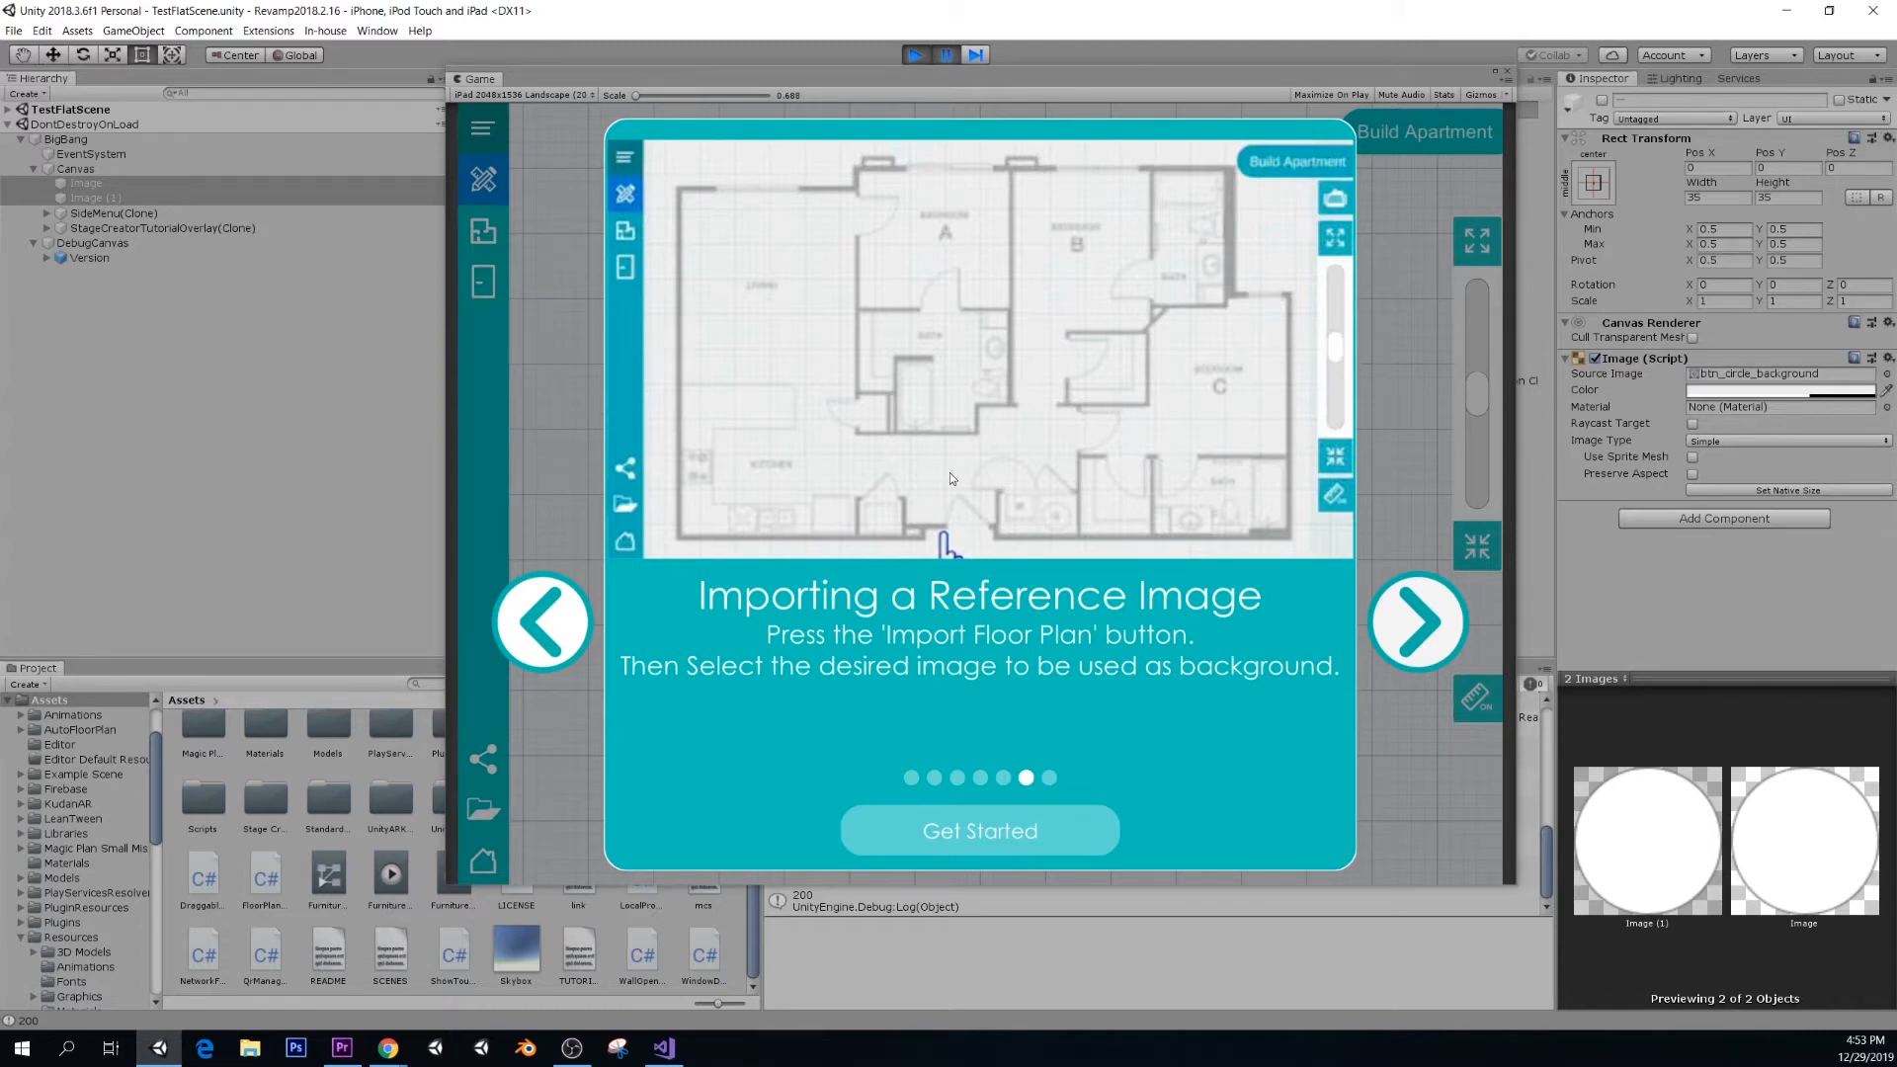
{"action": "mouse_move", "coordinate": [1010, 437]}
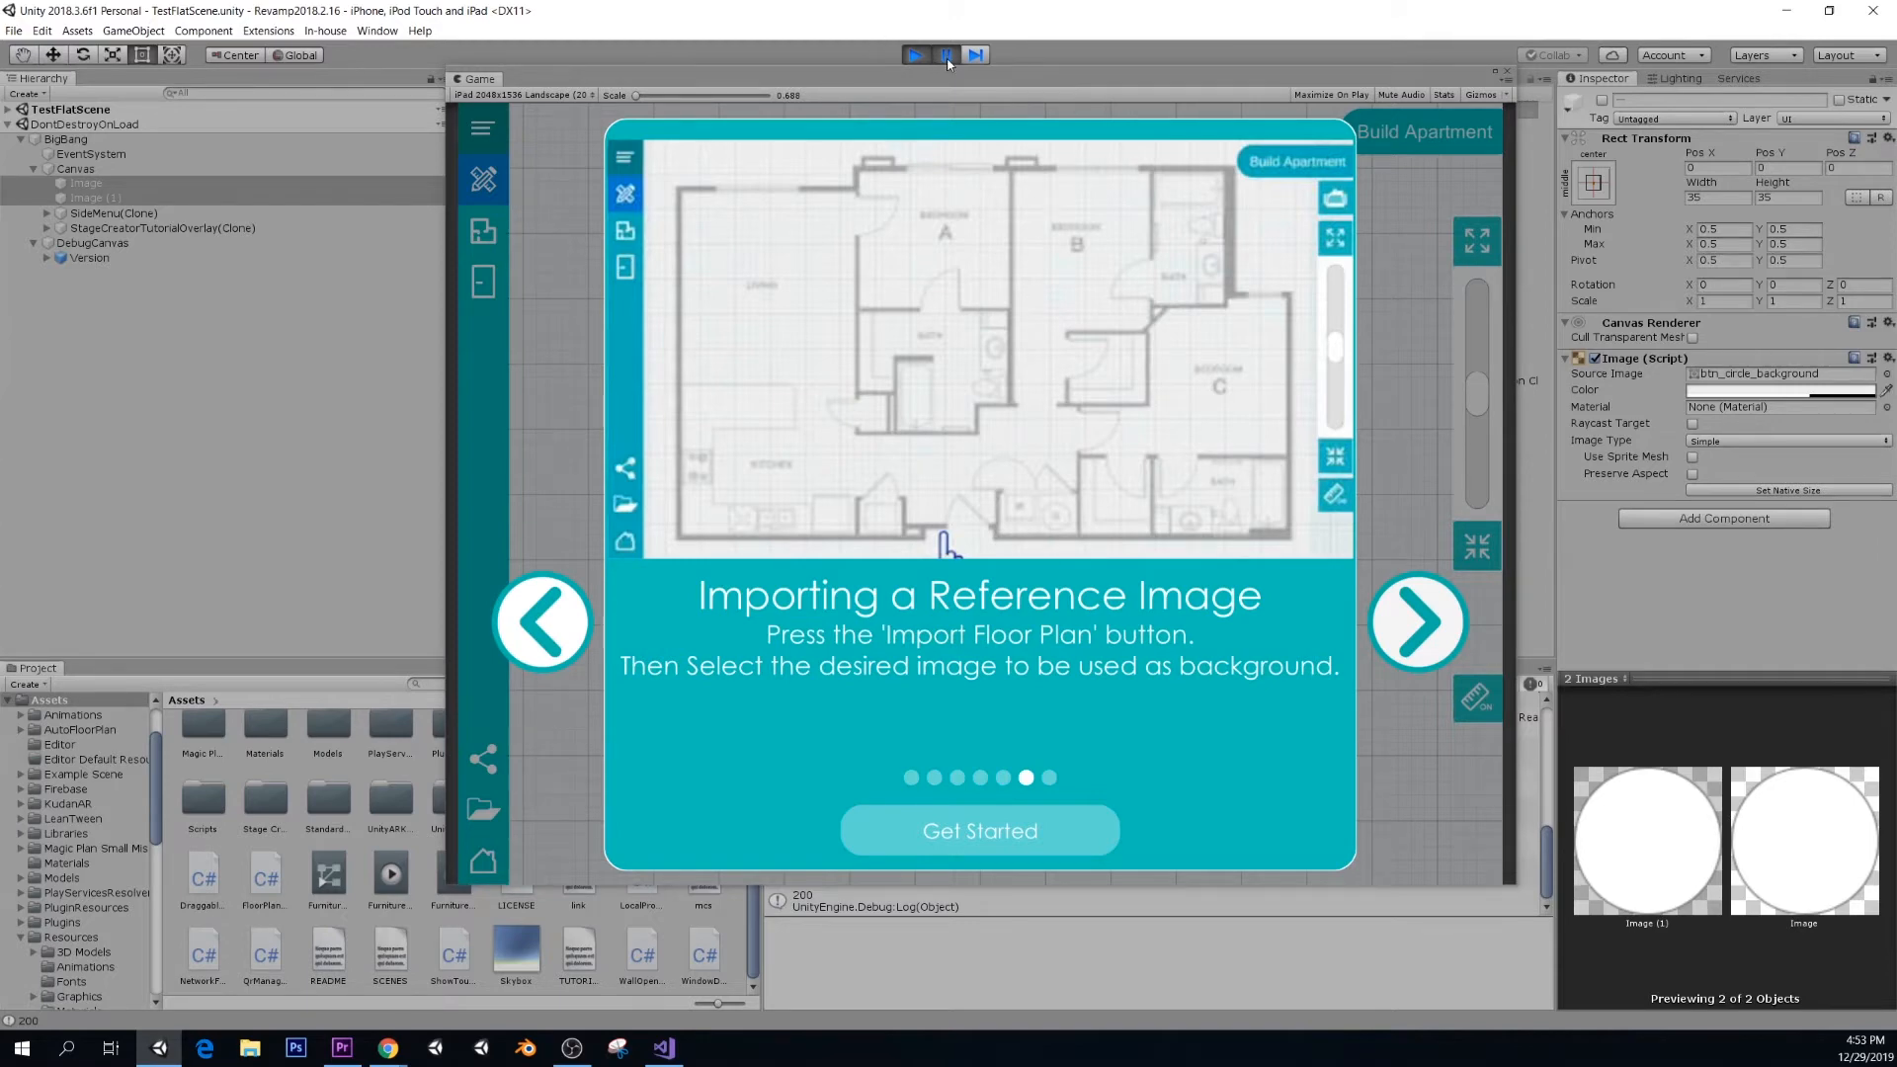
{"action": "left_click", "coordinate": [1417, 622]}
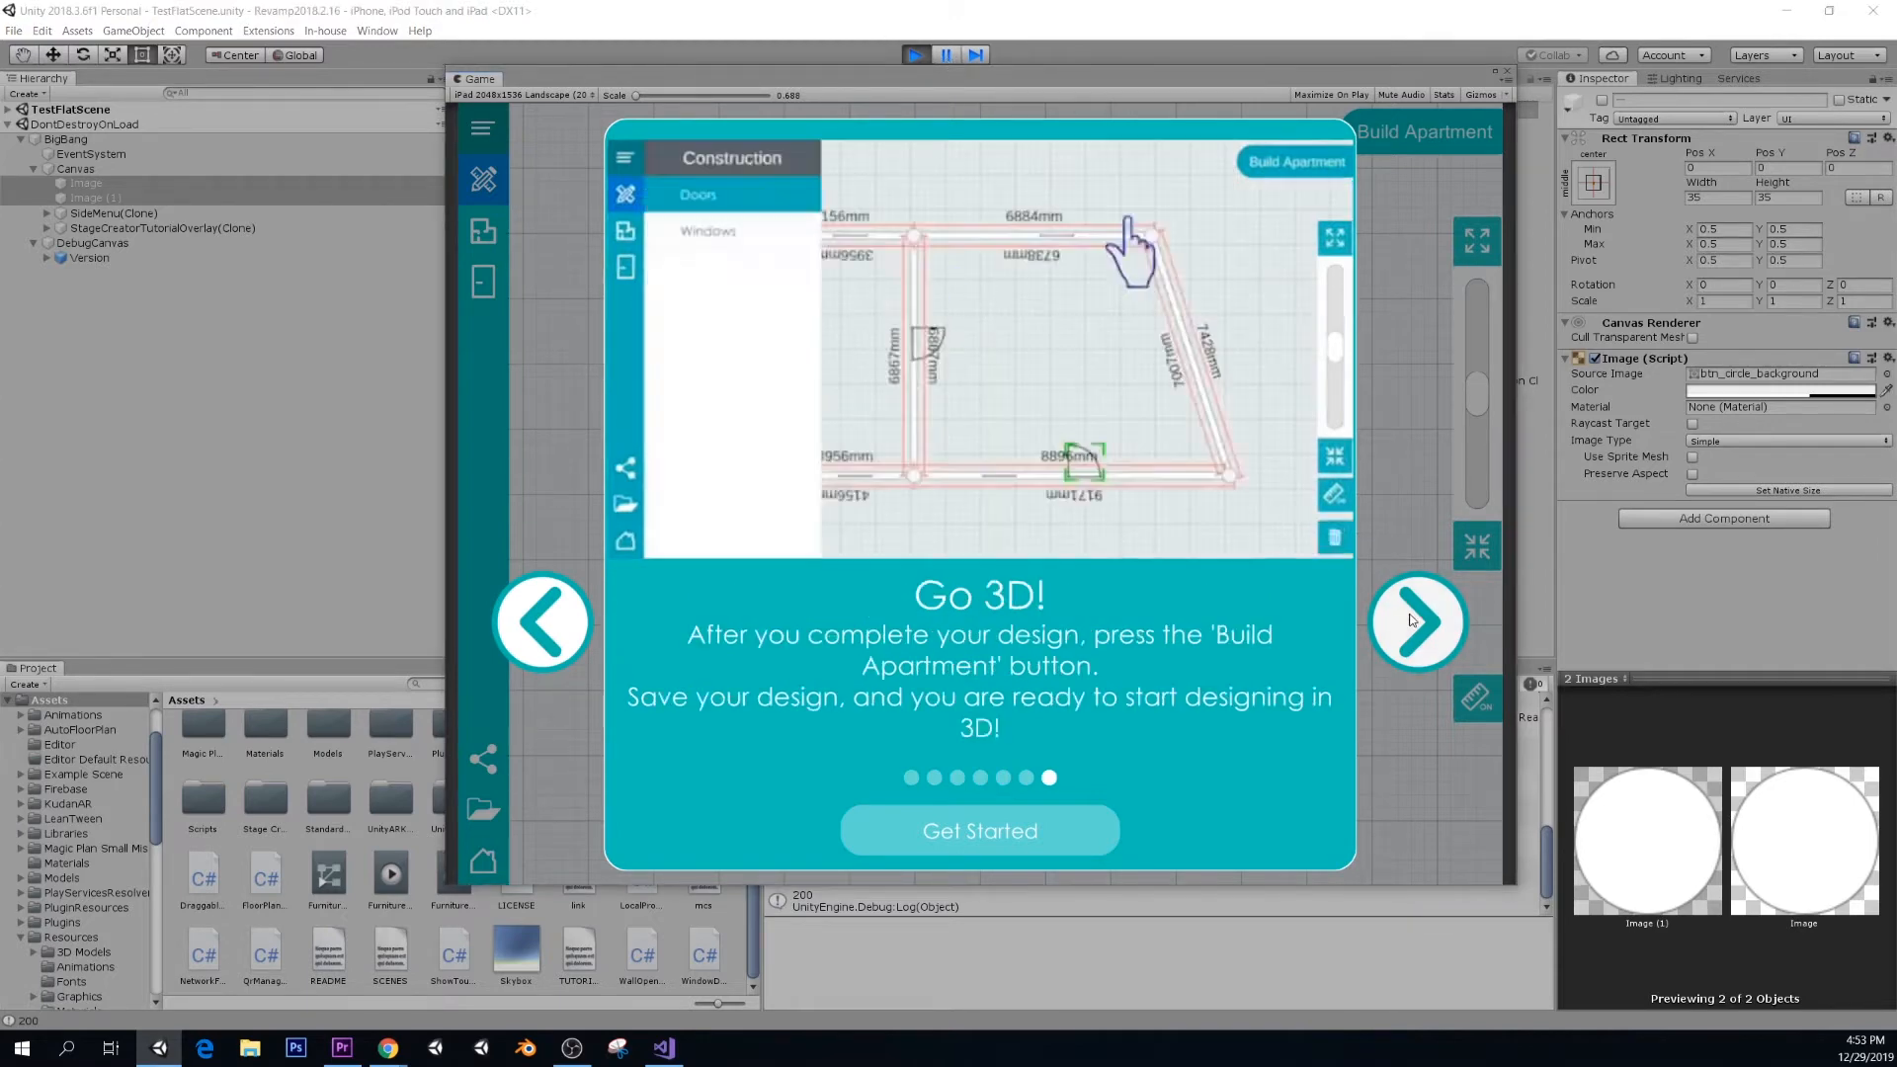
{"action": "left_click", "coordinate": [1294, 161]}
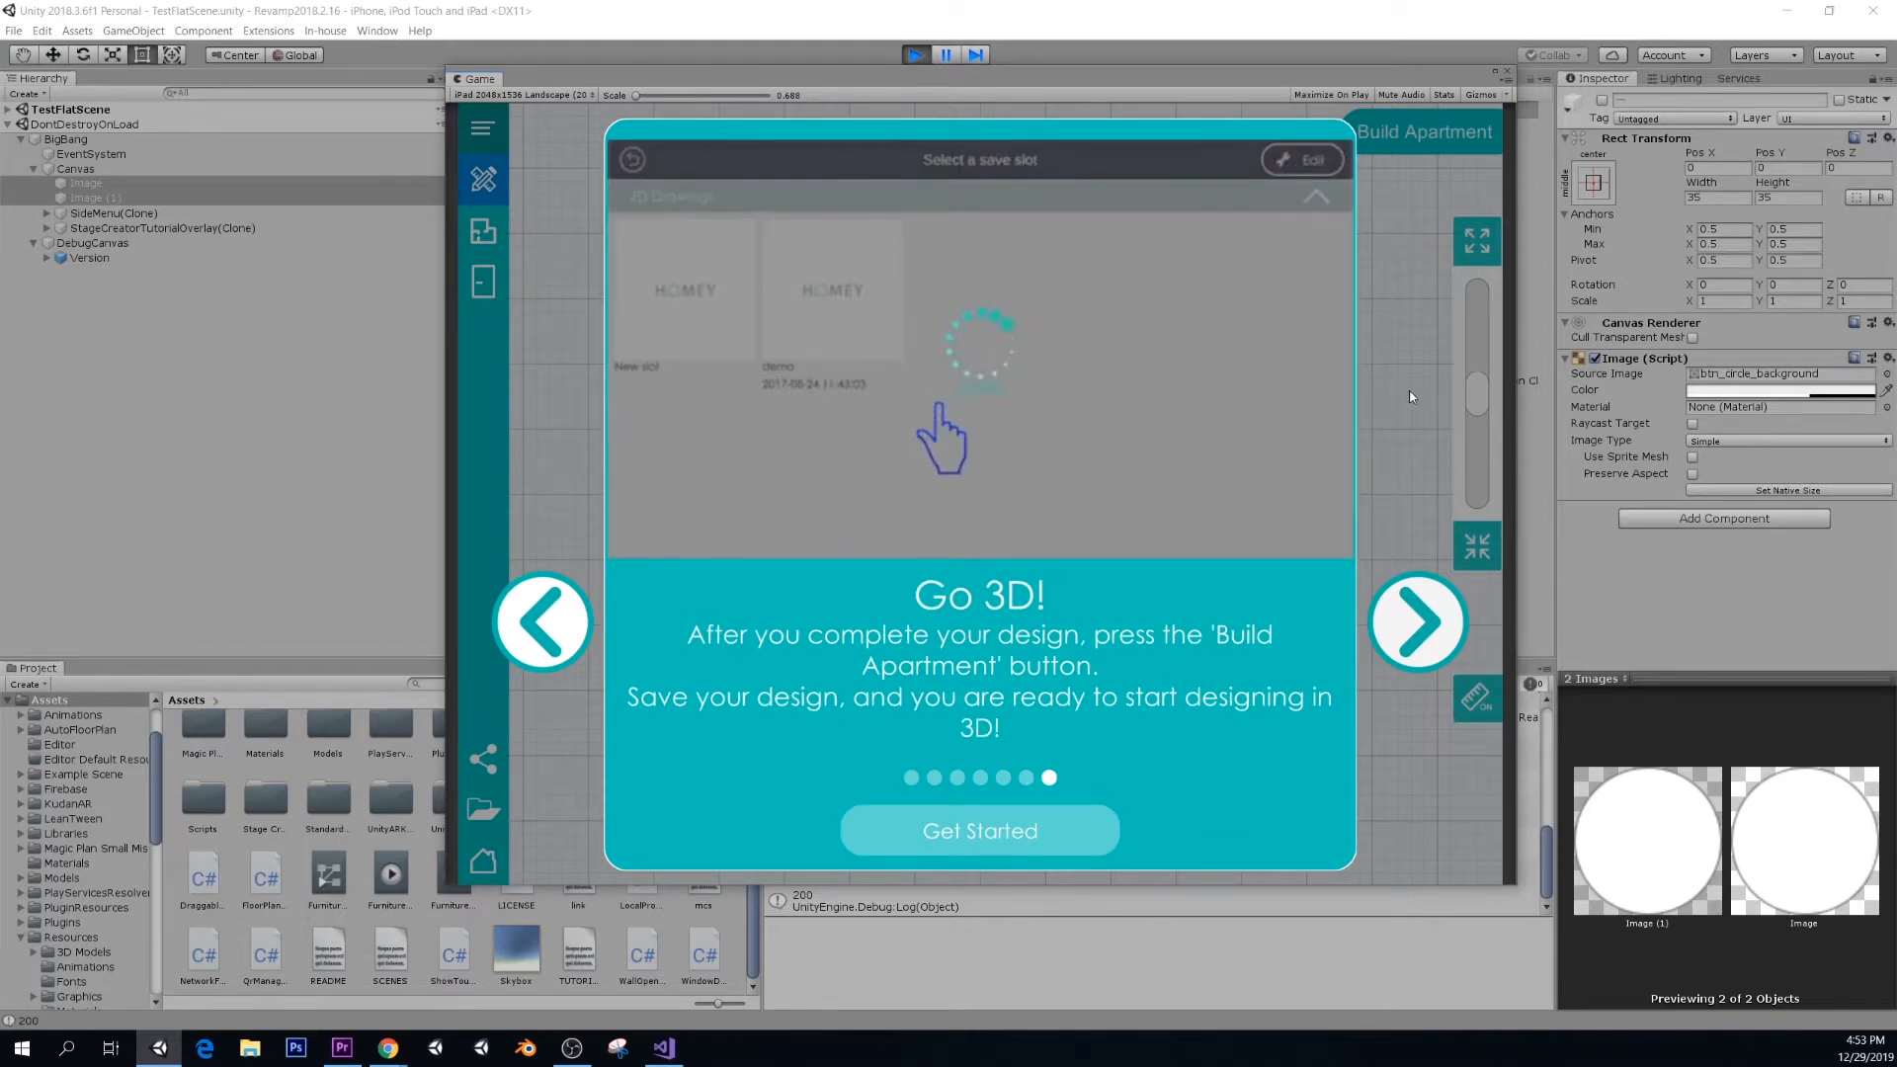
- Dismiss the tutorial with Get Started to begin drawing the walls
{"action": "left_click", "coordinate": [979, 831]}
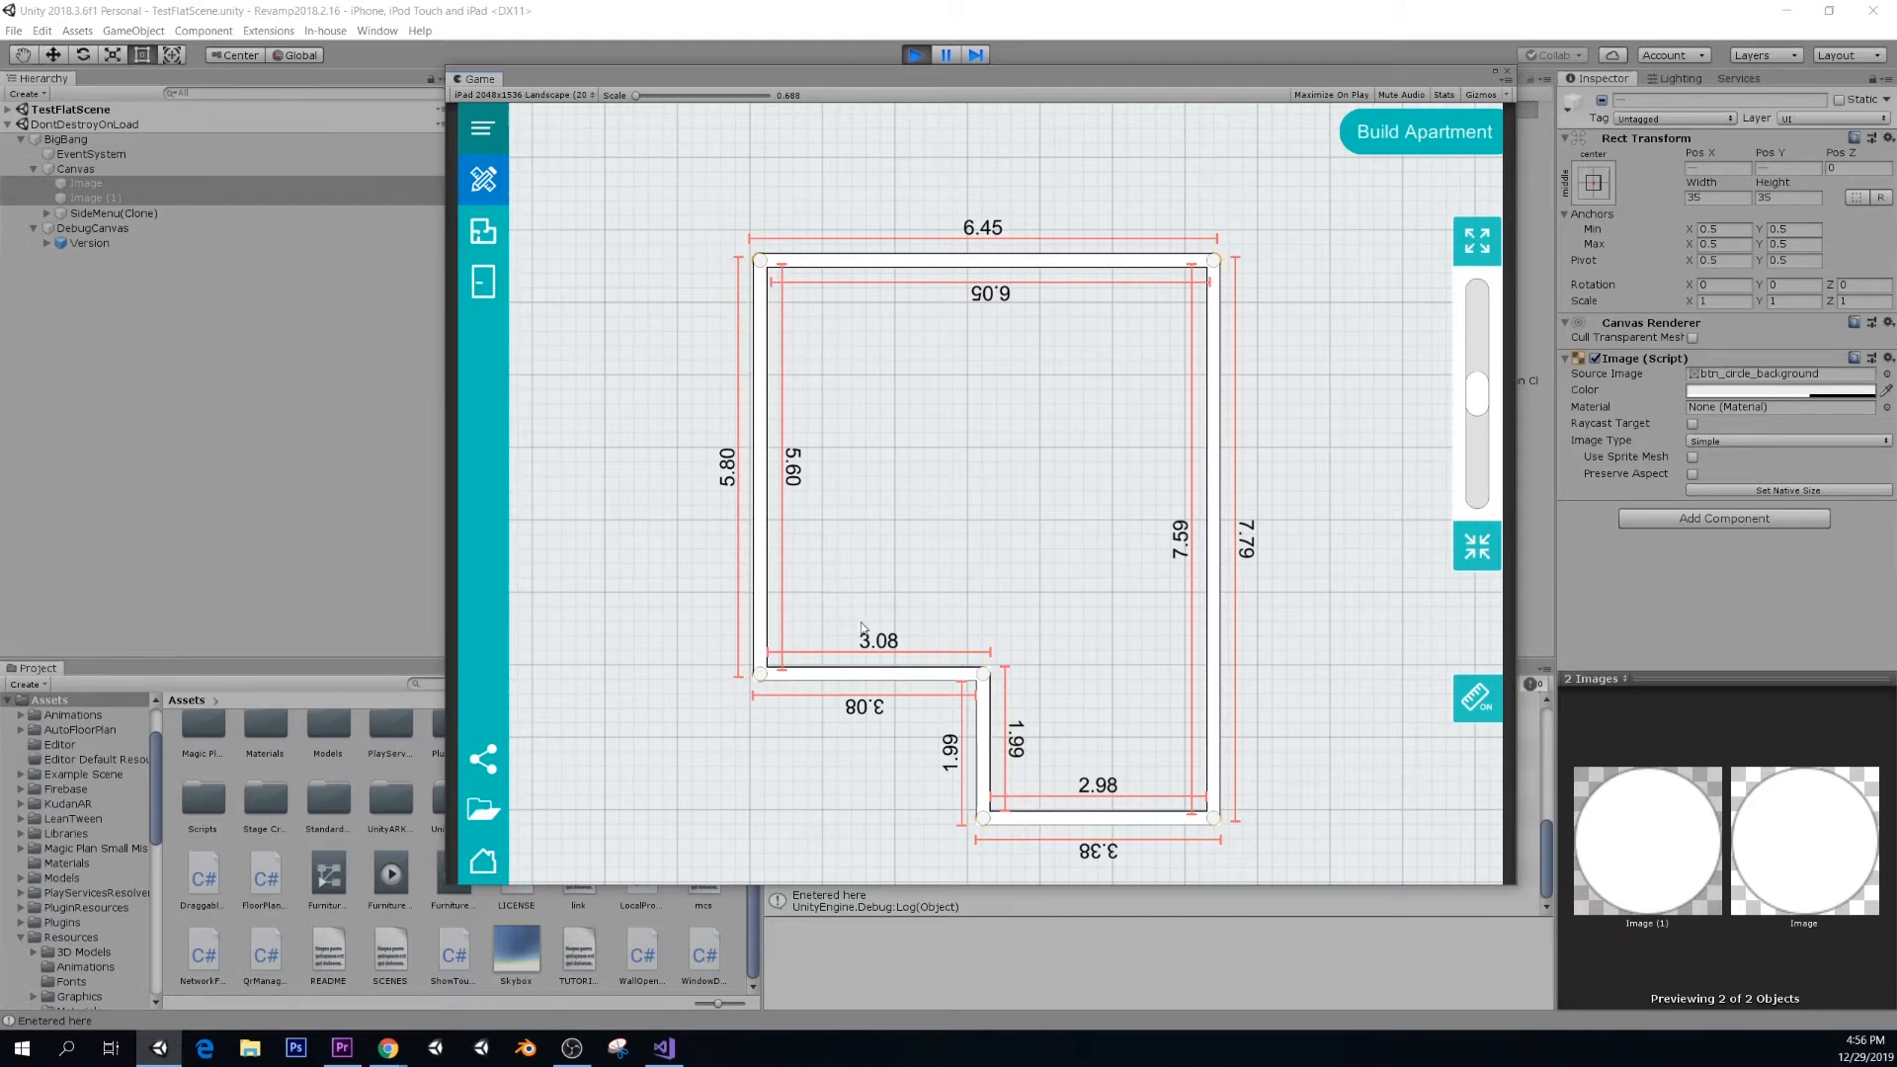
{"action": "mouse_move", "coordinate": [808, 656]}
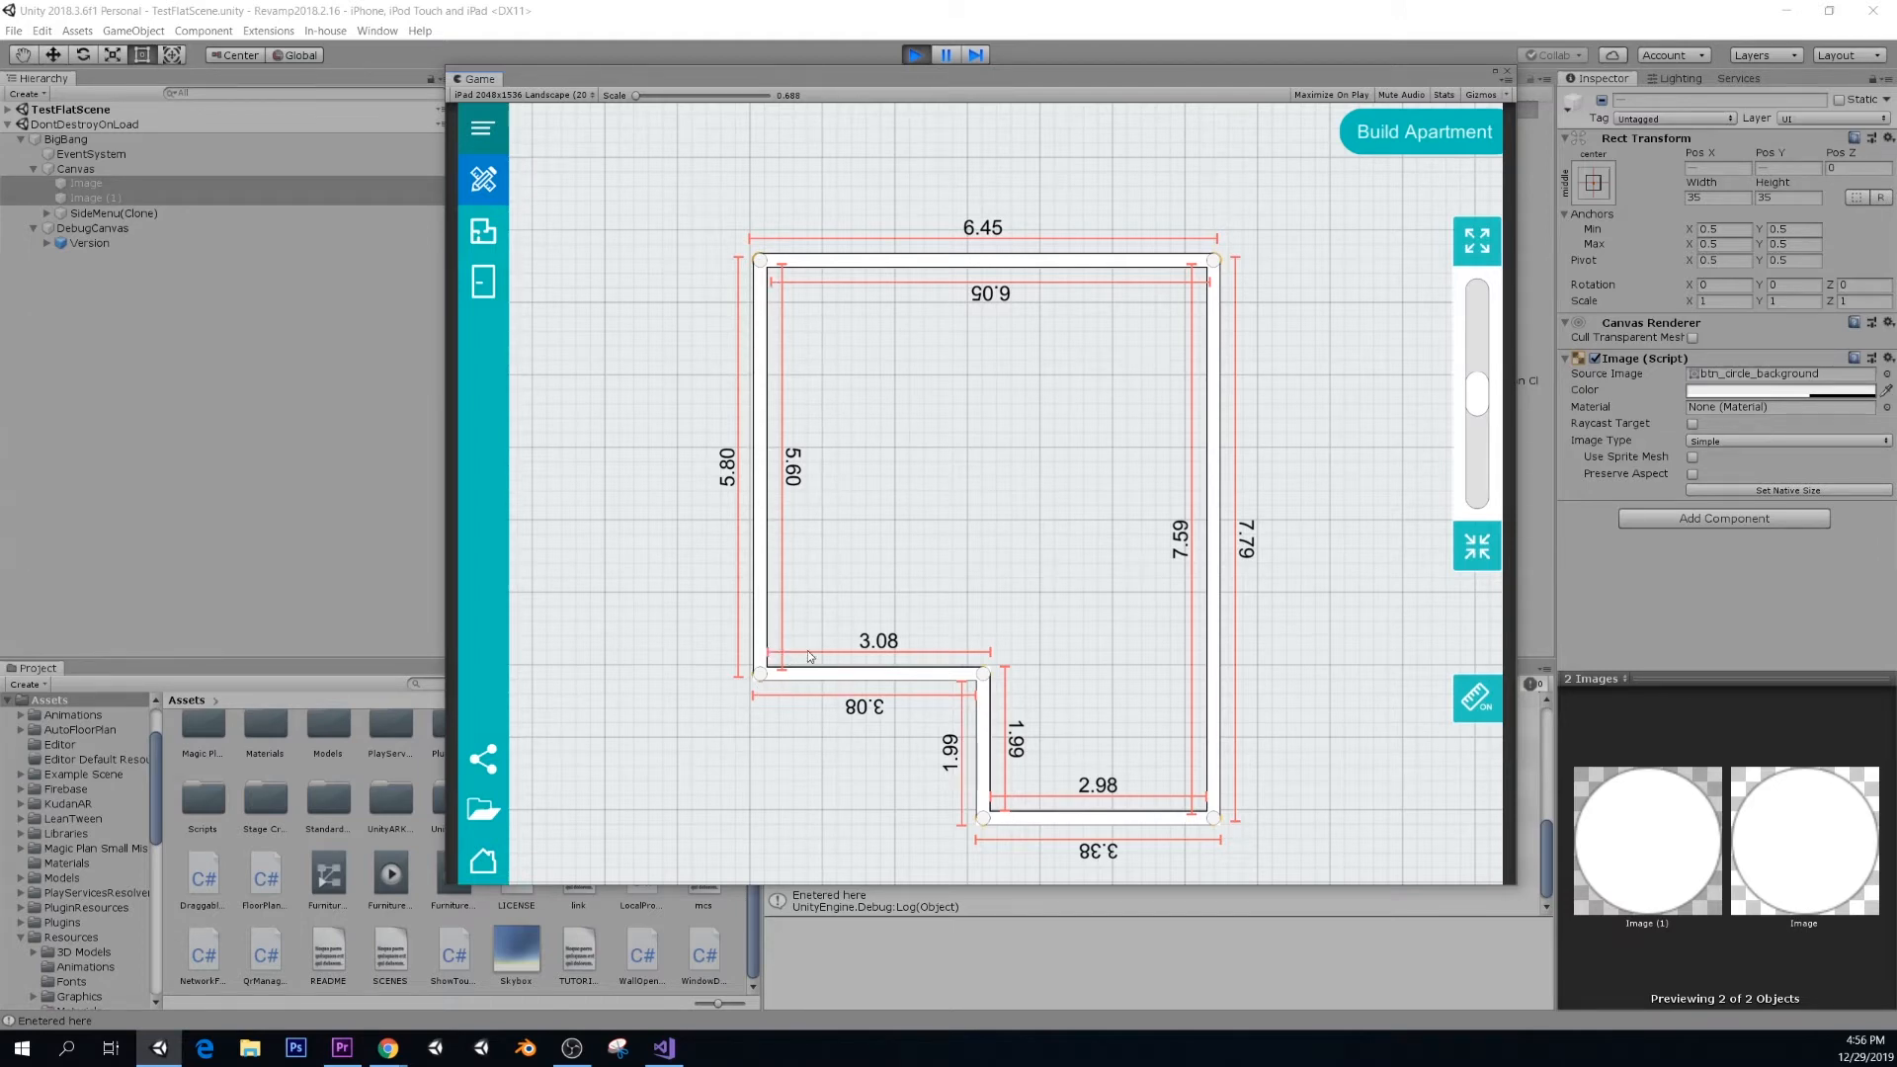
{"action": "mouse_move", "coordinate": [831, 632]}
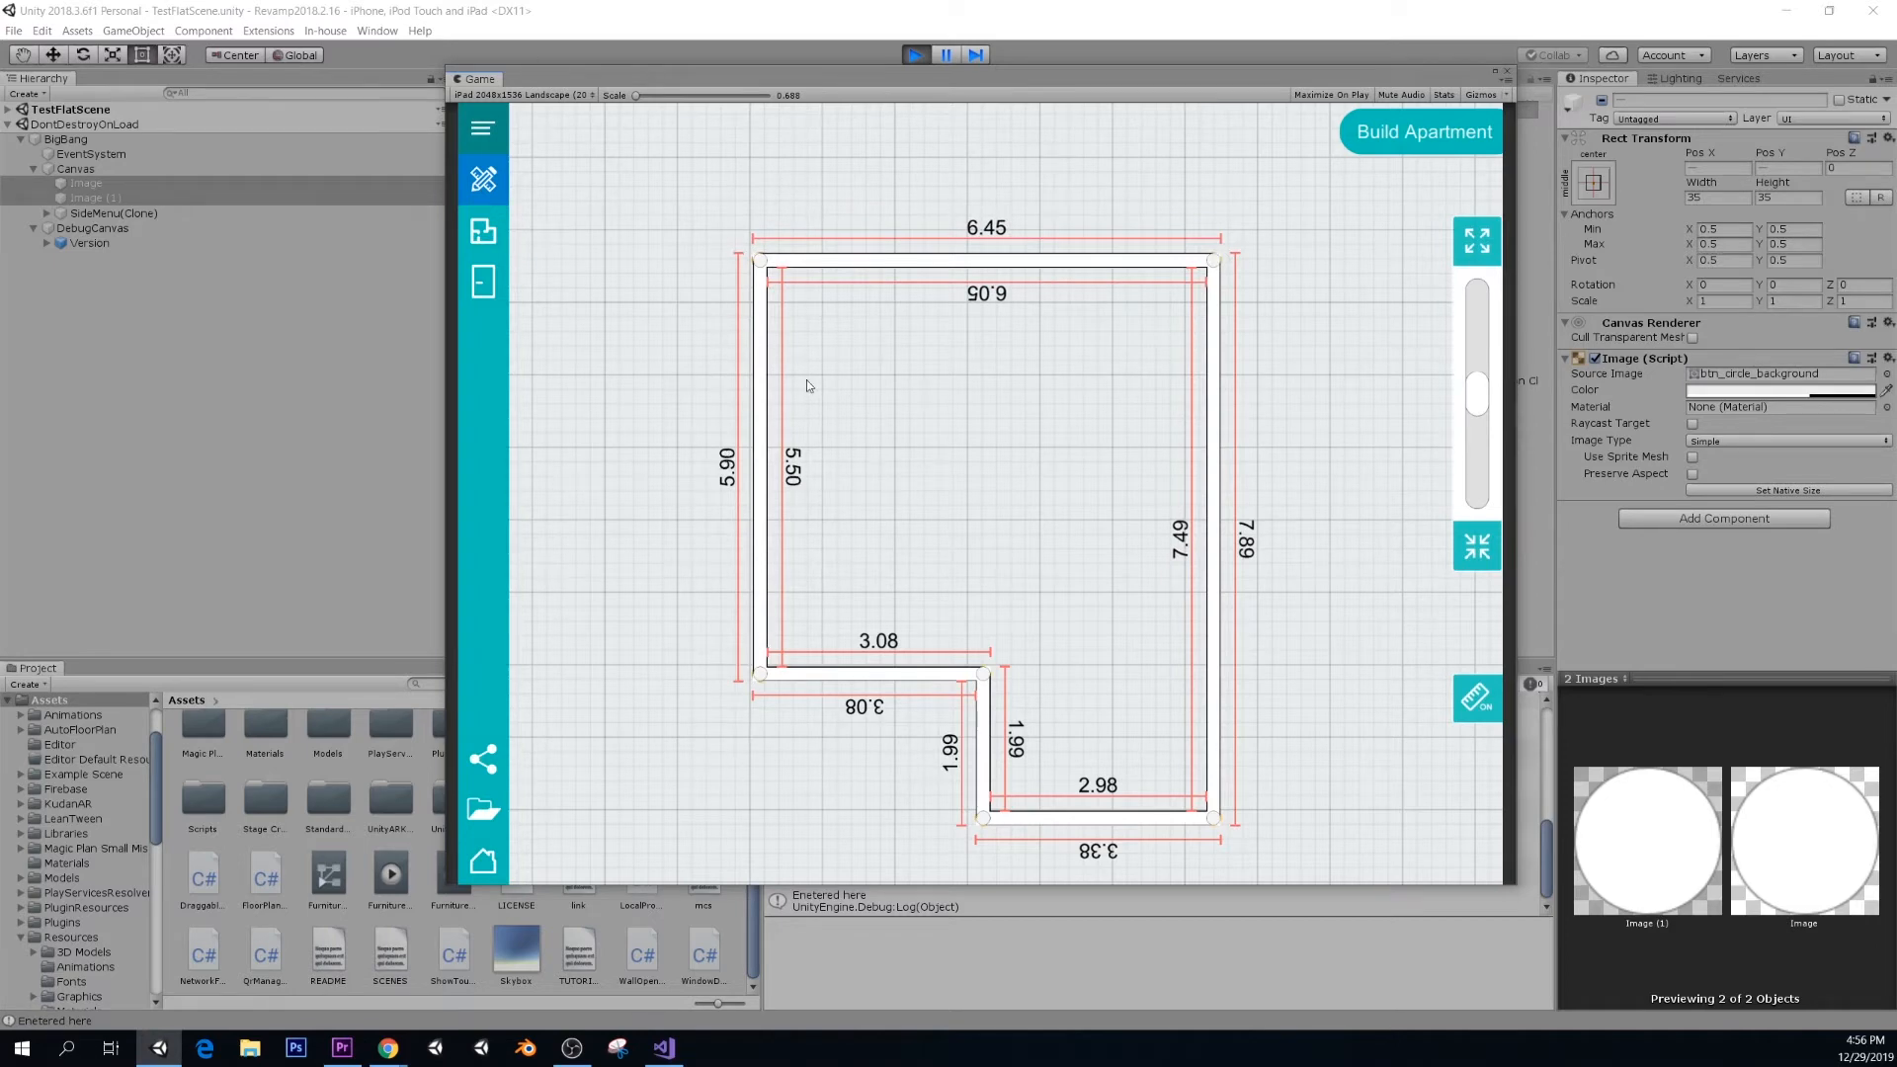
{"action": "mouse_move", "coordinate": [1191, 439]}
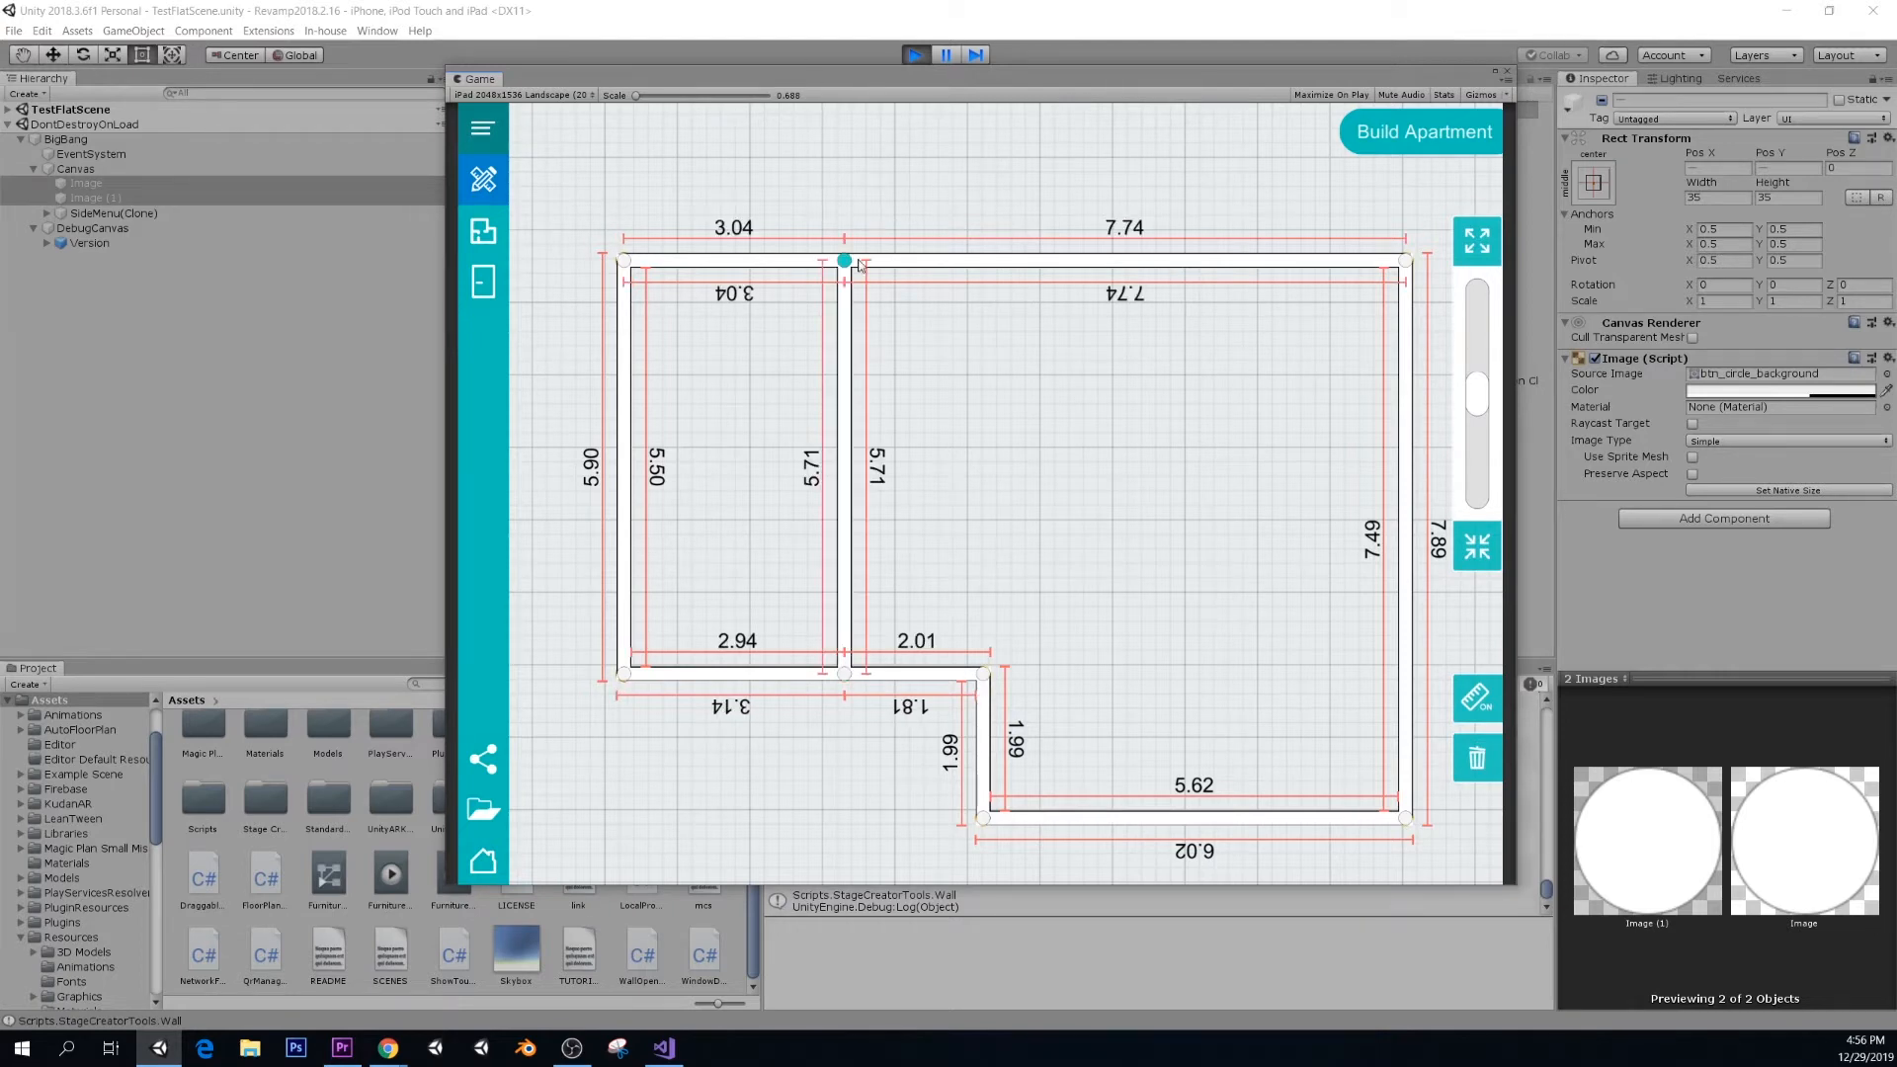
{"action": "mouse_move", "coordinate": [1218, 327]}
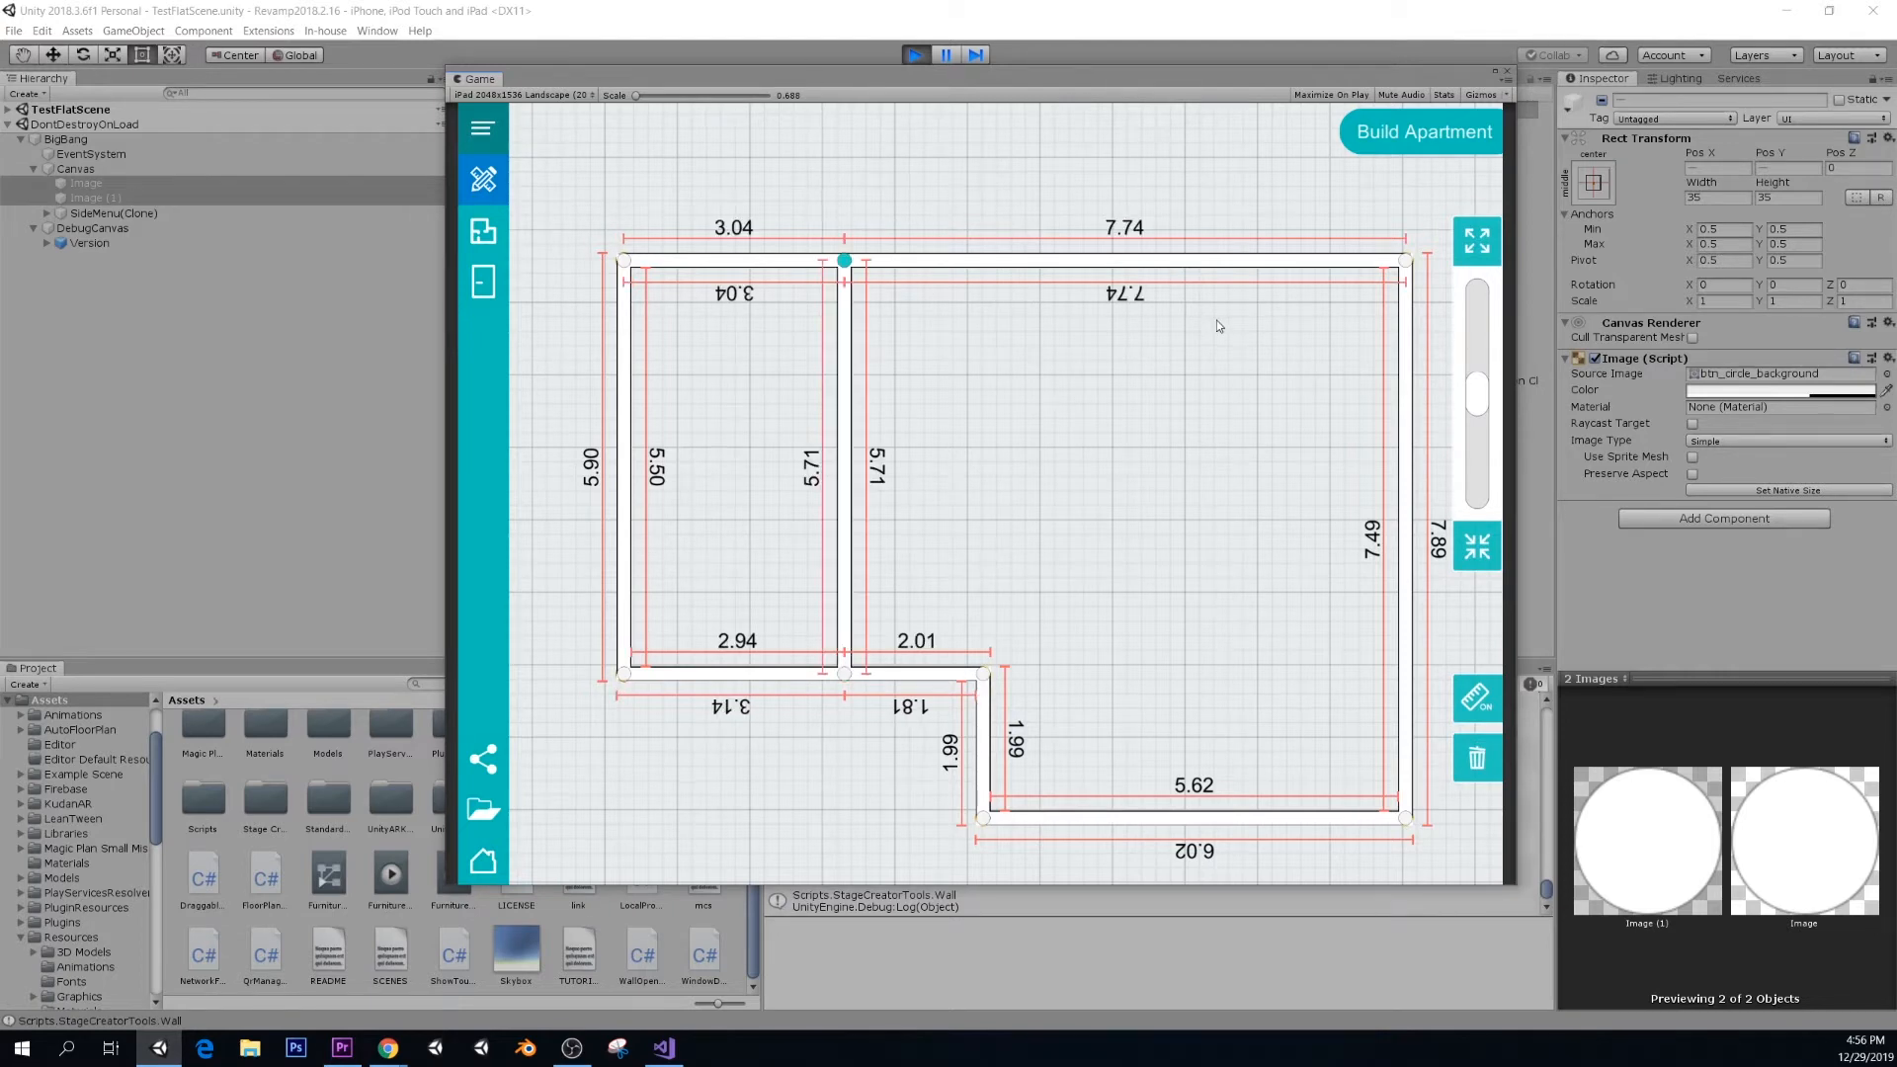
{"action": "mouse_move", "coordinate": [1431, 468]}
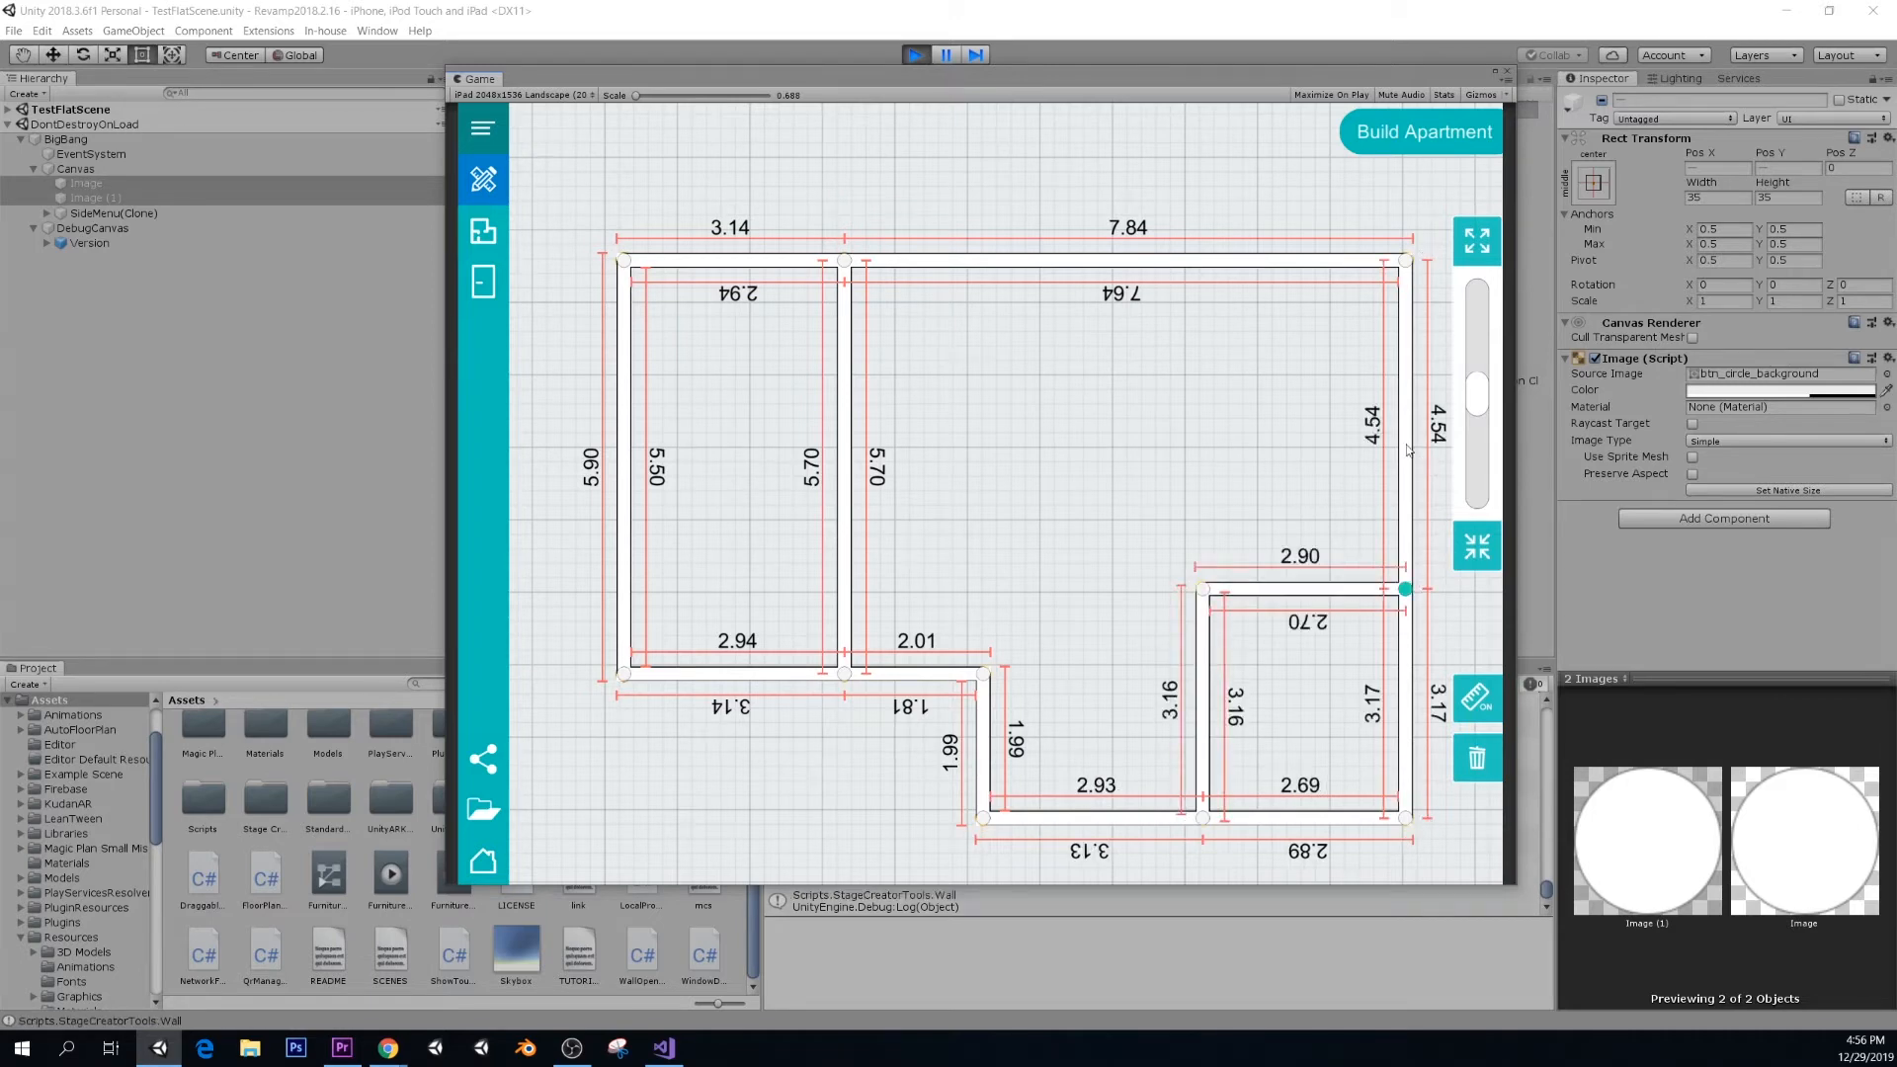
{"action": "mouse_move", "coordinate": [1103, 661]}
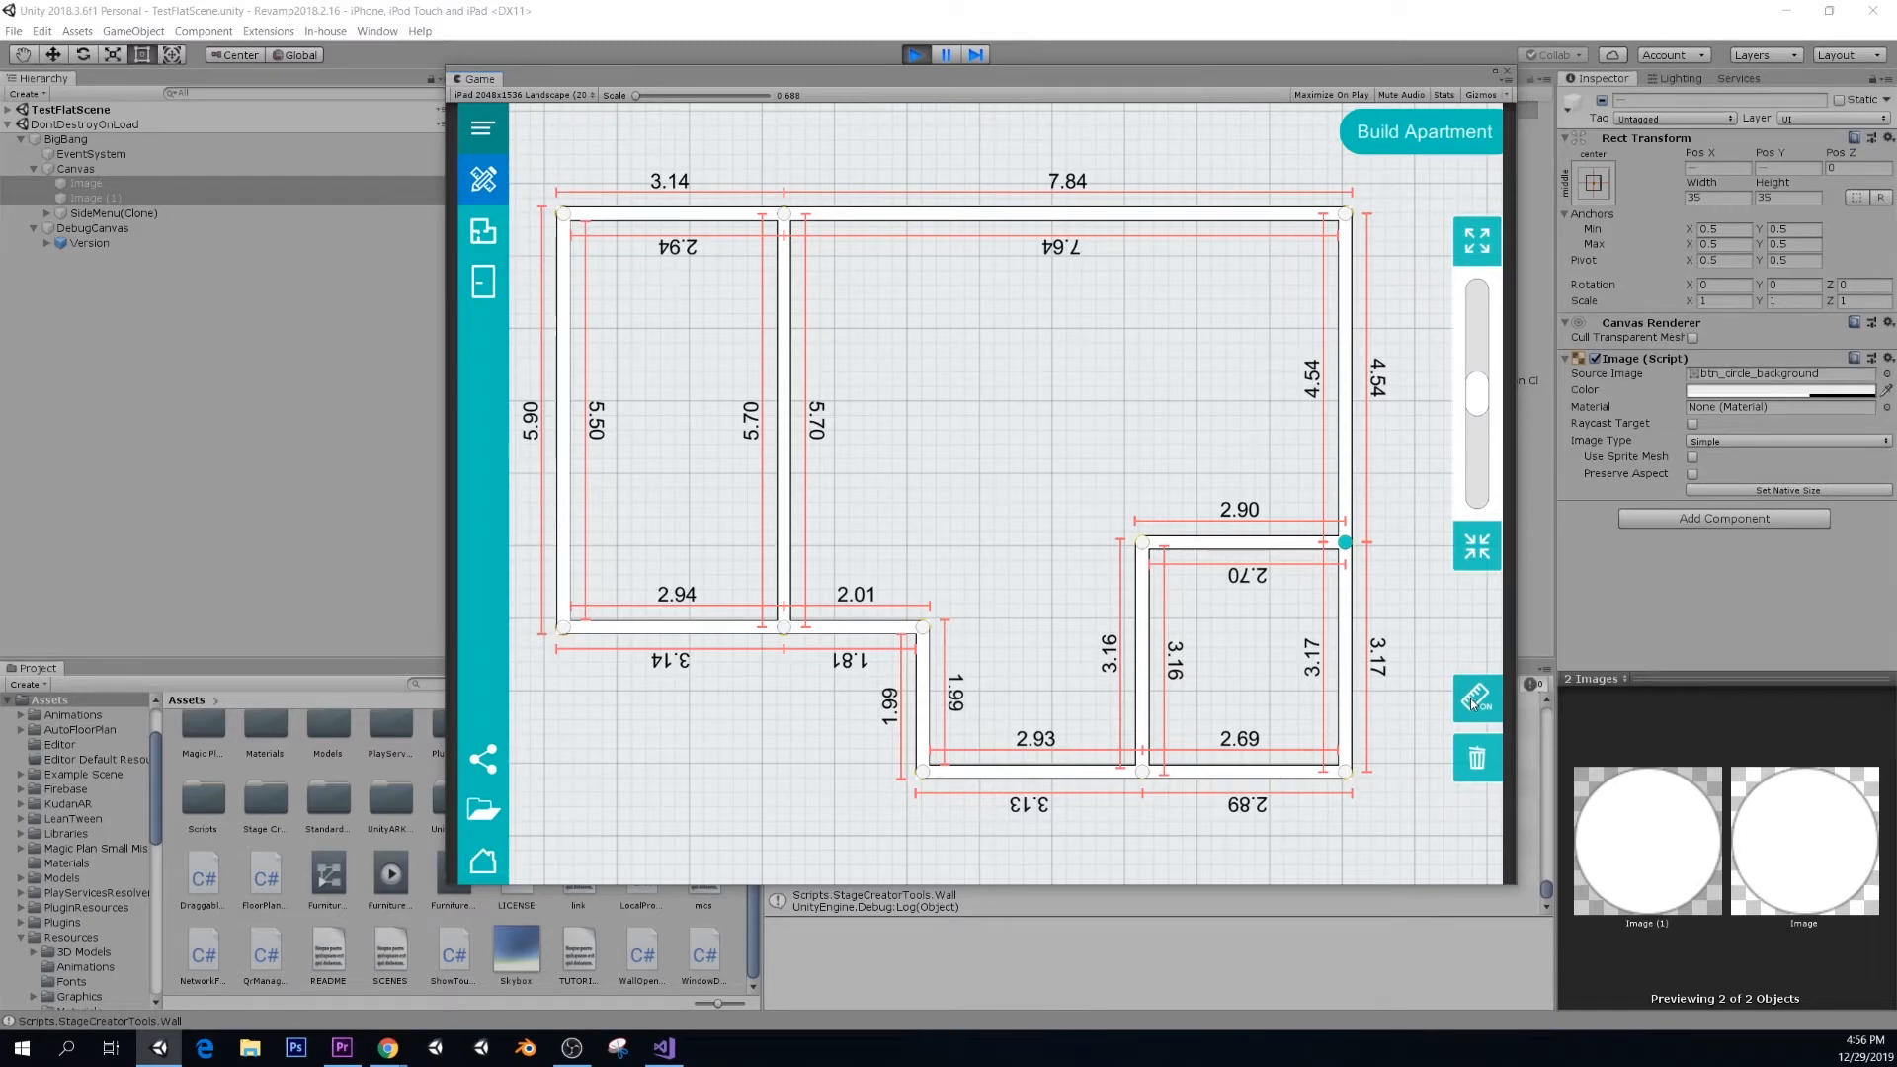
{"action": "mouse_move", "coordinate": [1201, 505]}
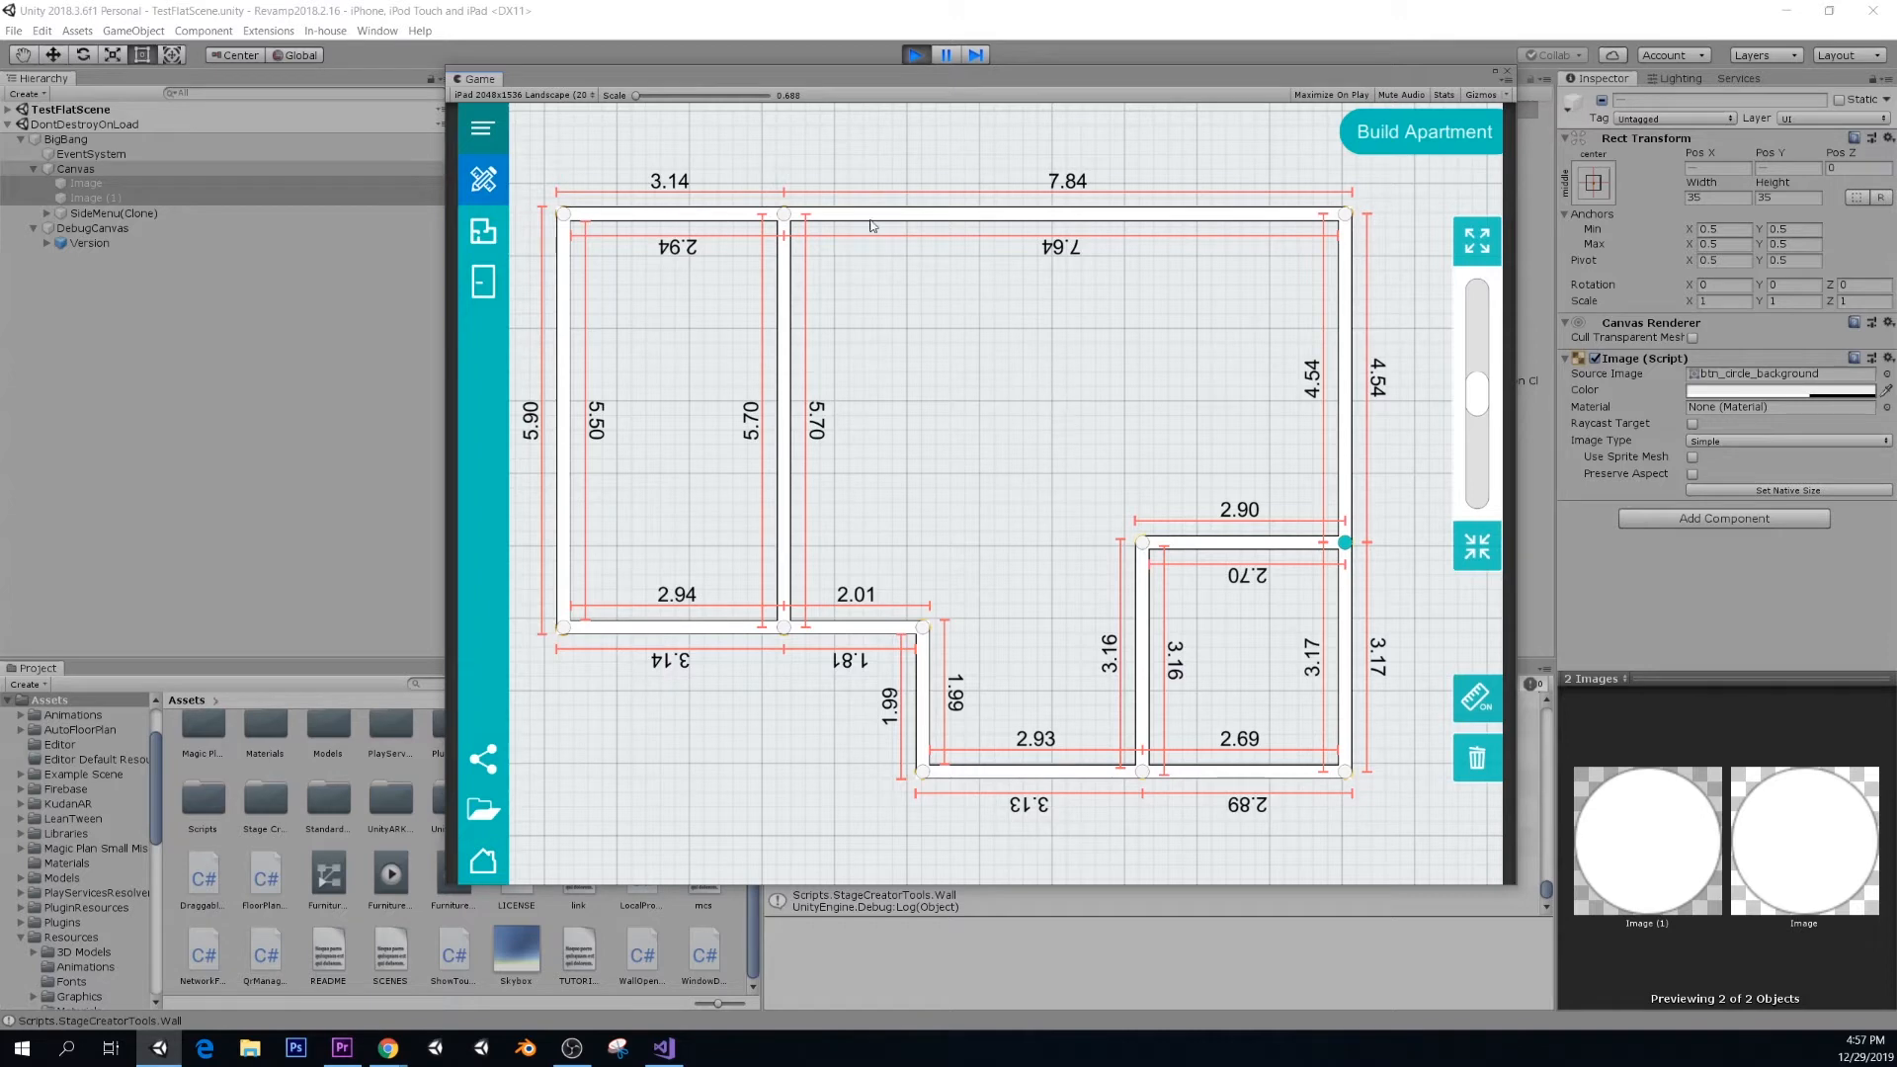
{"action": "mouse_move", "coordinate": [1186, 320]}
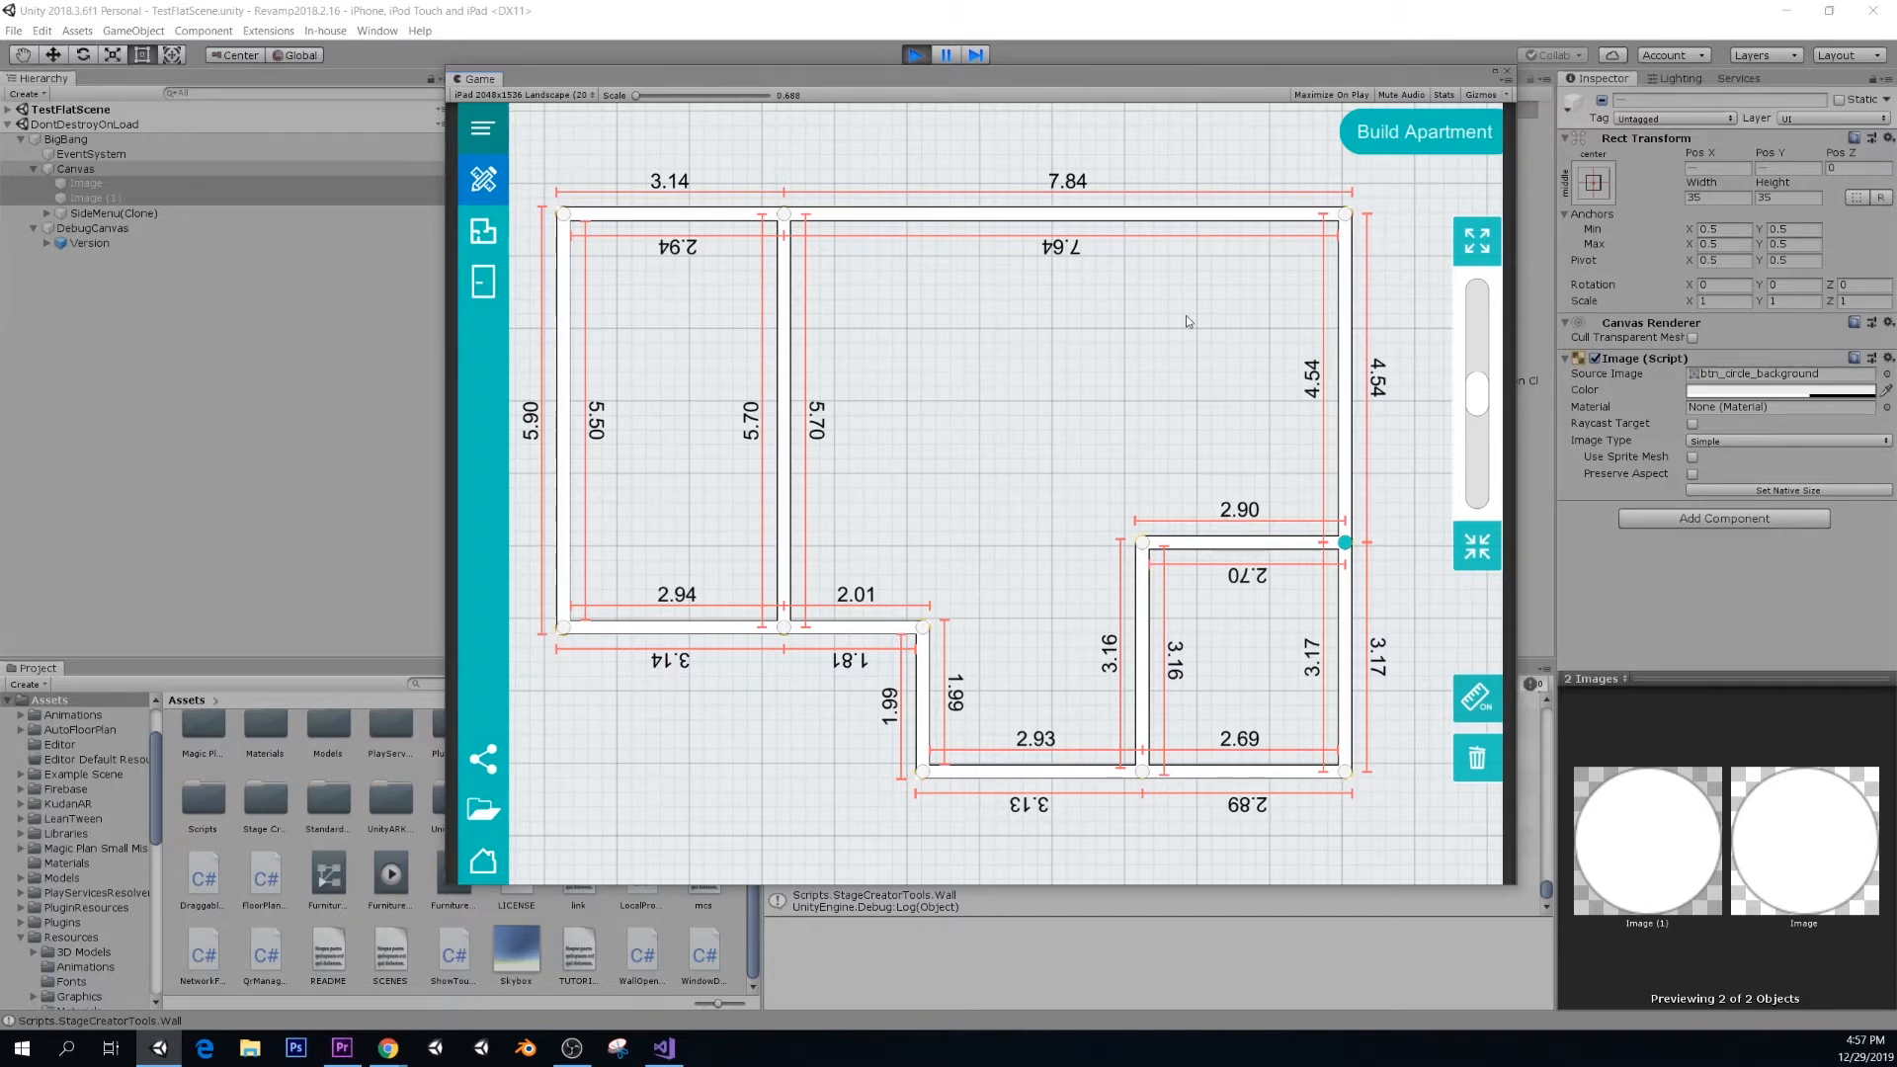
{"action": "mouse_move", "coordinate": [1321, 759]}
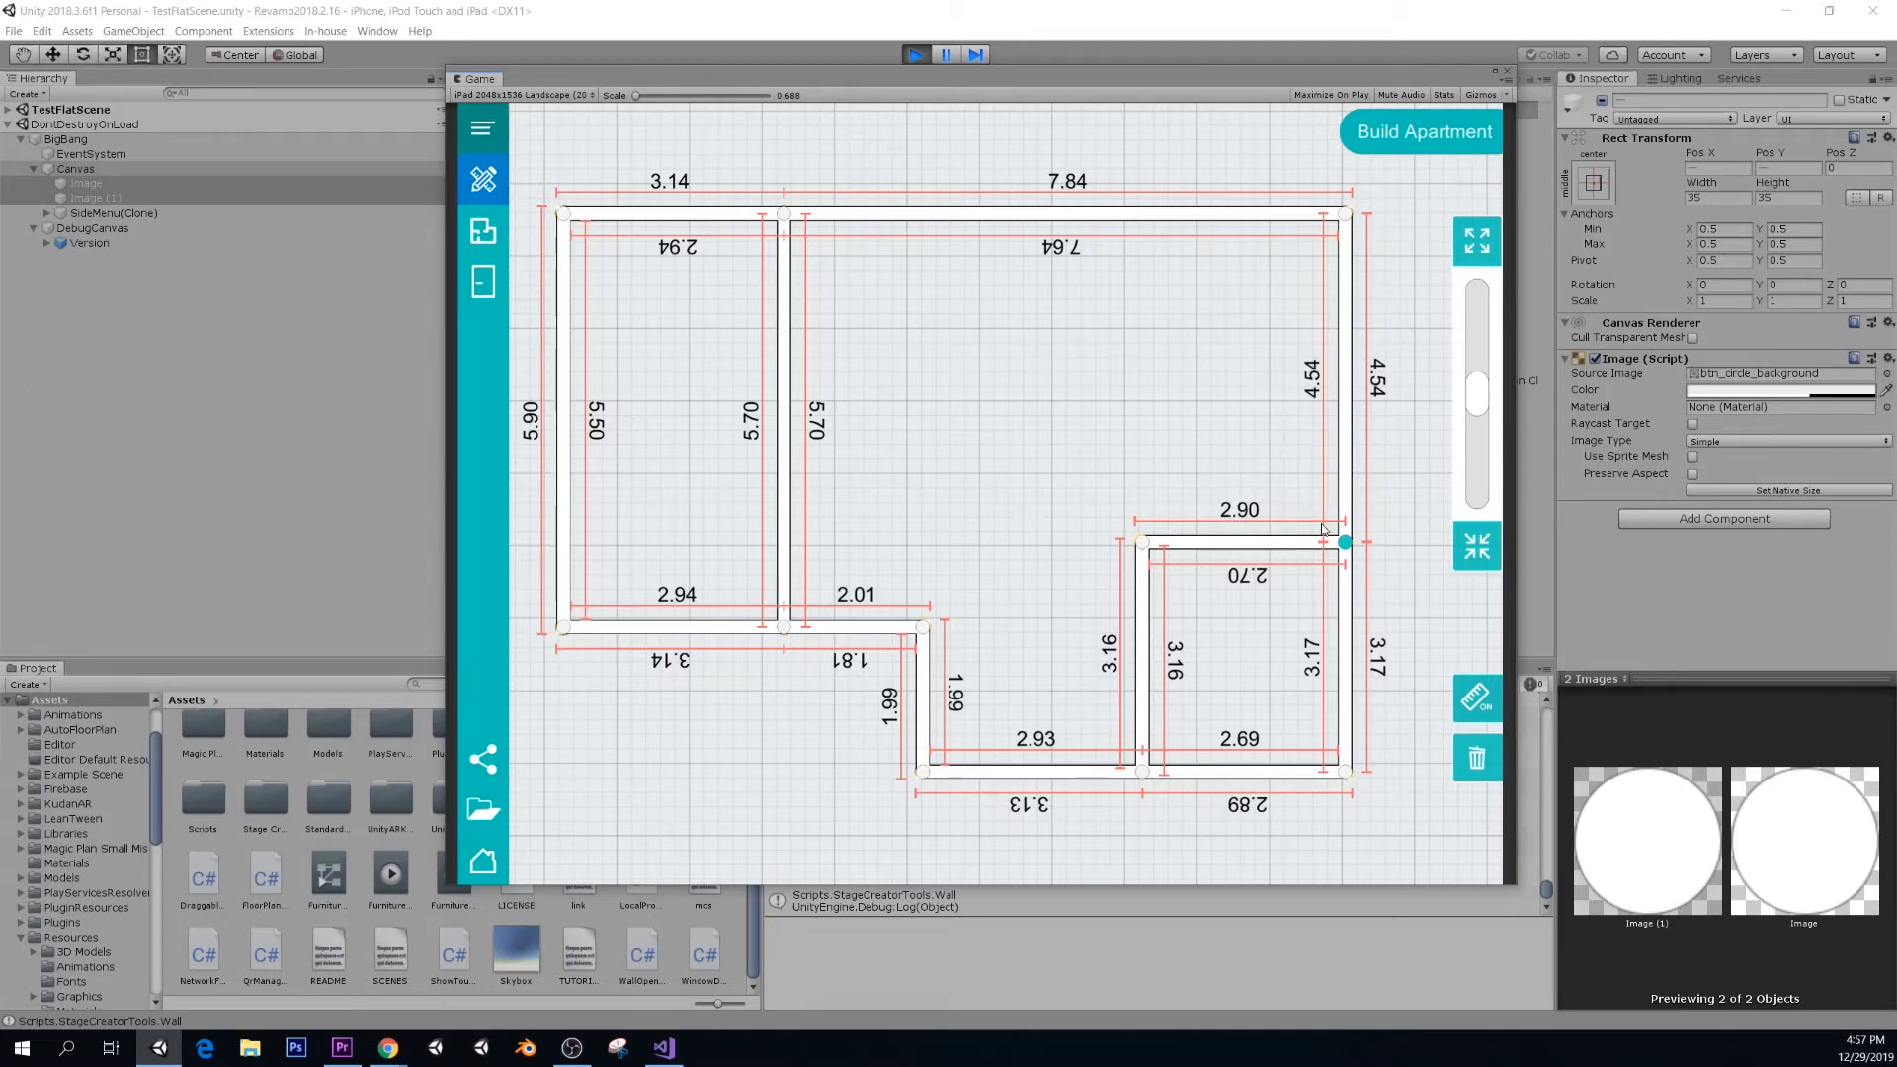
{"action": "mouse_move", "coordinate": [484, 578]}
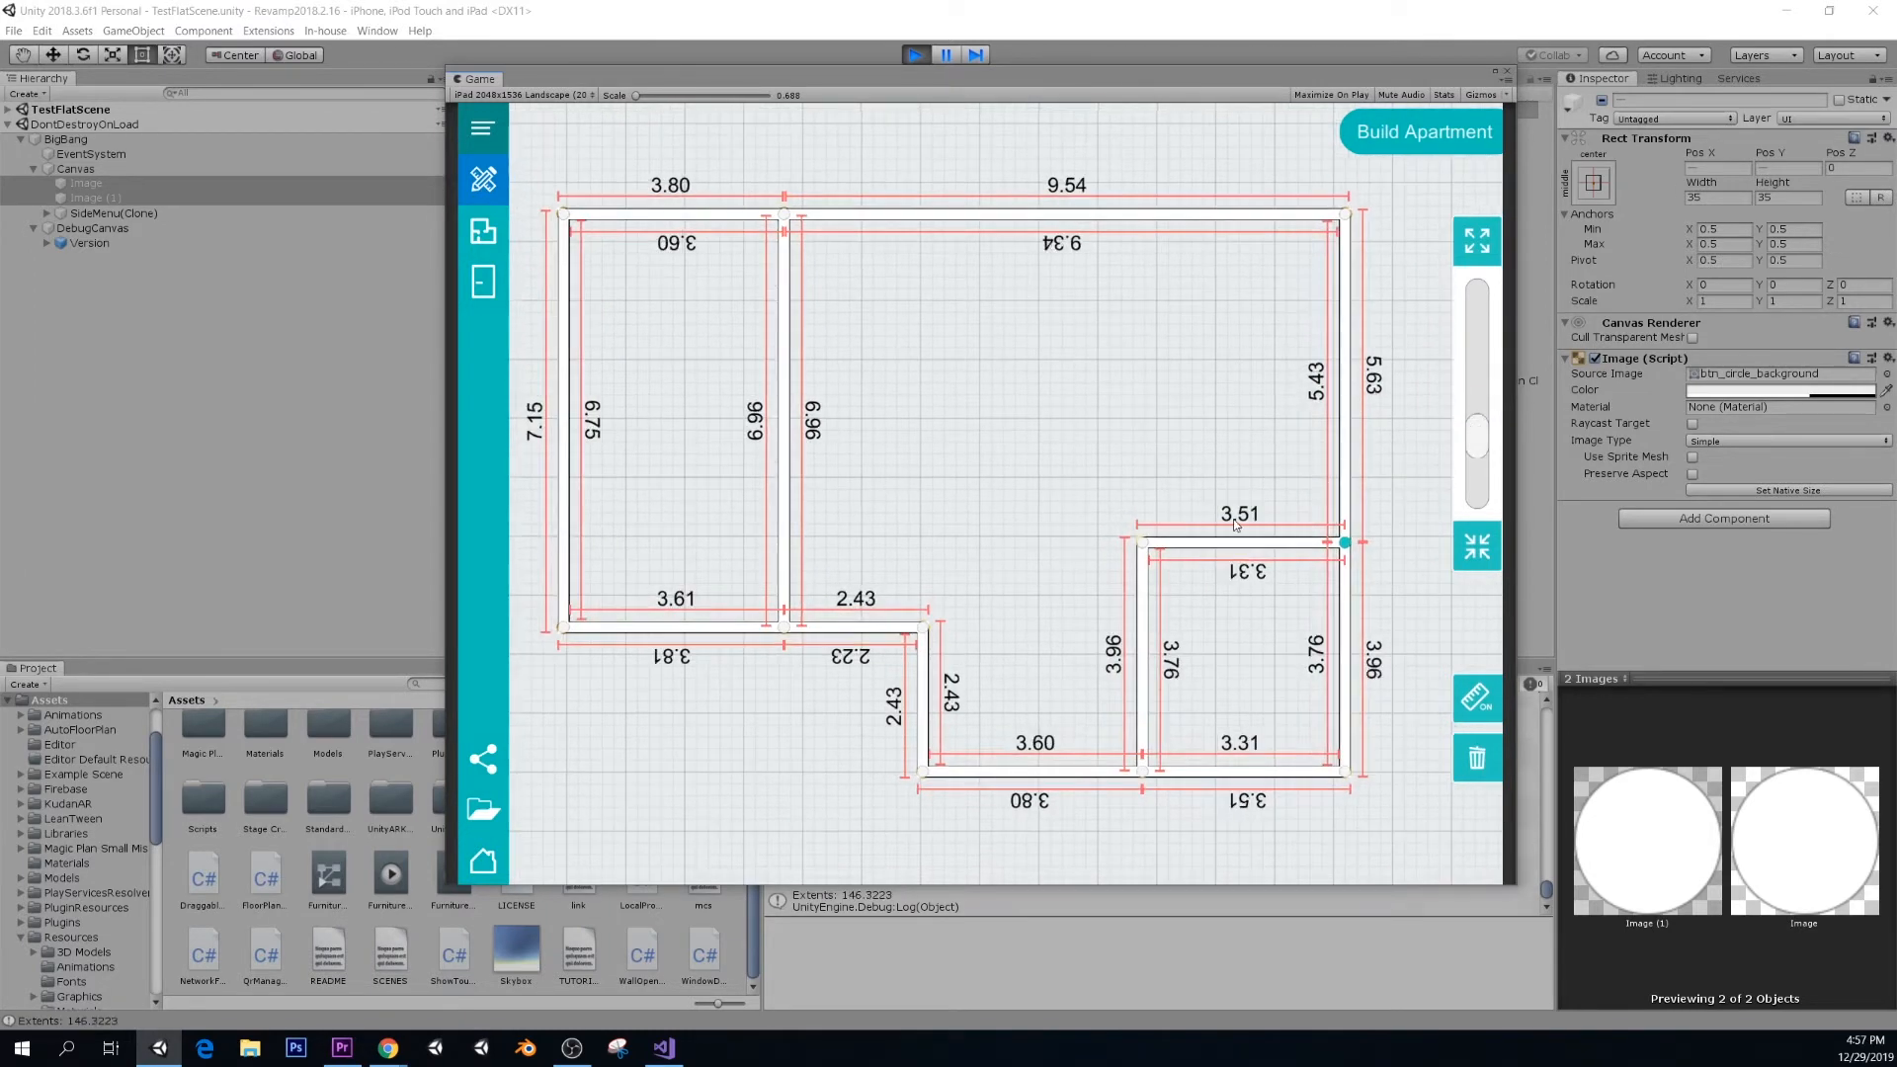
{"action": "mouse_move", "coordinate": [1276, 533]}
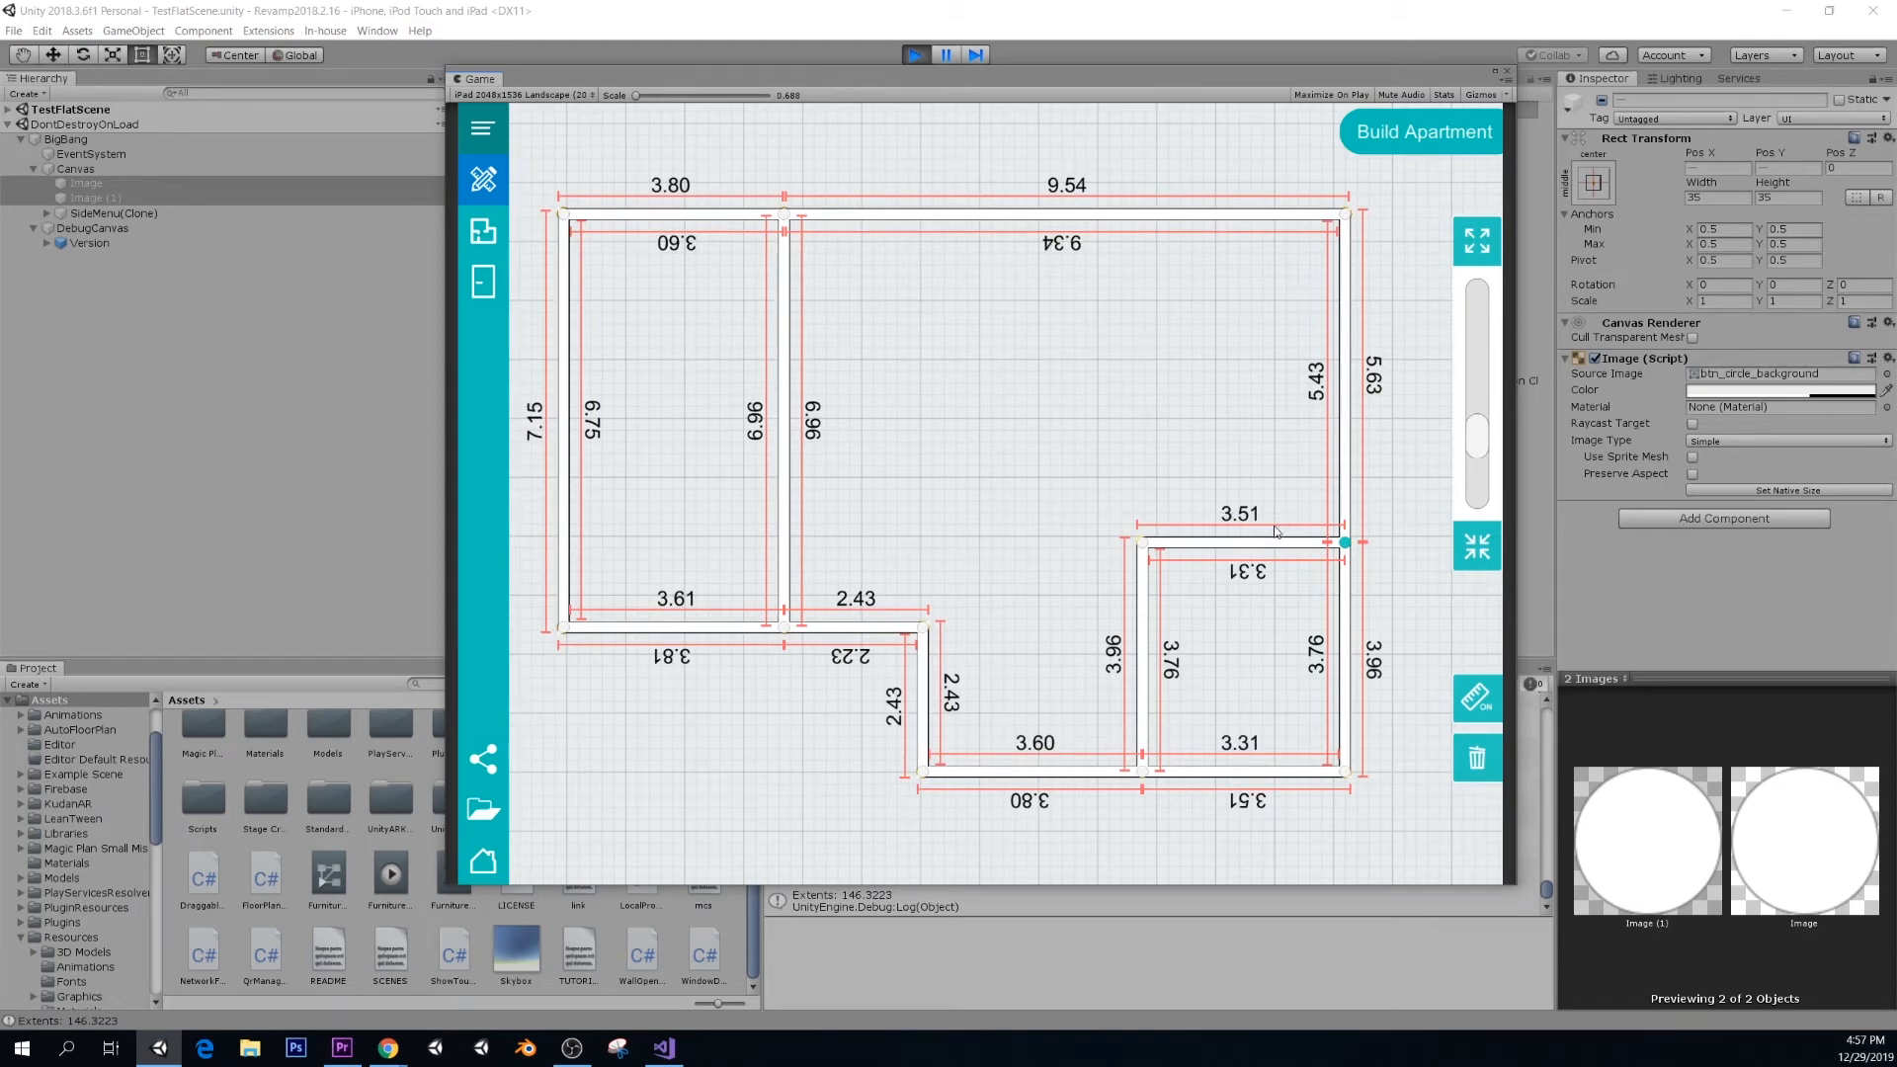
{"action": "mouse_move", "coordinate": [971, 276]}
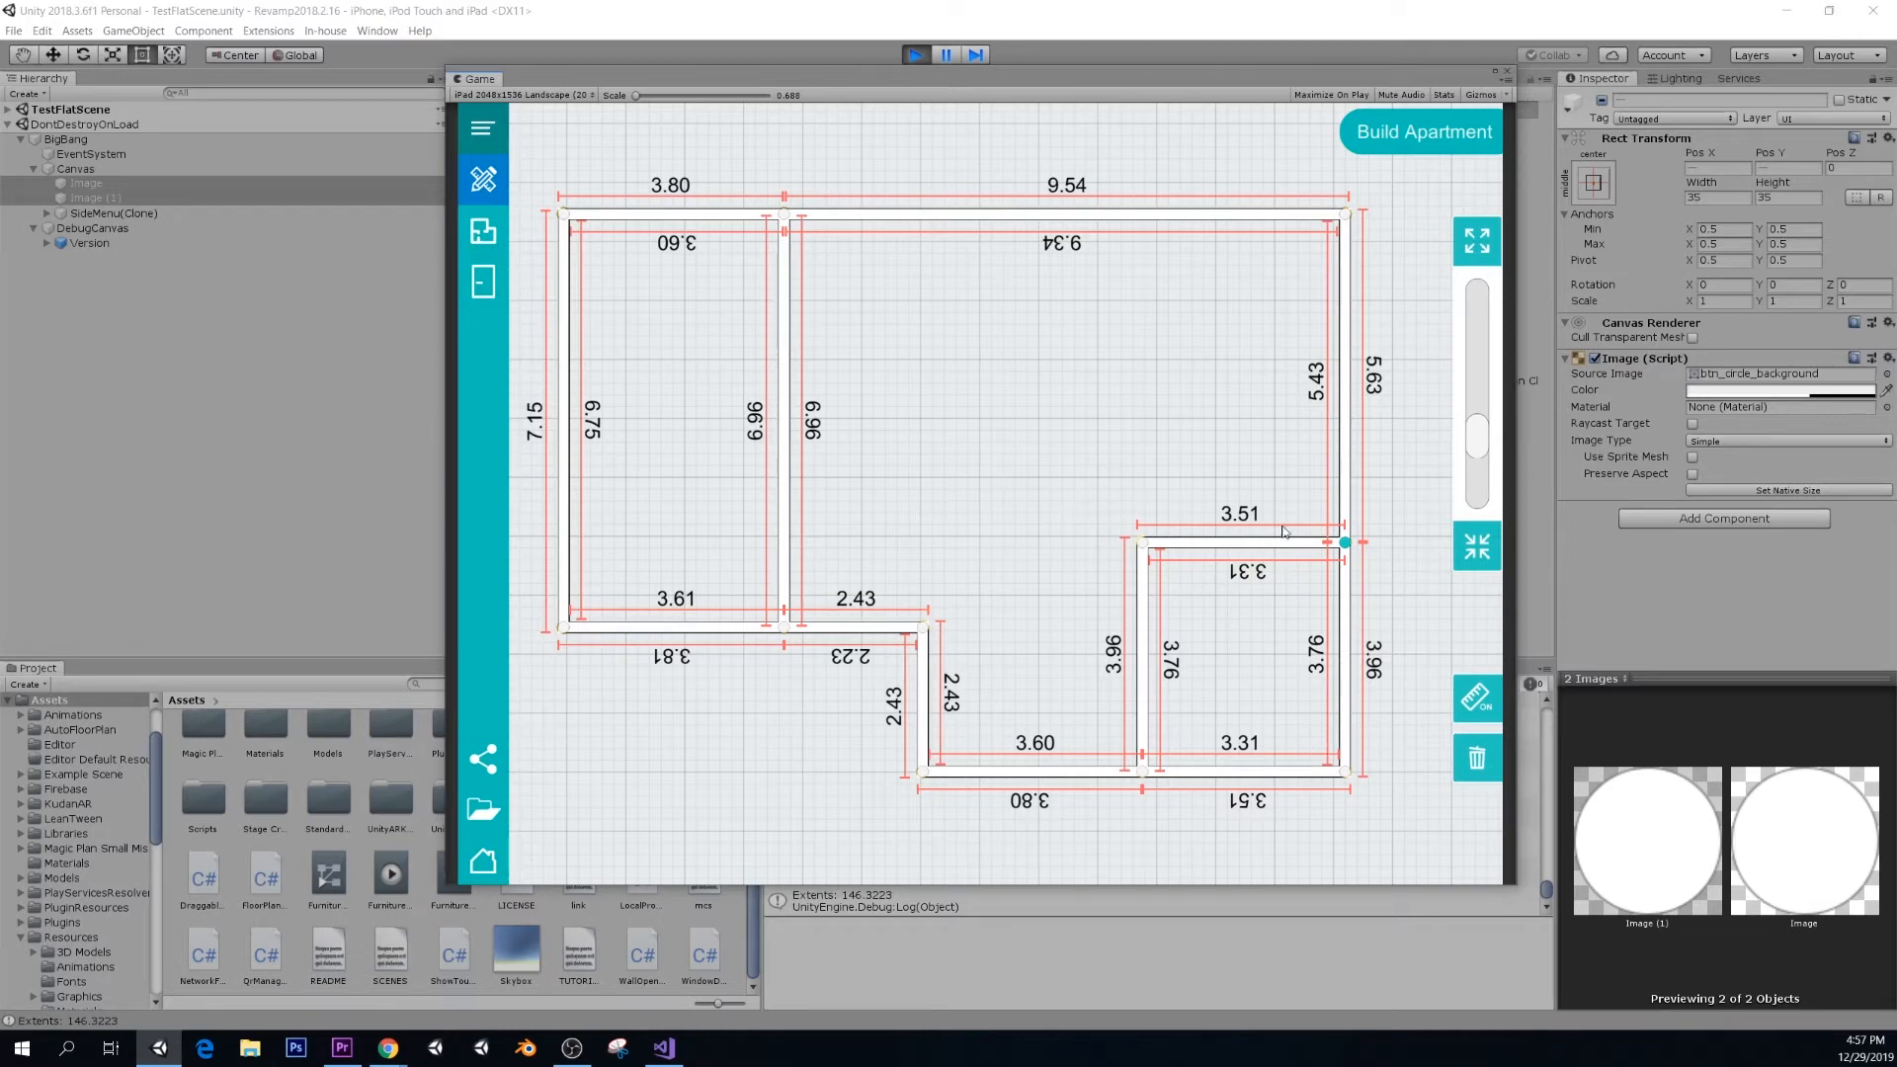
{"action": "mouse_move", "coordinate": [657, 150]}
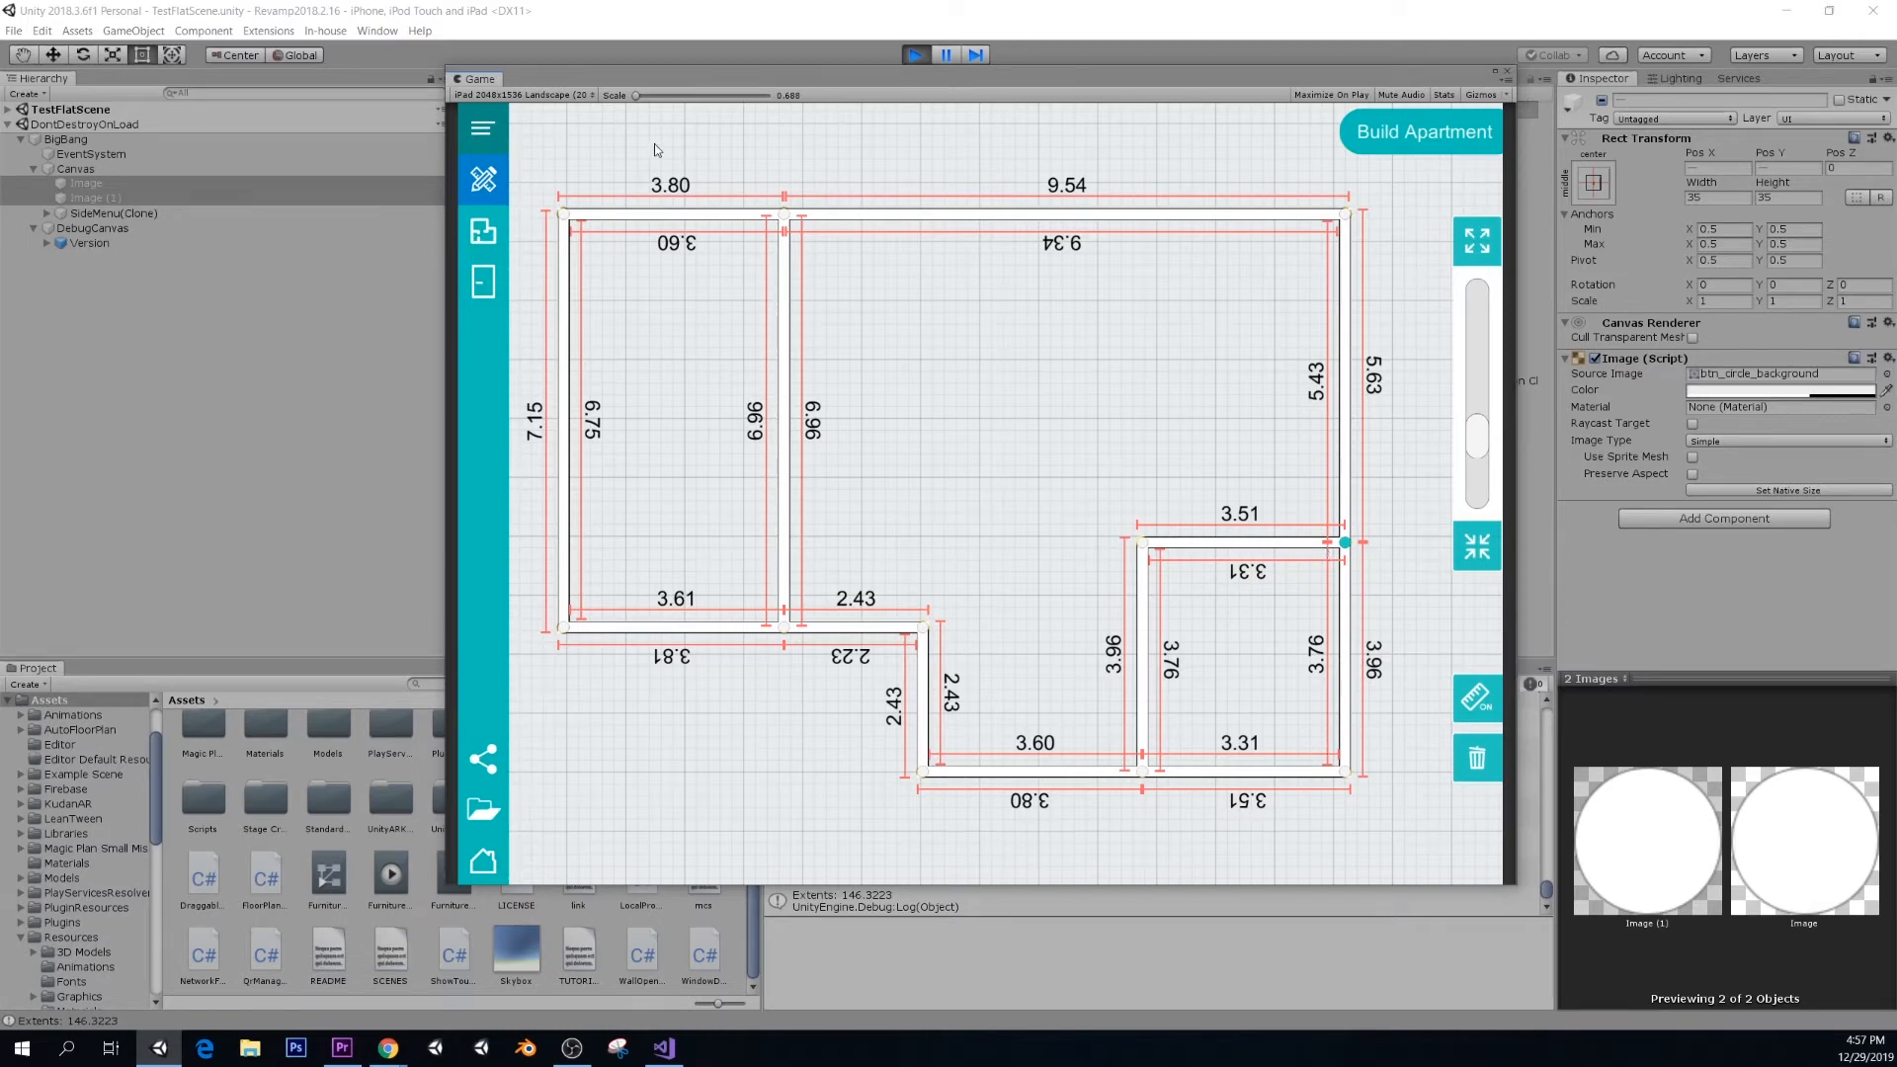
{"action": "mouse_move", "coordinate": [1031, 330]}
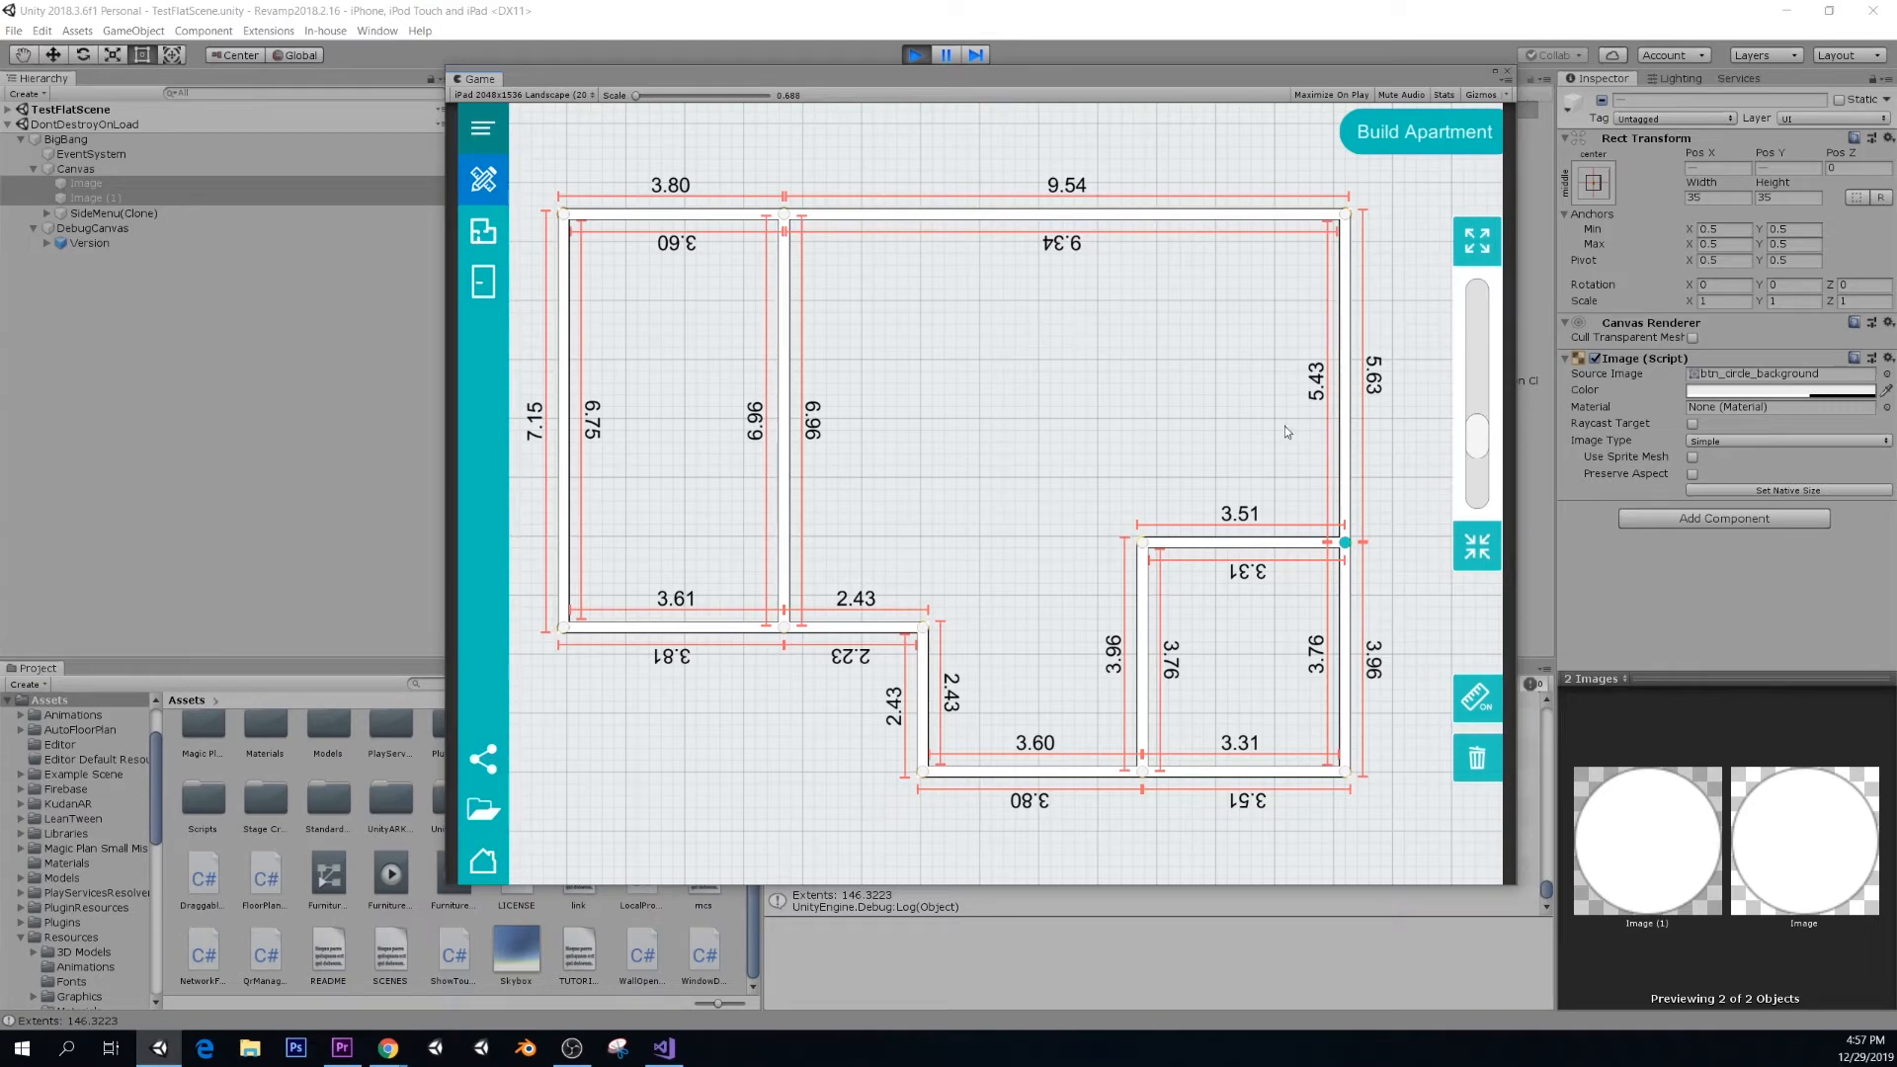
{"action": "mouse_move", "coordinate": [1484, 451]}
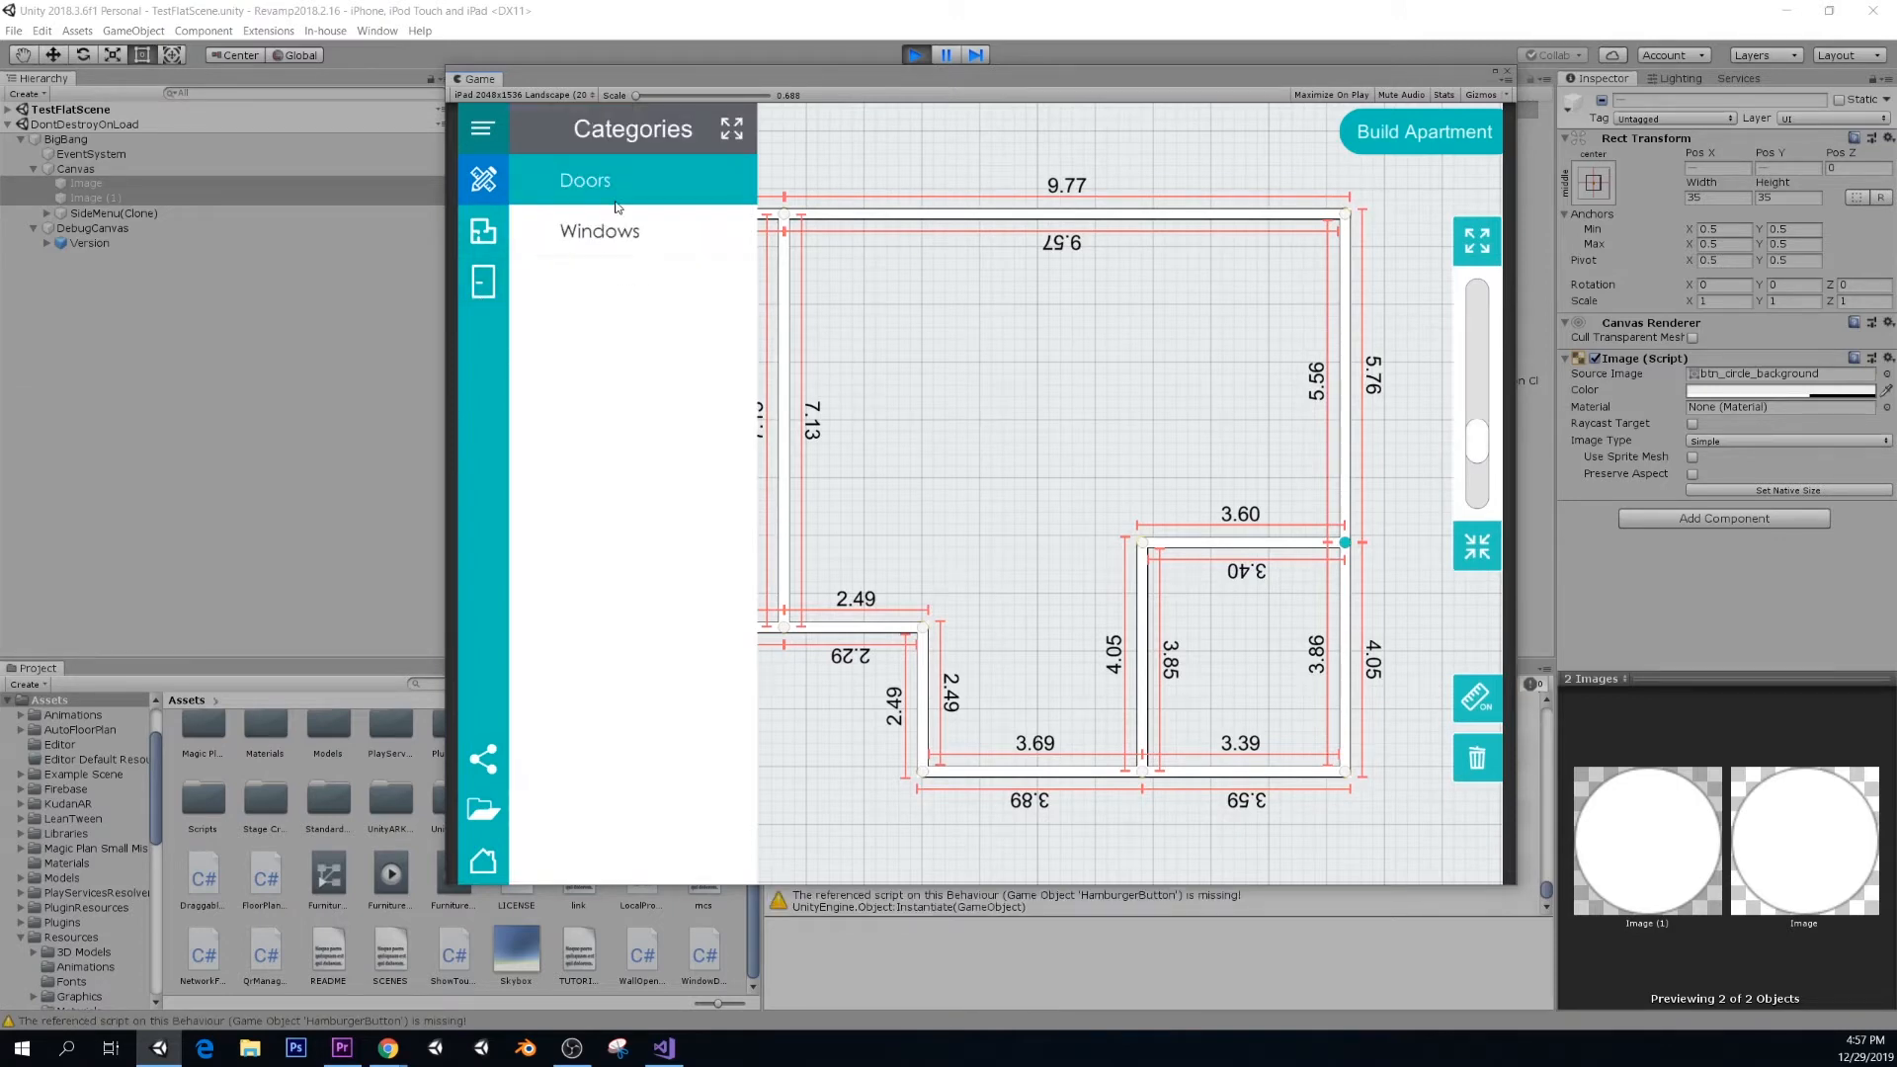
- Open the Doors category and place a Simple Door on the central dividing wall
{"action": "left_click", "coordinate": [586, 179]}
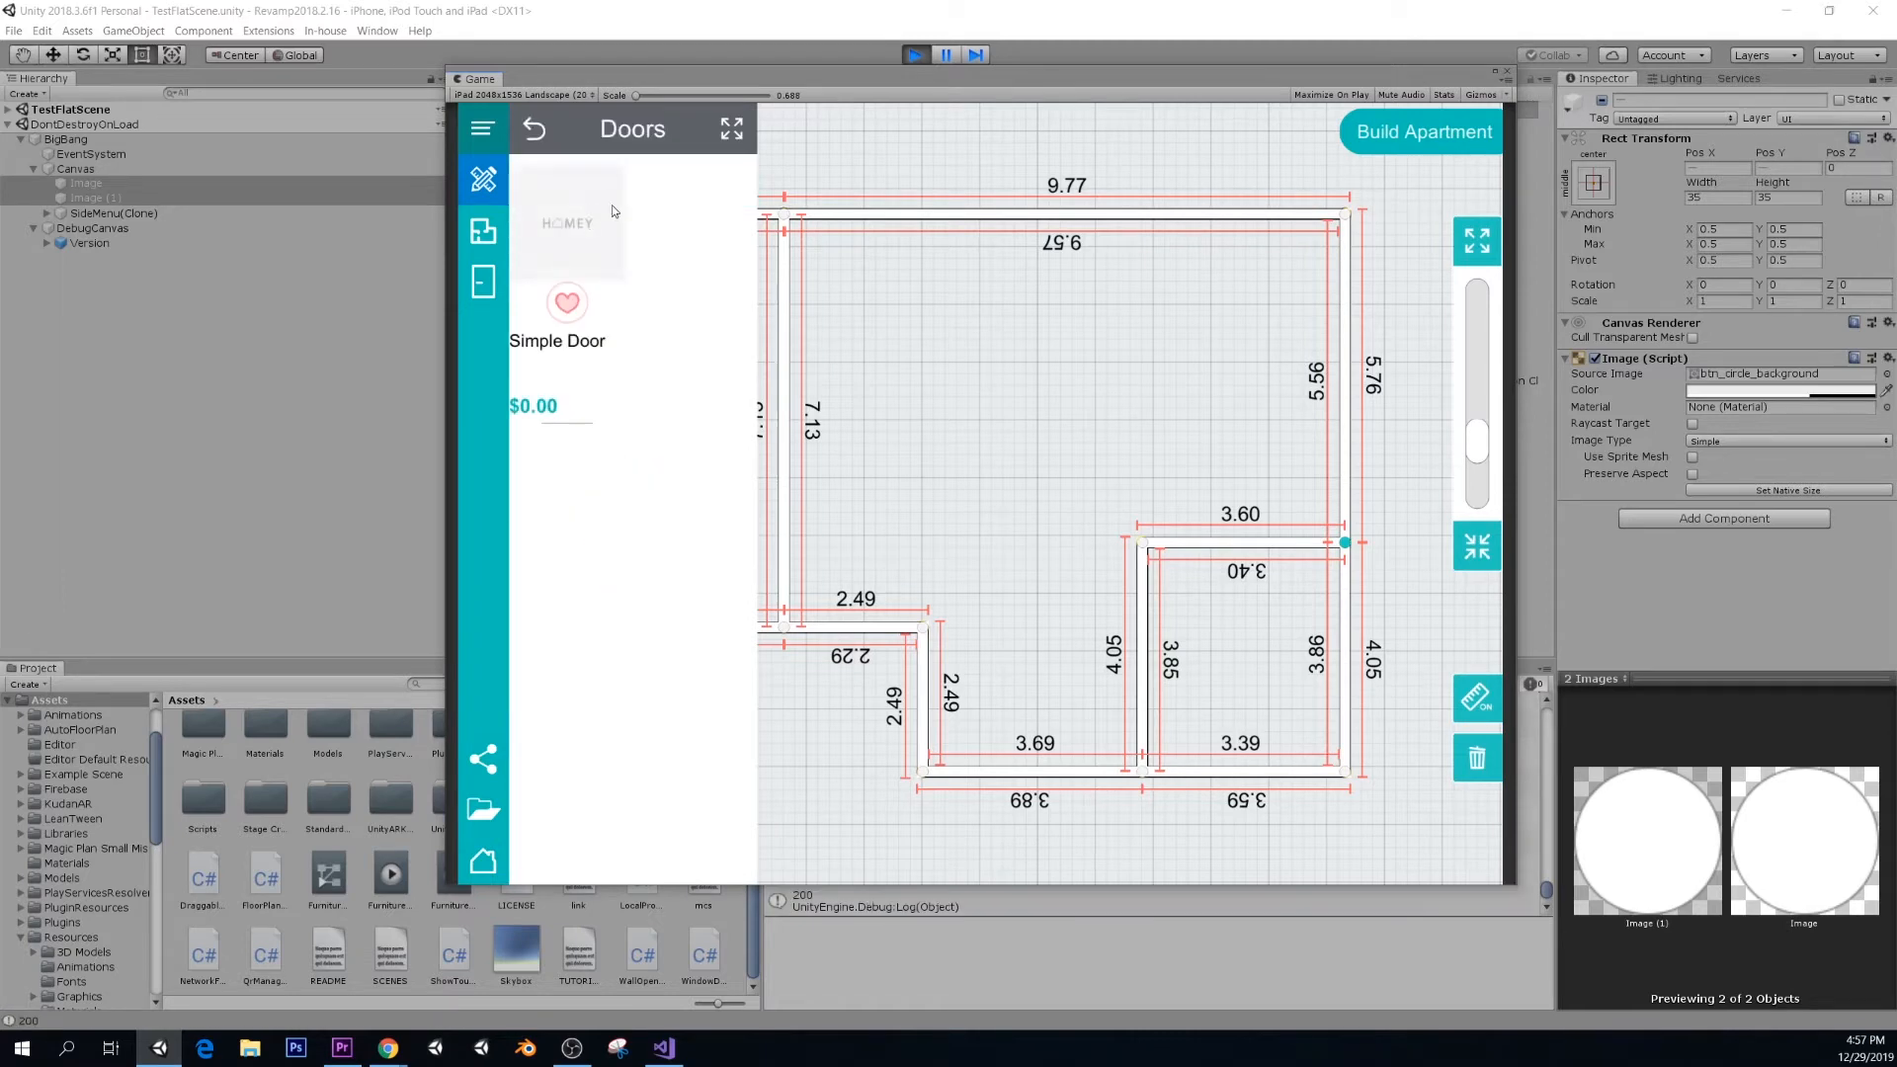
{"action": "mouse_move", "coordinate": [577, 223]}
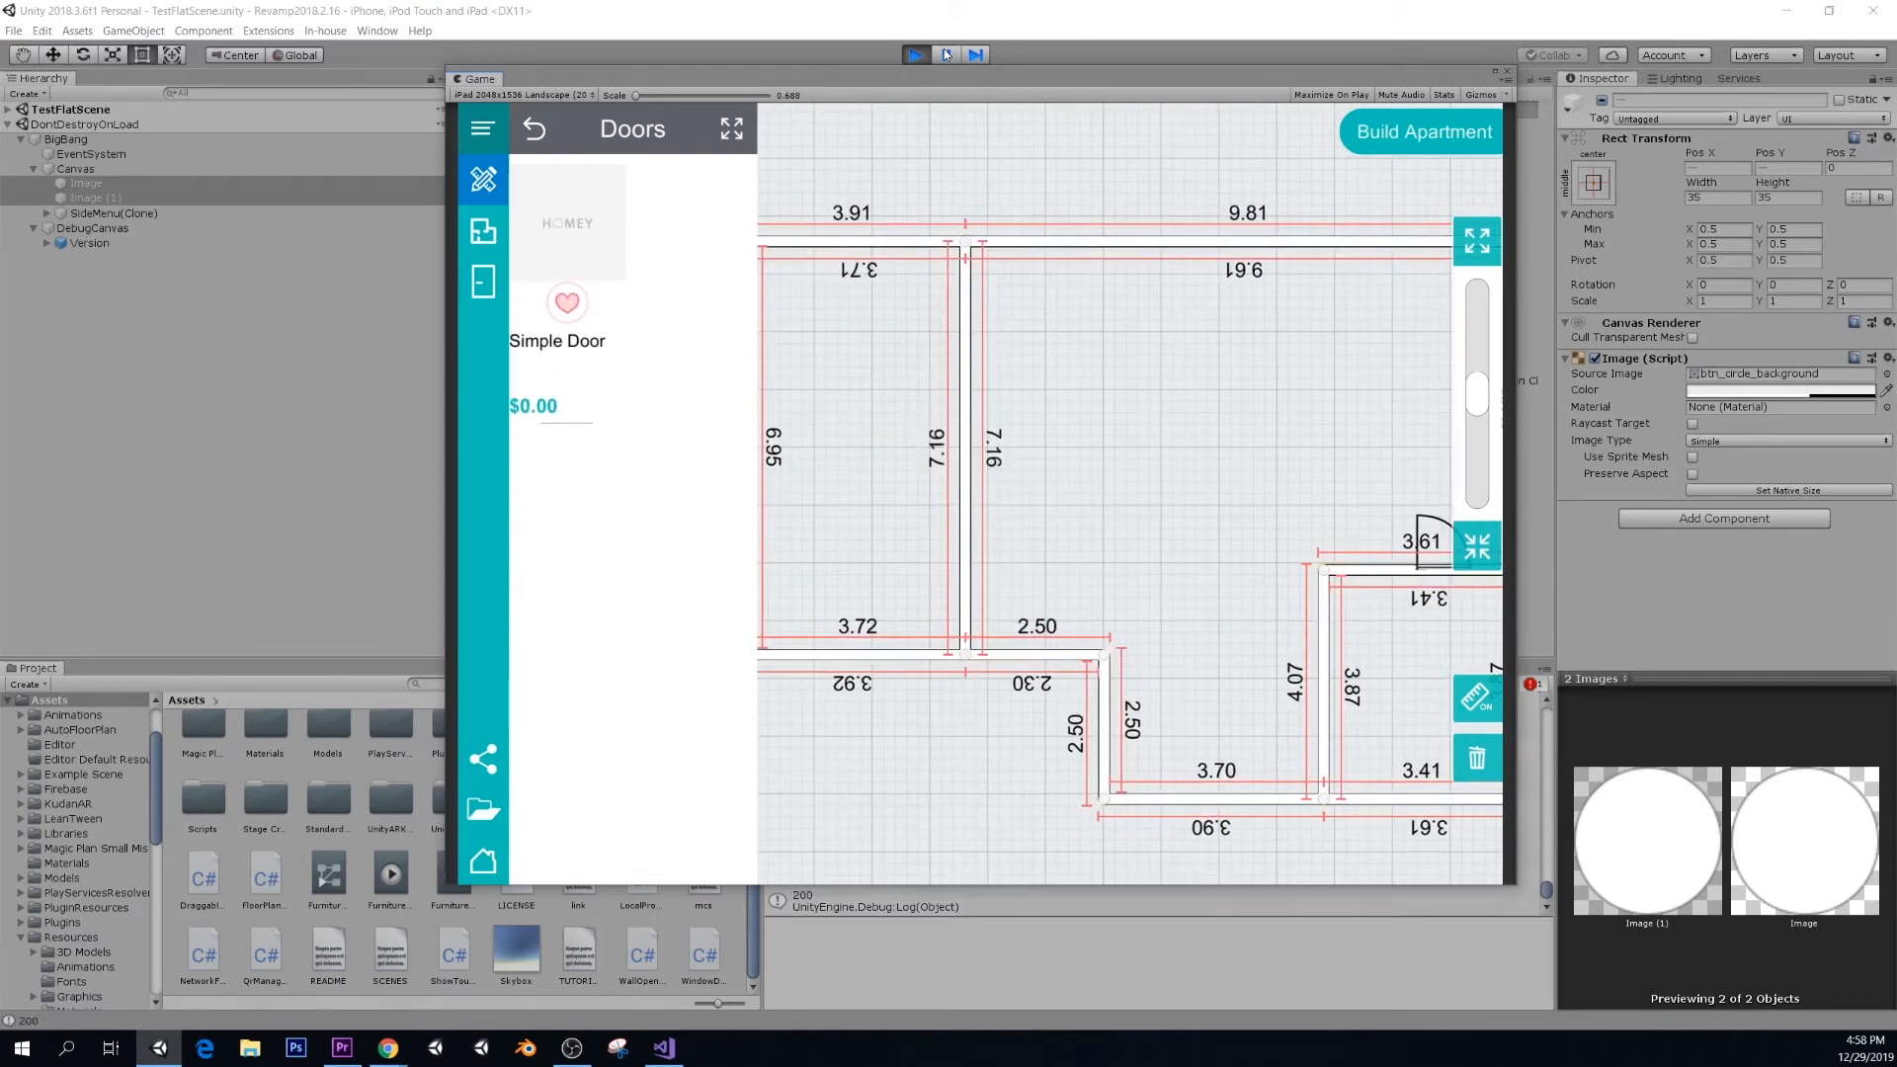
{"action": "left_click", "coordinate": [938, 447]}
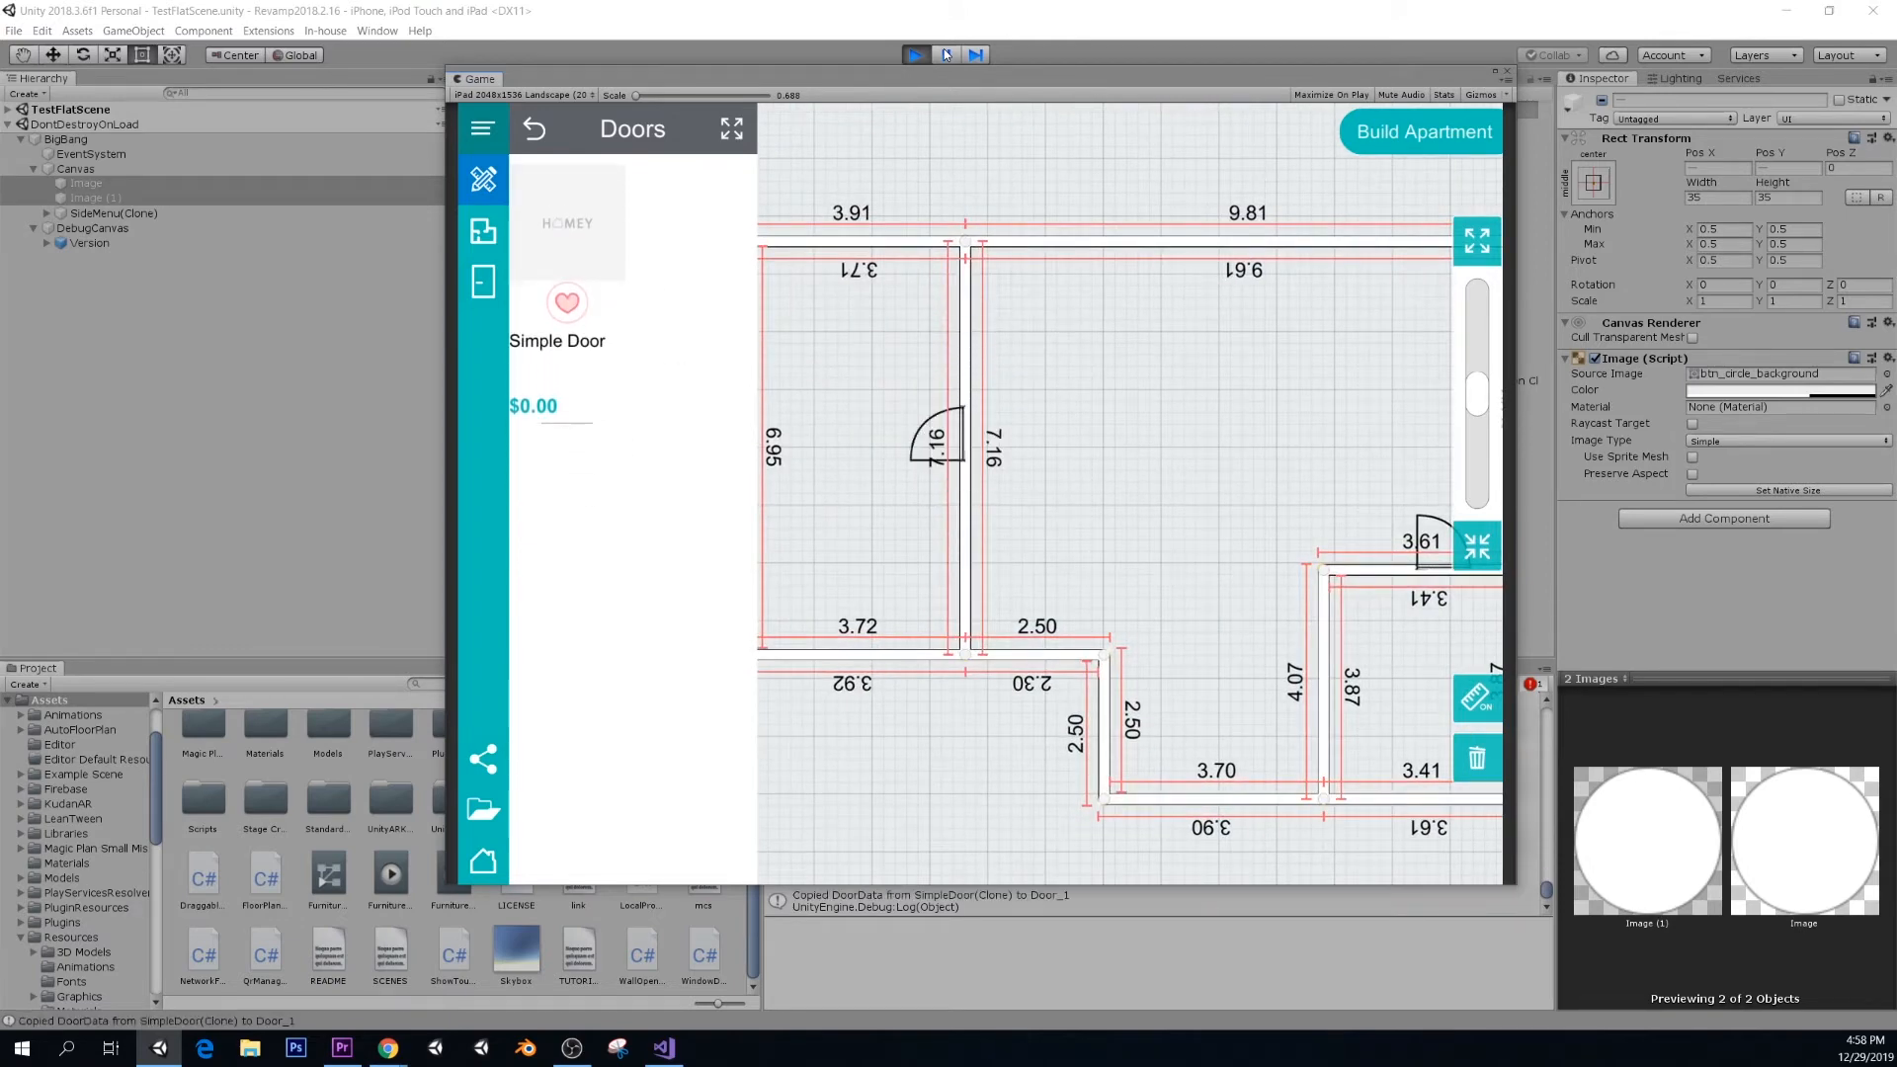
{"action": "left_click", "coordinate": [916, 53]}
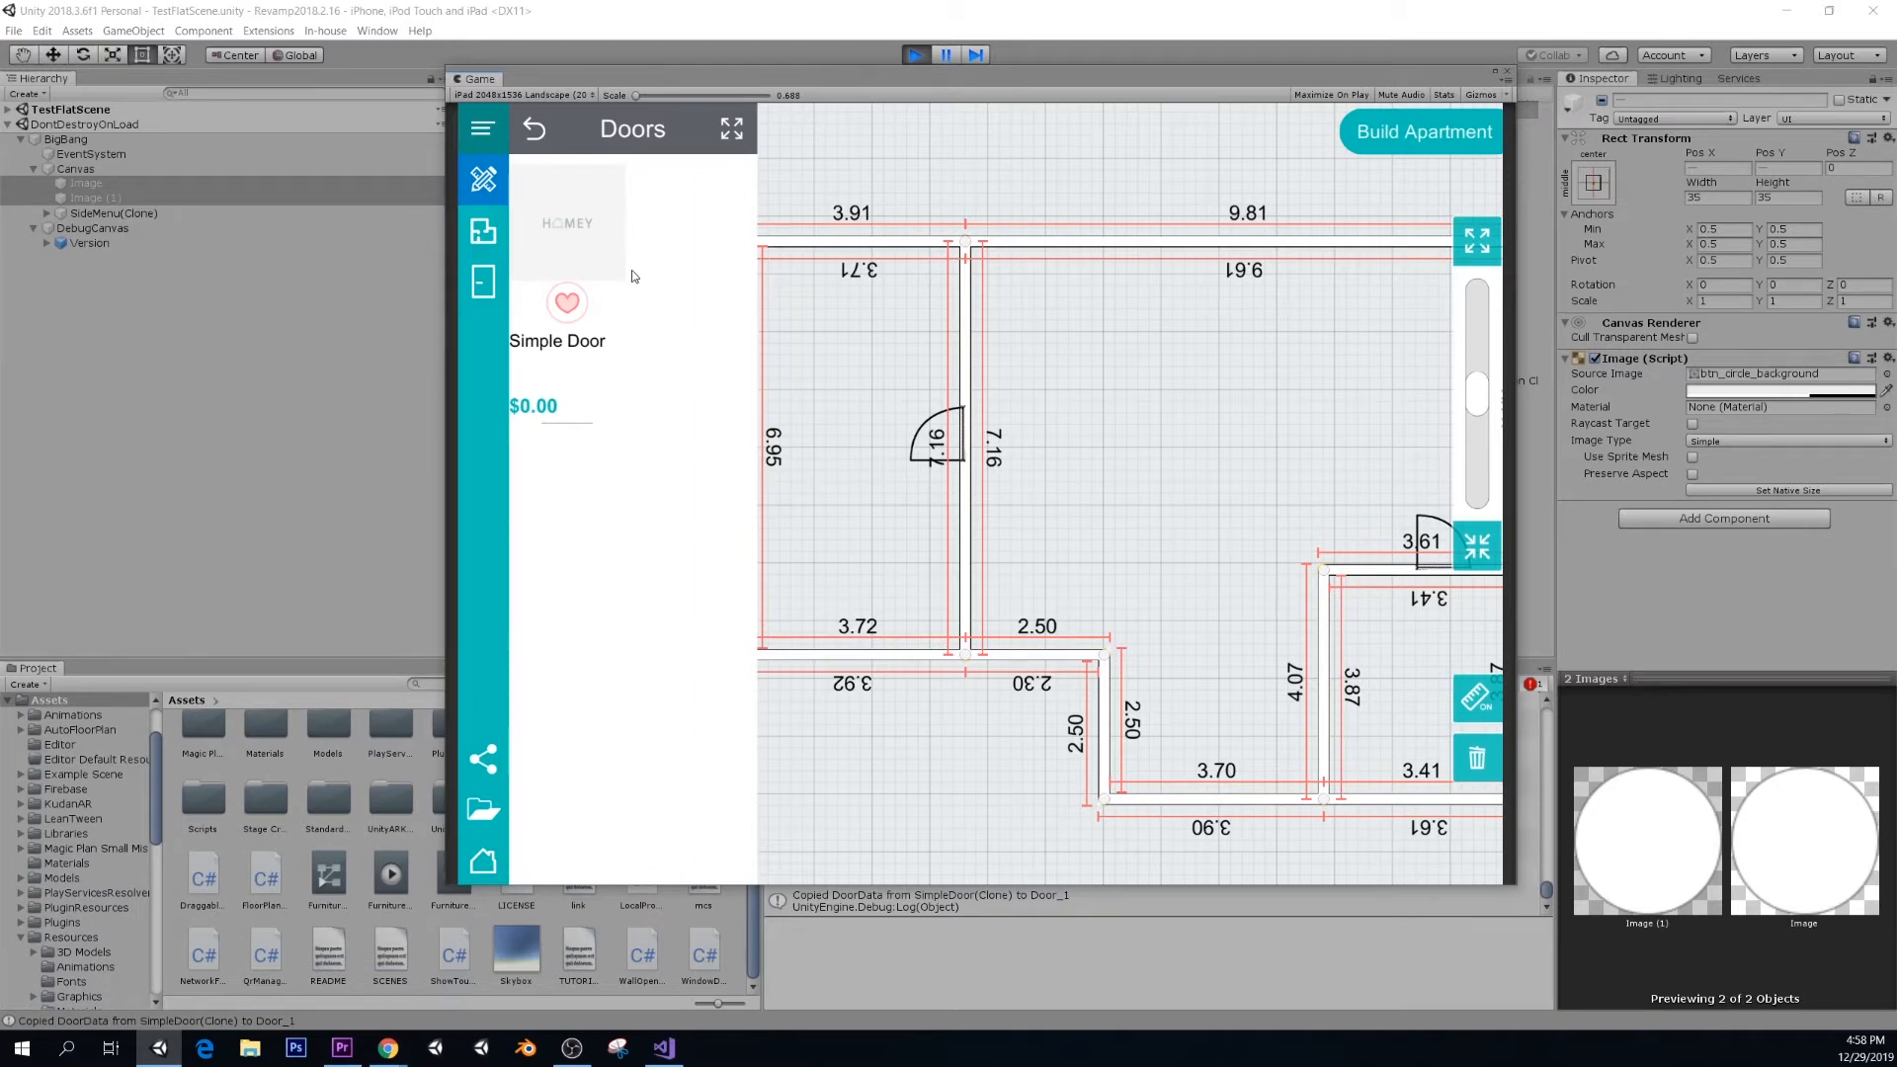
{"action": "mouse_move", "coordinate": [533, 226]}
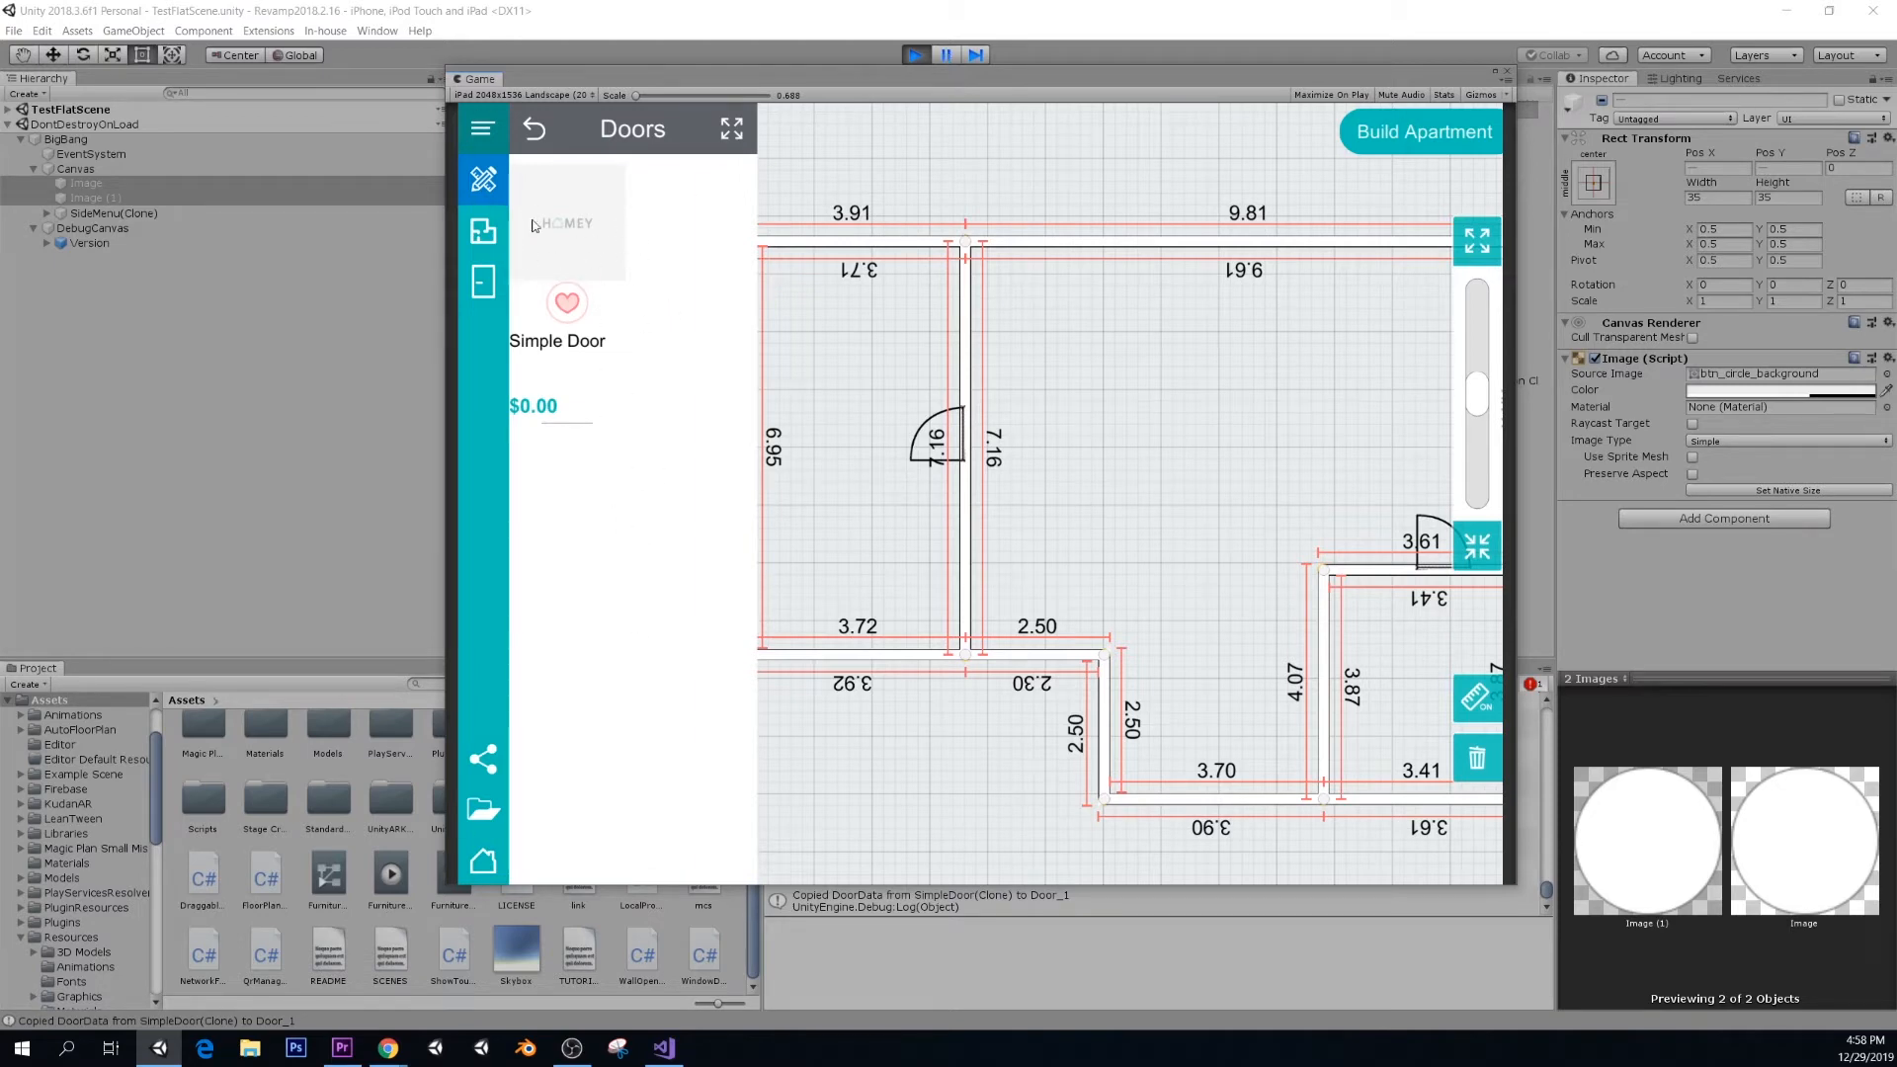
{"action": "mouse_move", "coordinate": [831, 422]}
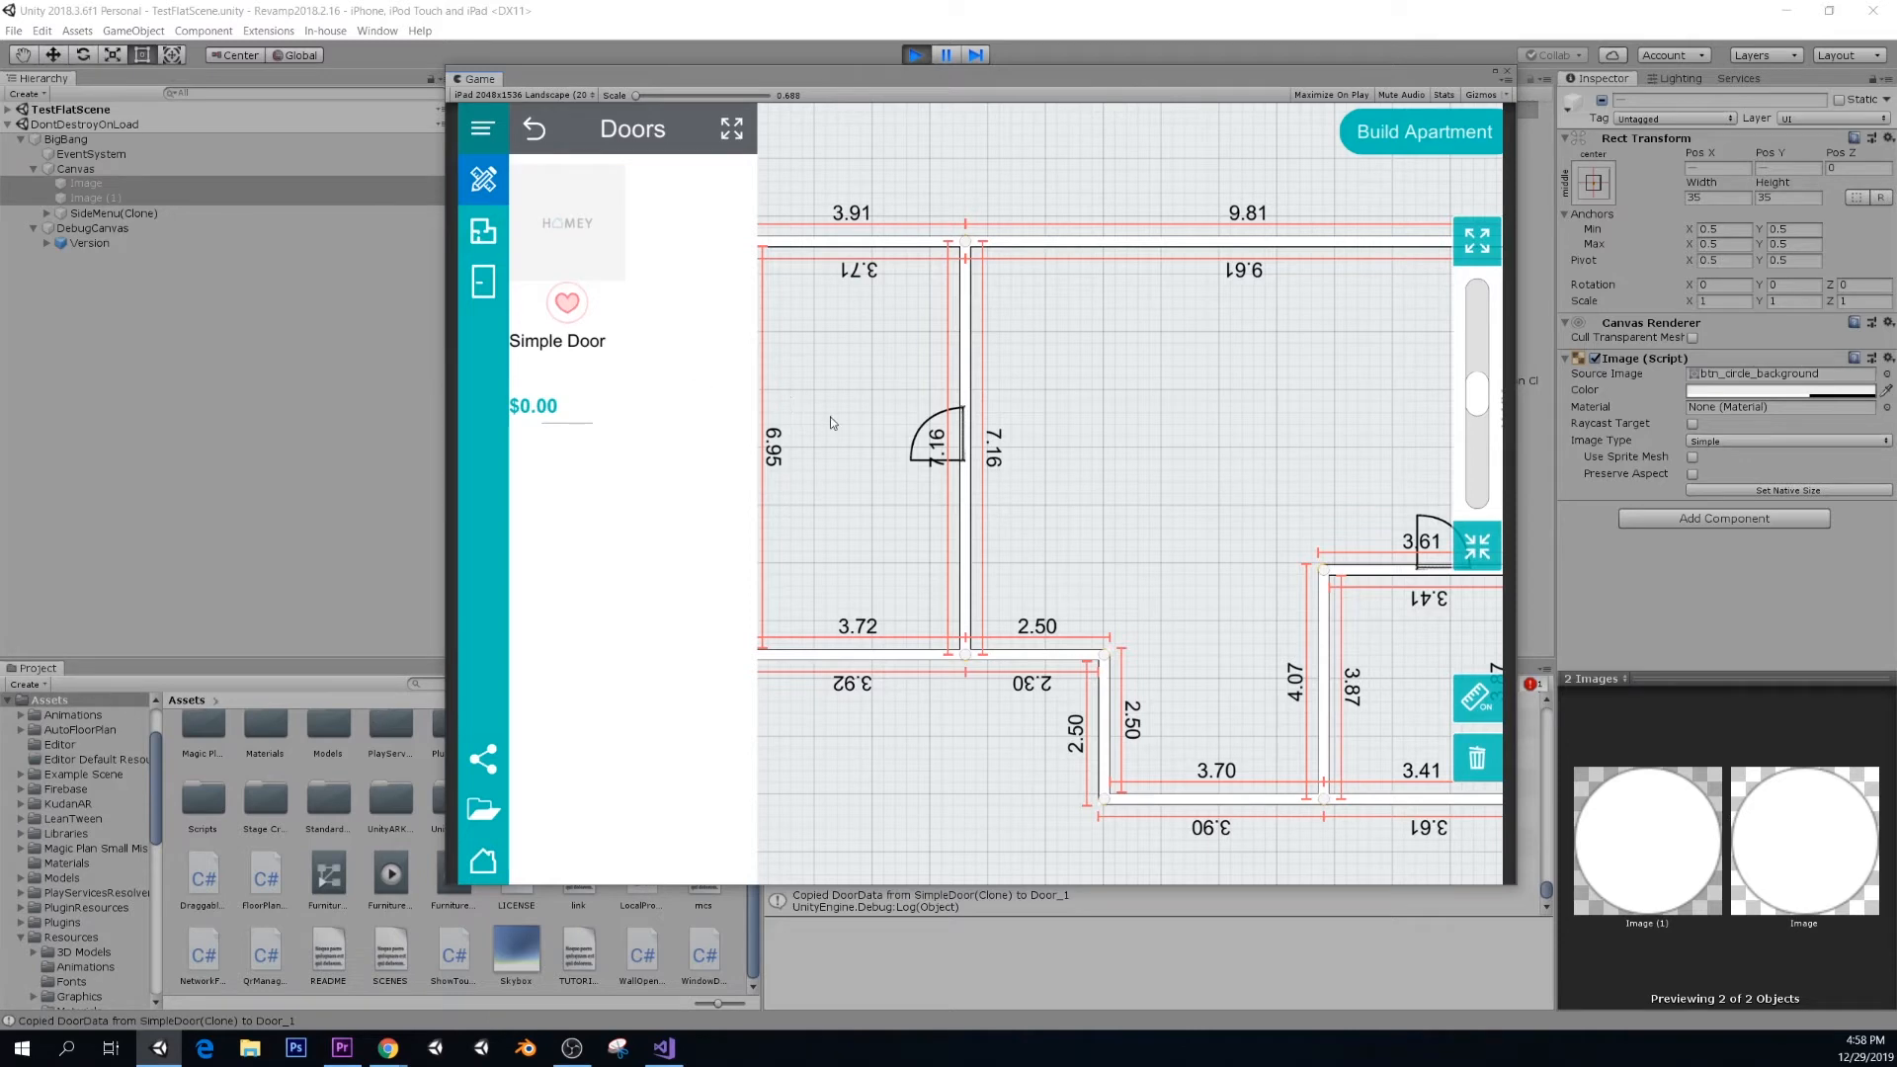
{"action": "mouse_move", "coordinate": [995, 404]}
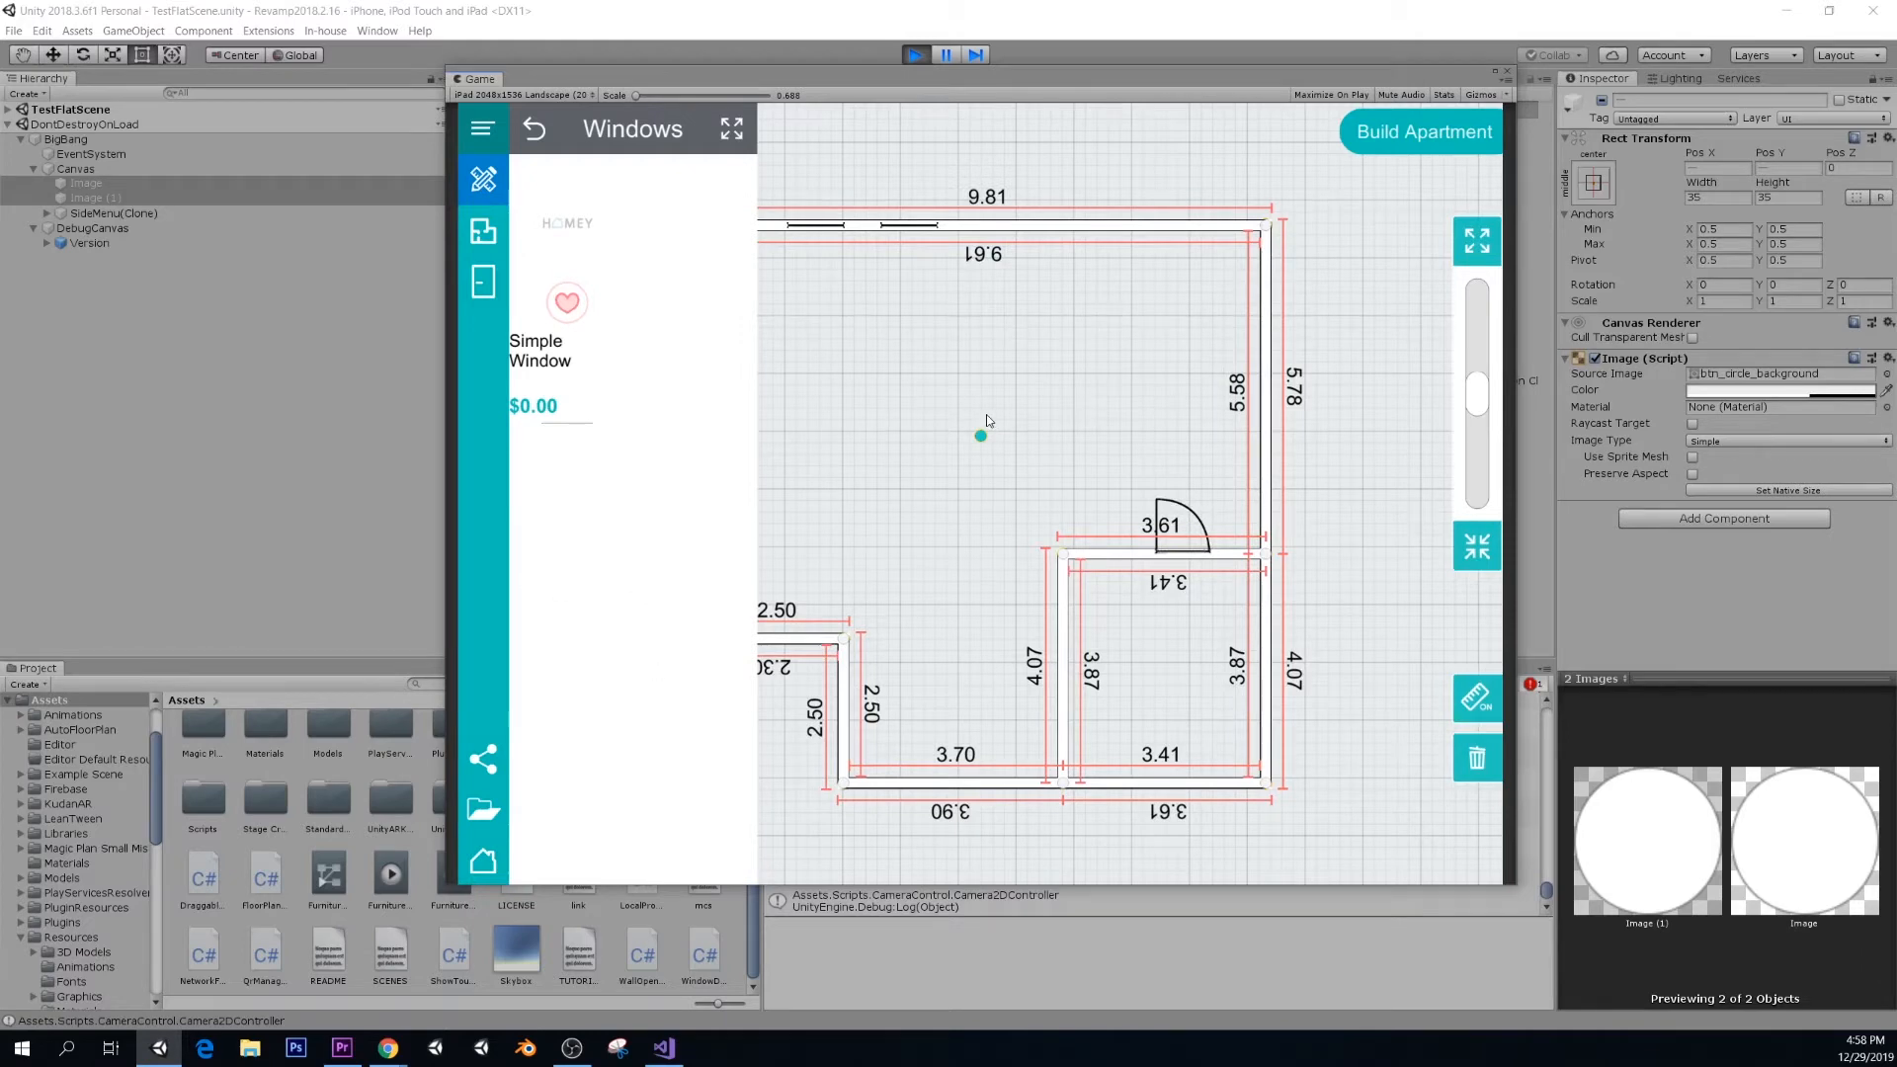
{"action": "mouse_move", "coordinate": [1483, 775]}
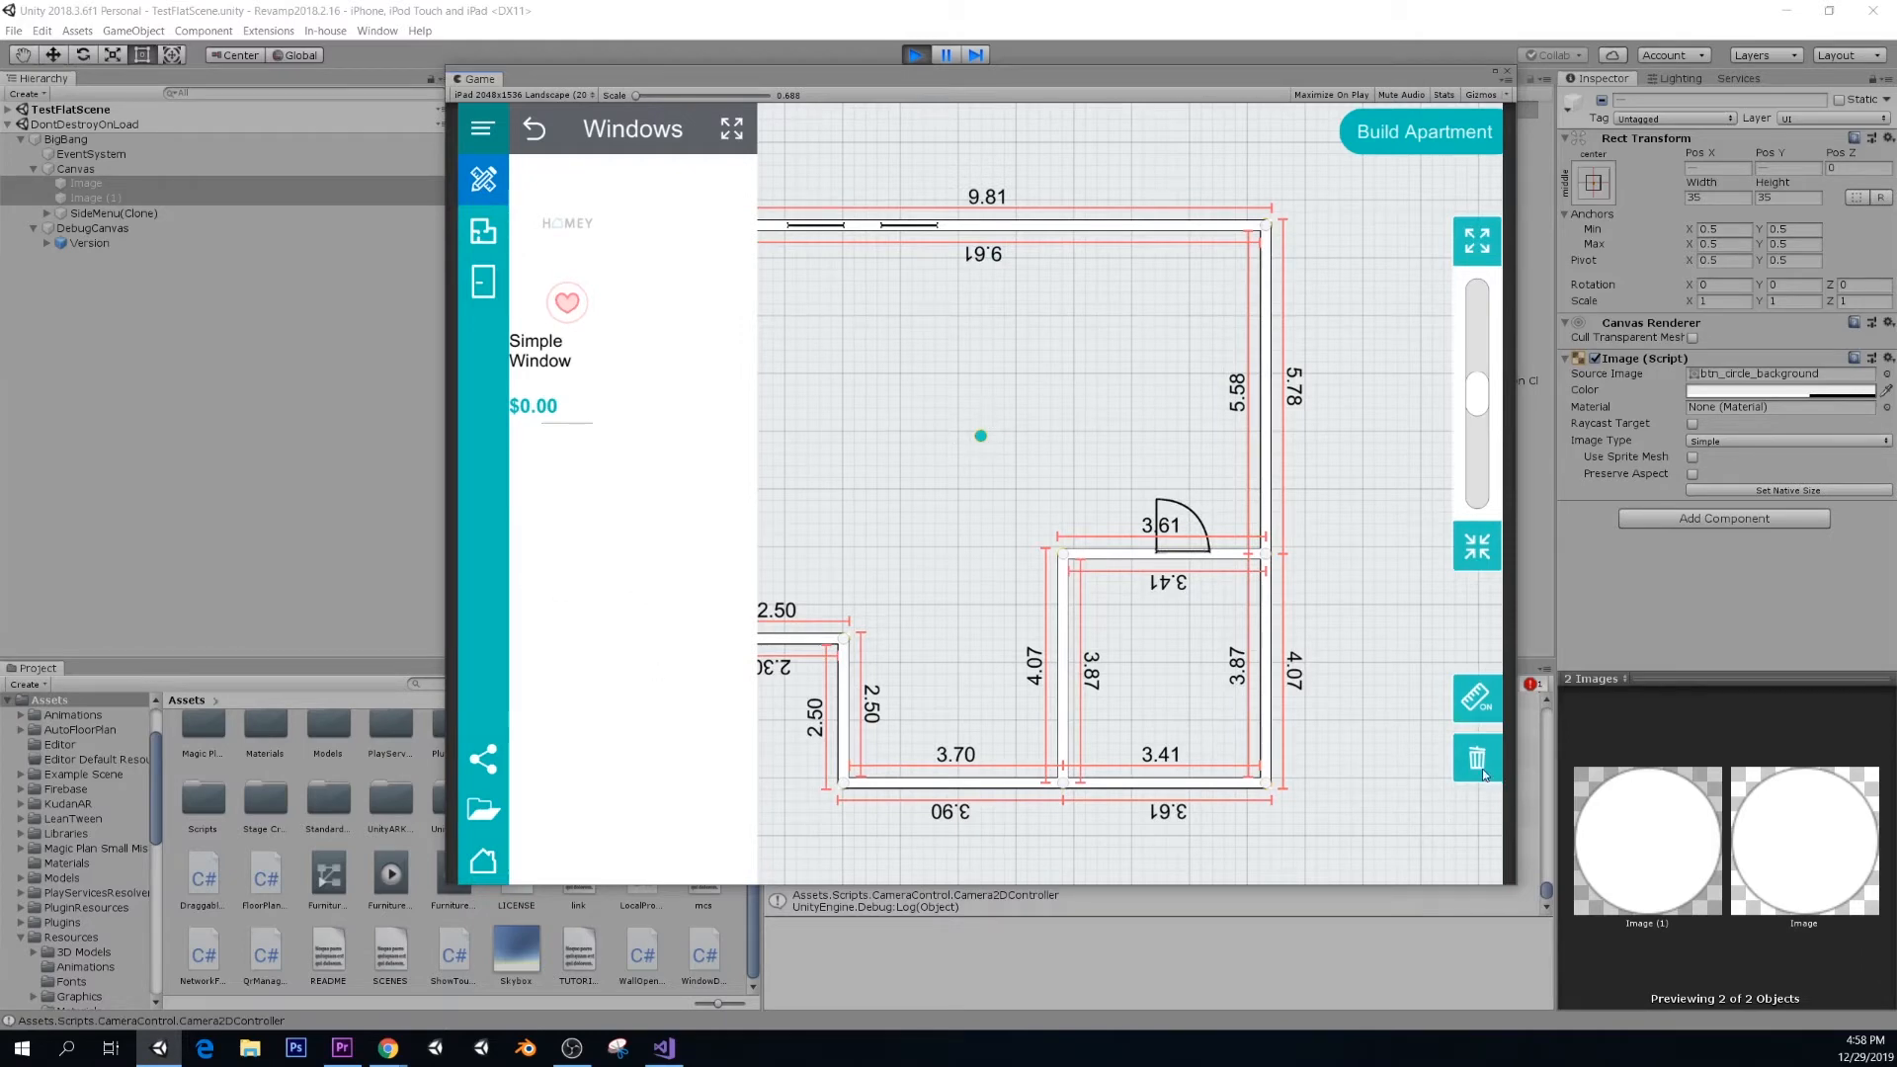
- Delete the stray point from the floor plan
{"action": "left_click", "coordinate": [1477, 757]}
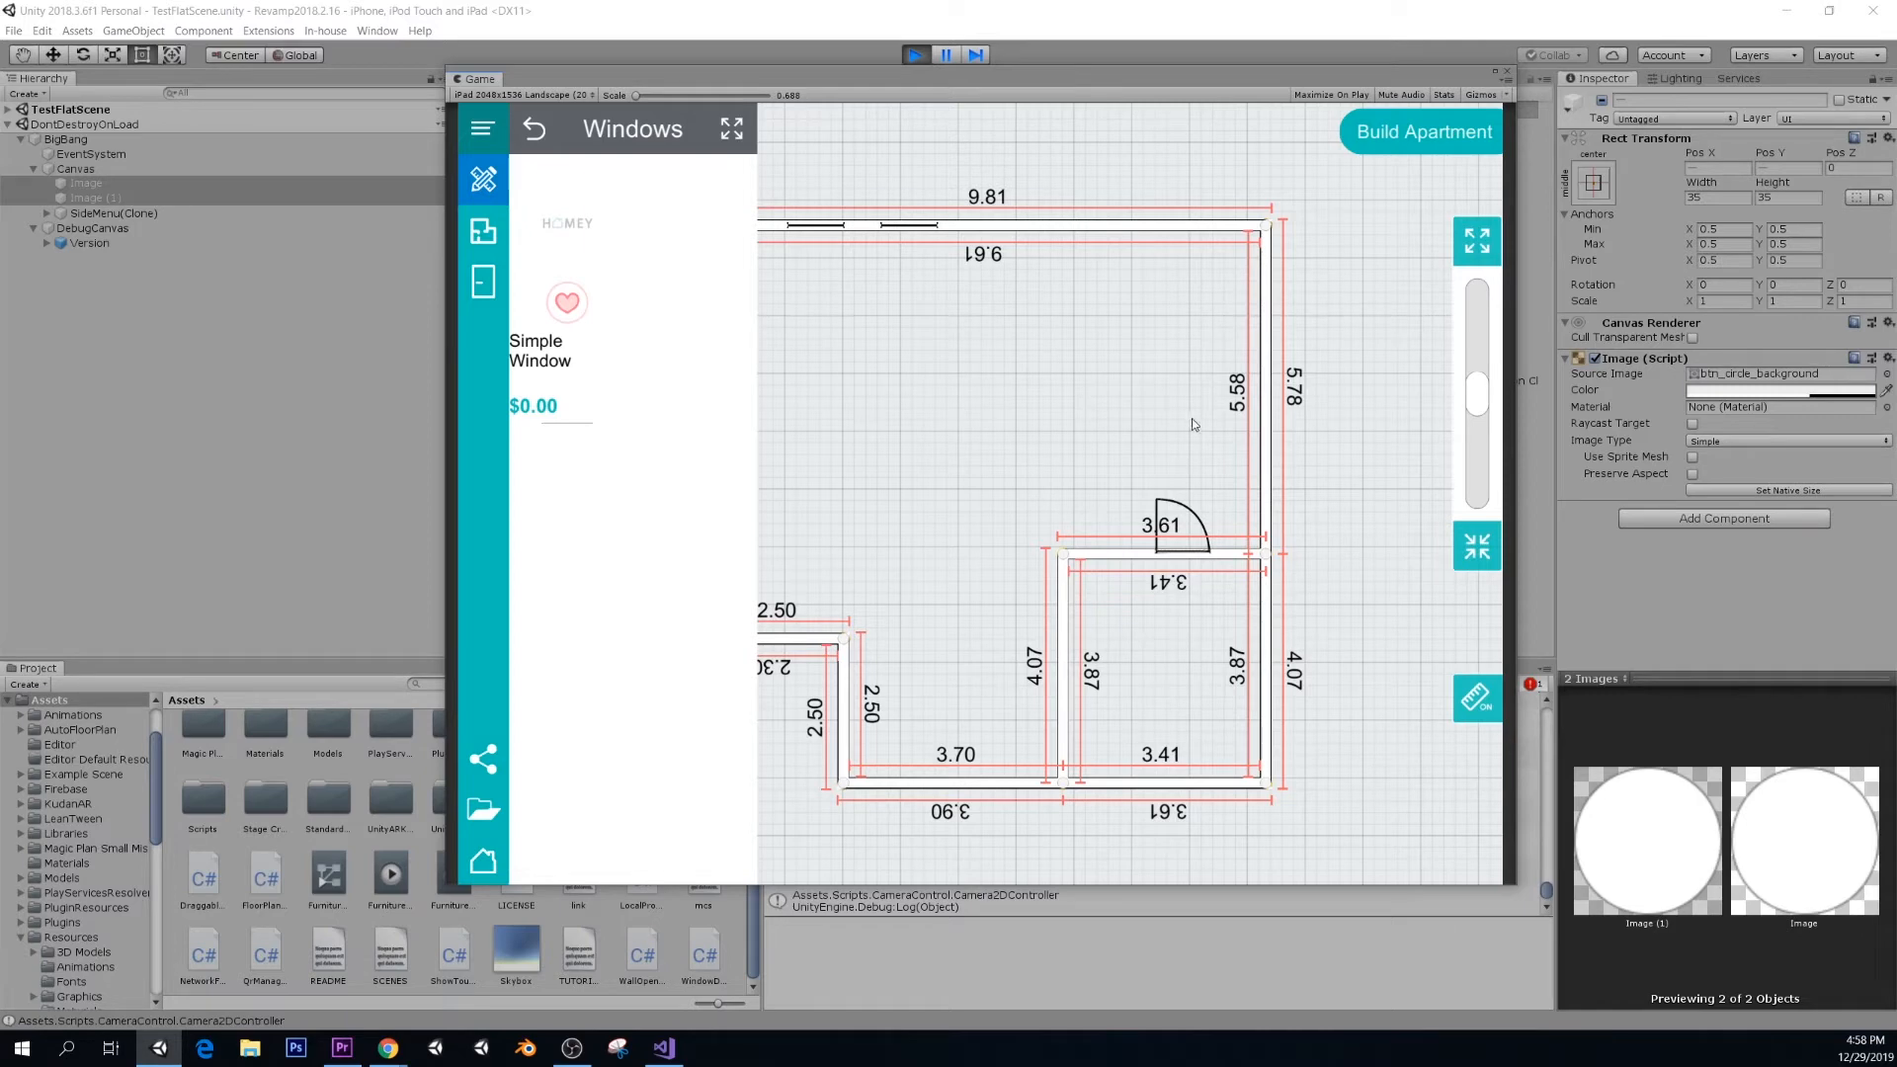
{"action": "mouse_move", "coordinate": [1310, 551]}
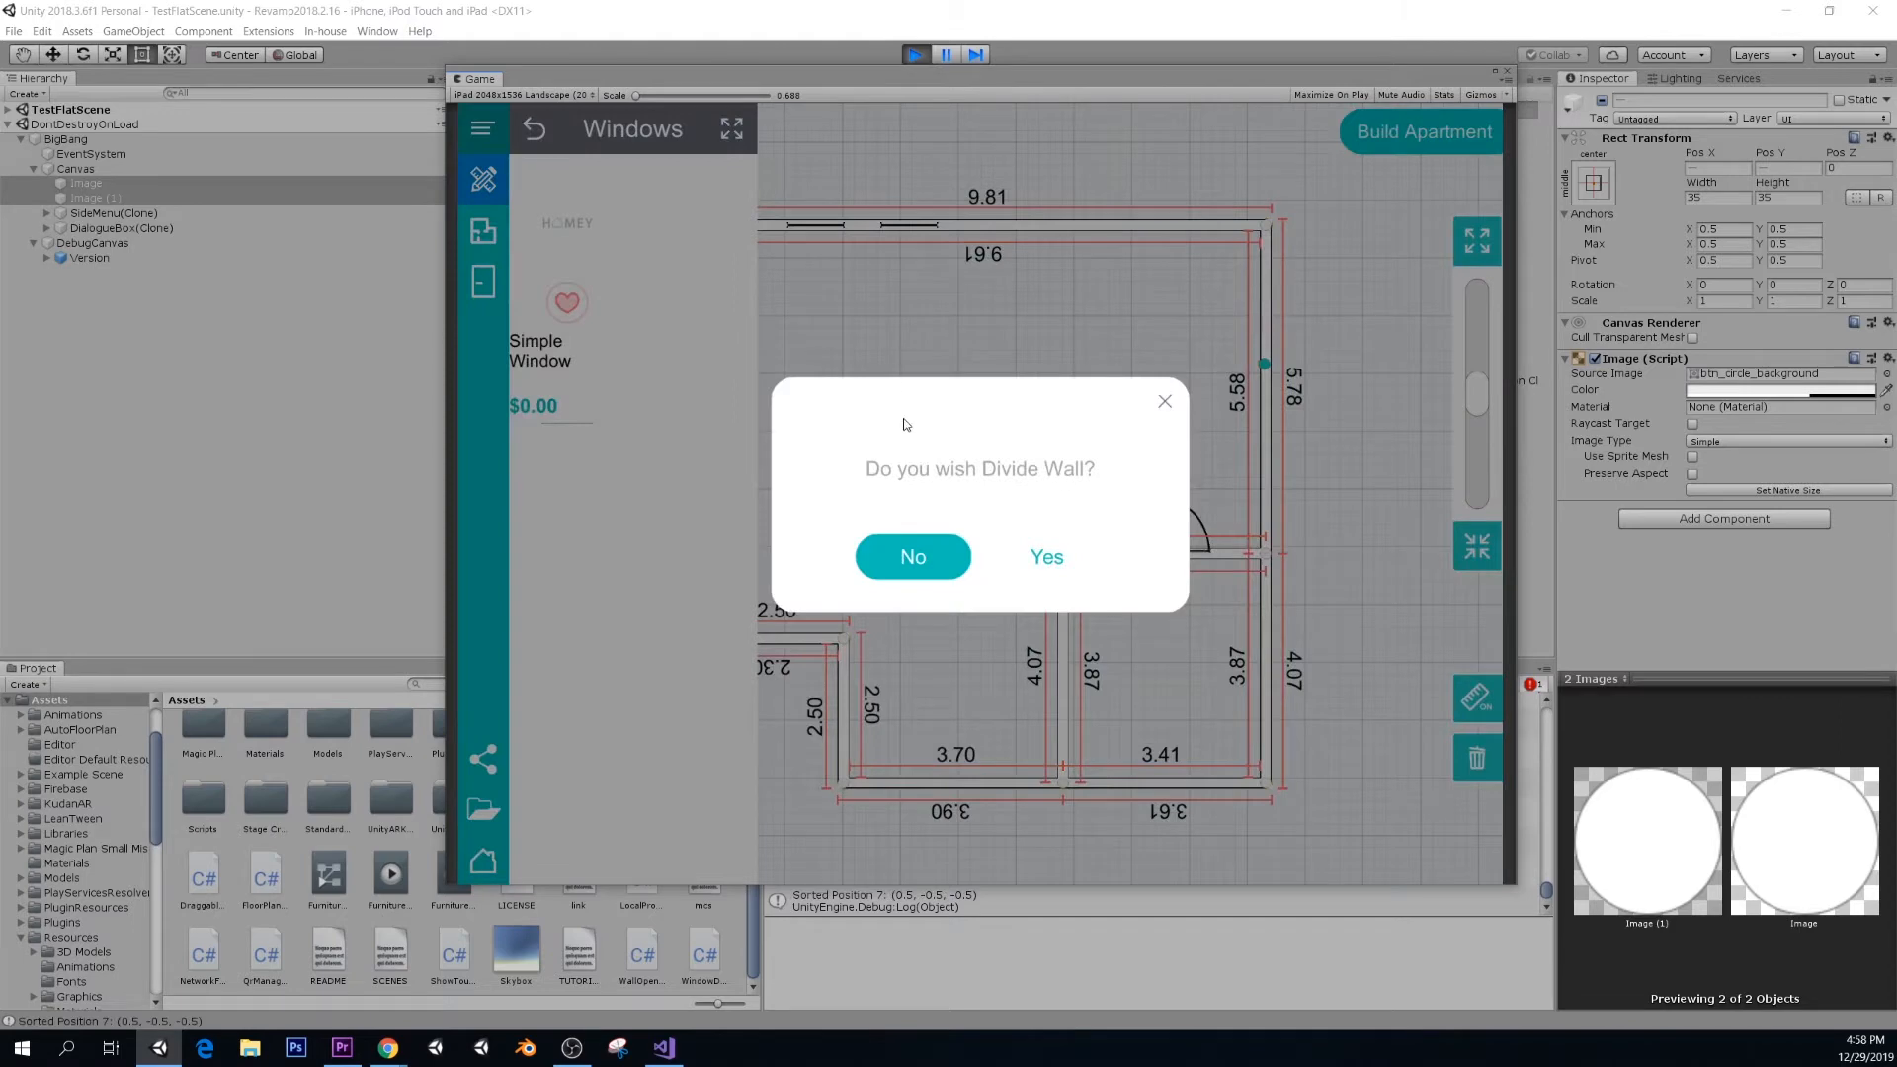
- Accept dividing the right outer wall, then delete the new dividing point
{"action": "left_click", "coordinate": [1045, 556]}
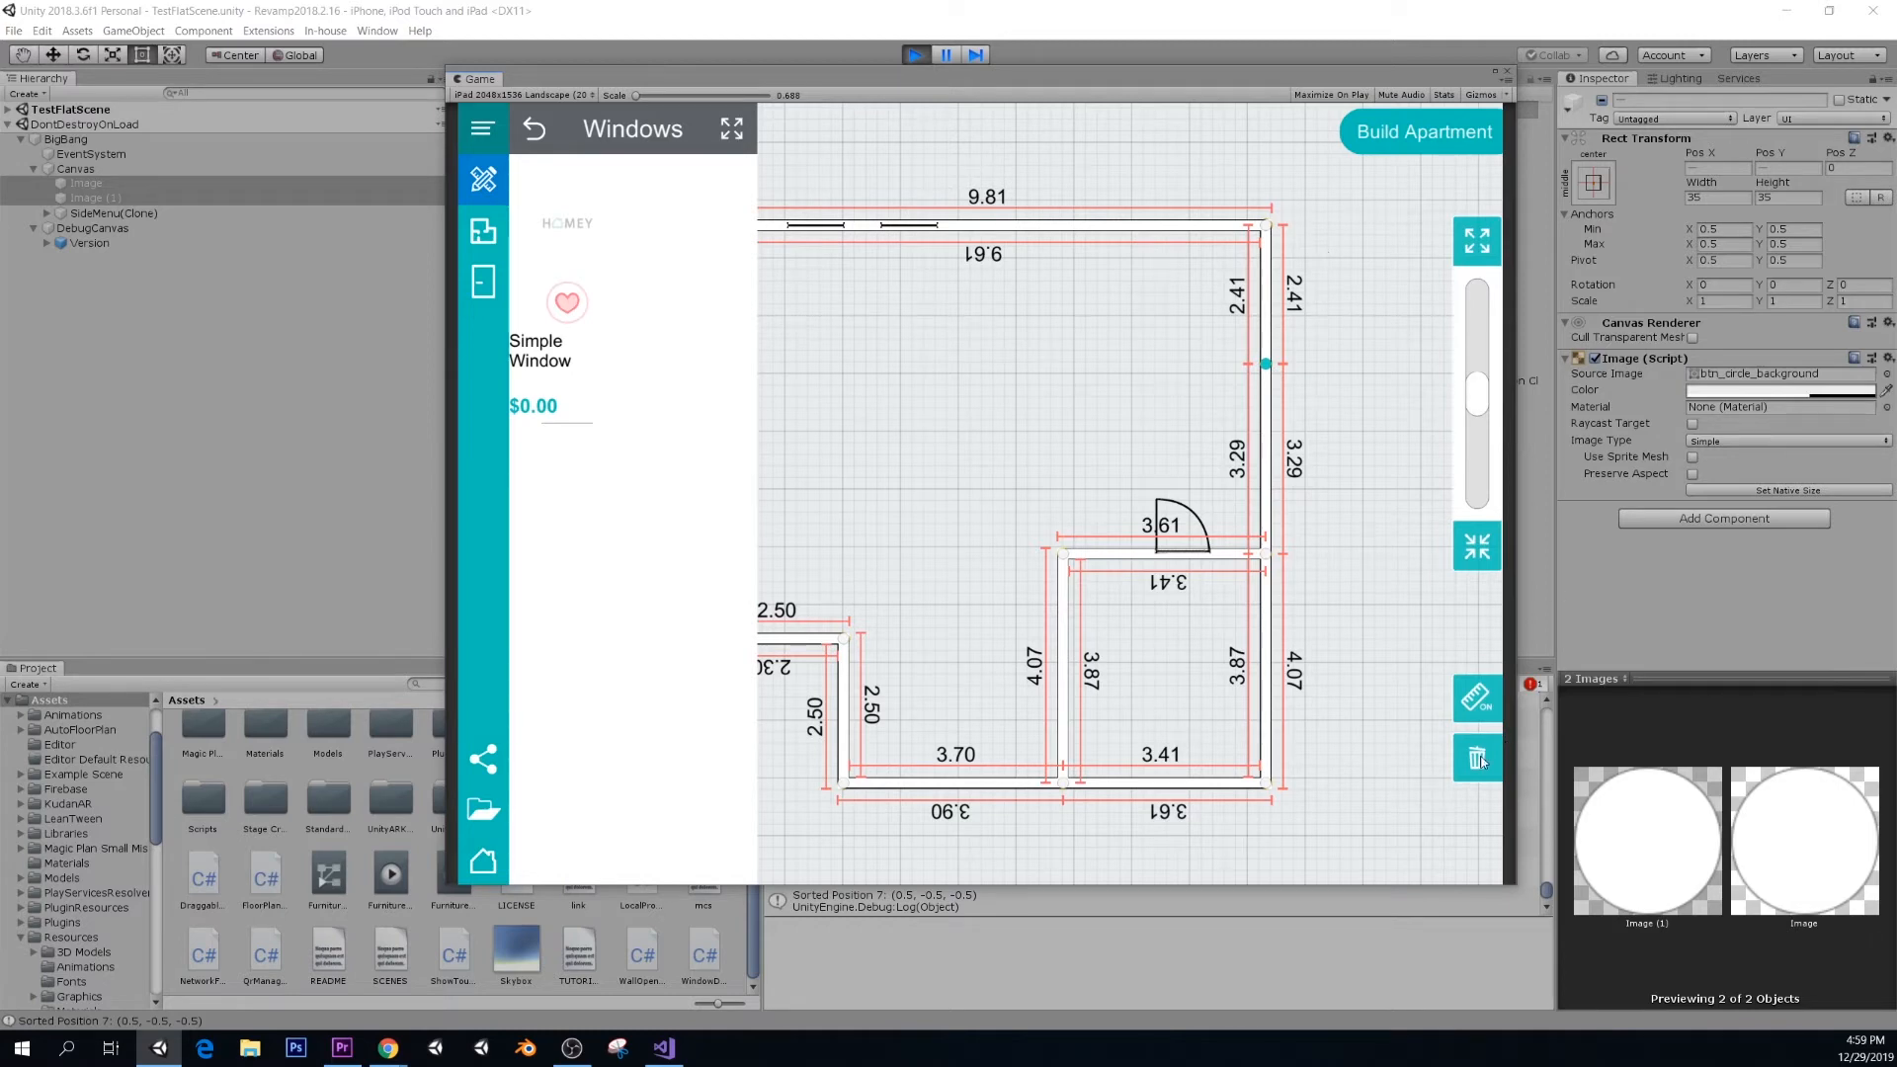
{"action": "left_click", "coordinate": [1476, 759]}
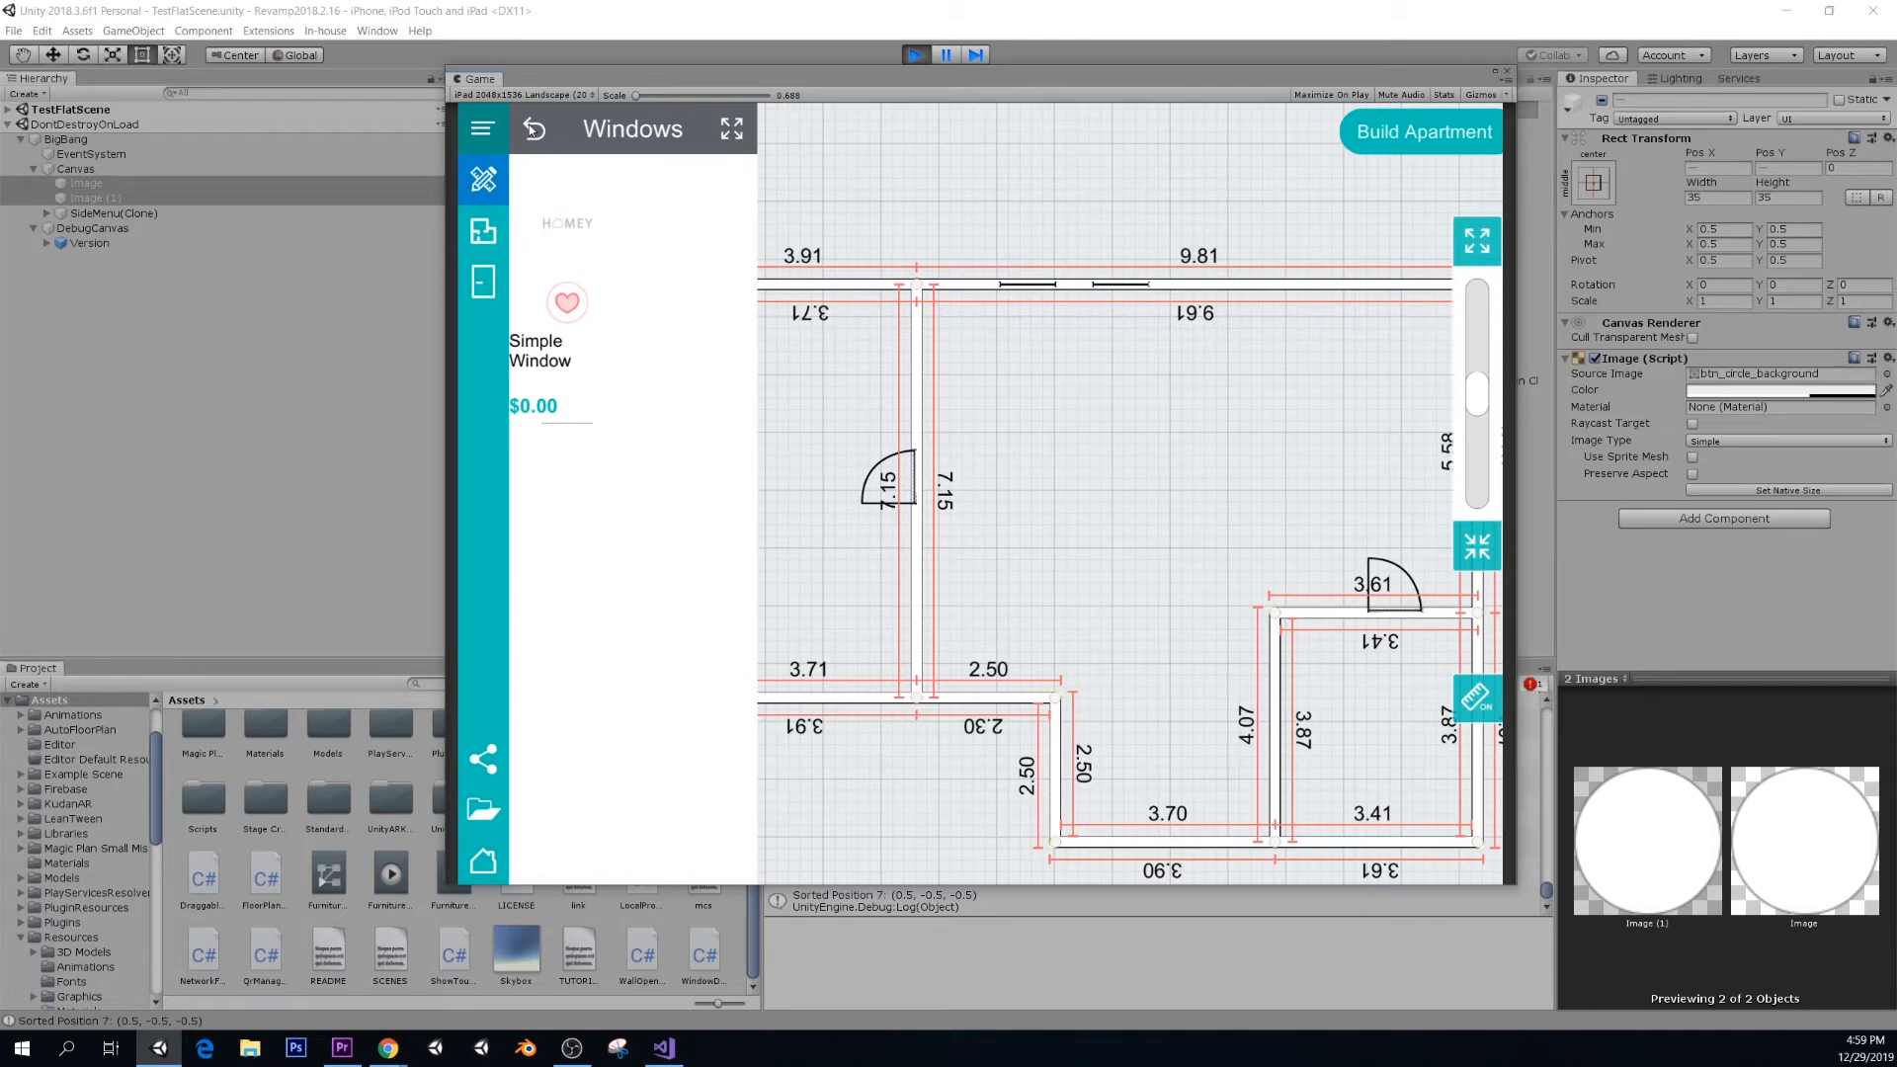
{"action": "left_click", "coordinate": [533, 128]}
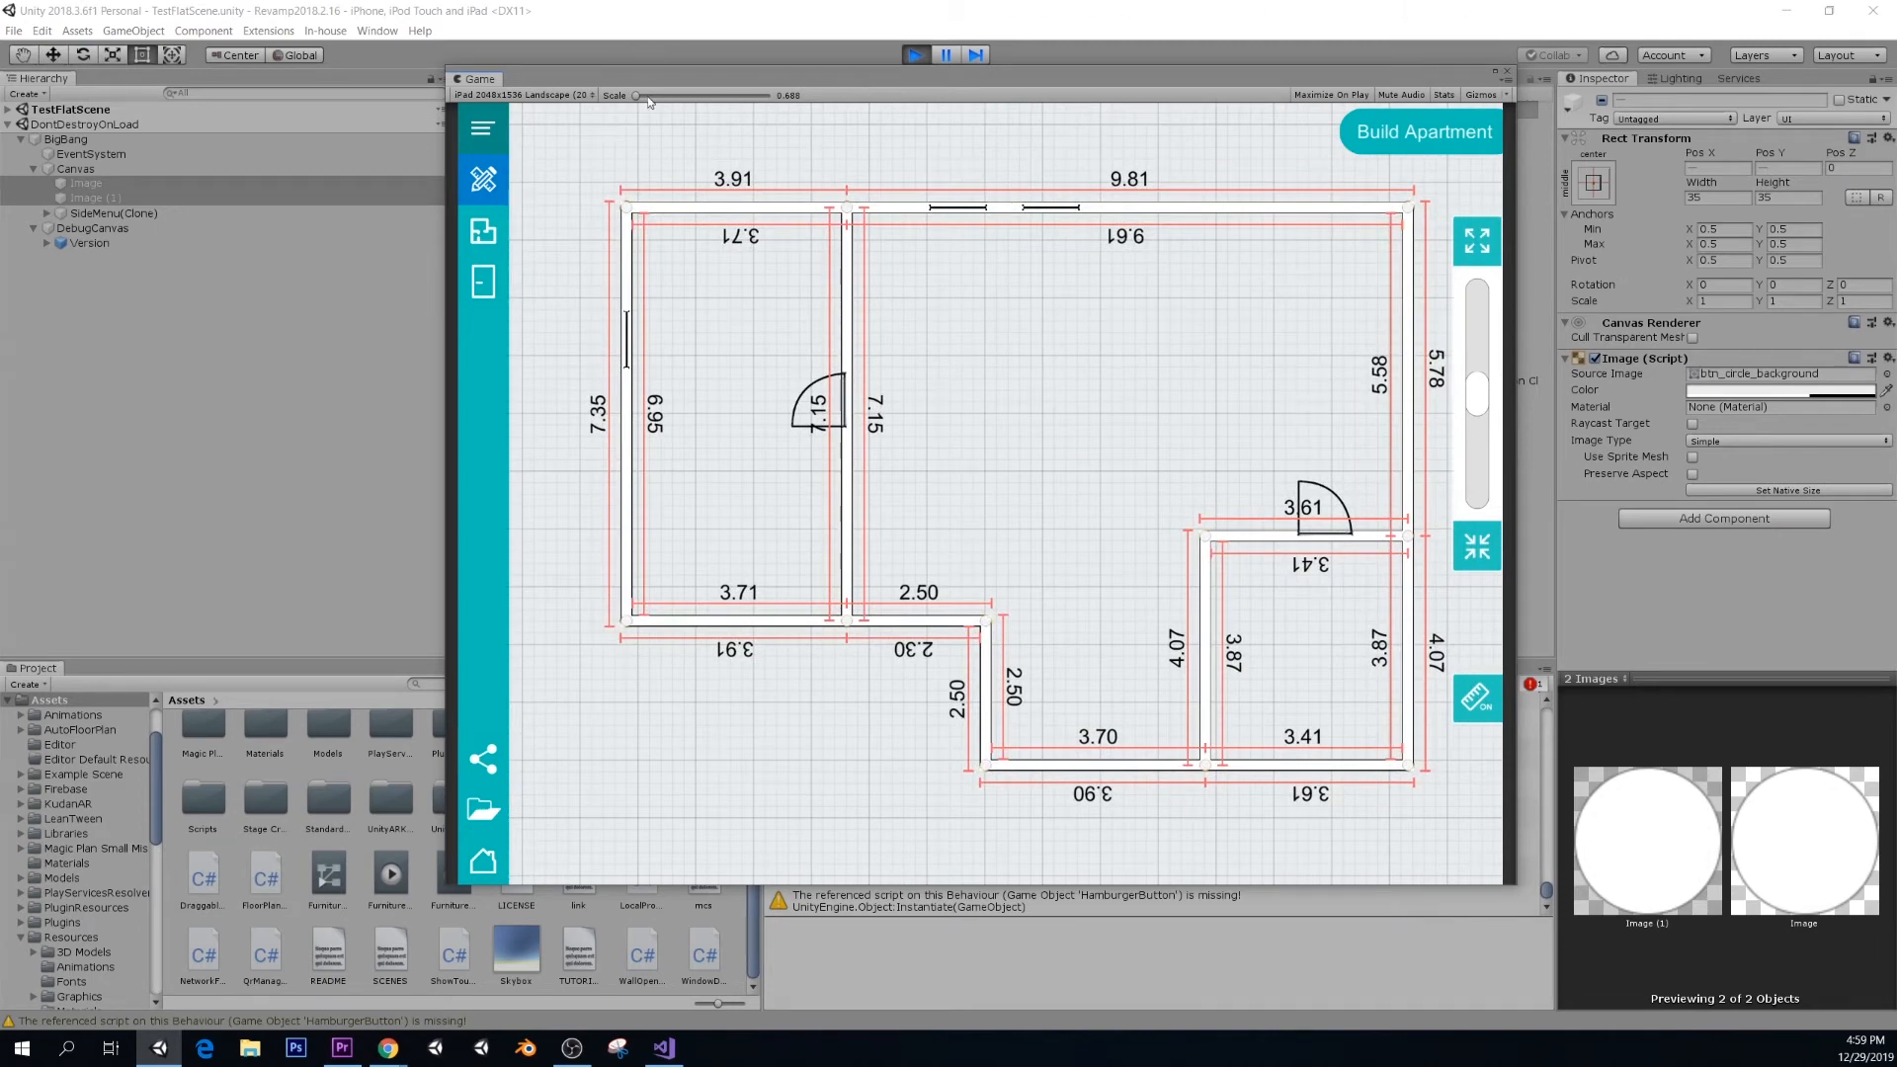
{"action": "mouse_move", "coordinate": [687, 239]}
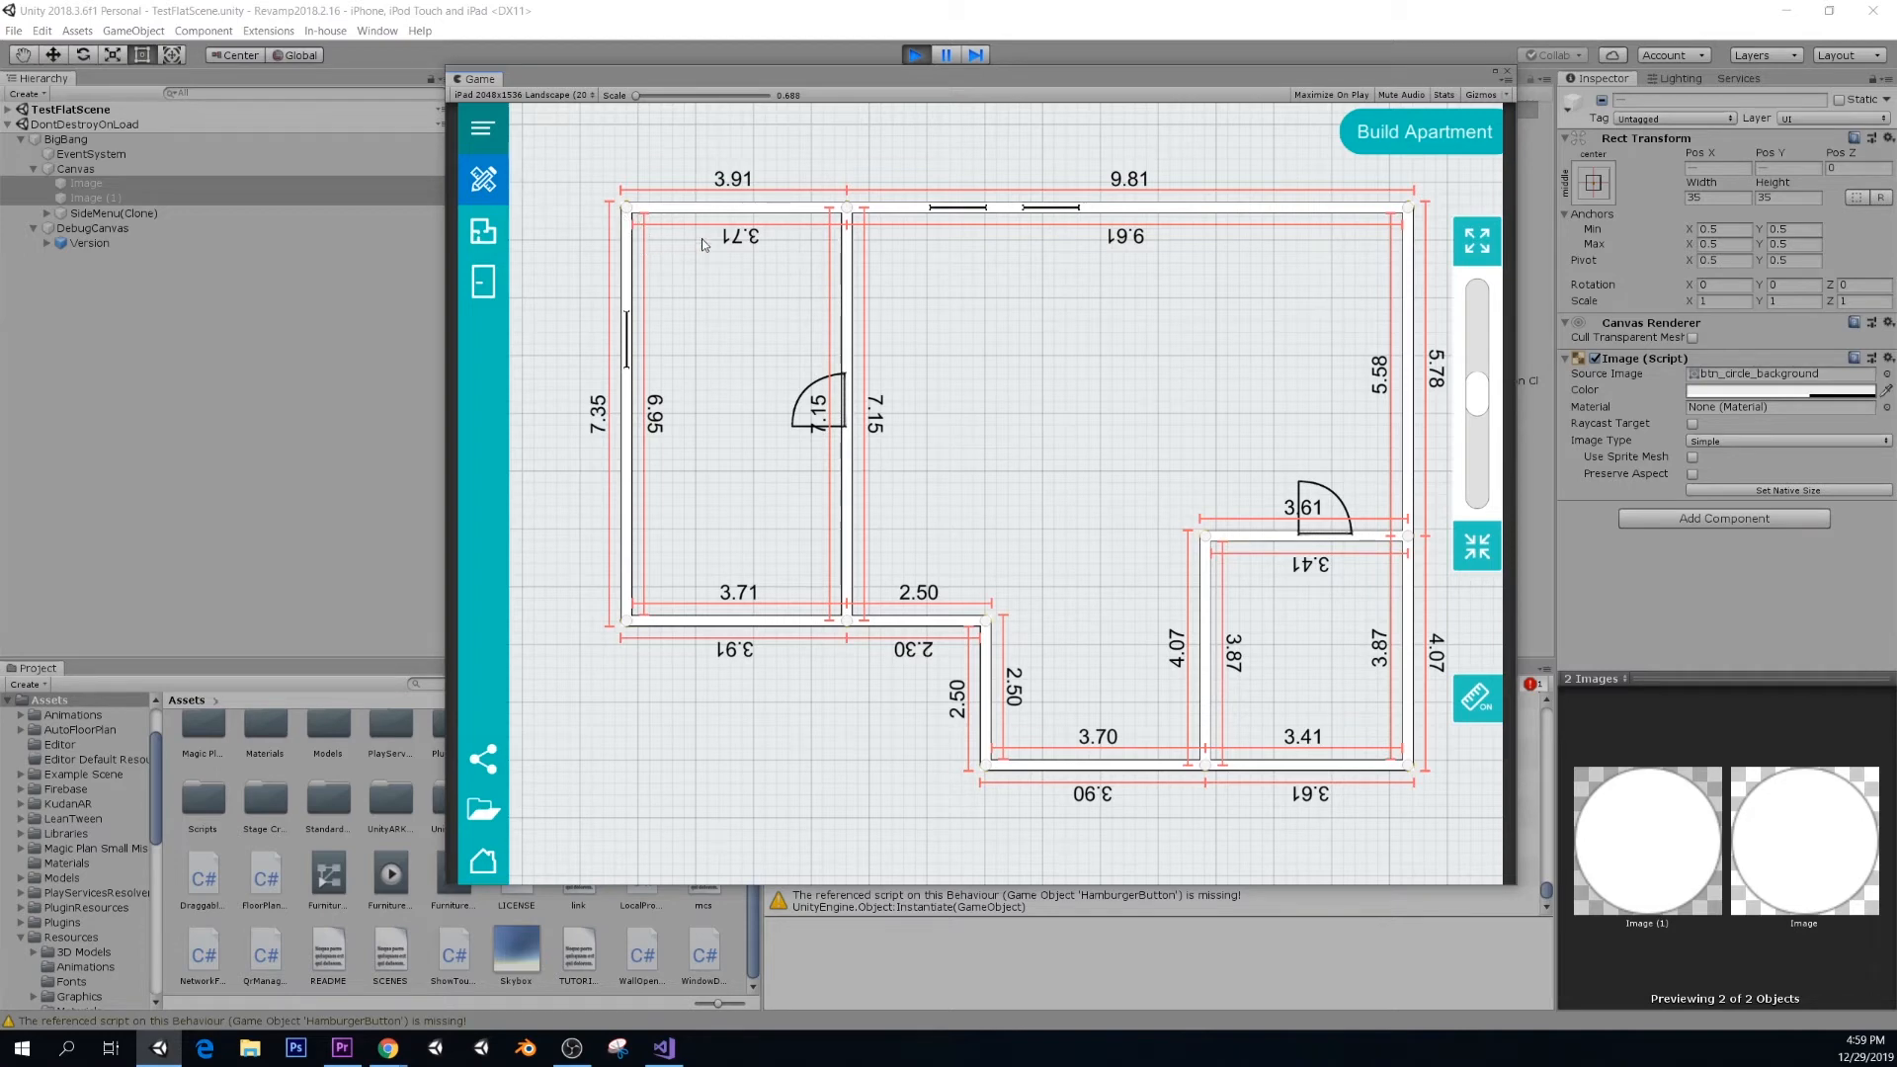
{"action": "mouse_move", "coordinate": [689, 360]}
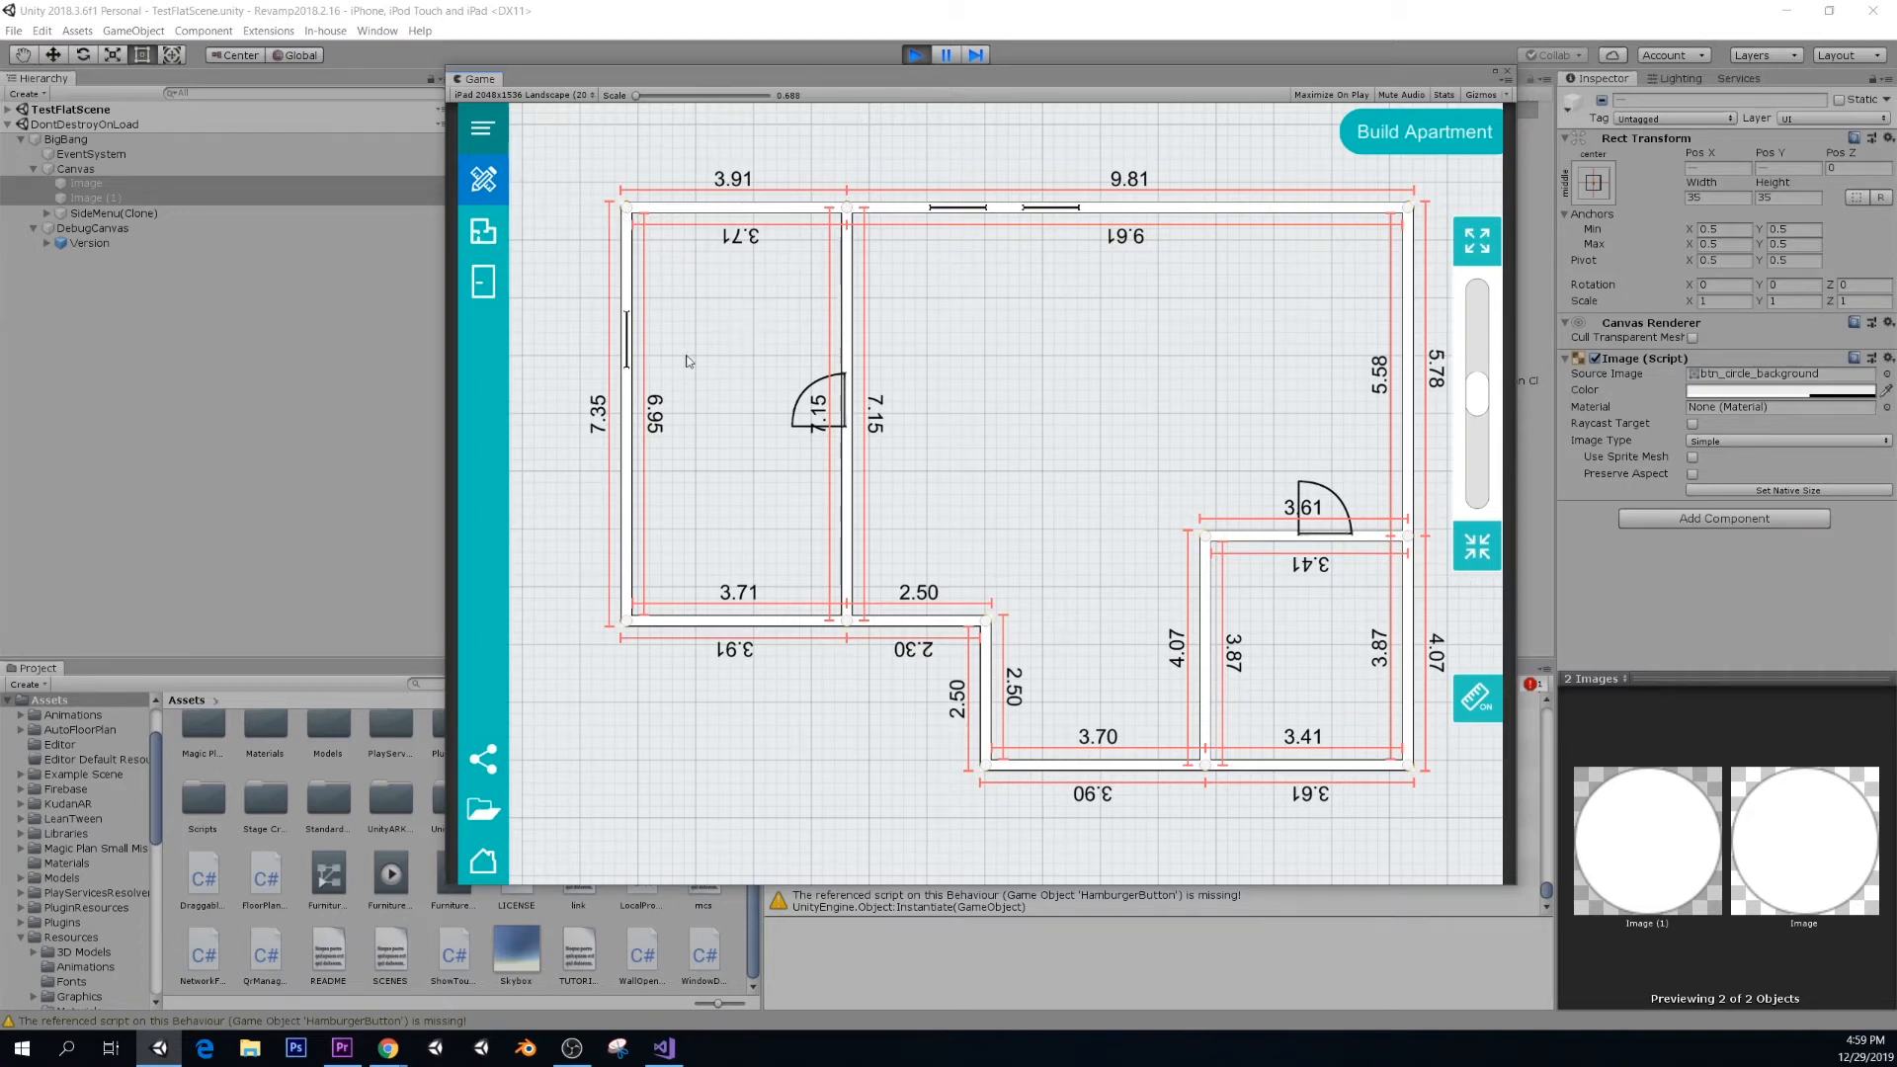
{"action": "mouse_move", "coordinate": [639, 227]}
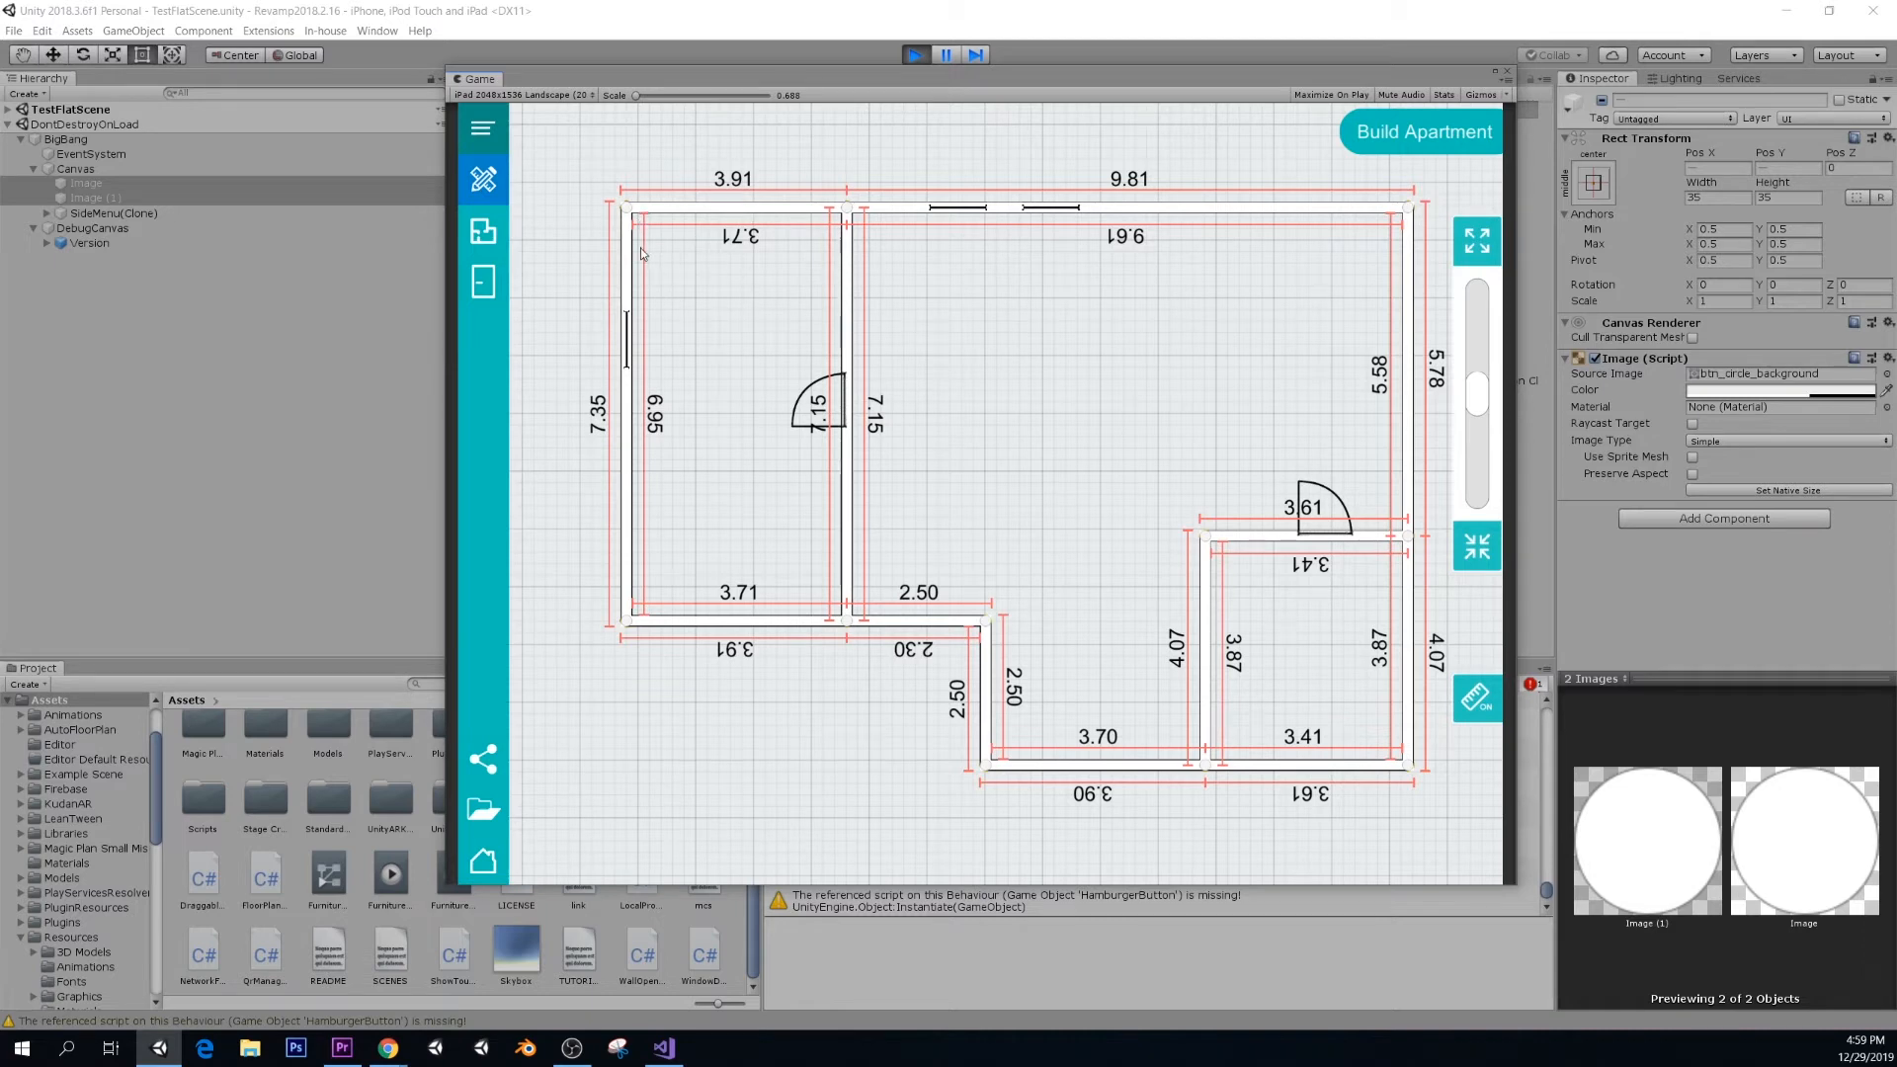
{"action": "mouse_move", "coordinate": [648, 241]}
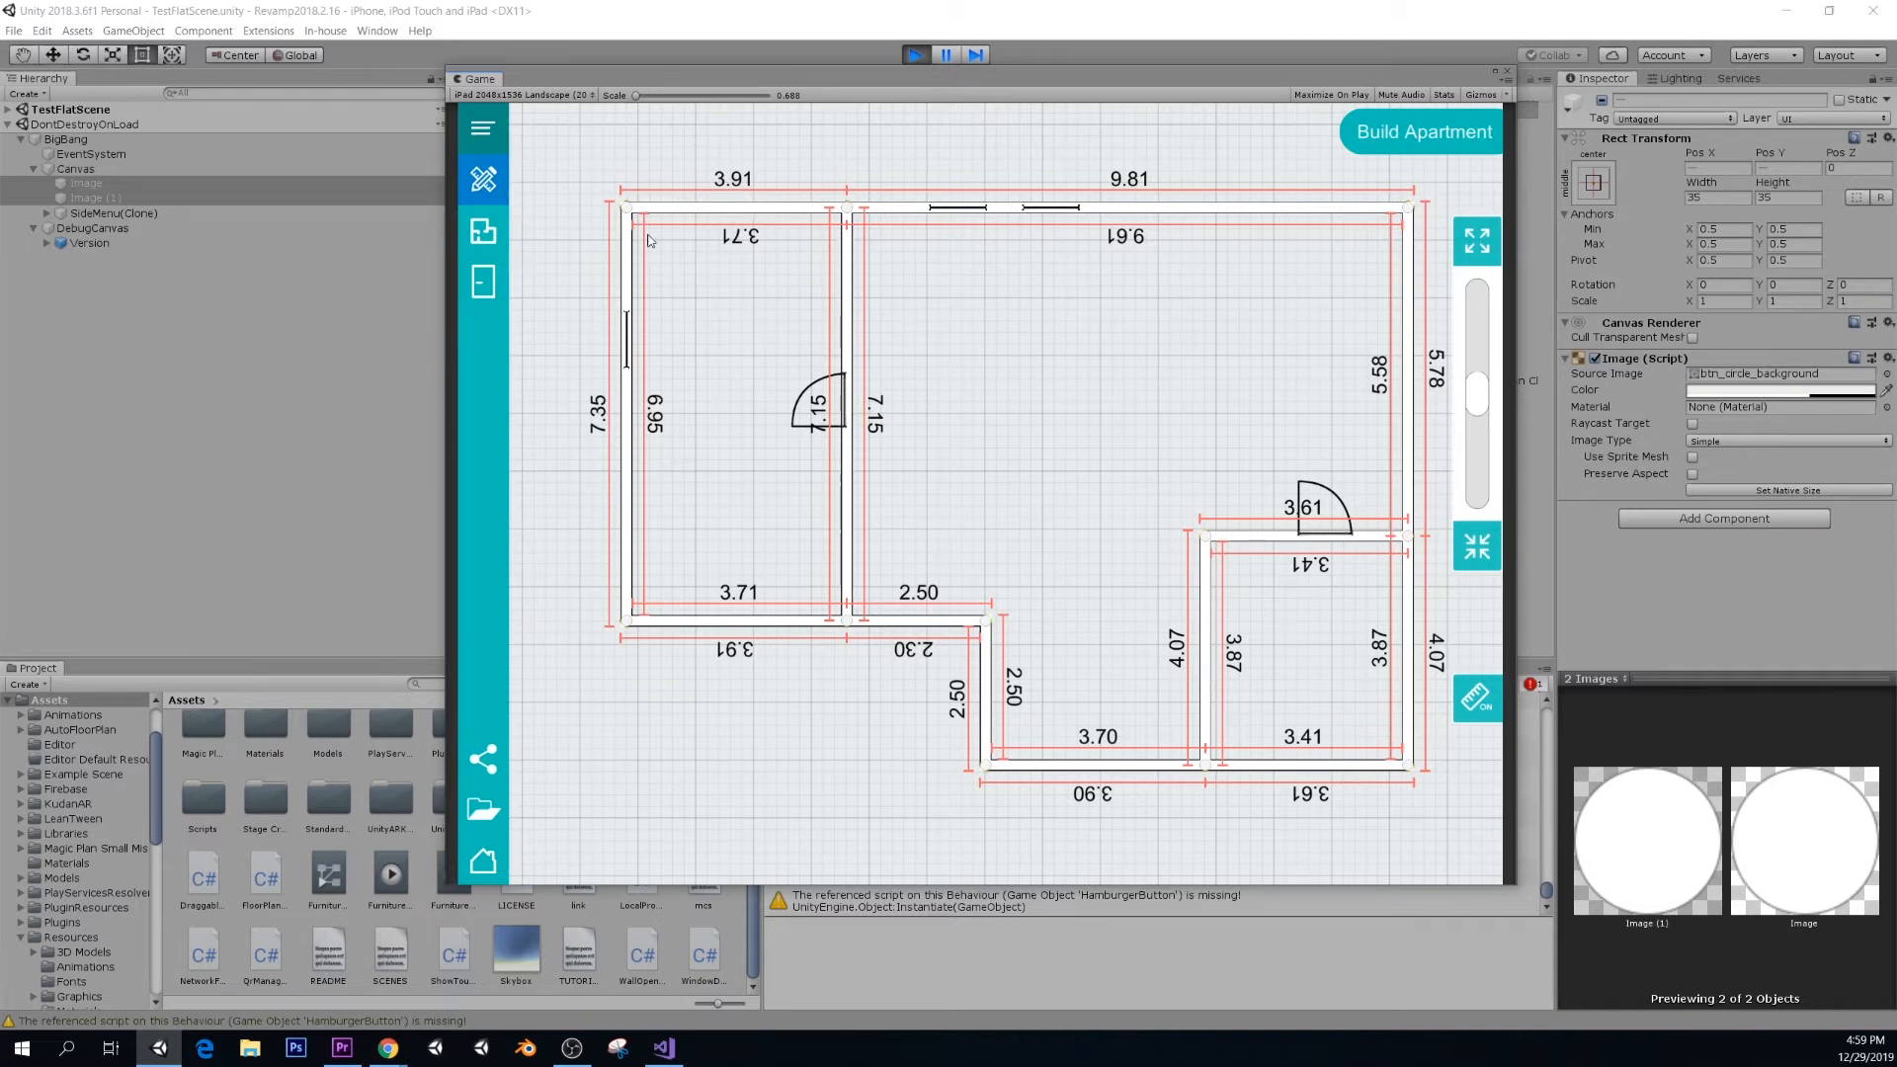
{"action": "mouse_move", "coordinate": [675, 248]}
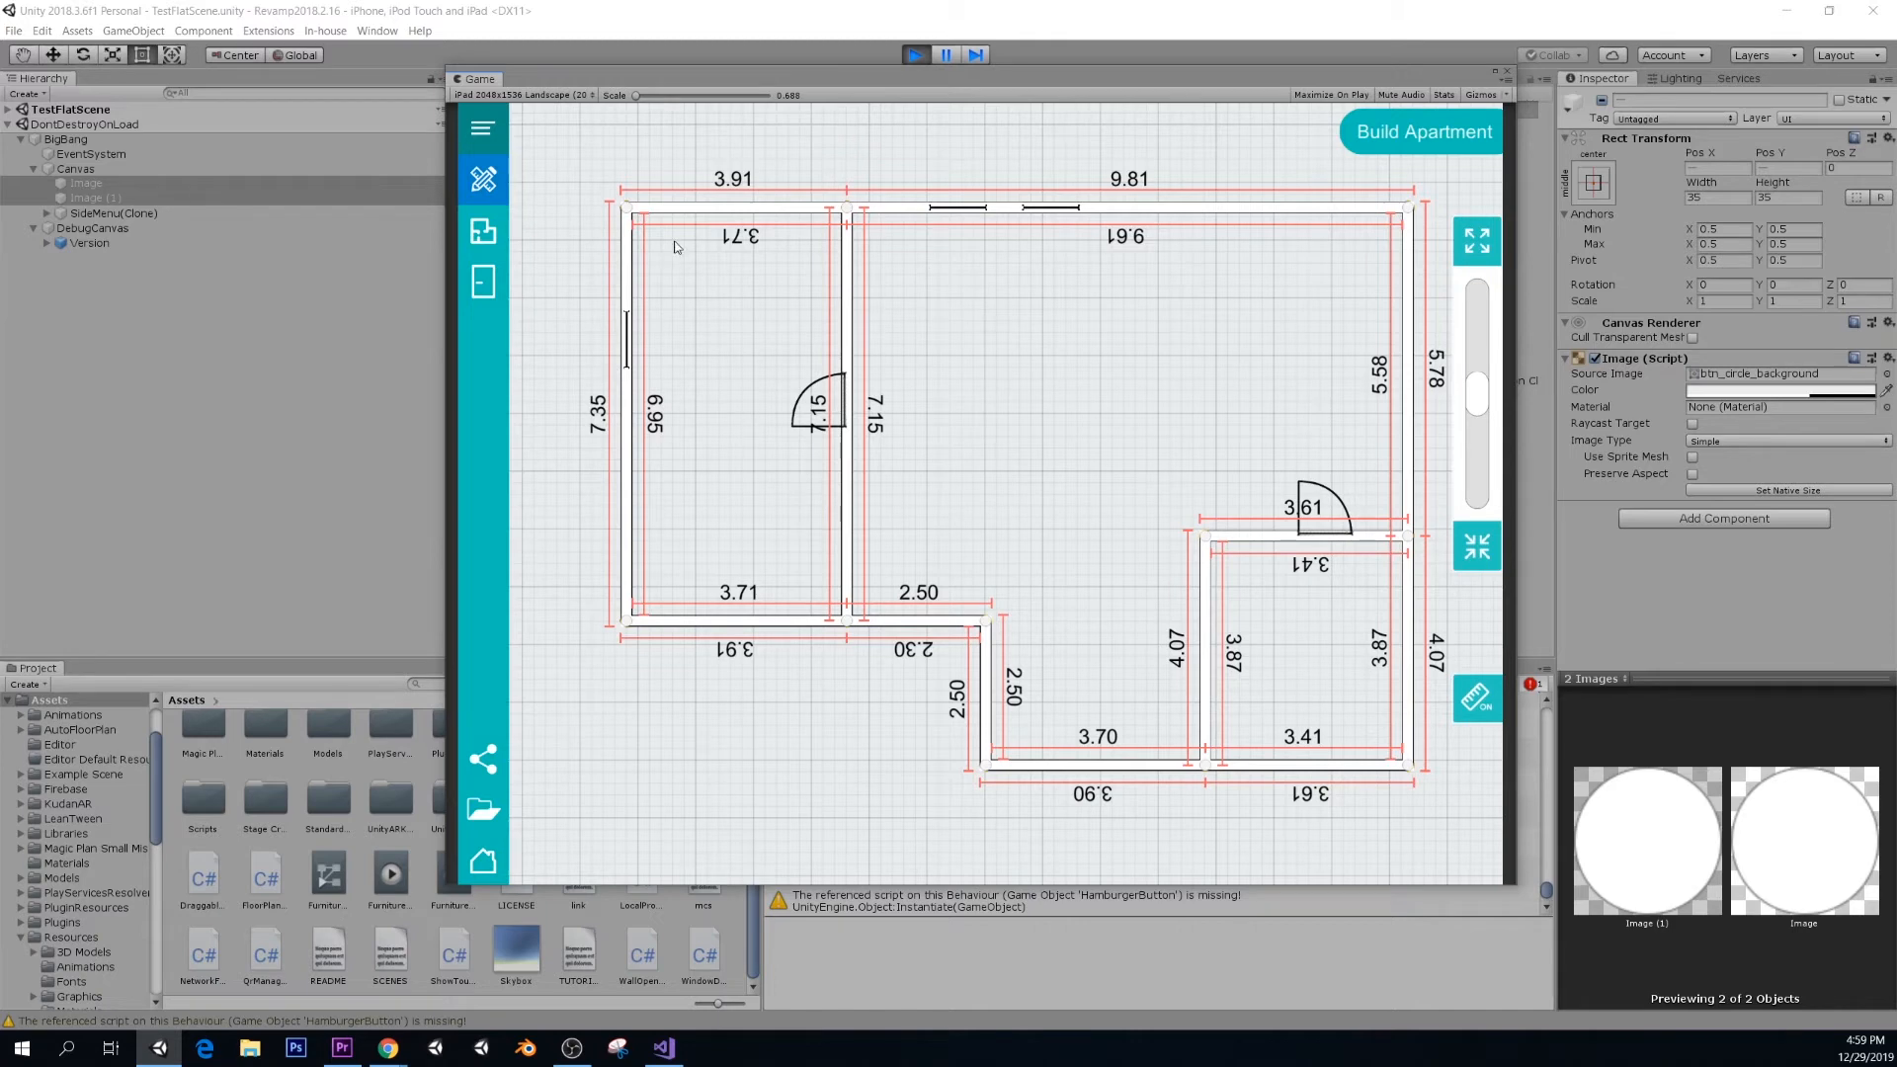
{"action": "mouse_move", "coordinate": [777, 190]}
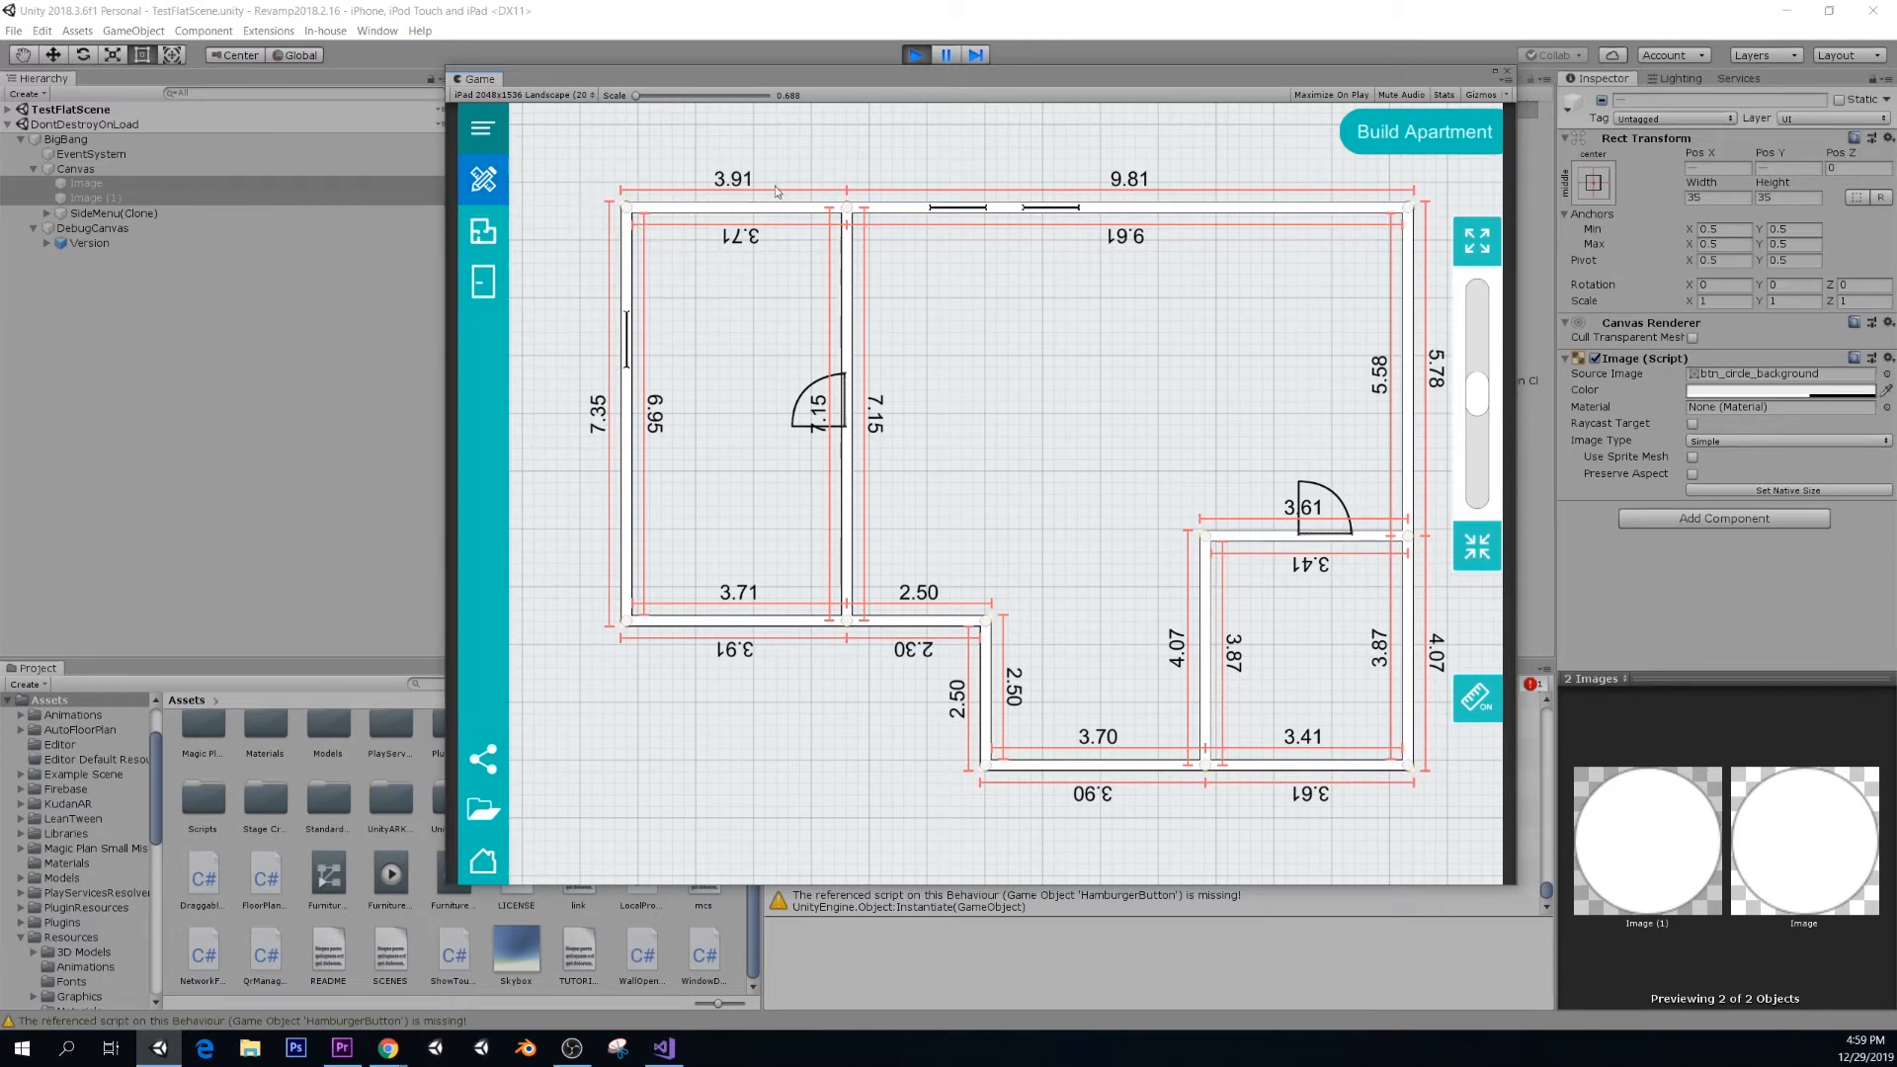
{"action": "mouse_move", "coordinate": [645, 218]}
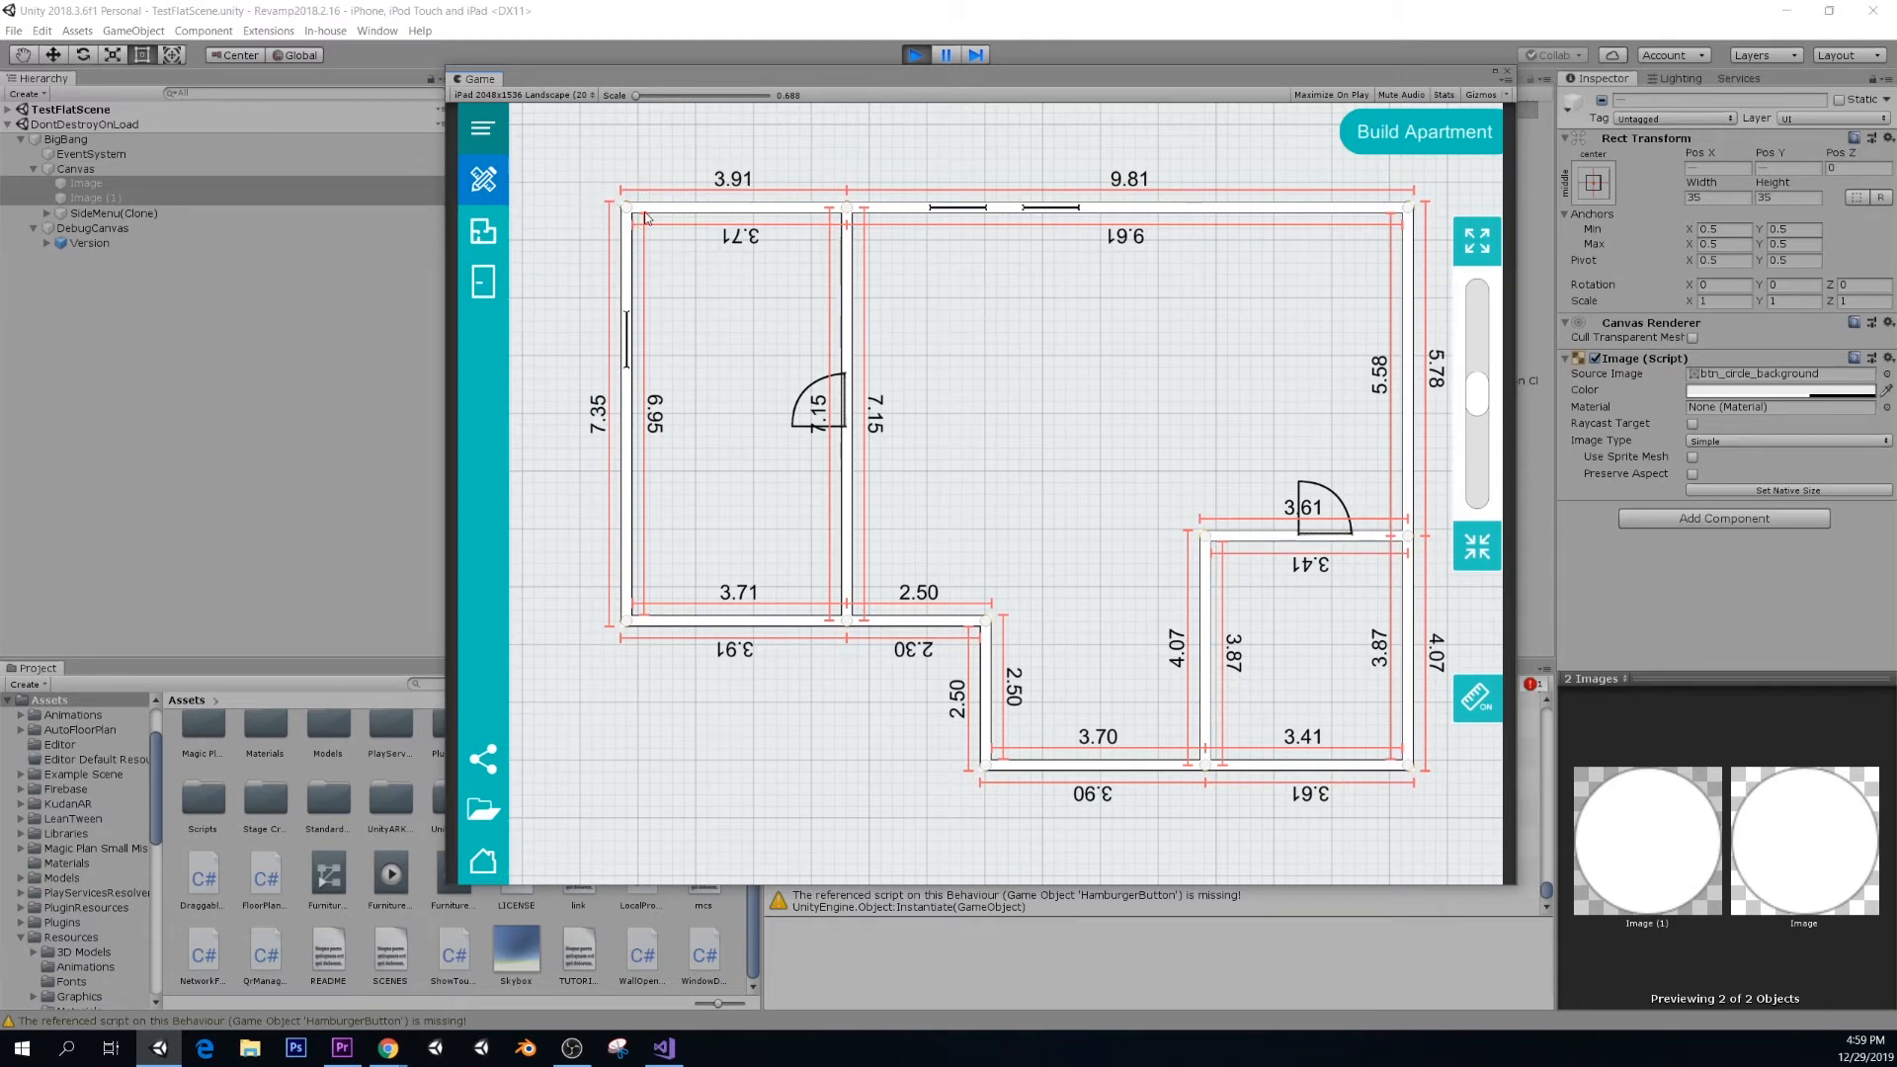
{"action": "mouse_move", "coordinate": [866, 577]}
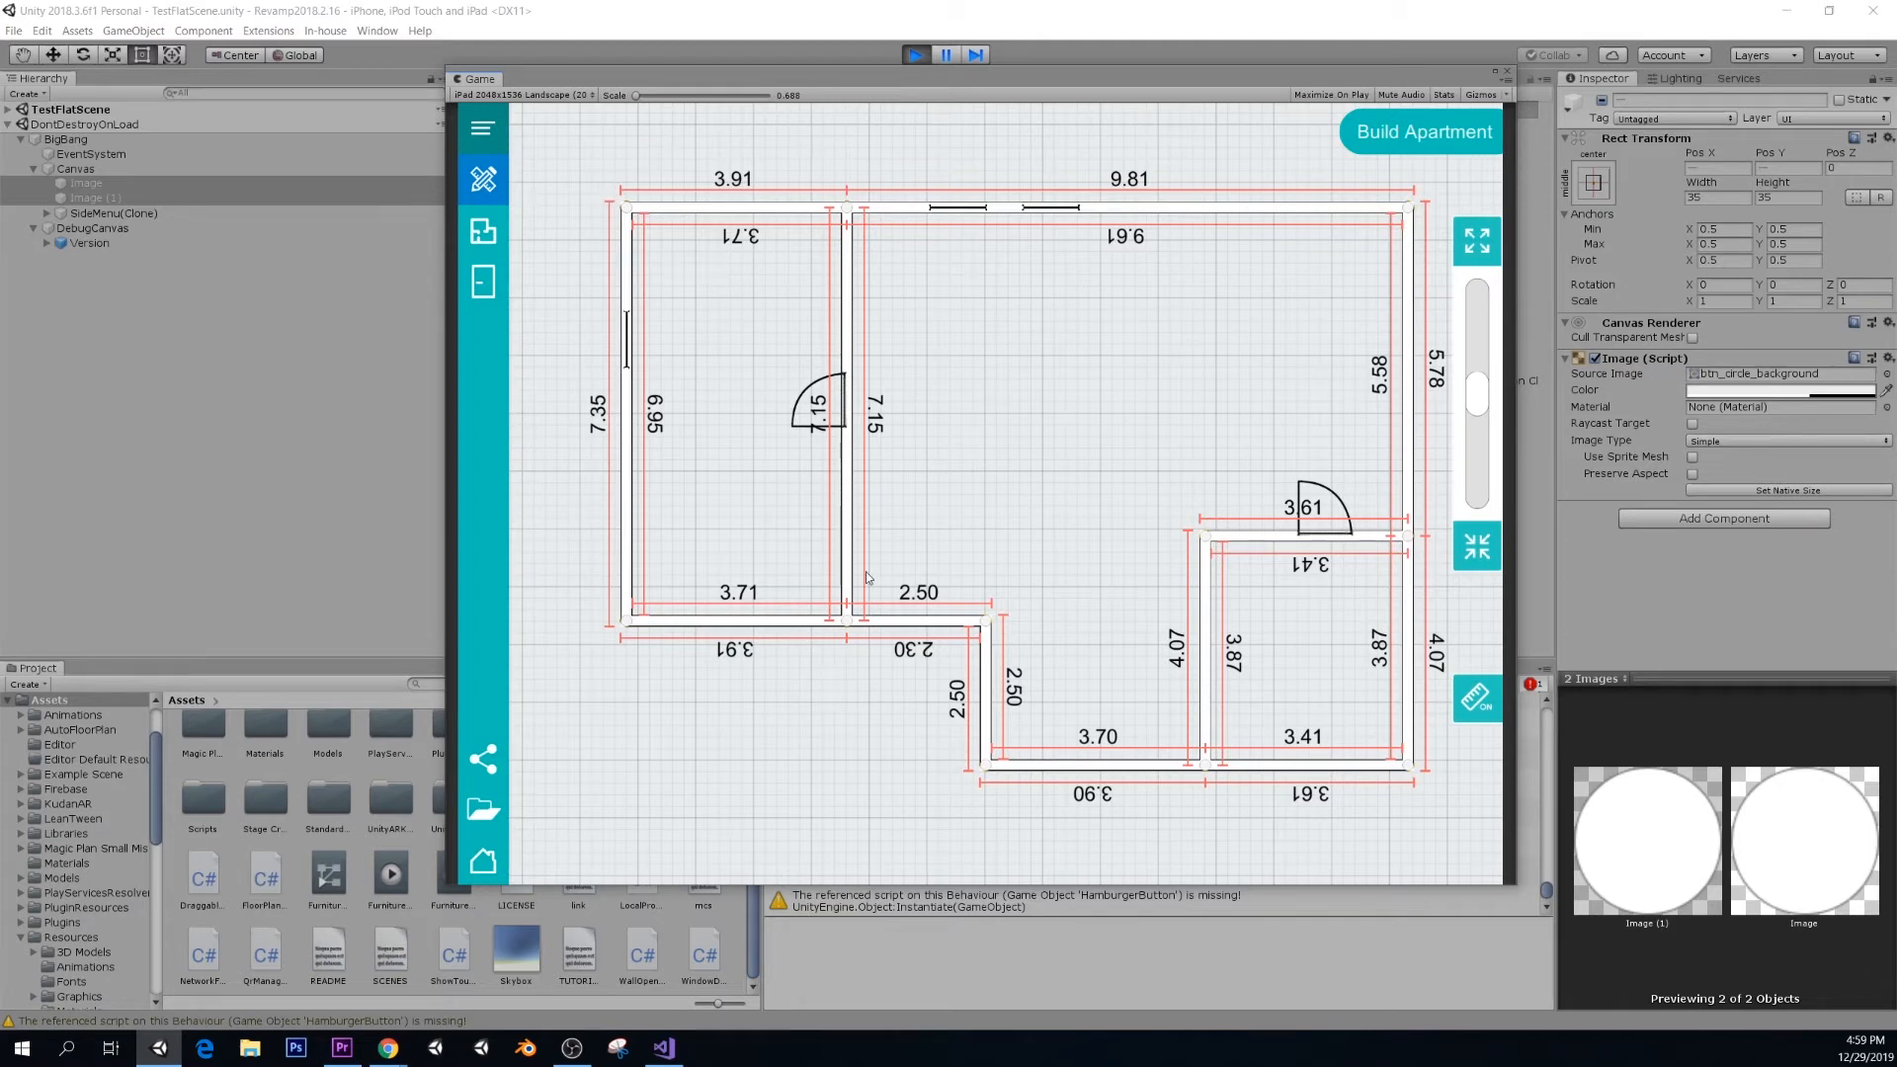
{"action": "mouse_move", "coordinate": [1123, 522]}
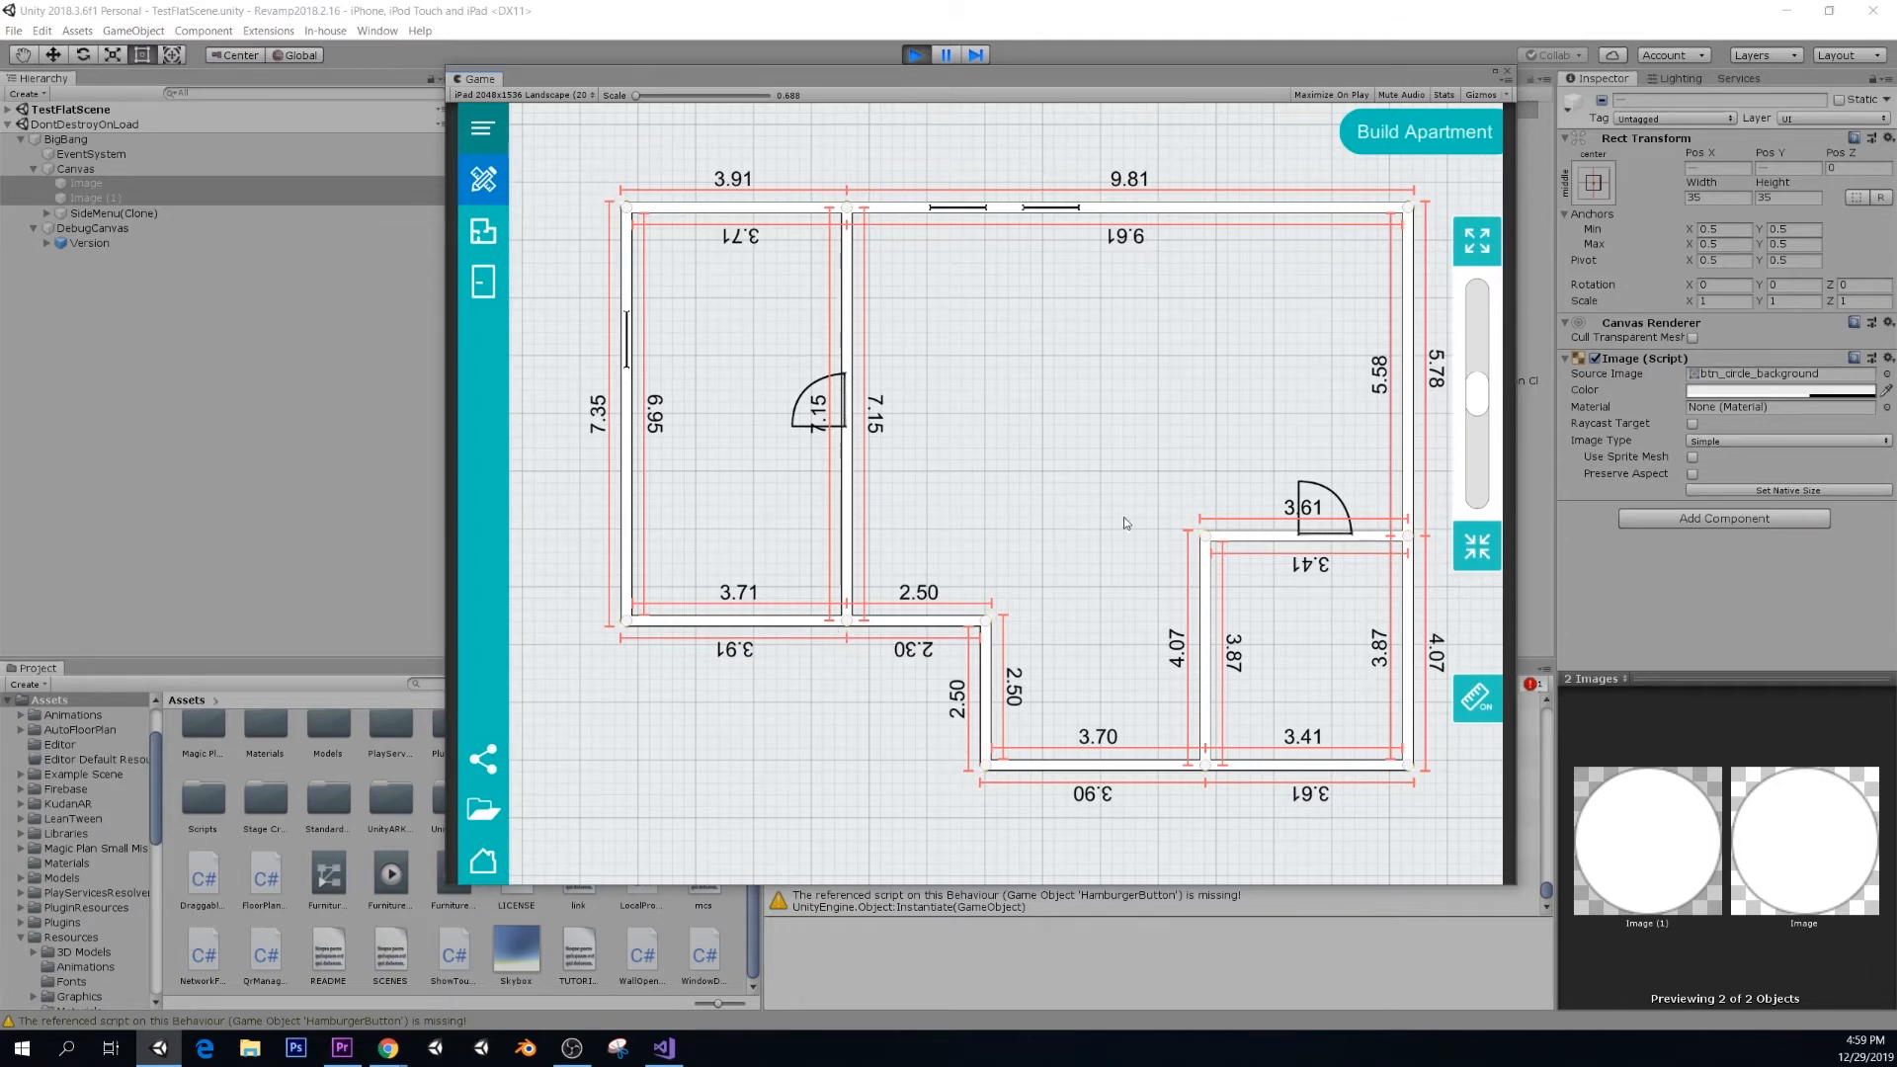
{"action": "mouse_move", "coordinate": [593, 220]}
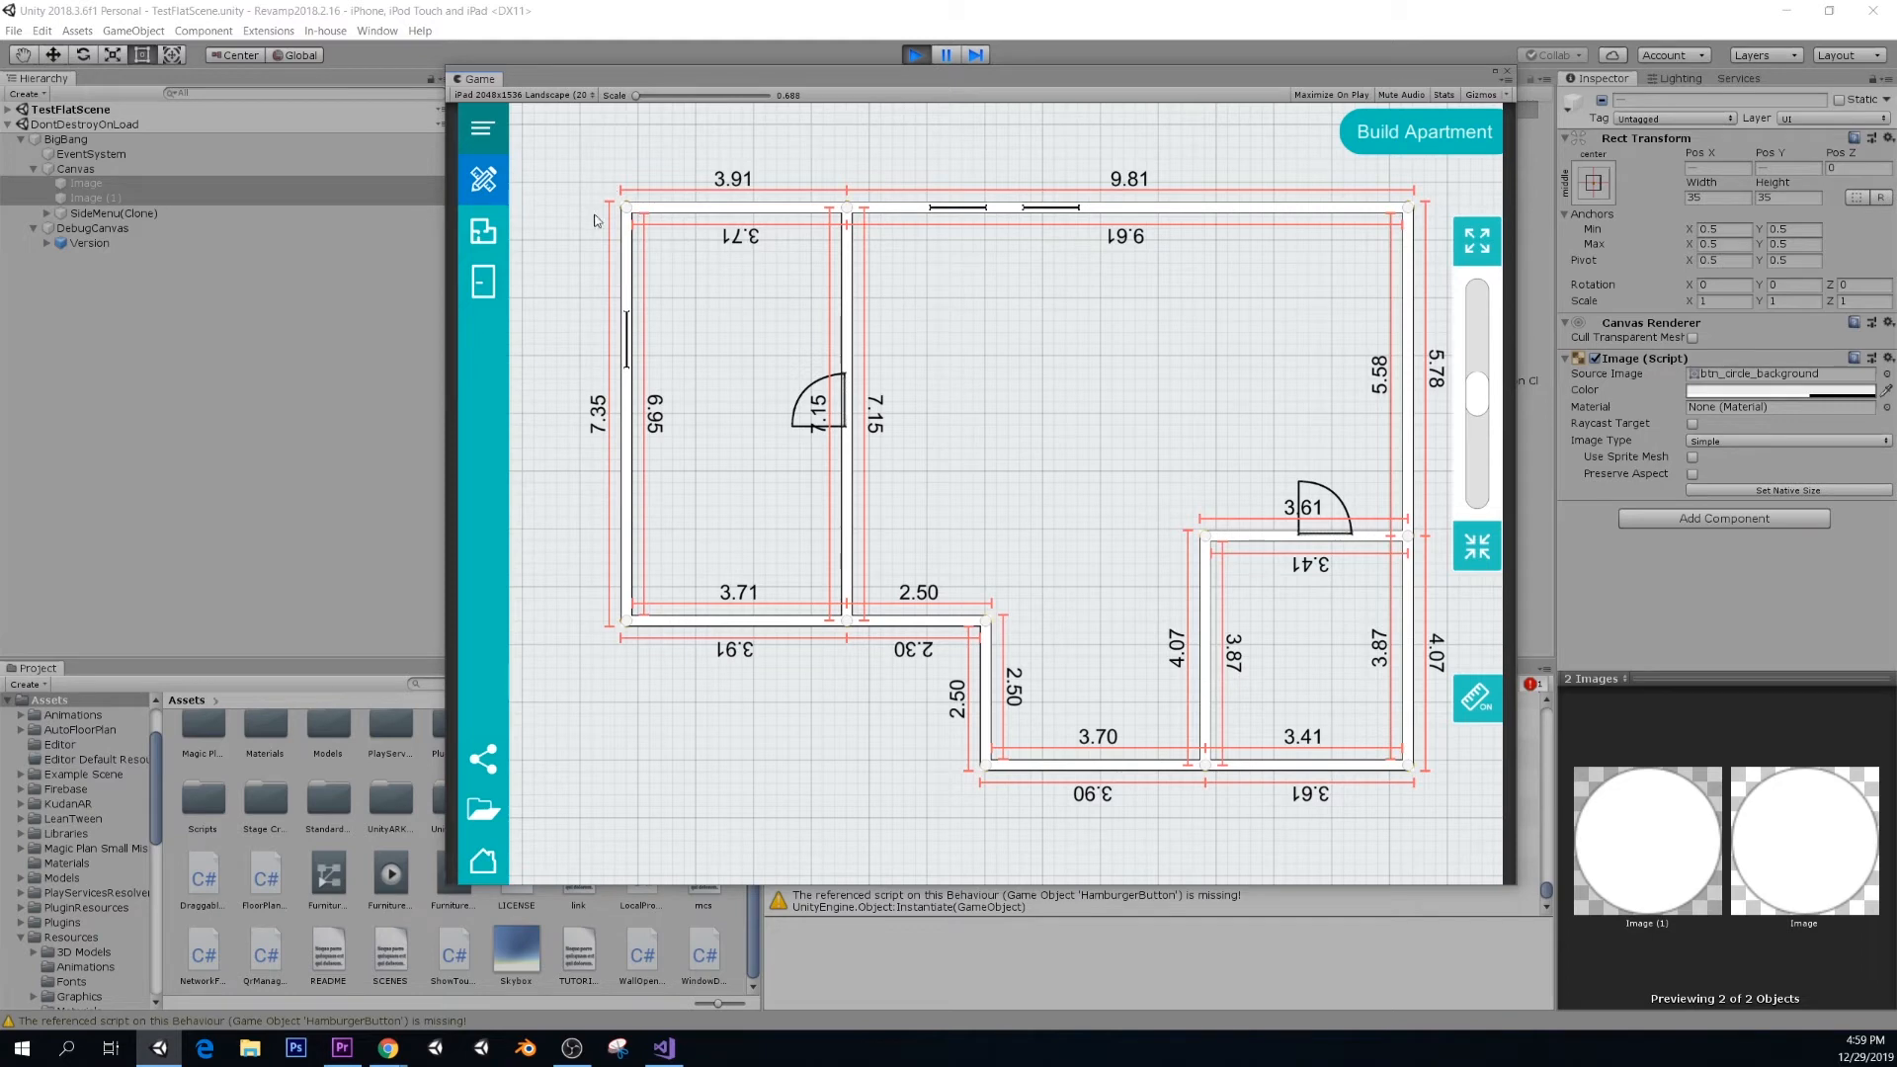
{"action": "mouse_move", "coordinate": [798, 225]}
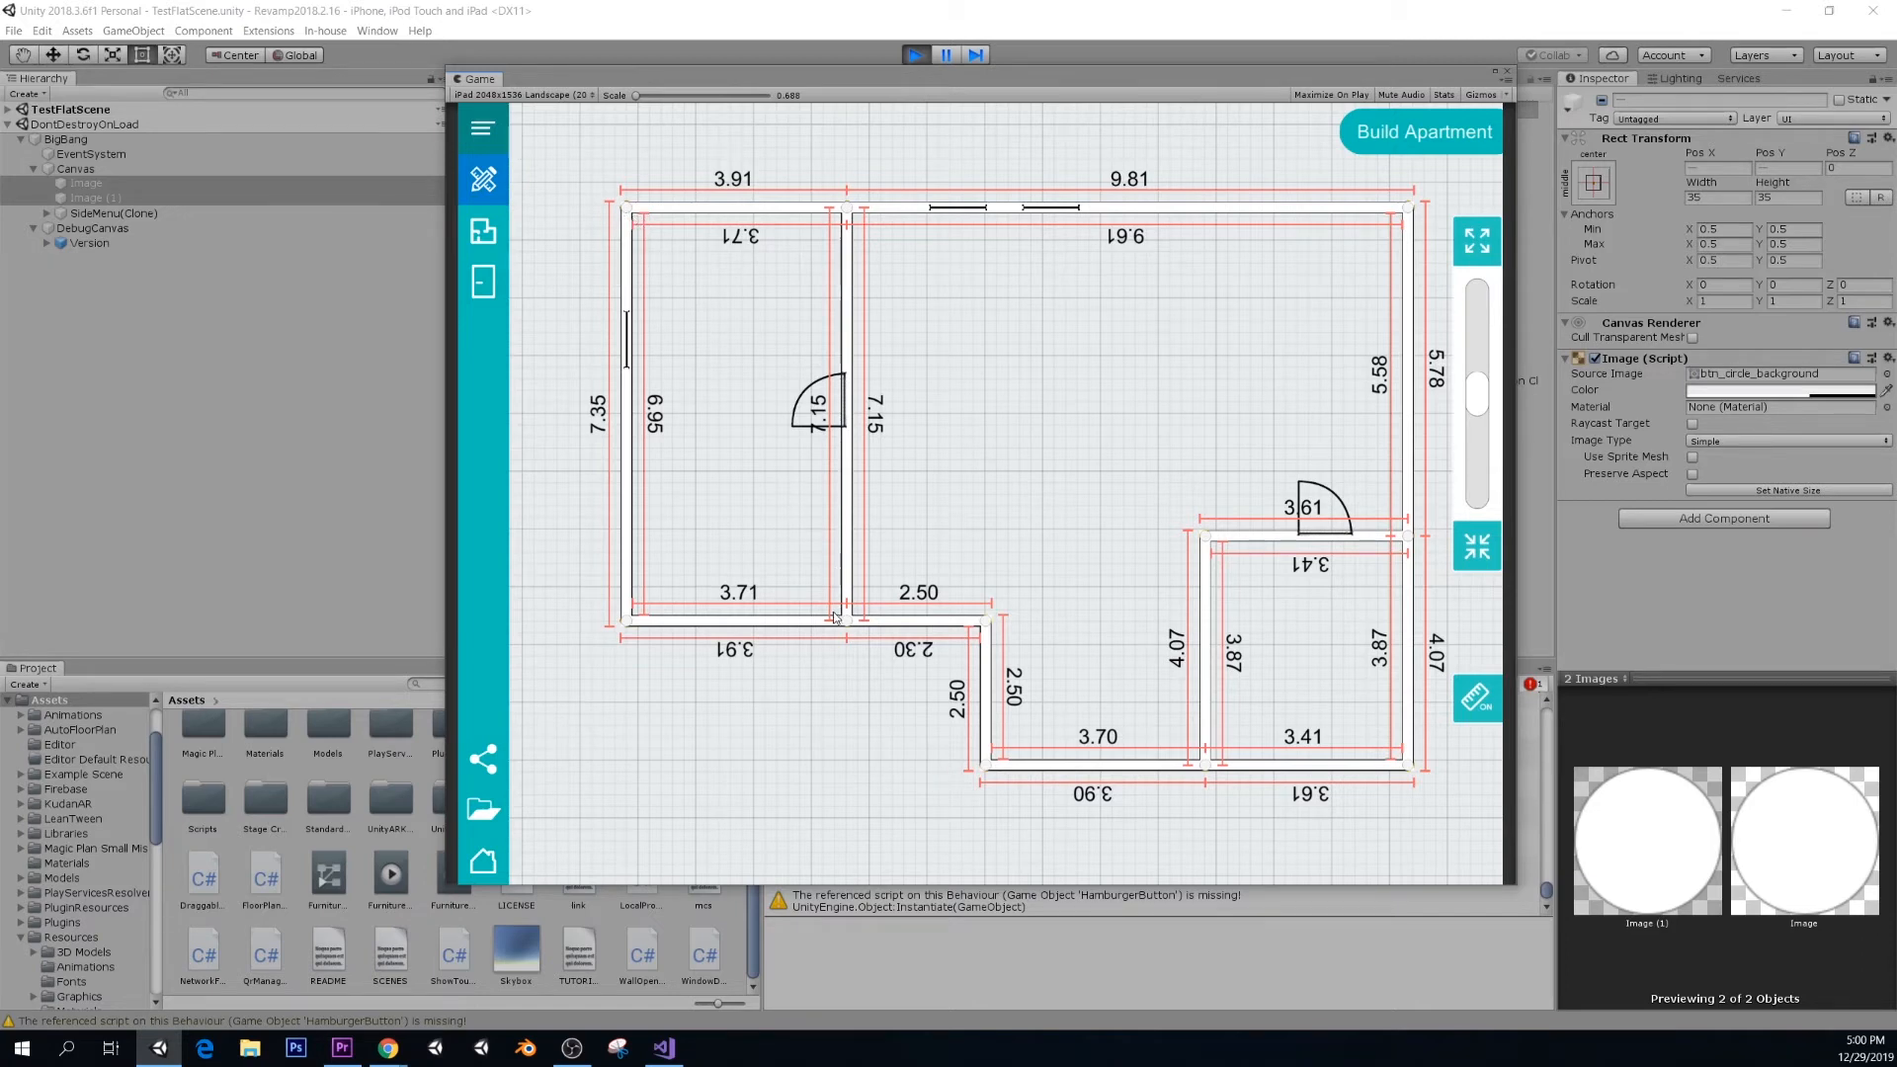
{"action": "mouse_move", "coordinate": [675, 236]}
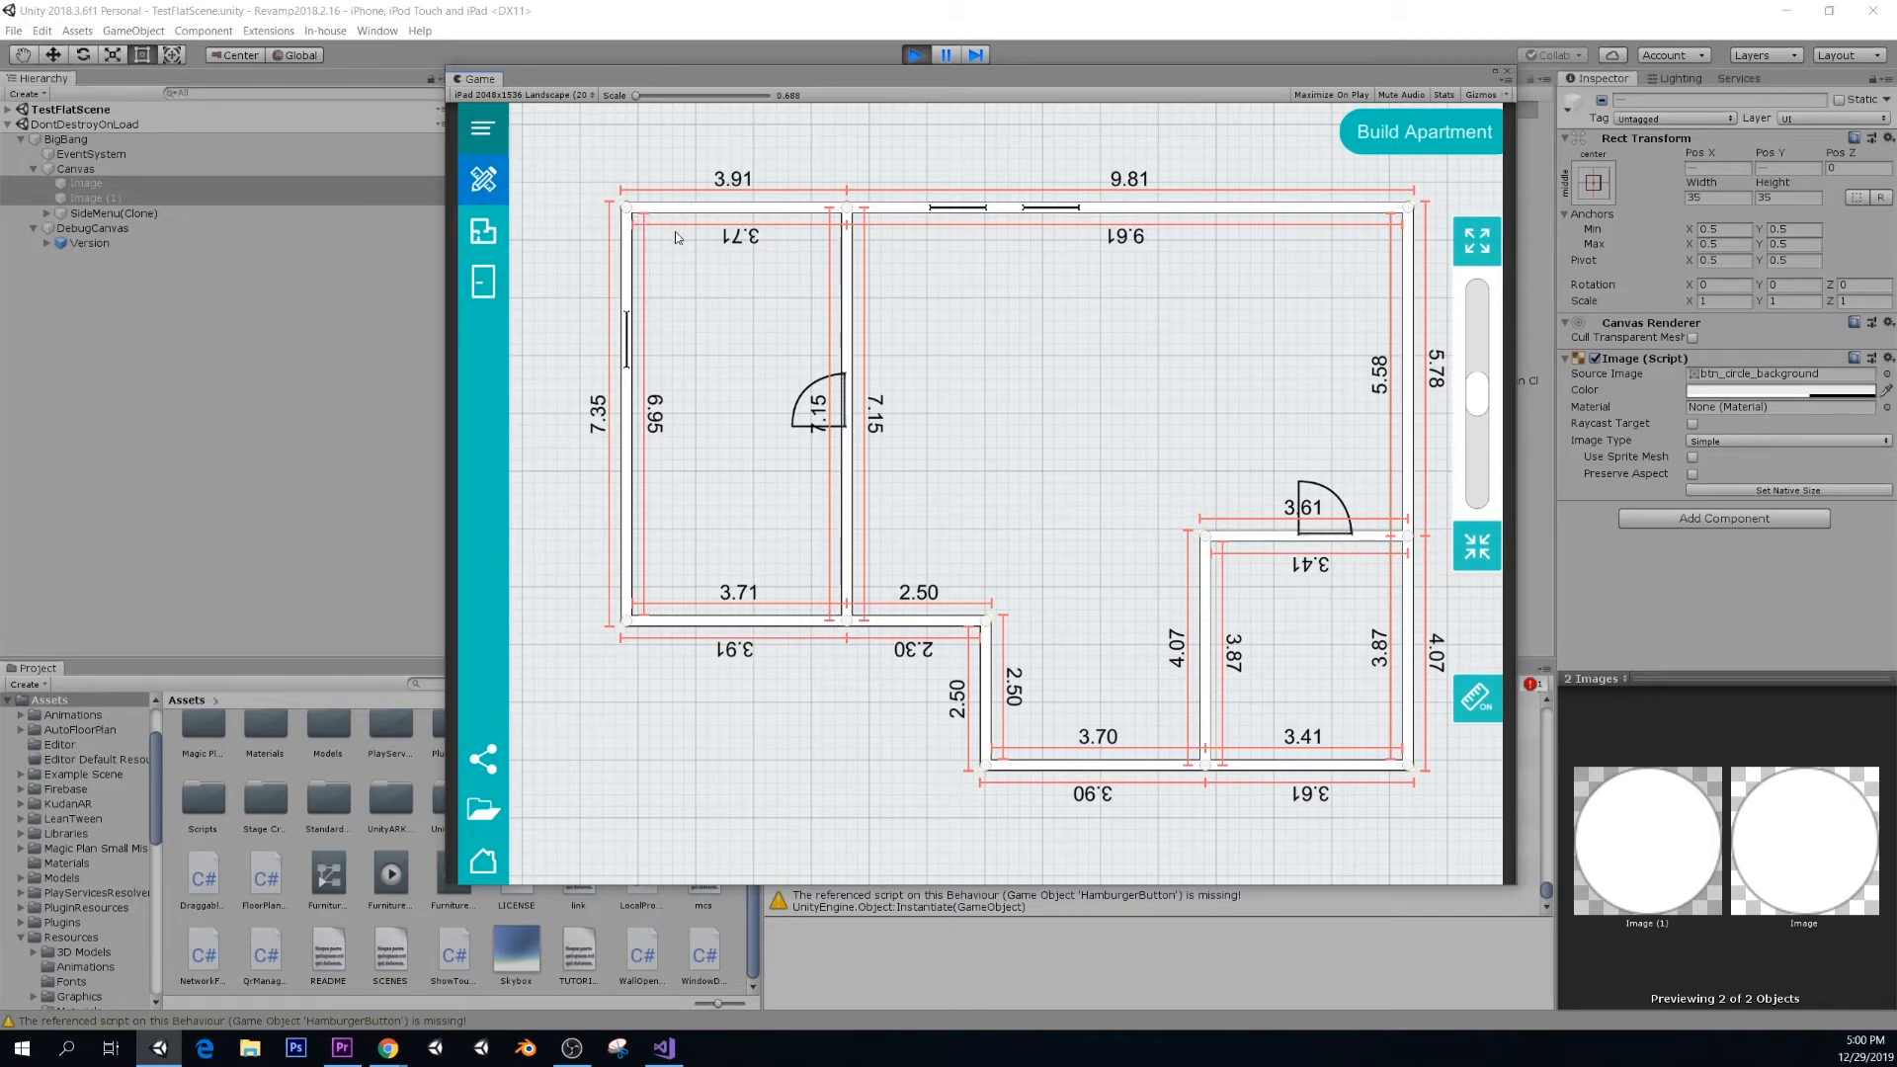
{"action": "mouse_move", "coordinate": [653, 226]}
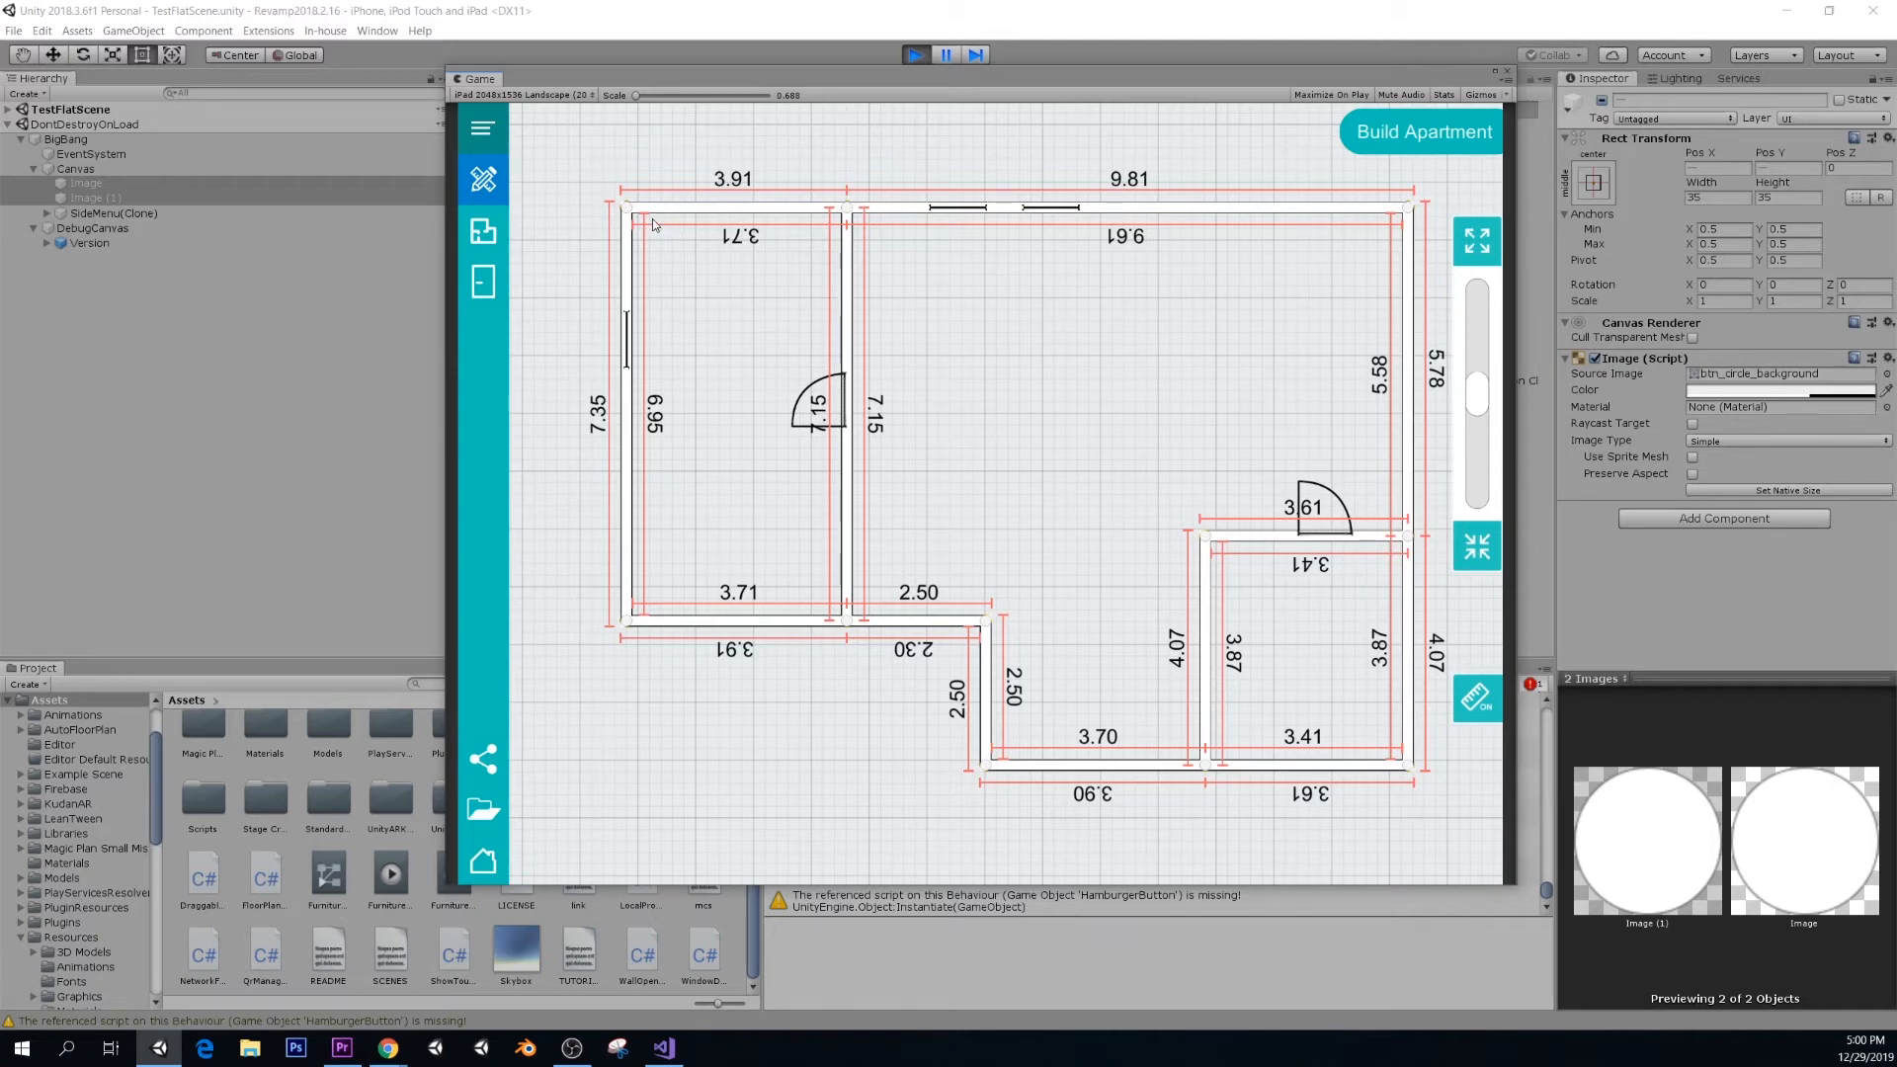
{"action": "mouse_move", "coordinate": [659, 294]}
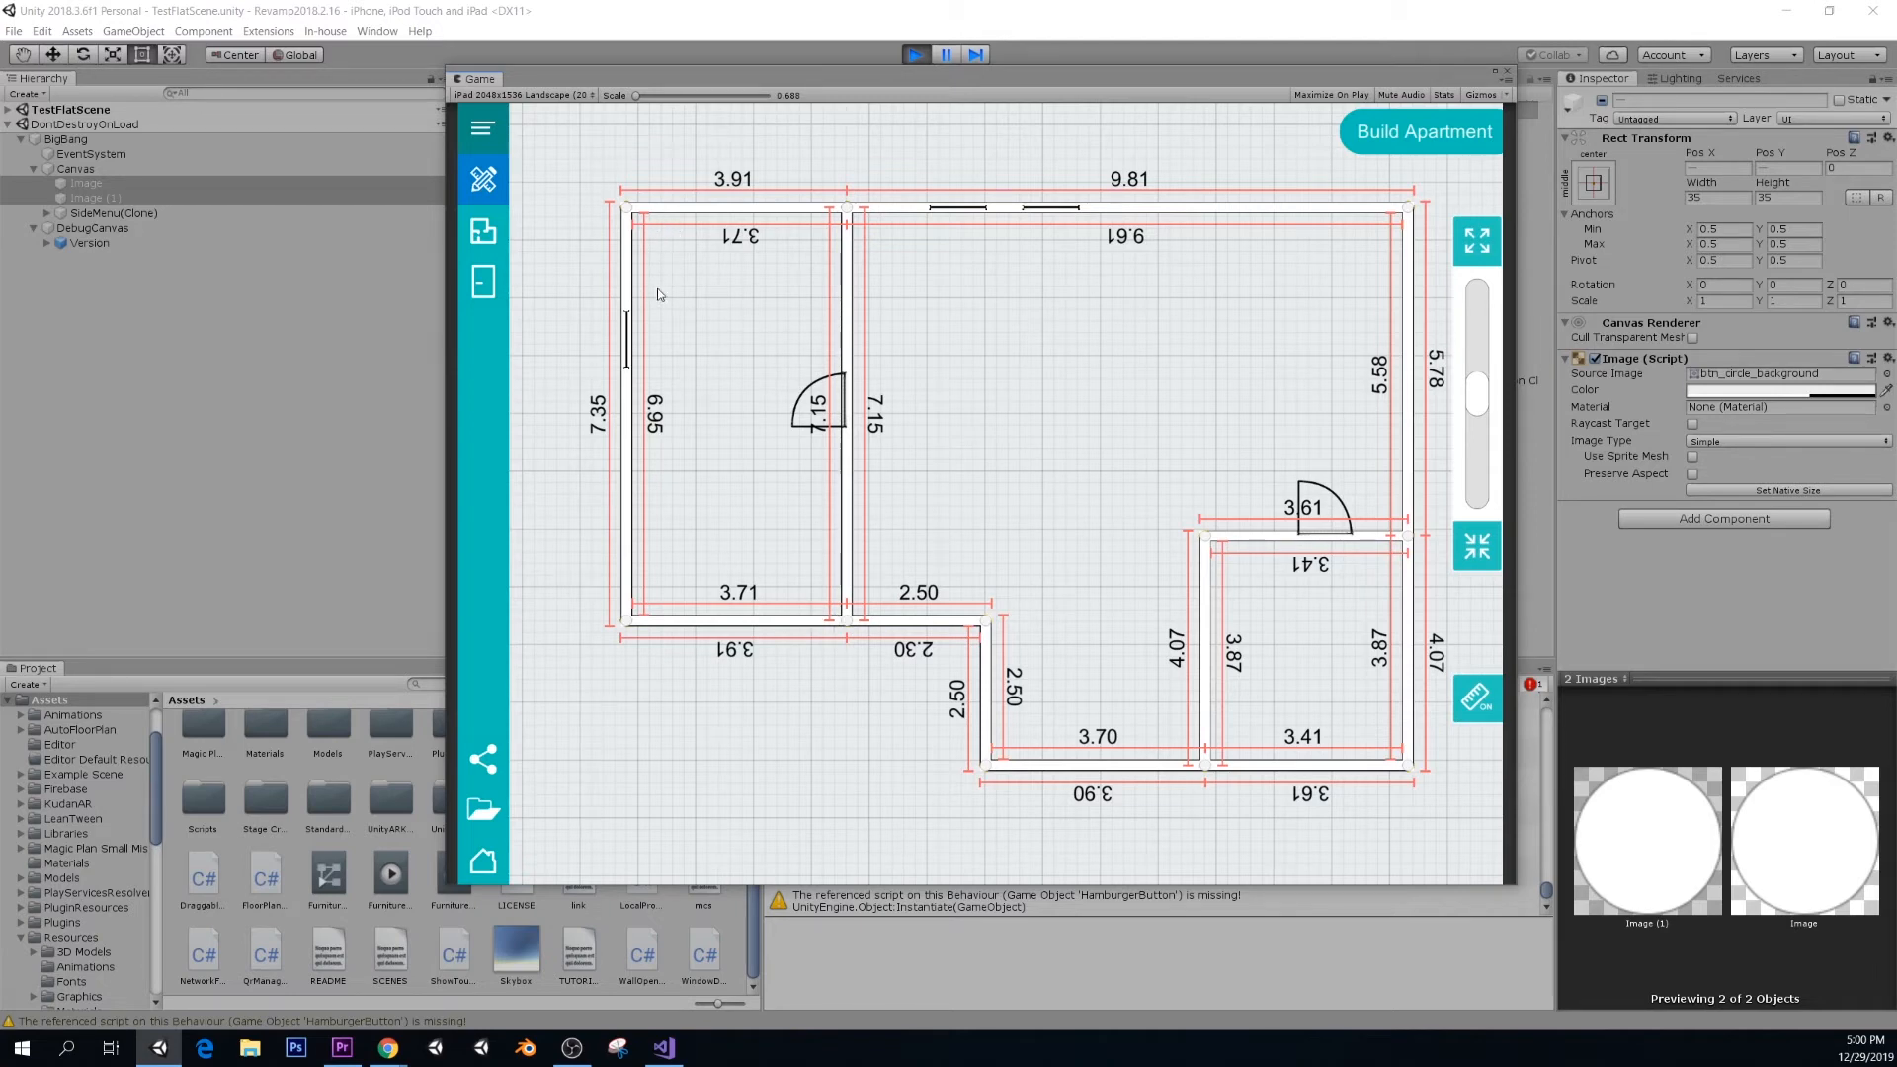
{"action": "mouse_move", "coordinate": [693, 369]}
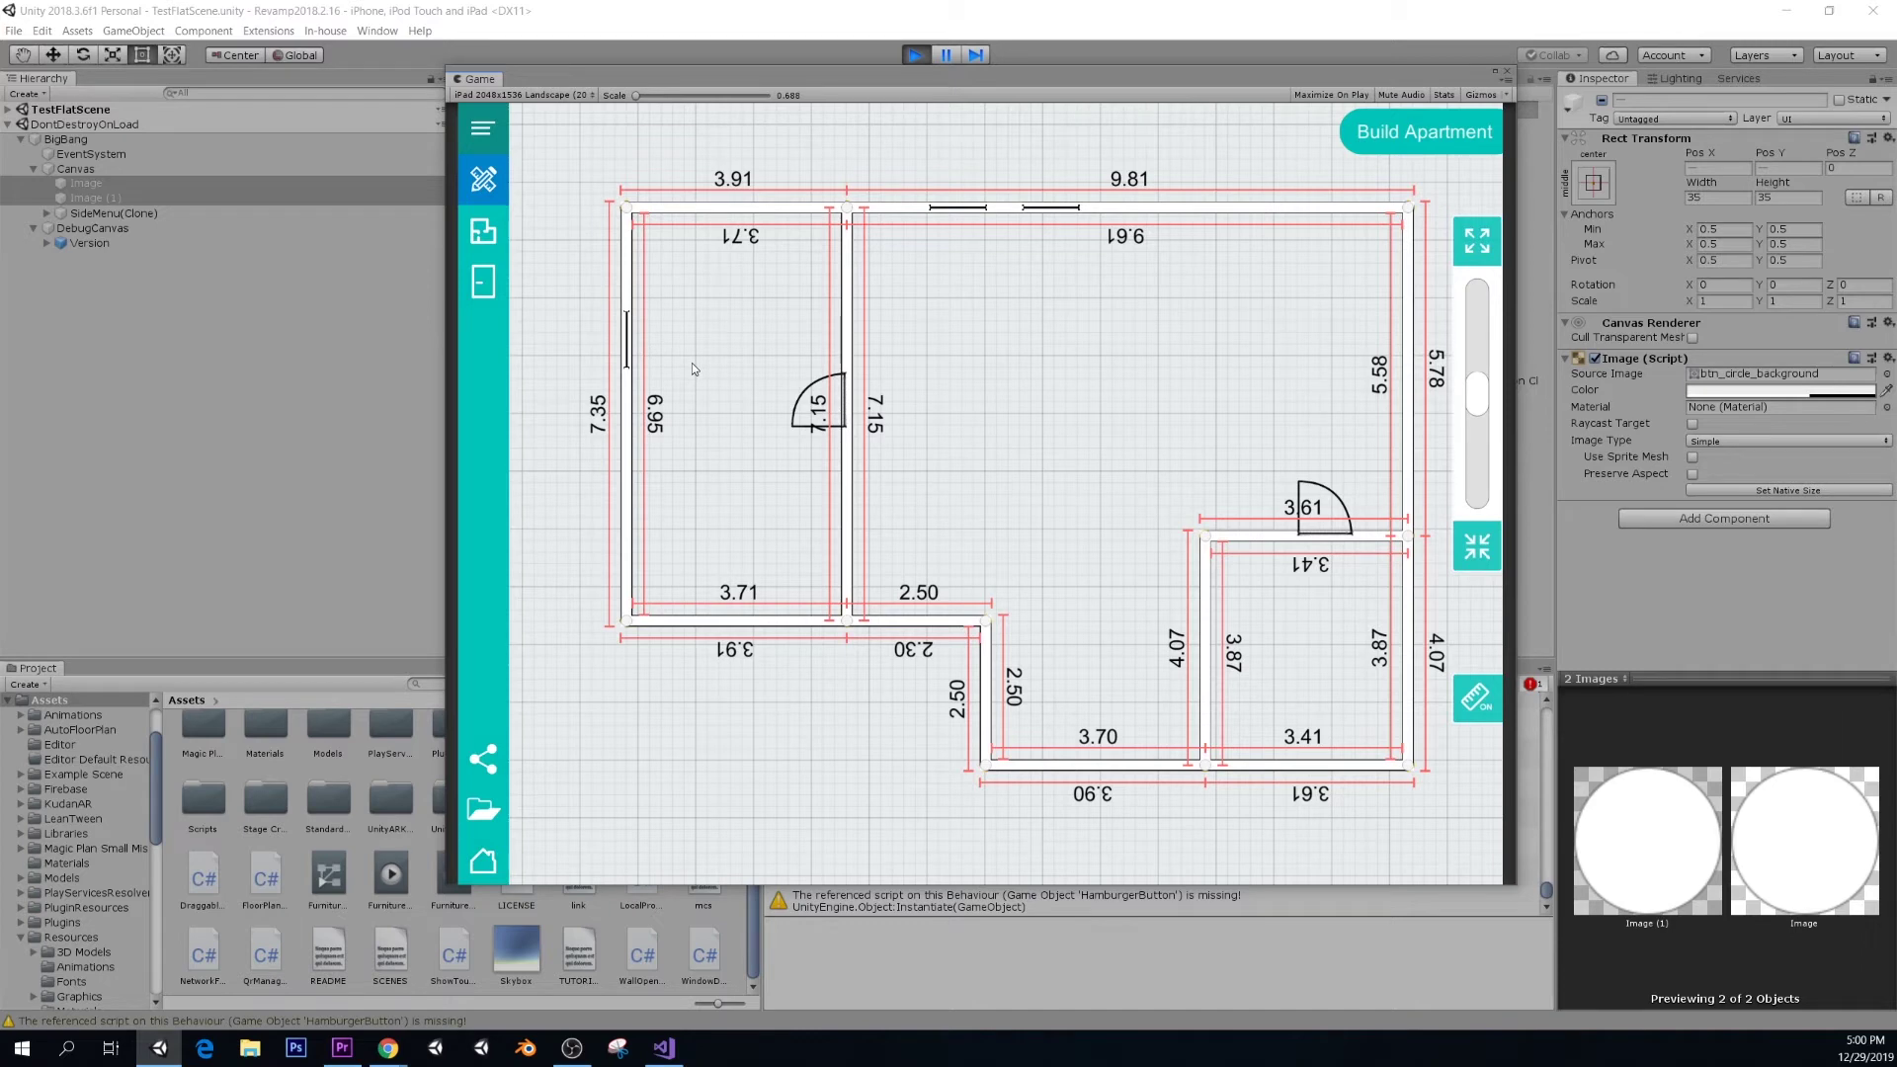
{"action": "mouse_move", "coordinate": [663, 290]}
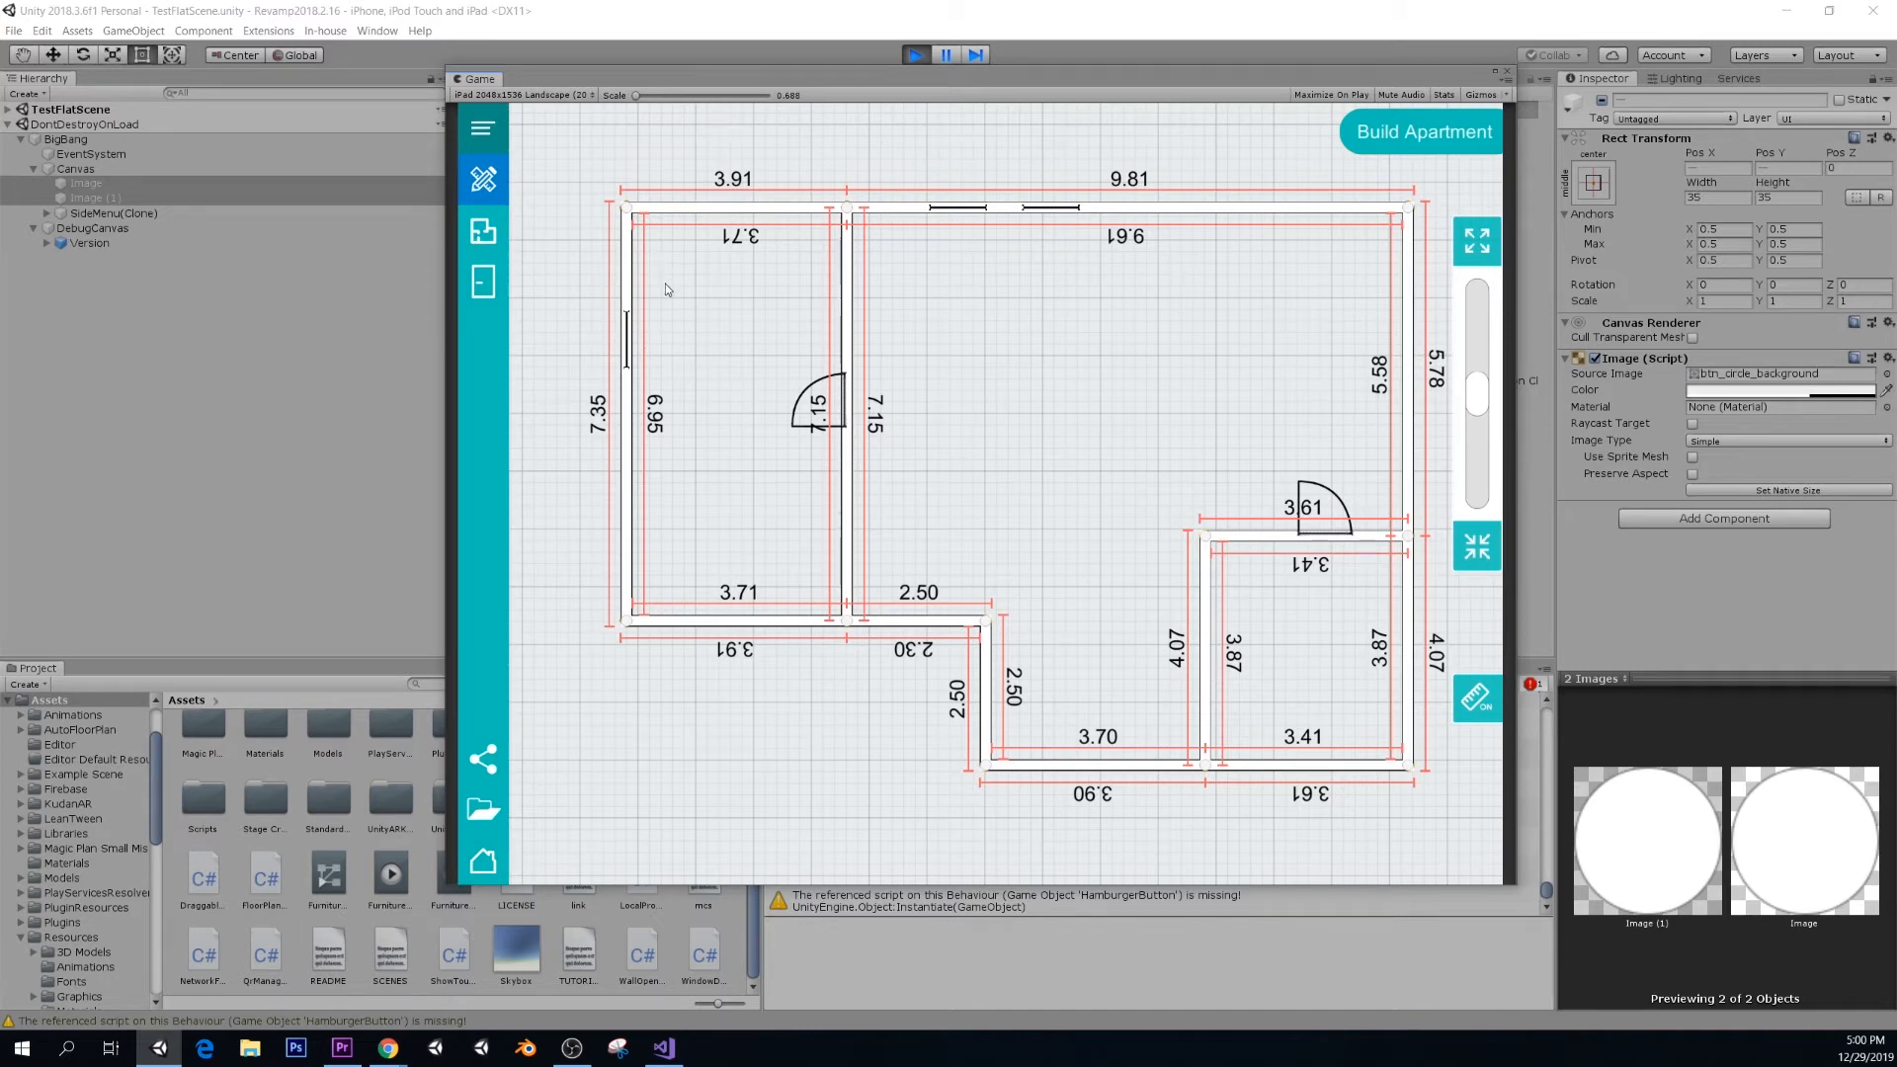
{"action": "mouse_move", "coordinate": [679, 484]}
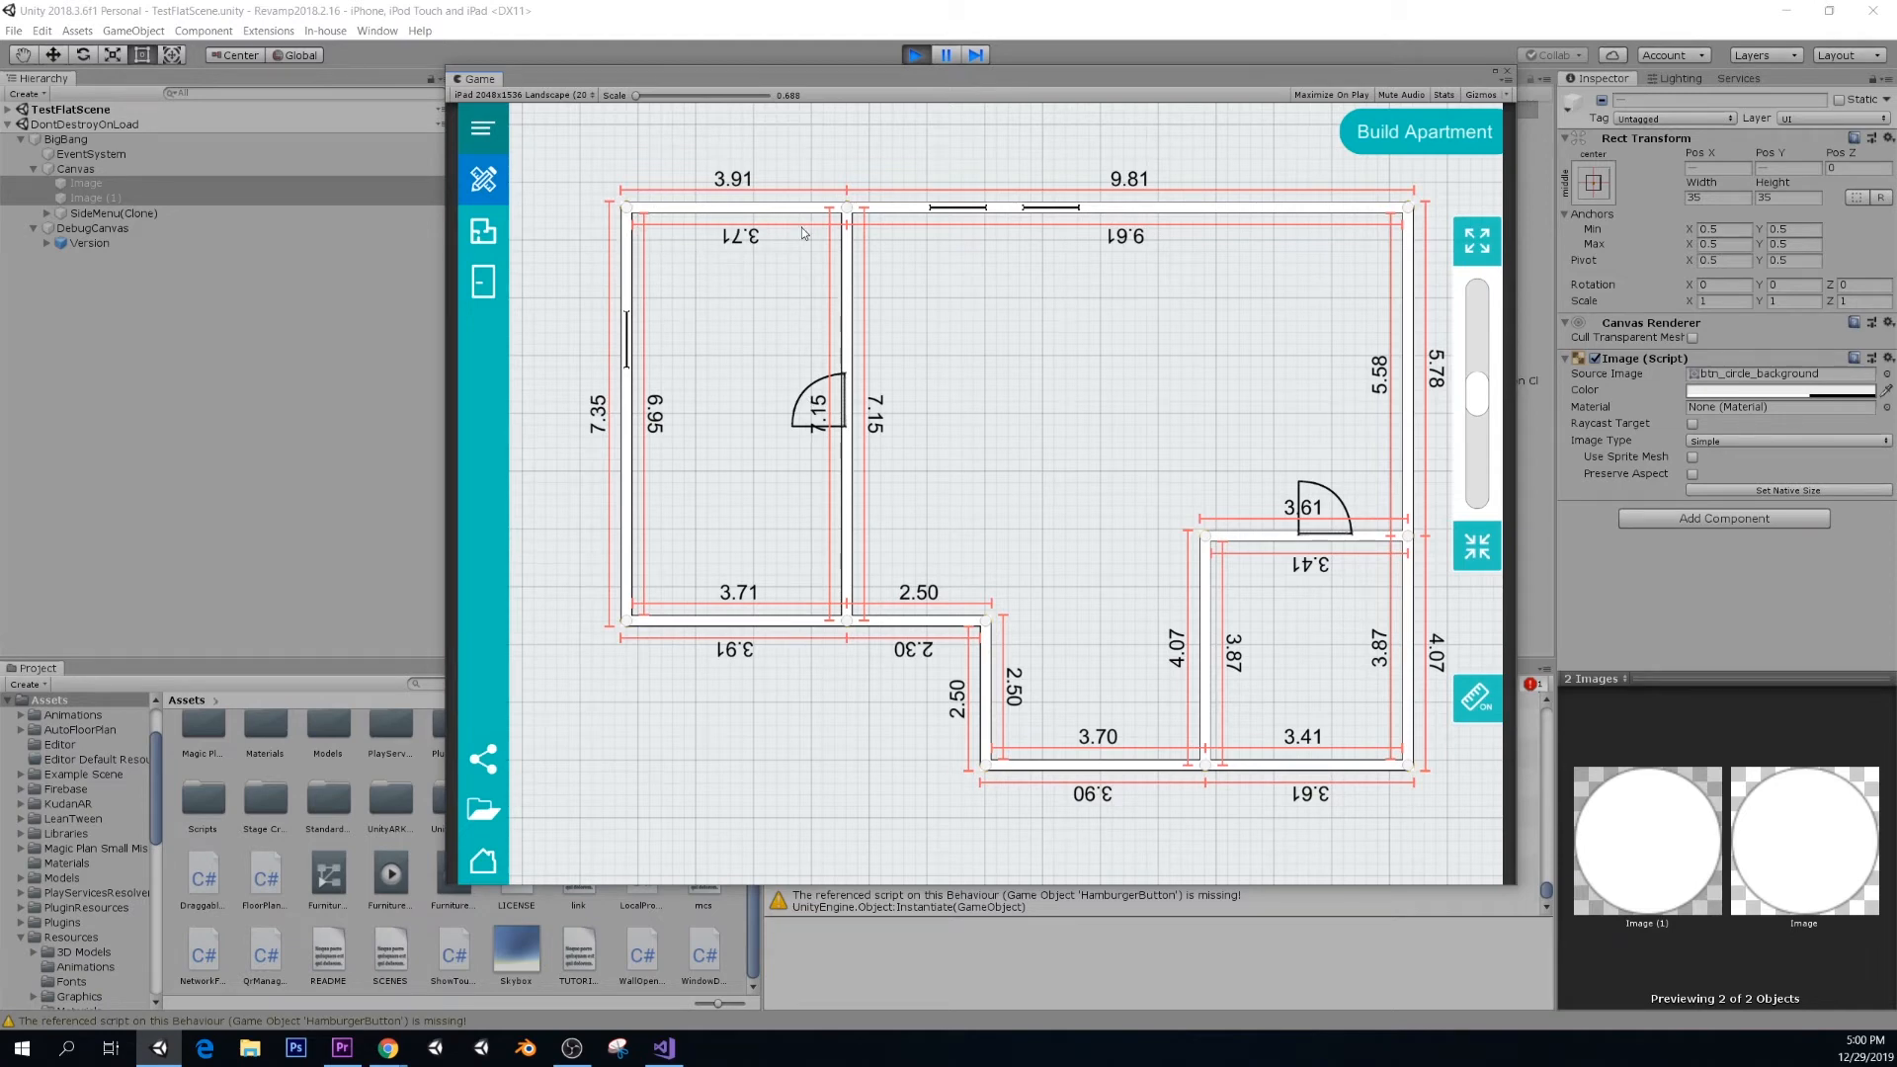
{"action": "mouse_move", "coordinate": [842, 535]}
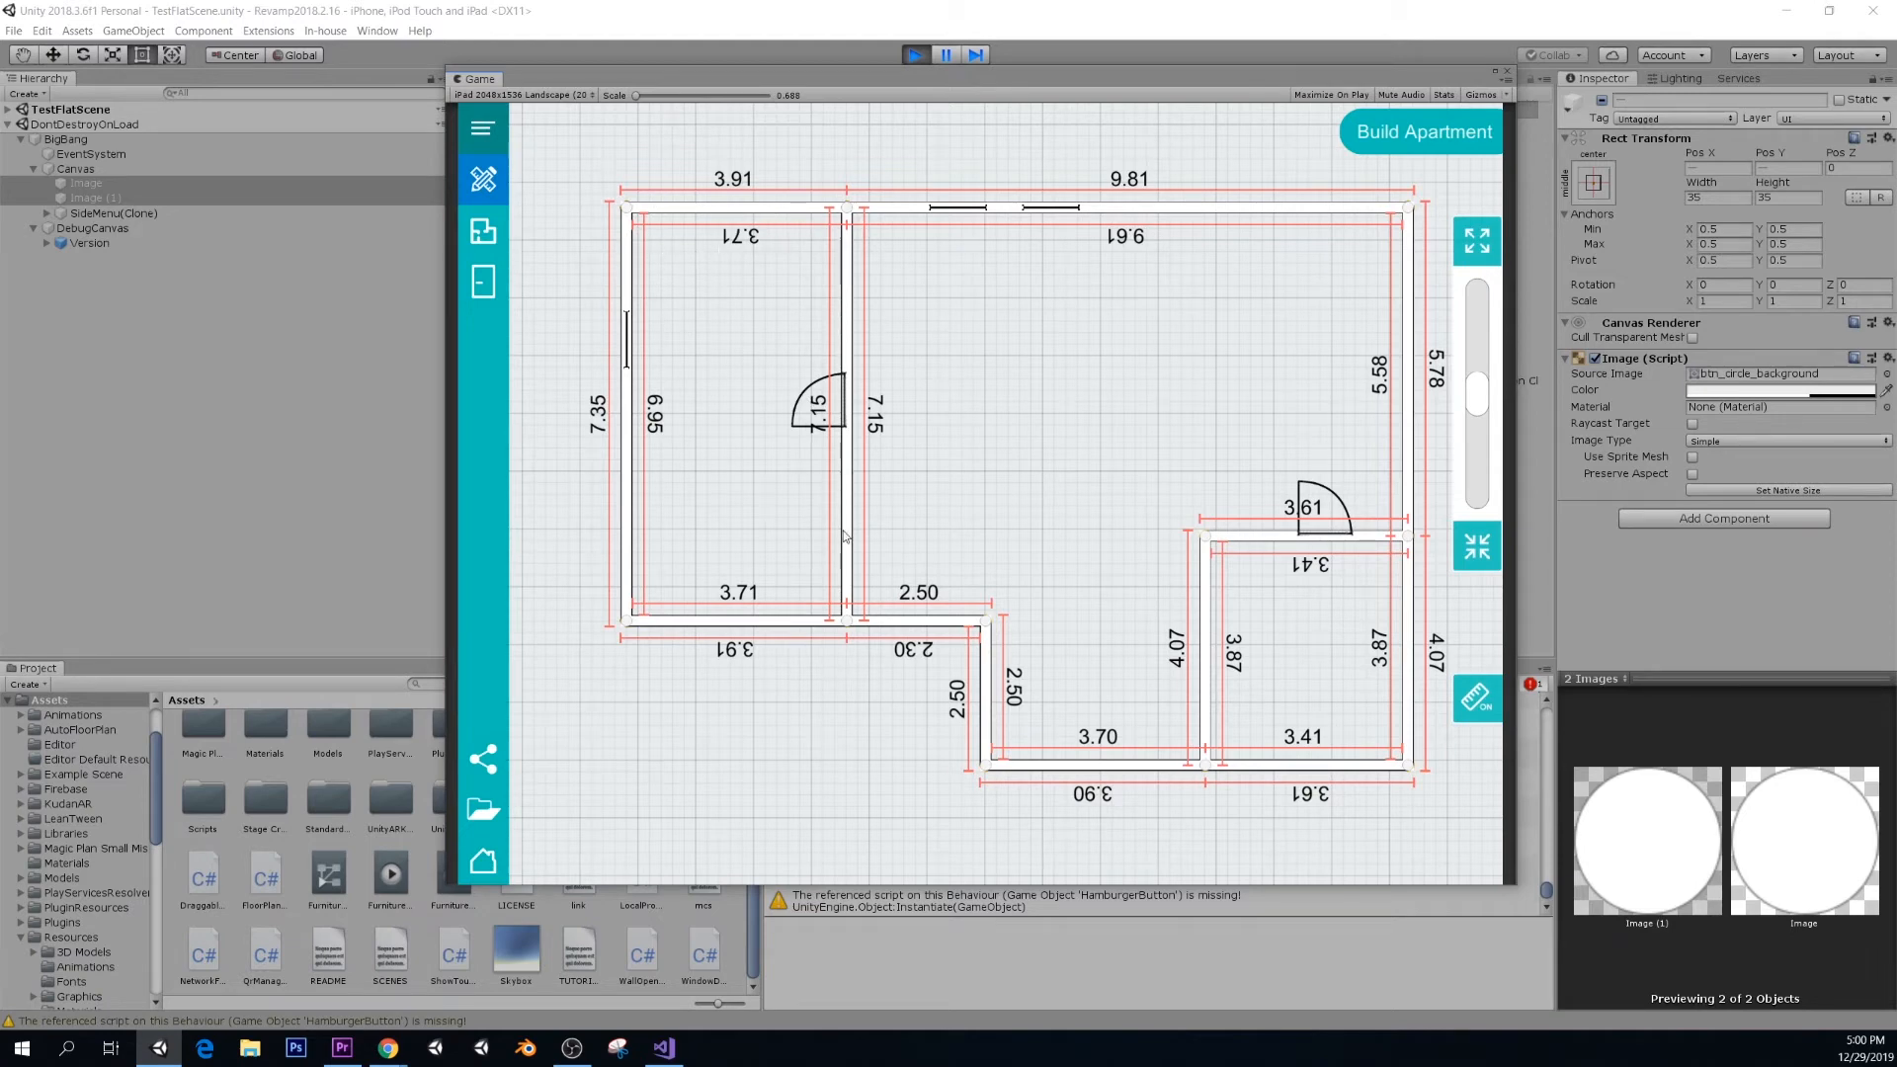
{"action": "mouse_move", "coordinate": [814, 330]}
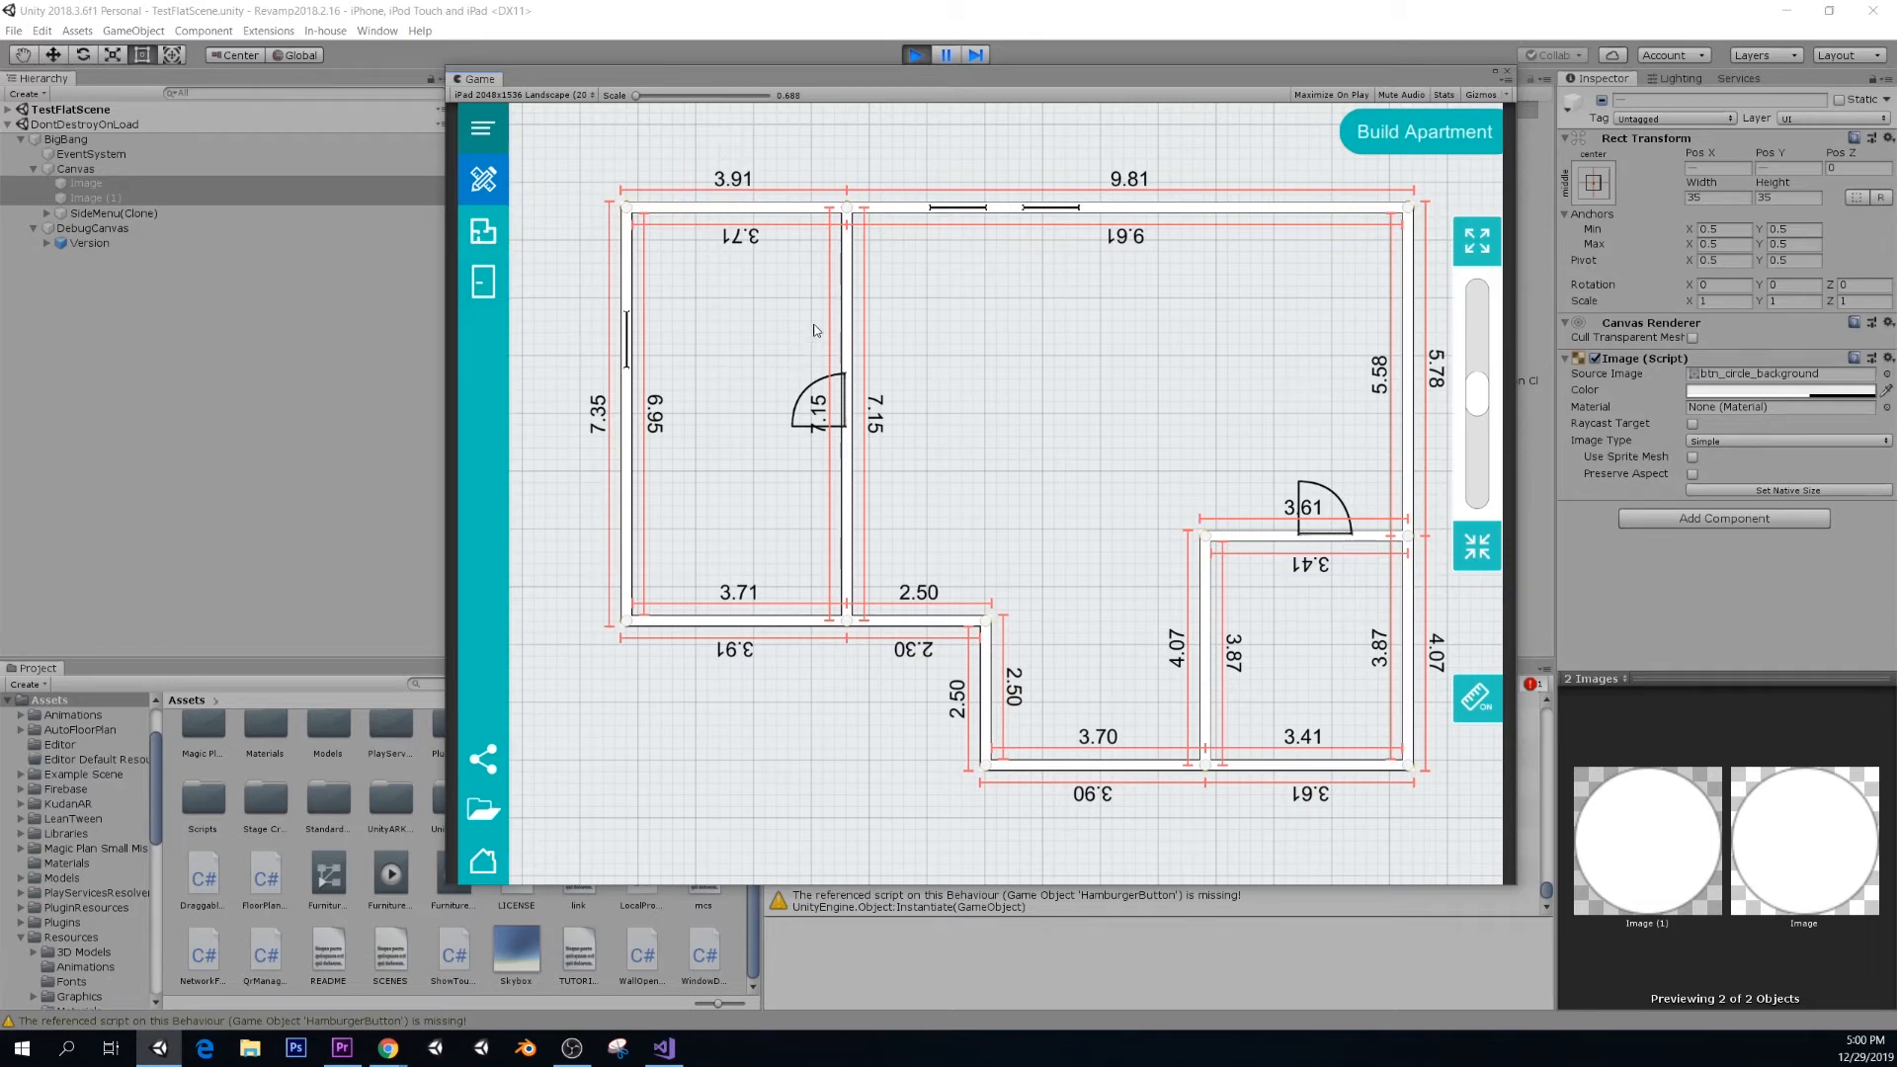
{"action": "mouse_move", "coordinate": [954, 316]}
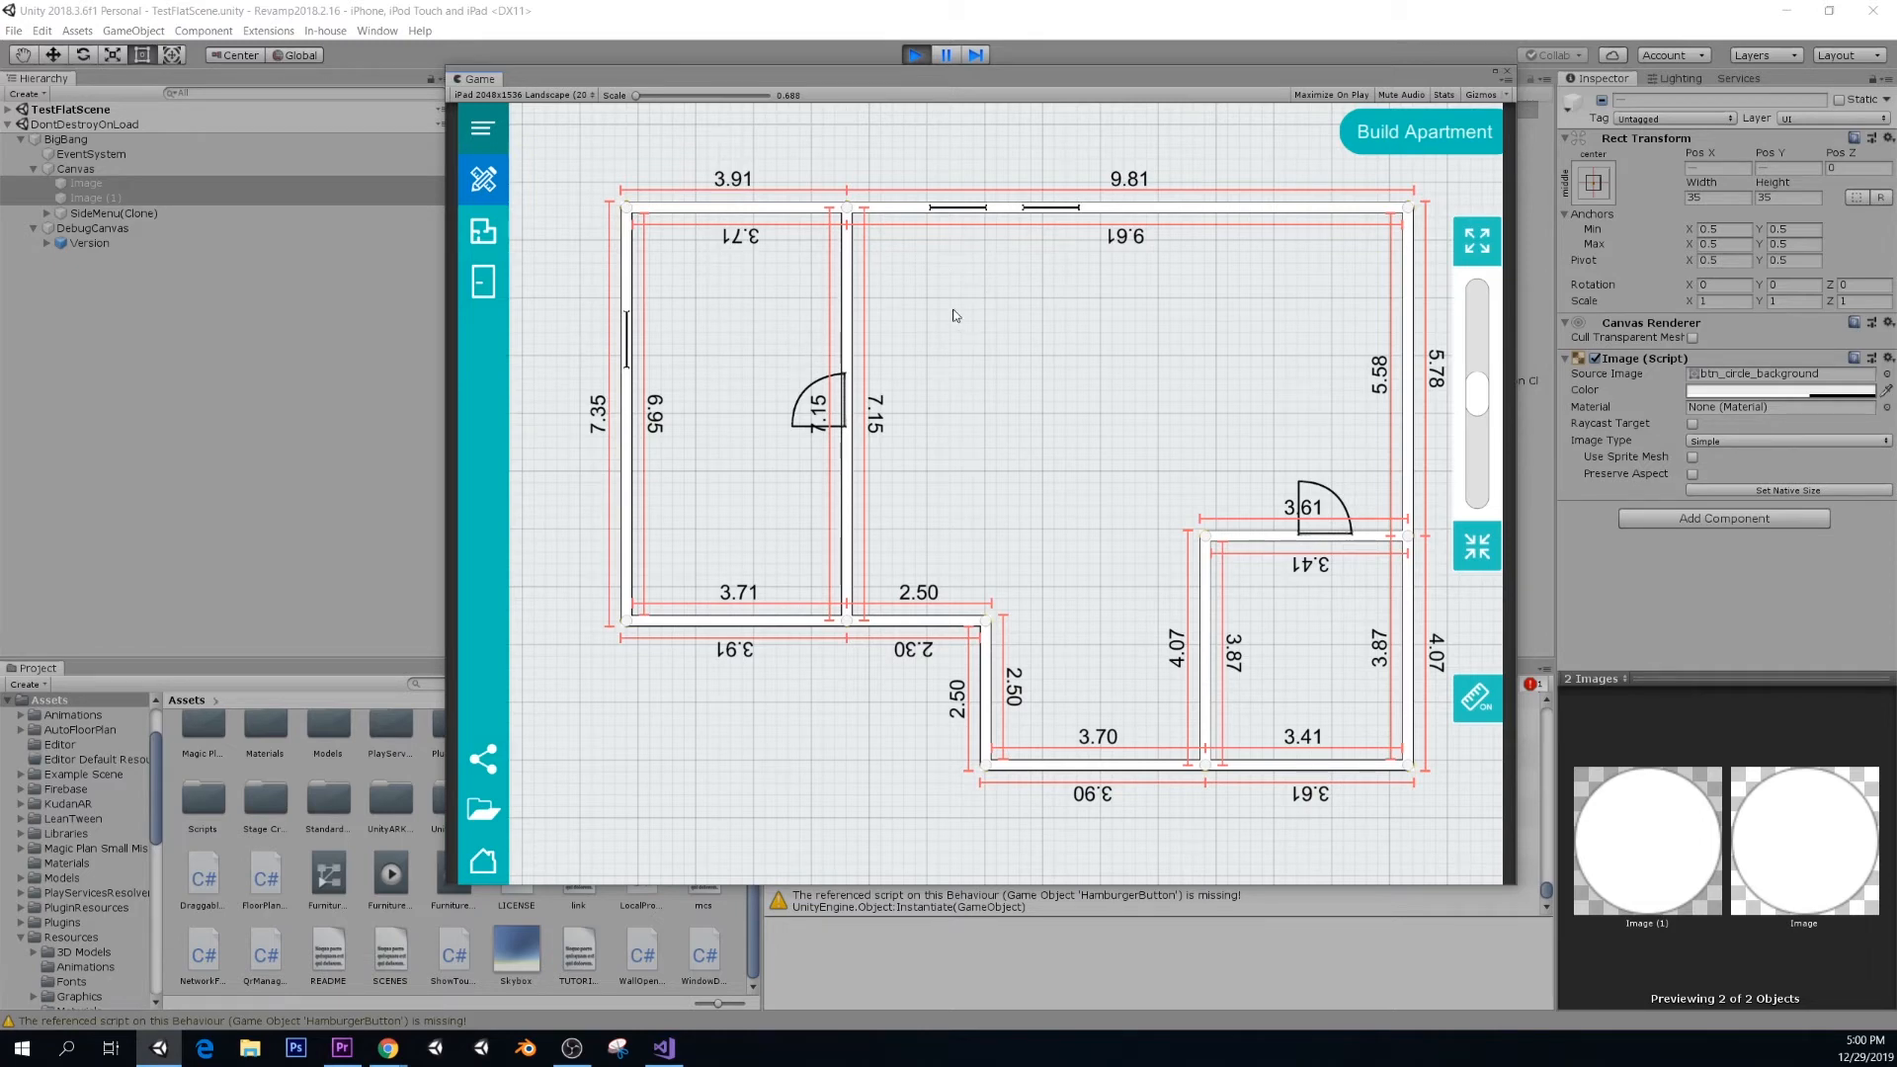
{"action": "mouse_move", "coordinate": [911, 302]}
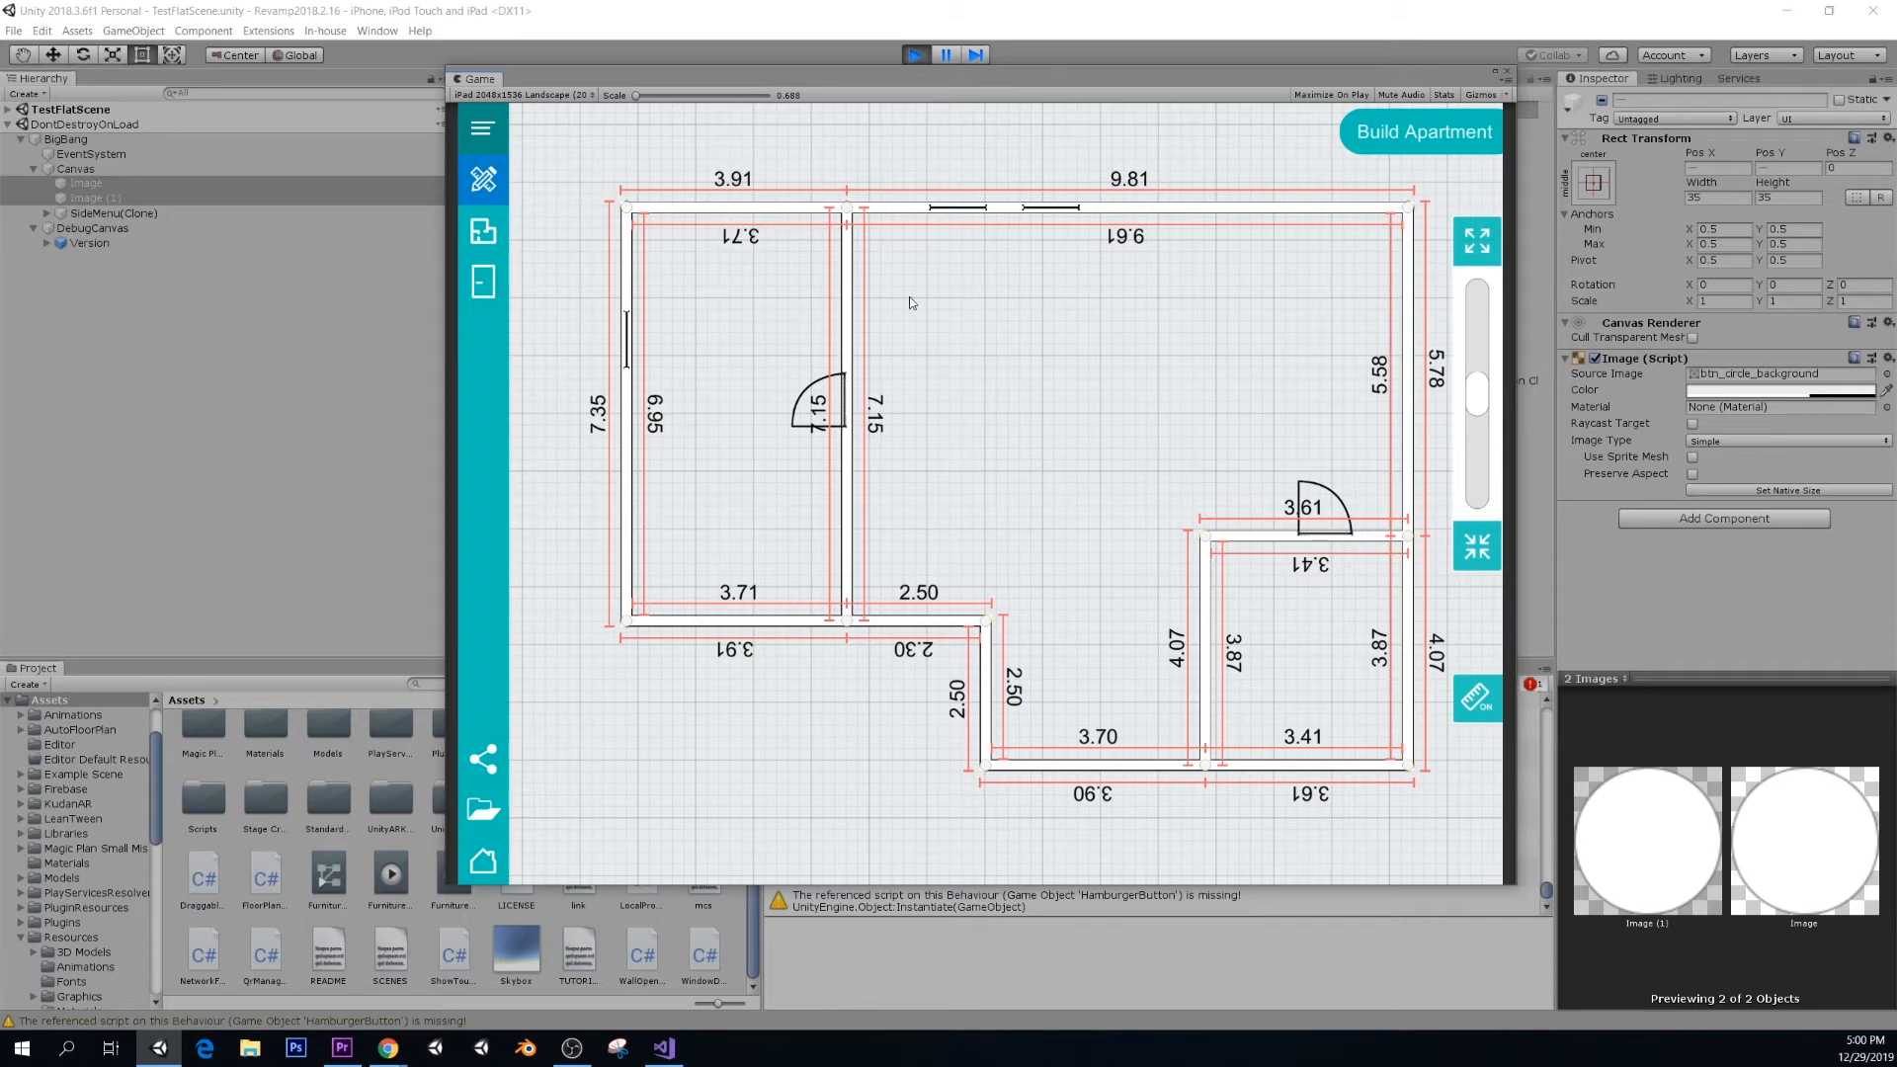
{"action": "mouse_move", "coordinate": [1170, 288]}
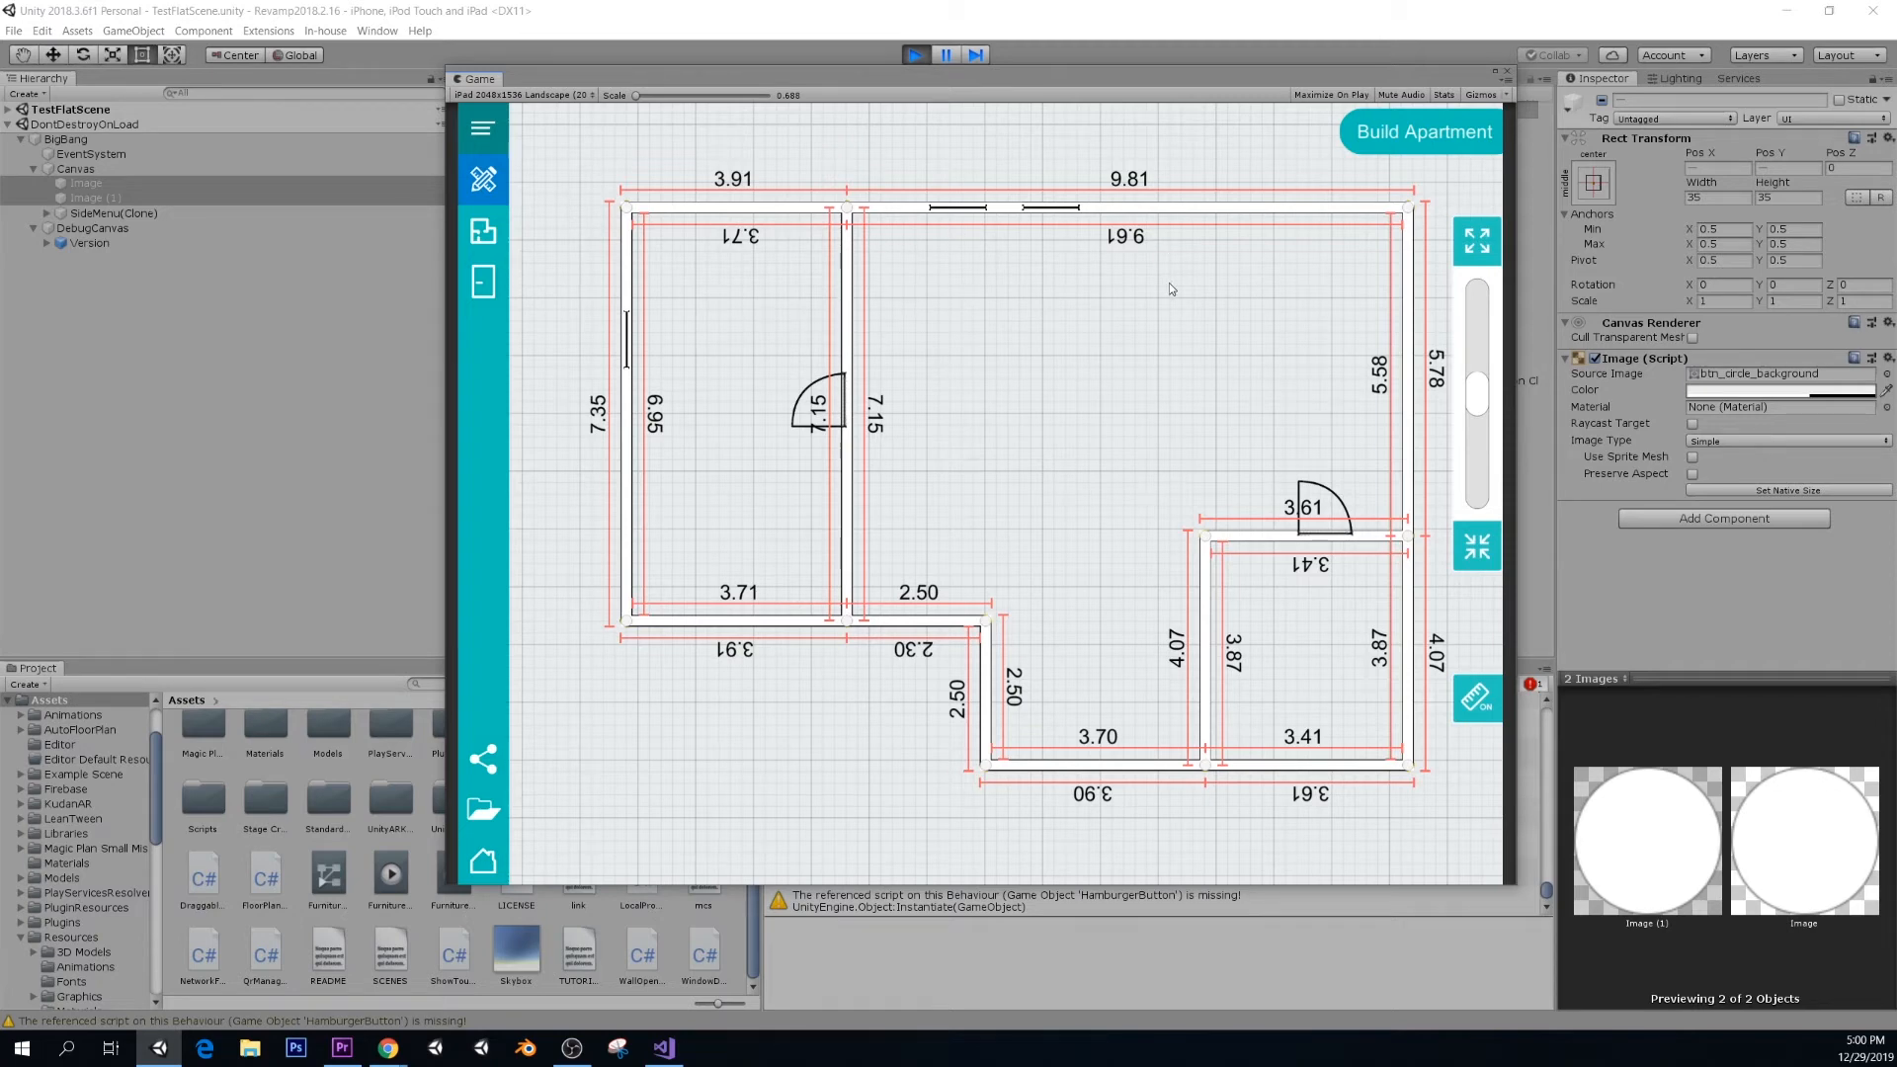
- Store the drawing in a new save slot named 'subscribe' and confirm with OK
{"action": "left_click", "coordinate": [1422, 131]}
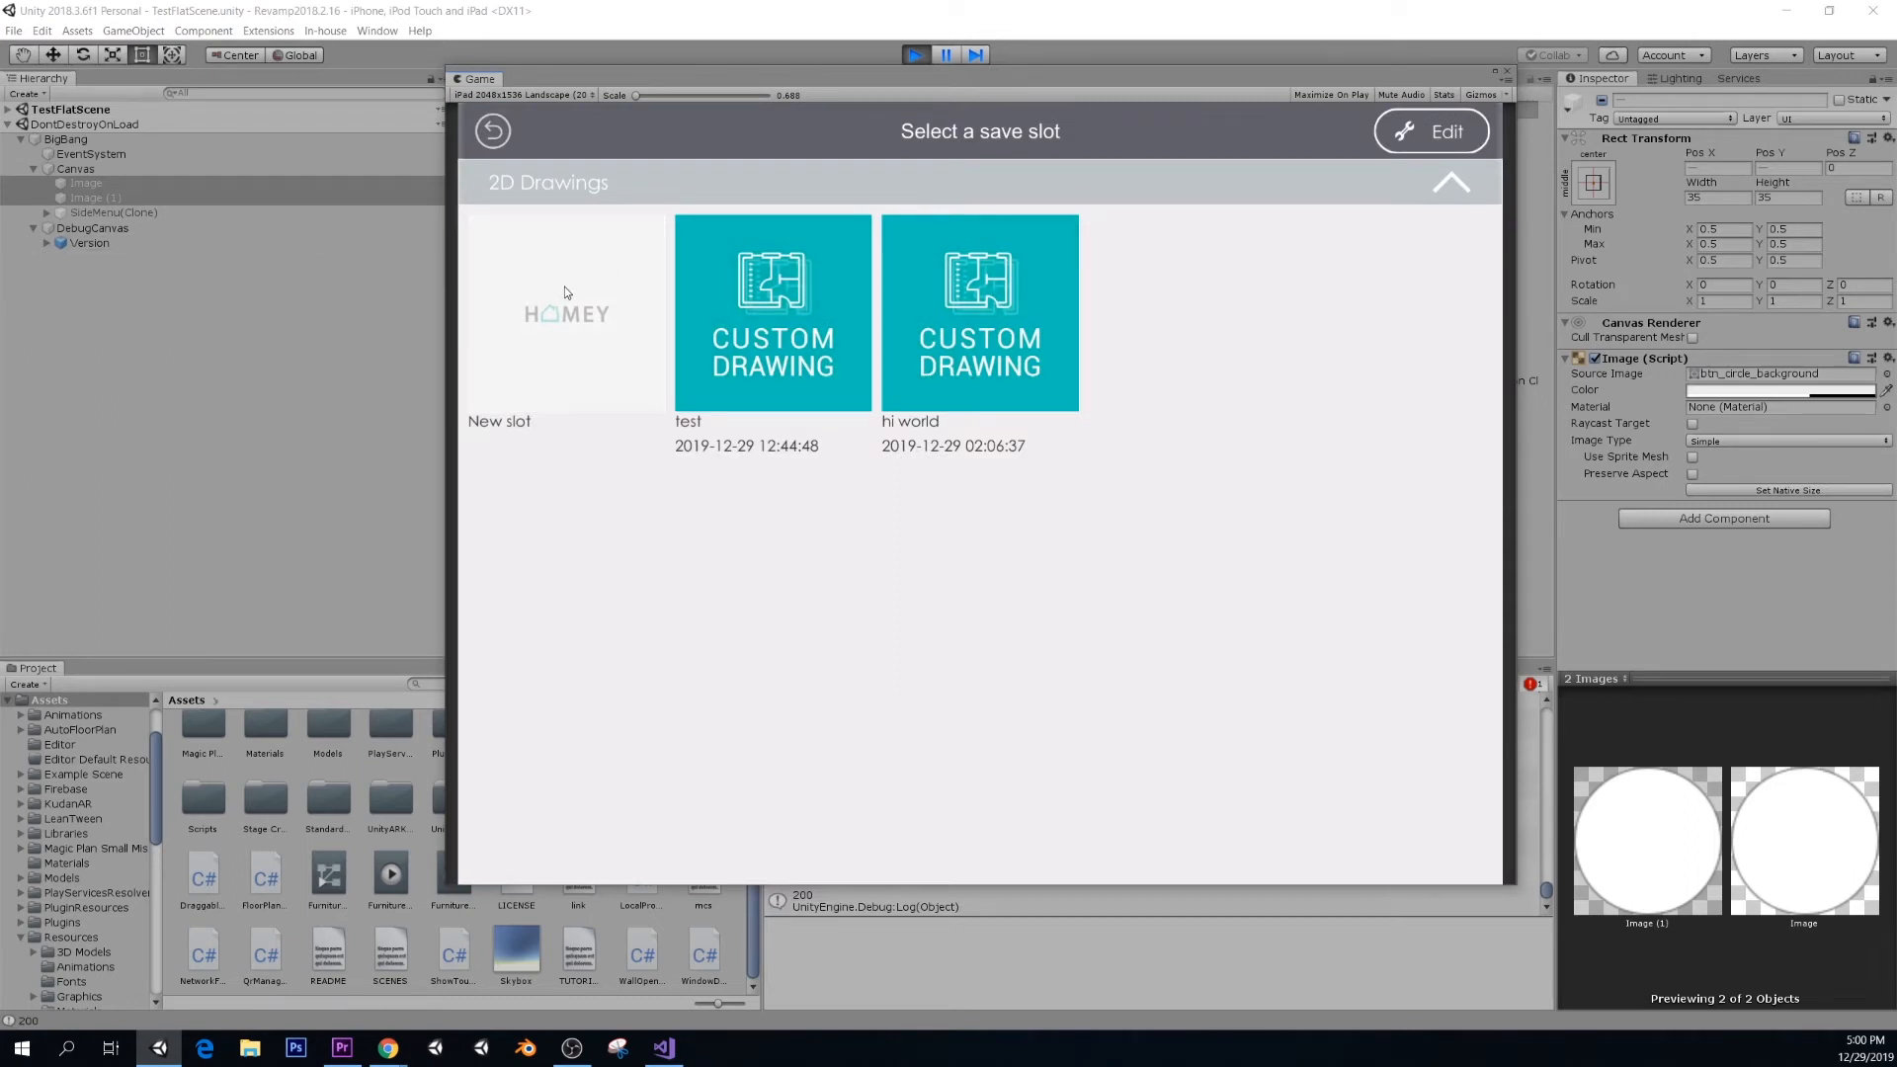
{"action": "mouse_move", "coordinate": [753, 340]}
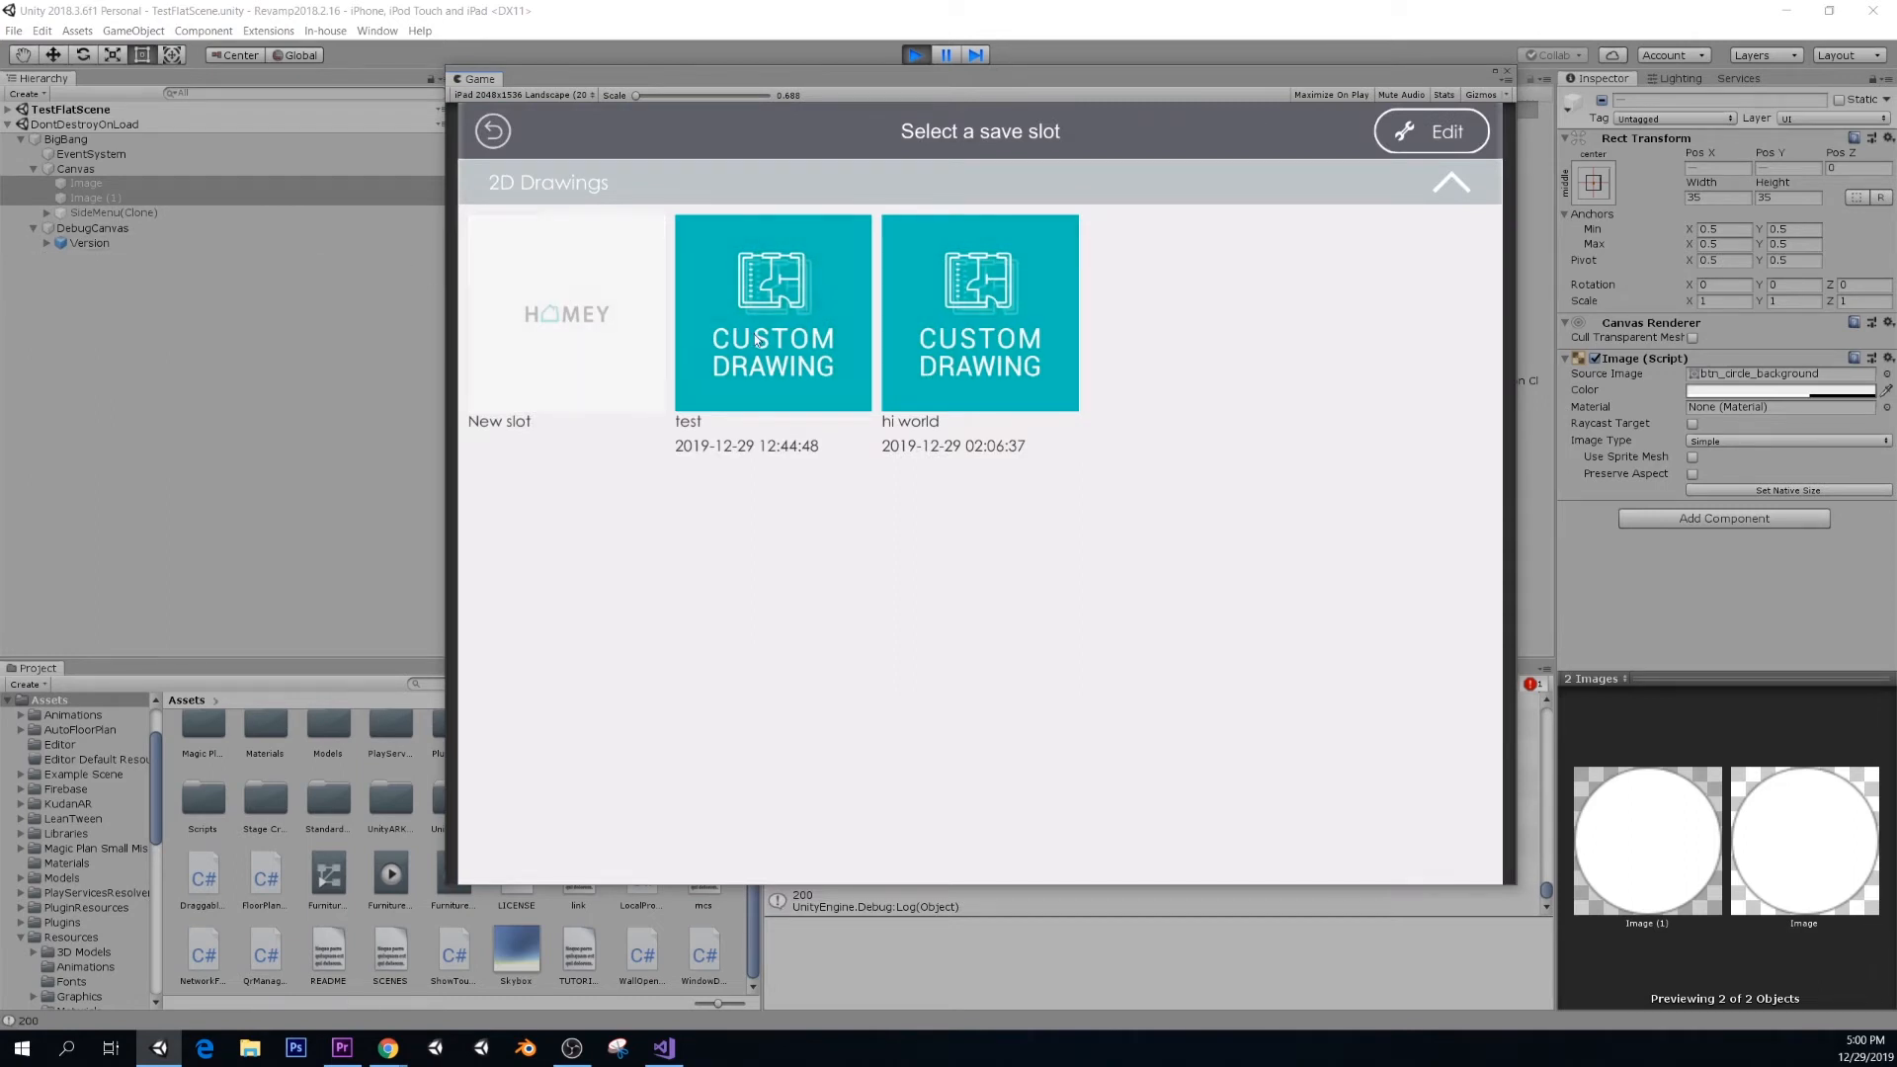
{"action": "left_click", "coordinate": [565, 312]}
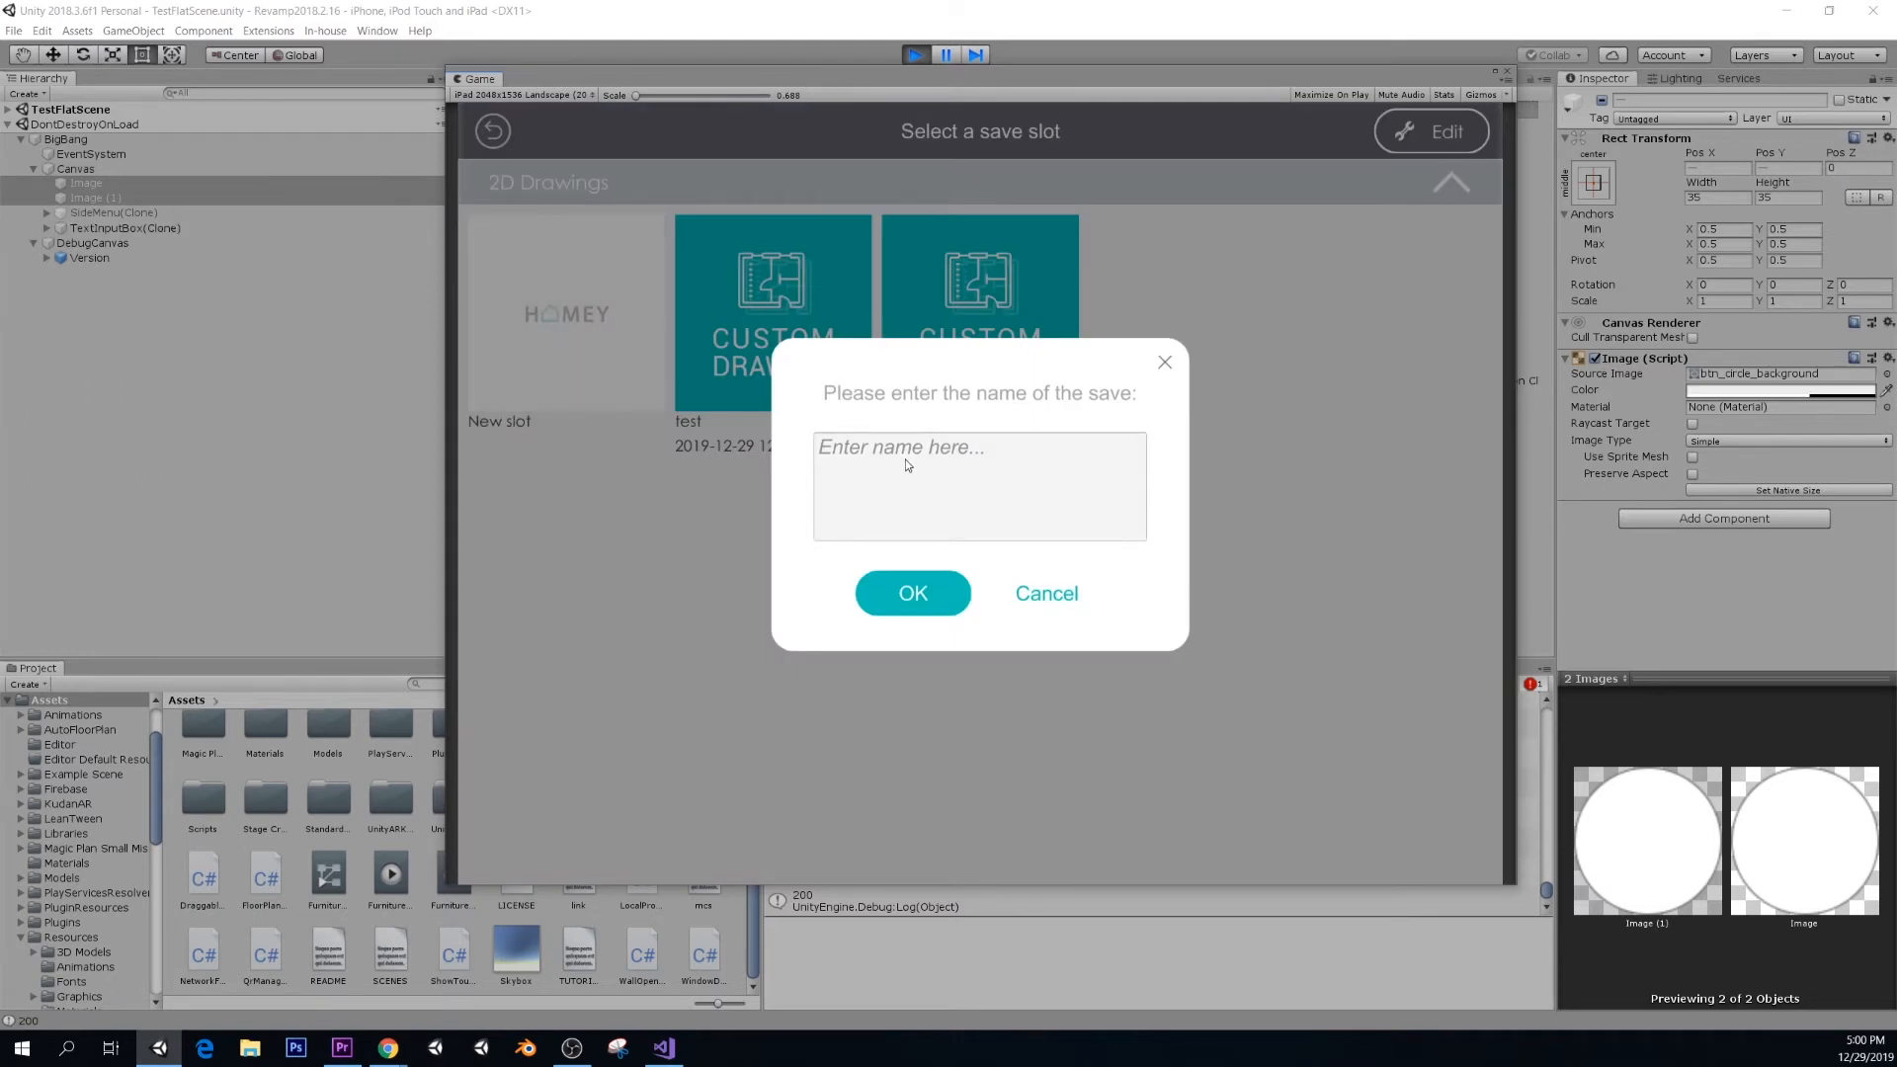
{"action": "type", "text": "s"}
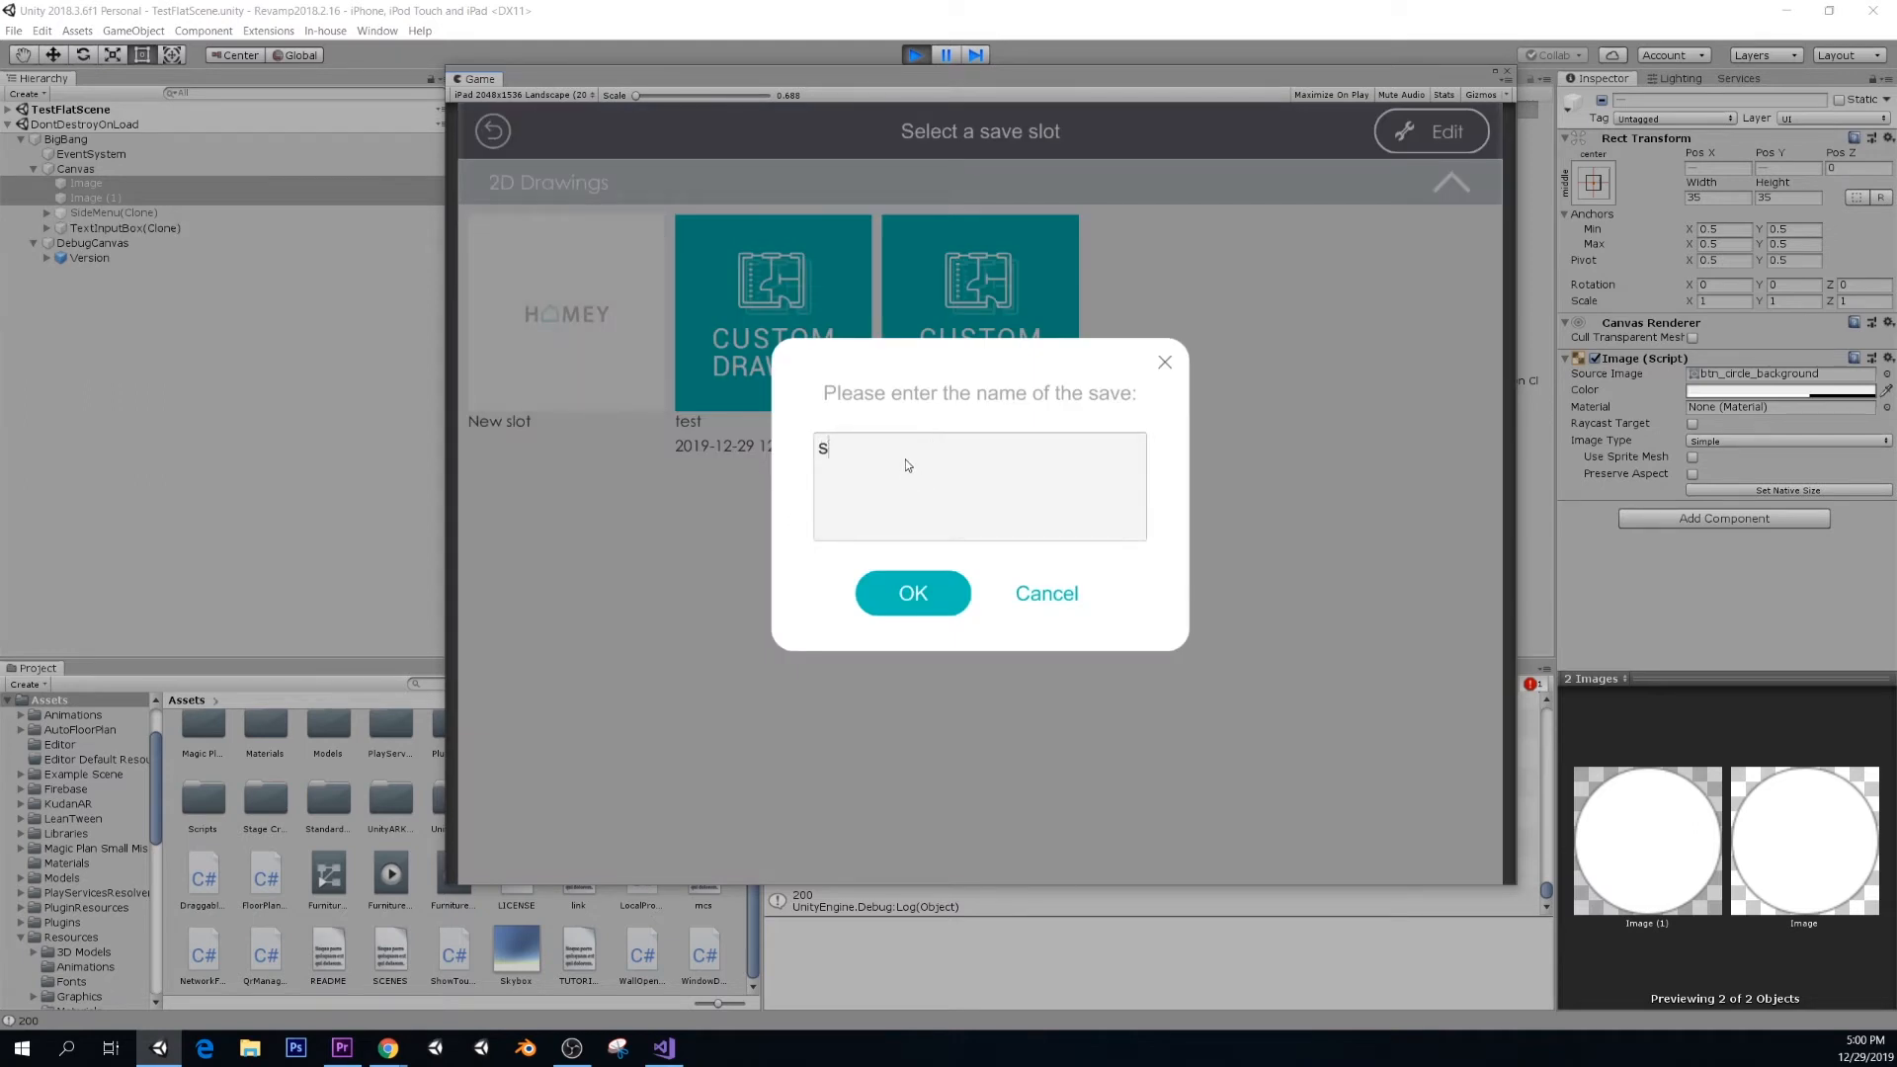
{"action": "type", "text": "ubscri"}
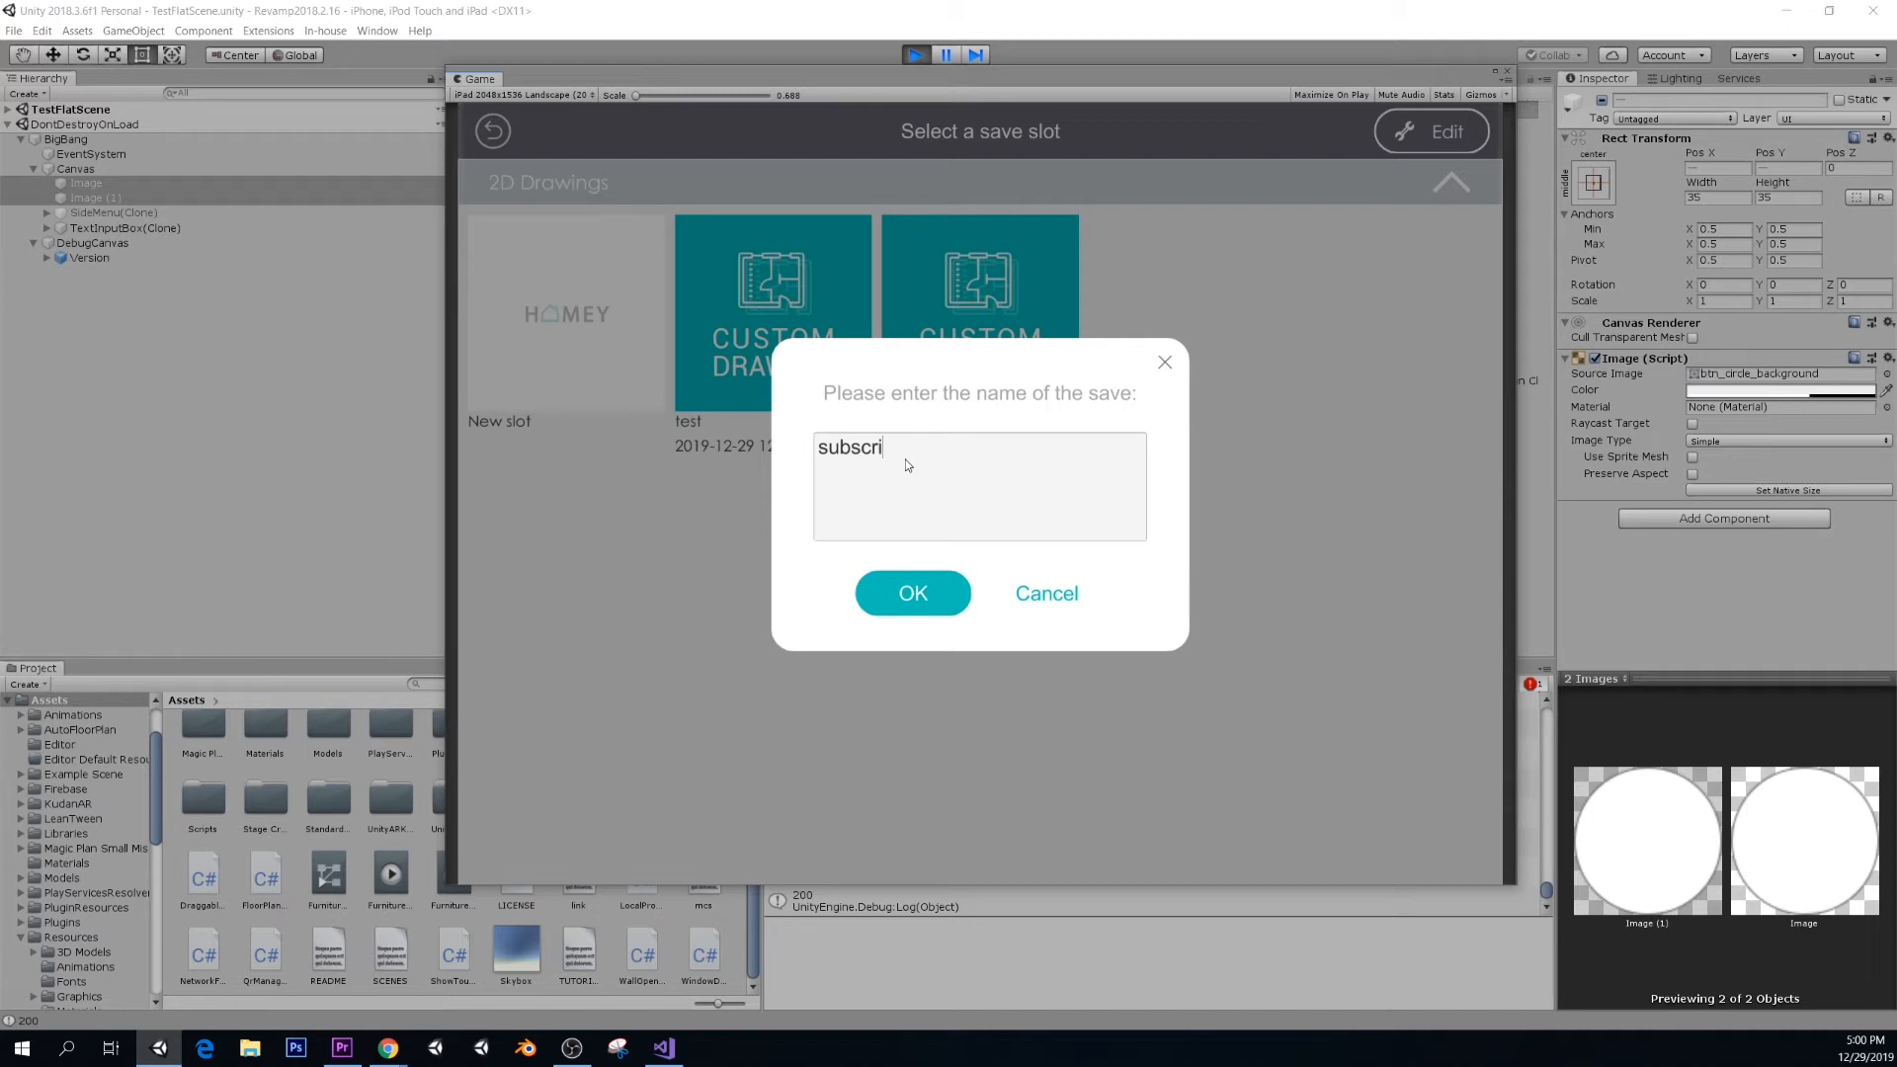
{"action": "type", "text": "be"}
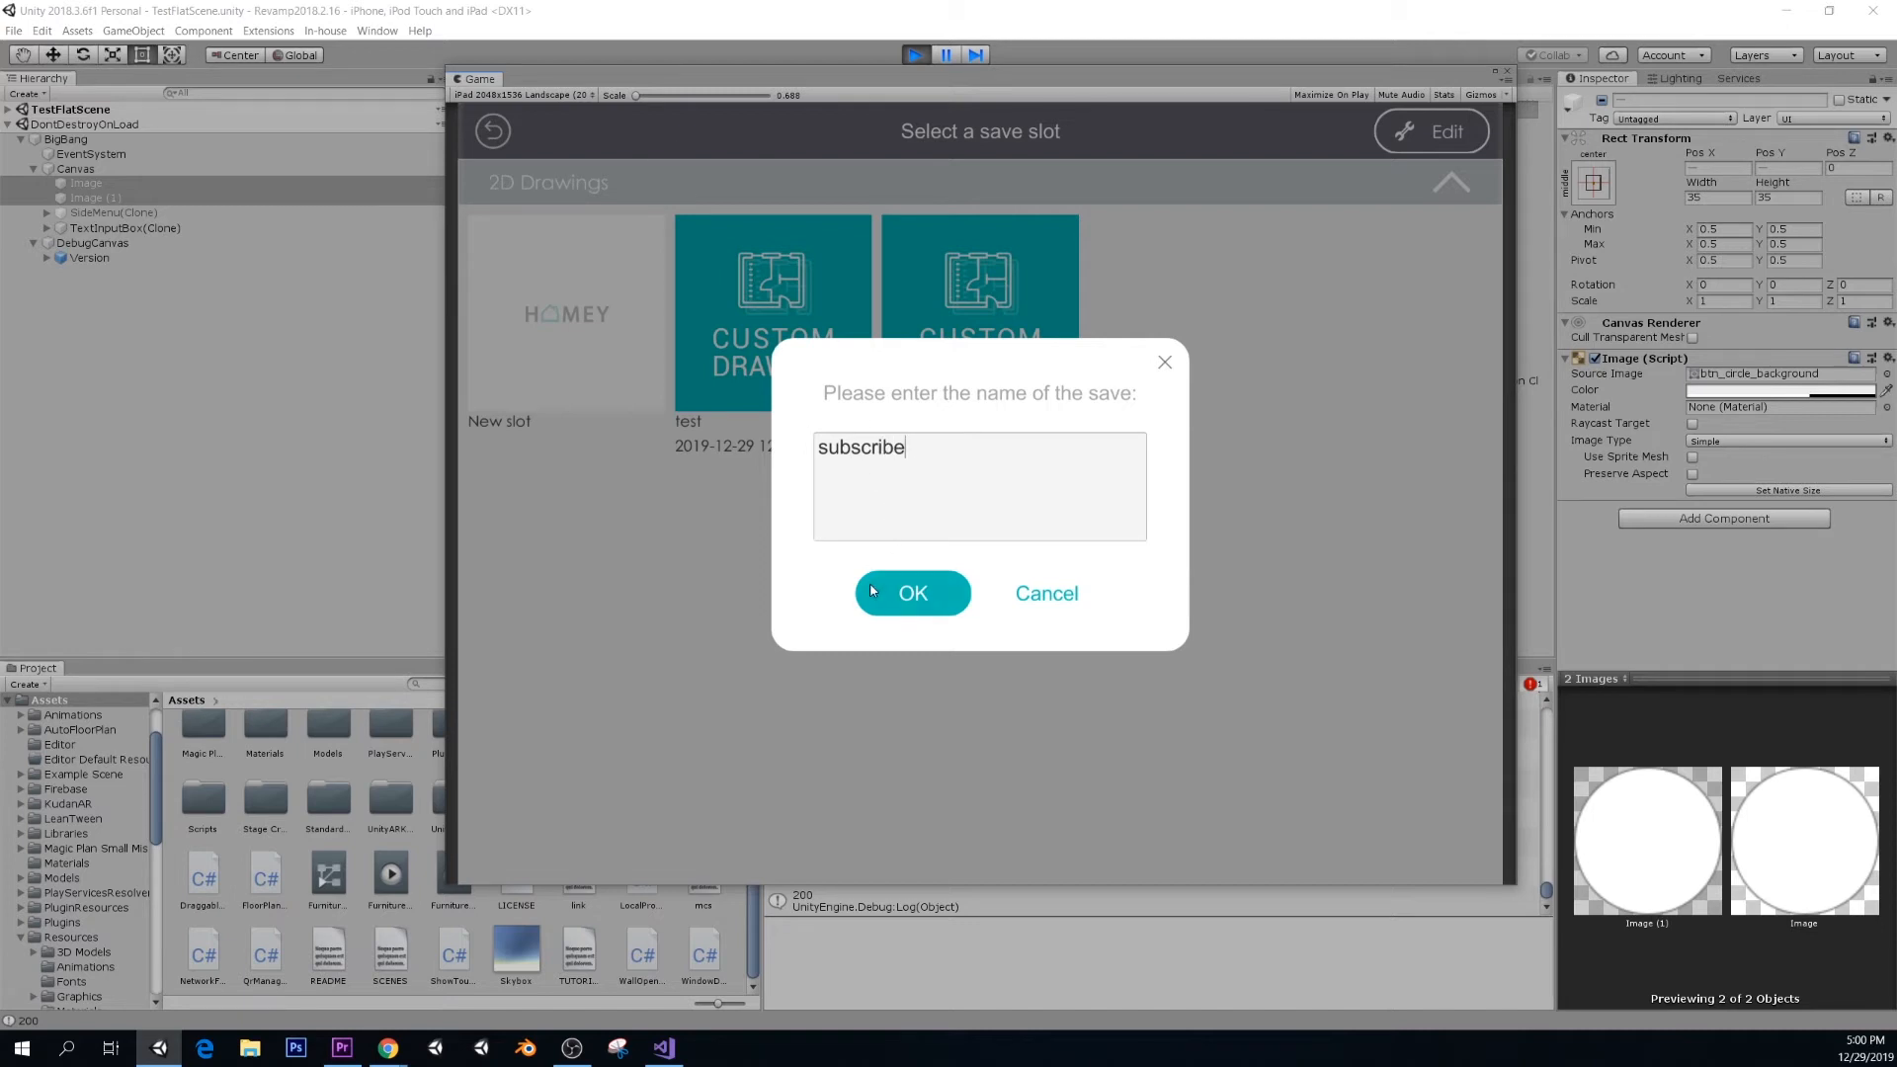
{"action": "left_click", "coordinate": [912, 593]}
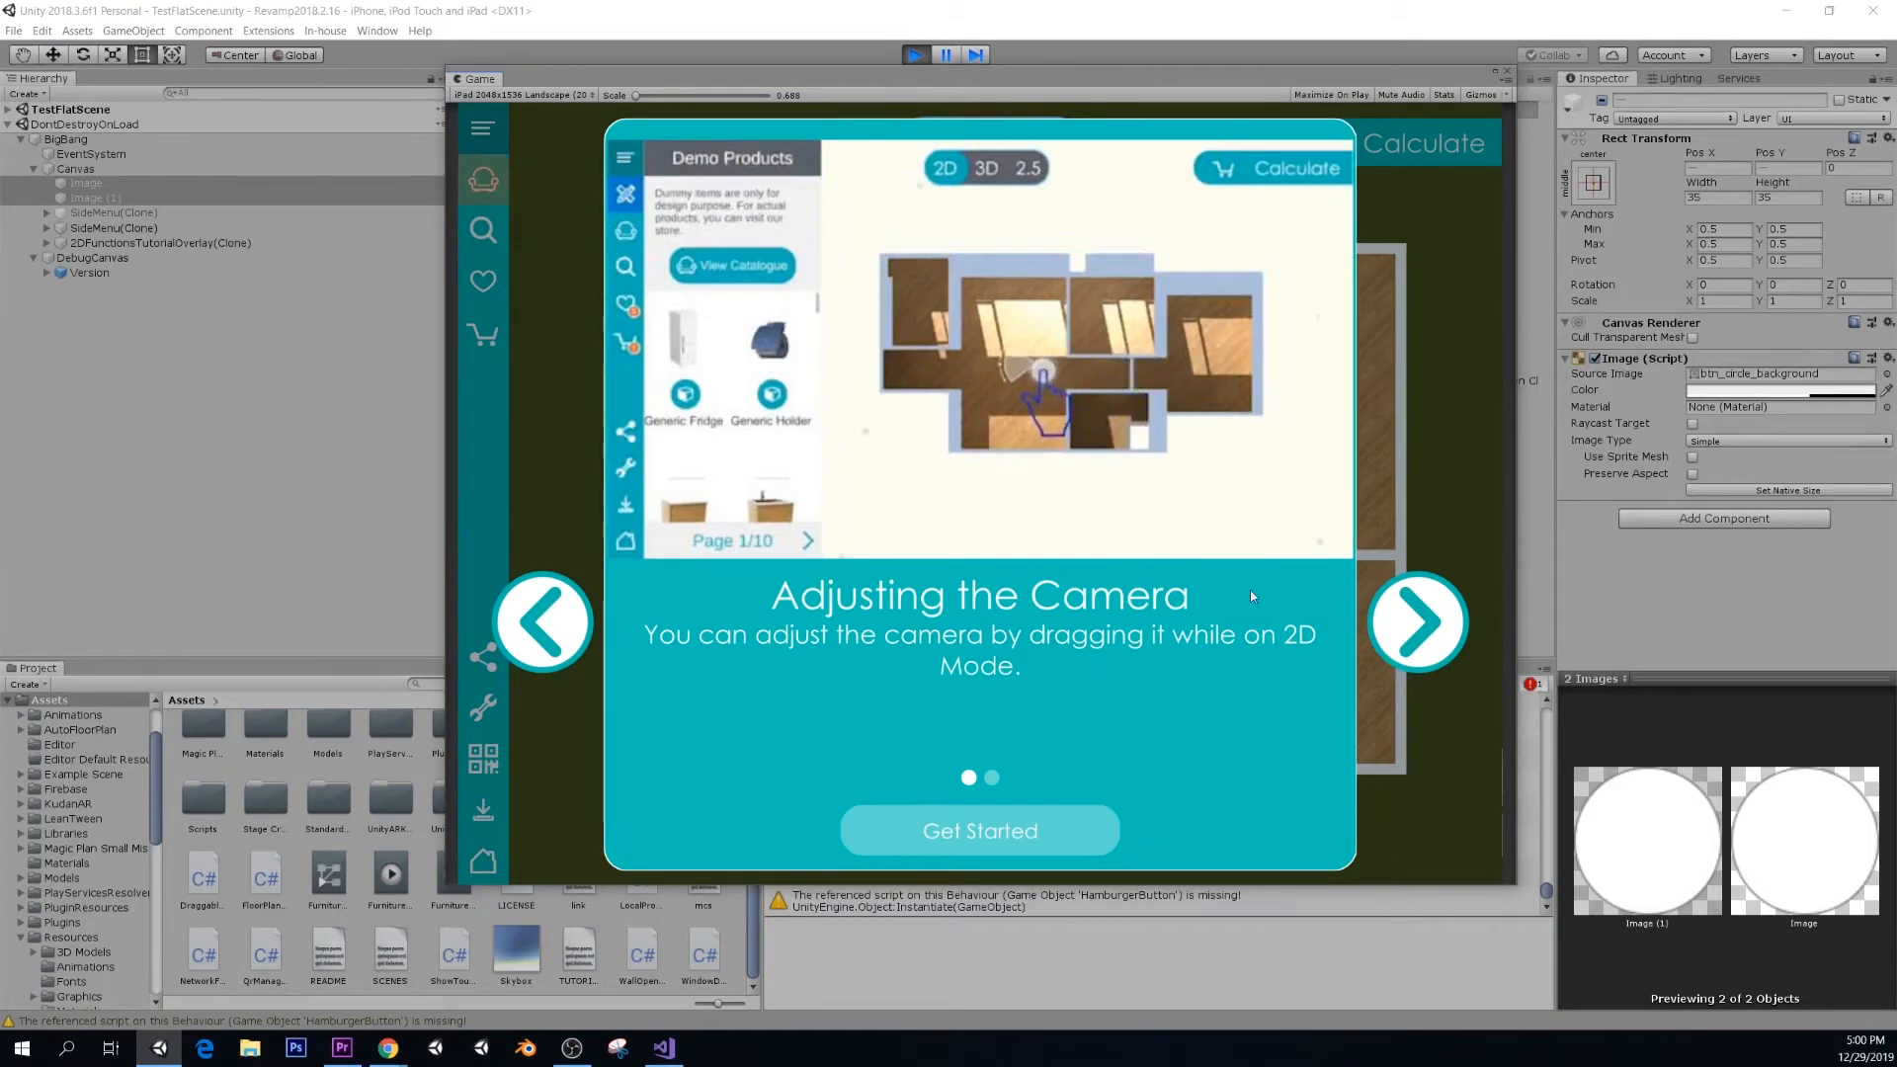
- Close the remaining tutorial tips and expand the built apartment's objects in the Hierarchy
{"action": "left_click", "coordinate": [1416, 620]}
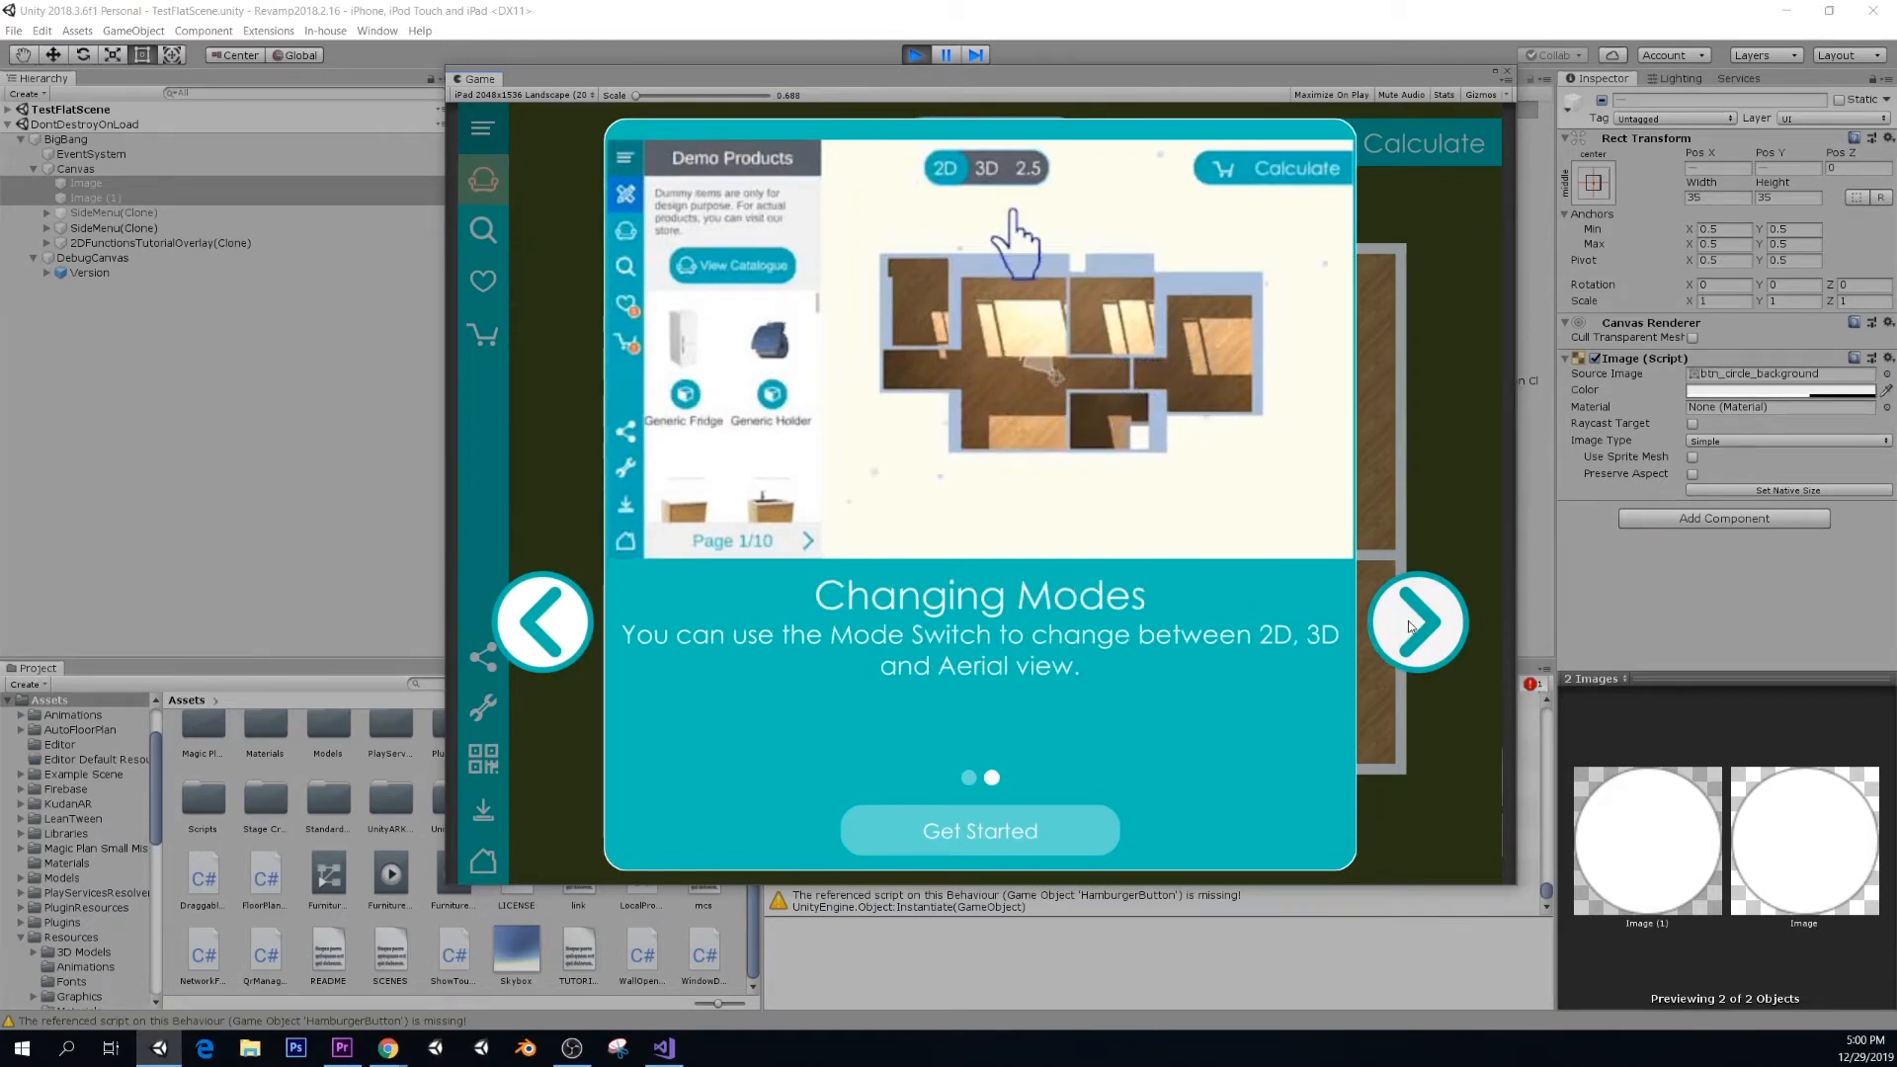
{"action": "left_click", "coordinate": [979, 831]}
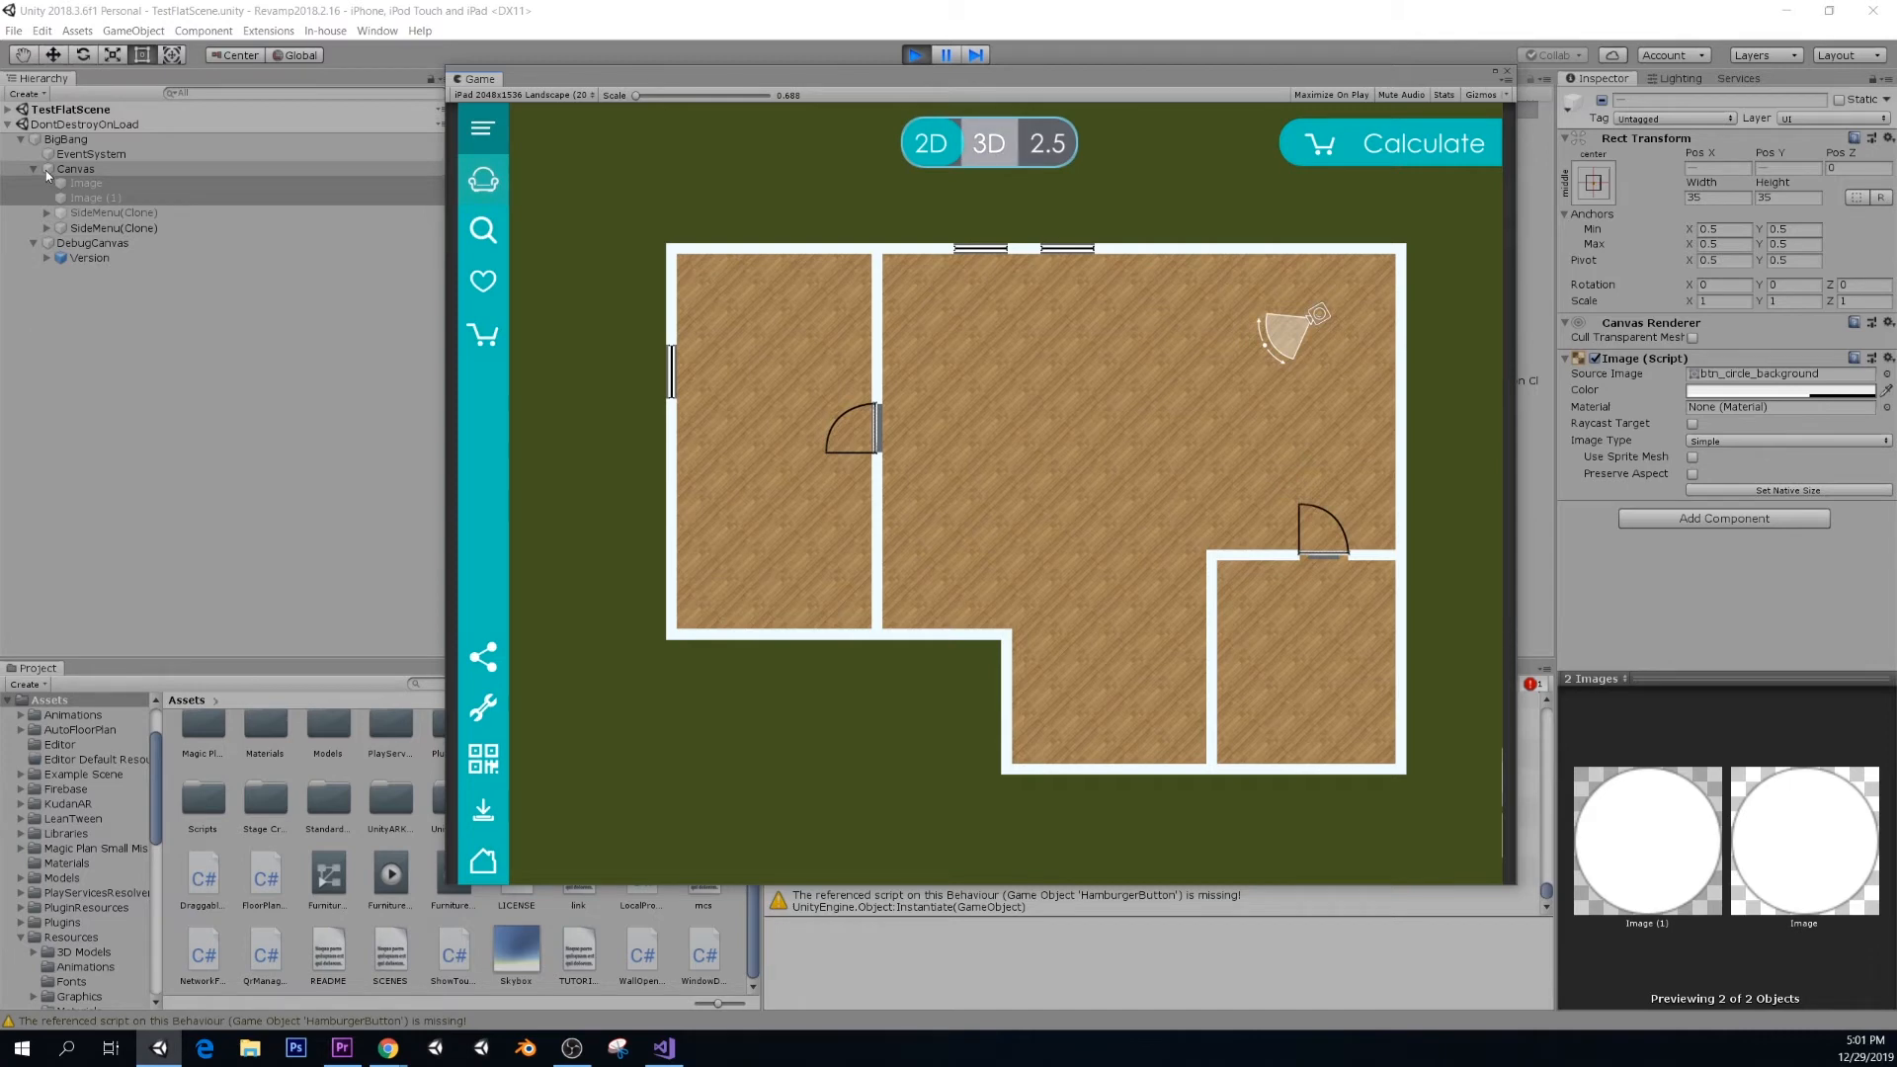
{"action": "left_click", "coordinate": [32, 247]}
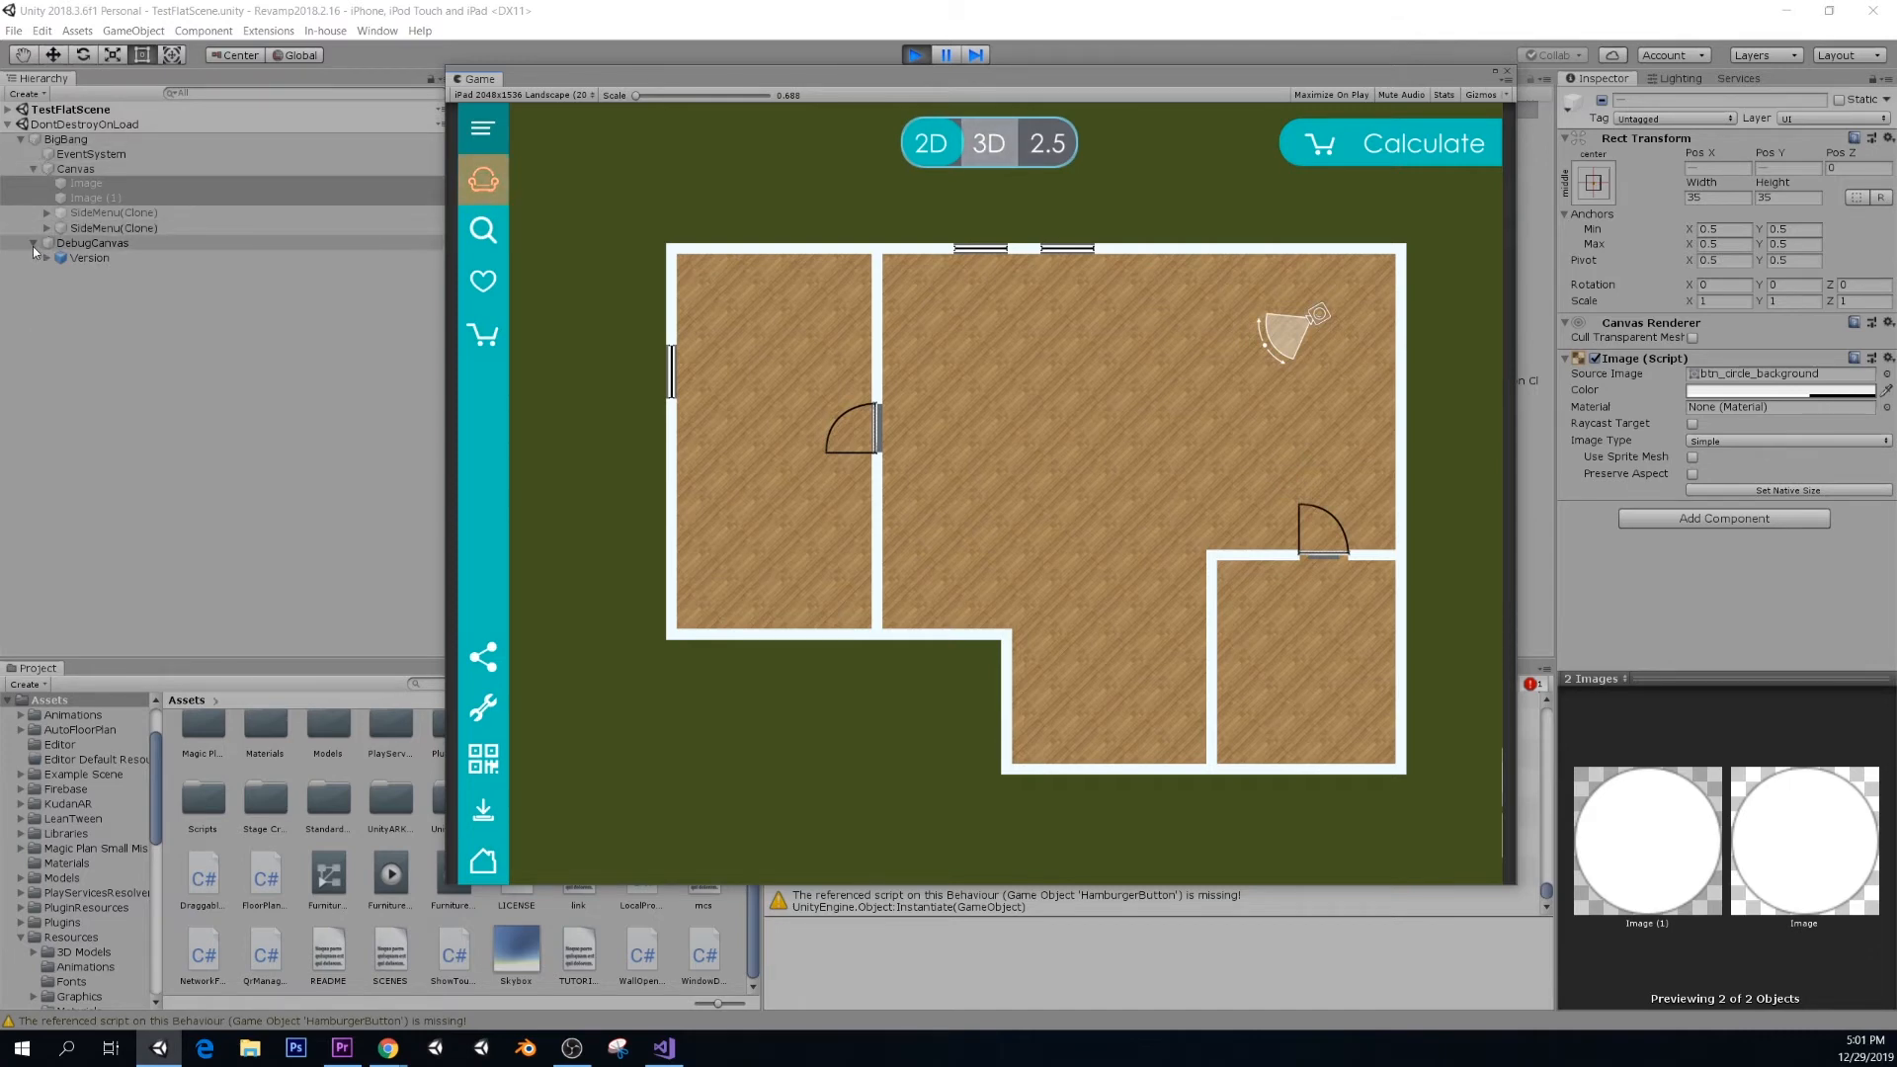
{"action": "left_click", "coordinate": [71, 506]}
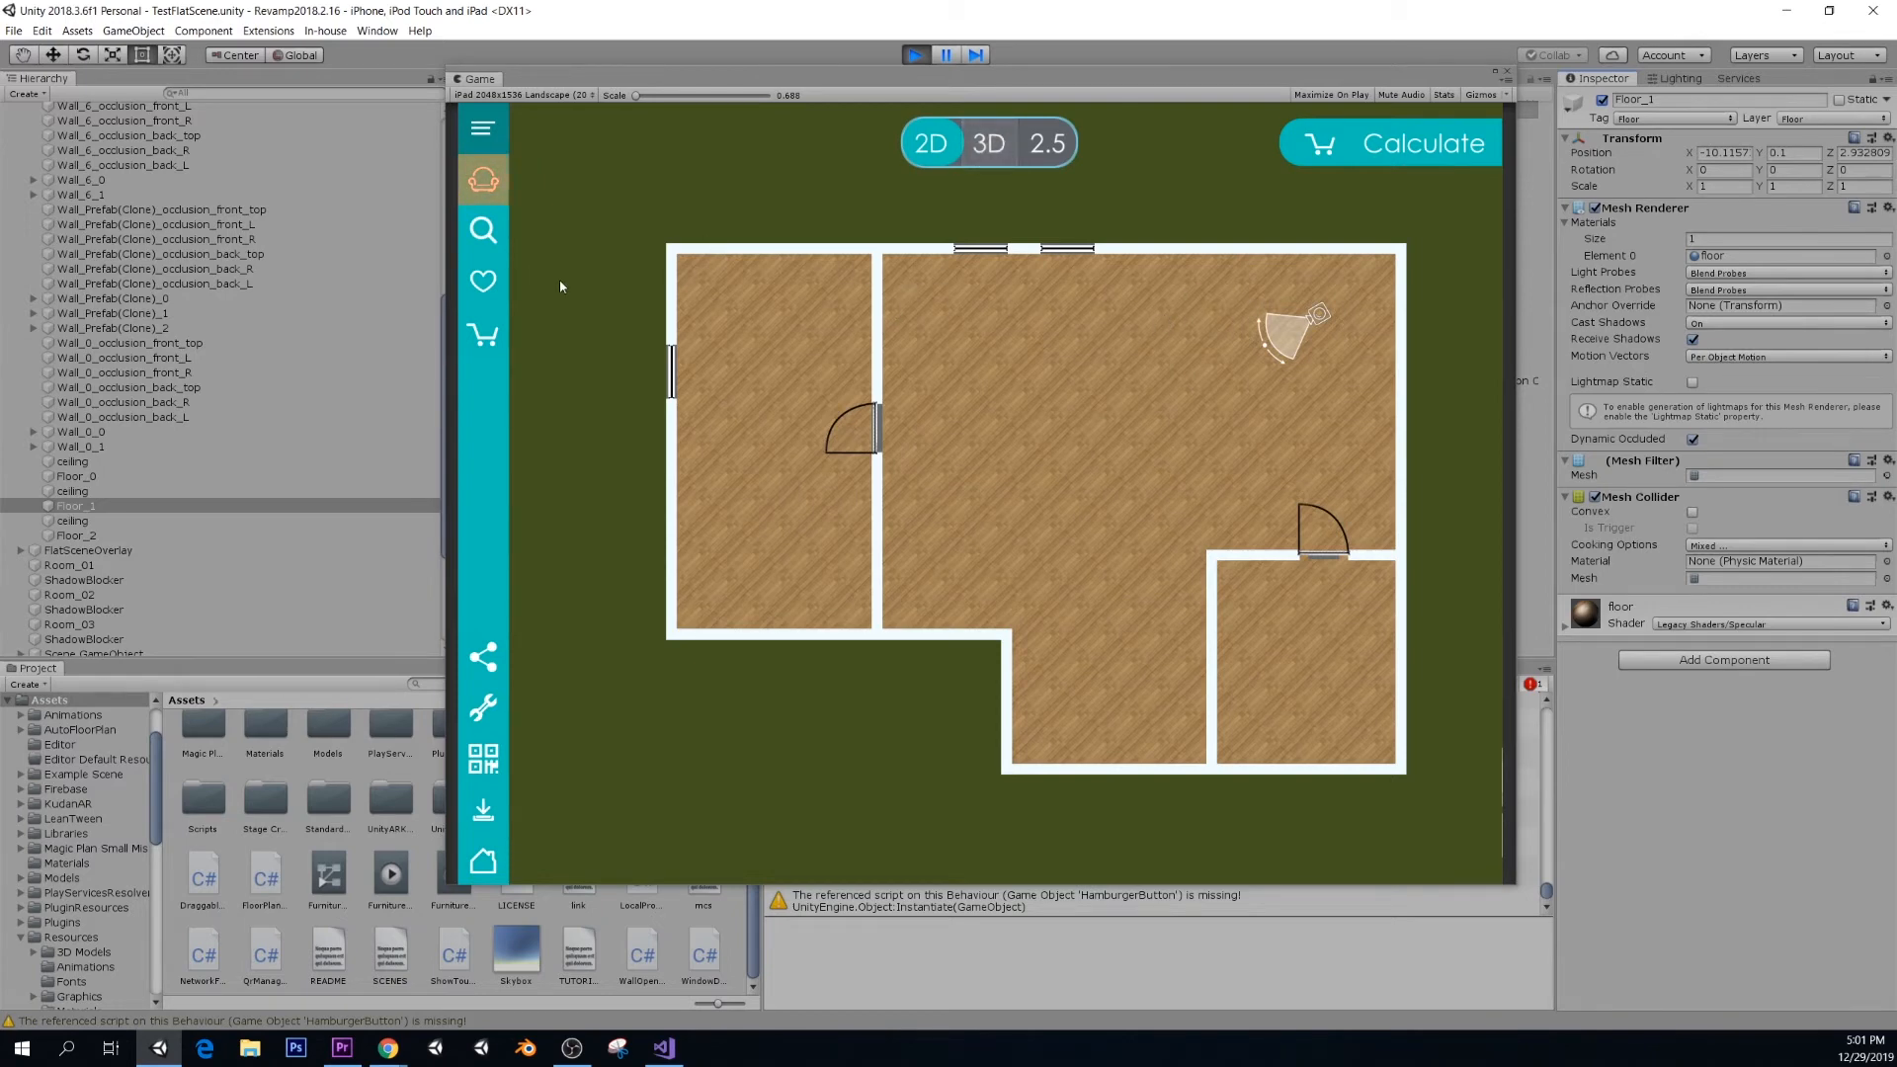
{"action": "mouse_move", "coordinate": [797, 320]}
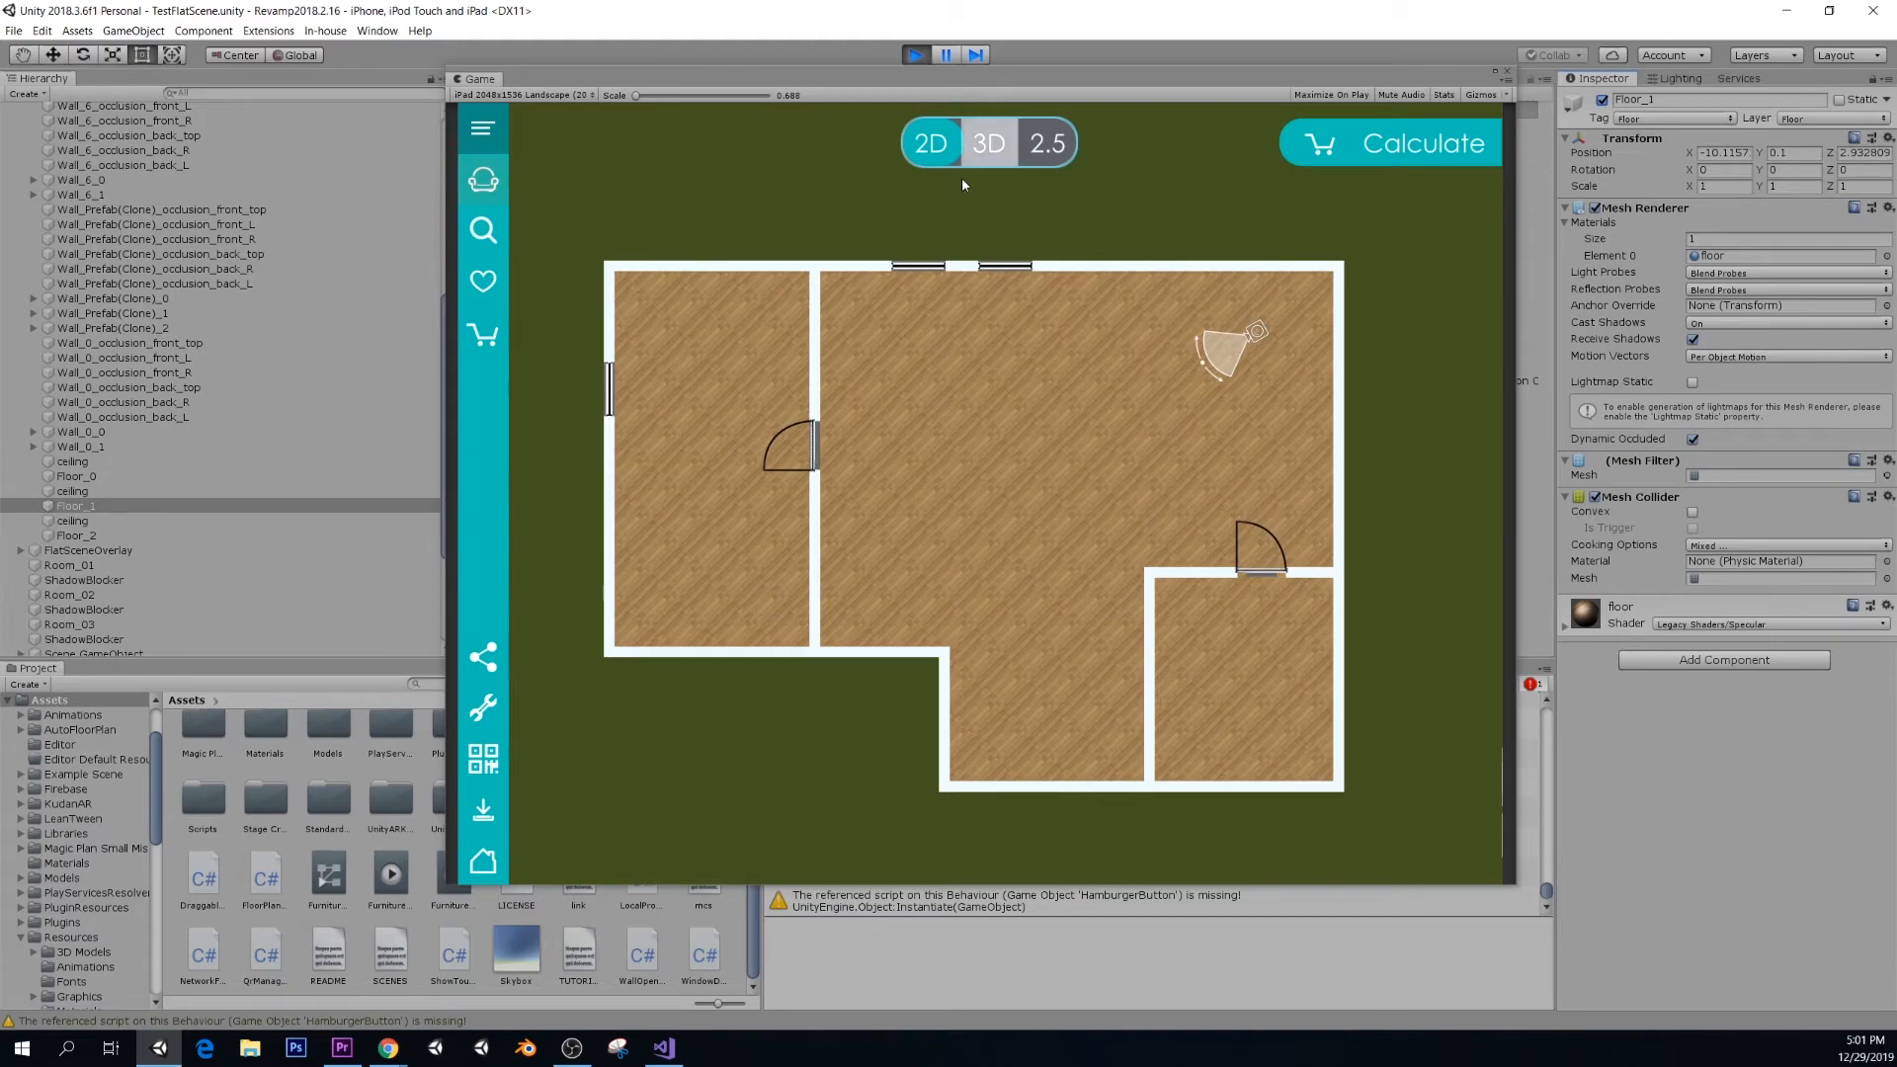
- Switch the apartment to 3D mode and advance the tutorial to Placing Products
{"action": "left_click", "coordinate": [987, 143]}
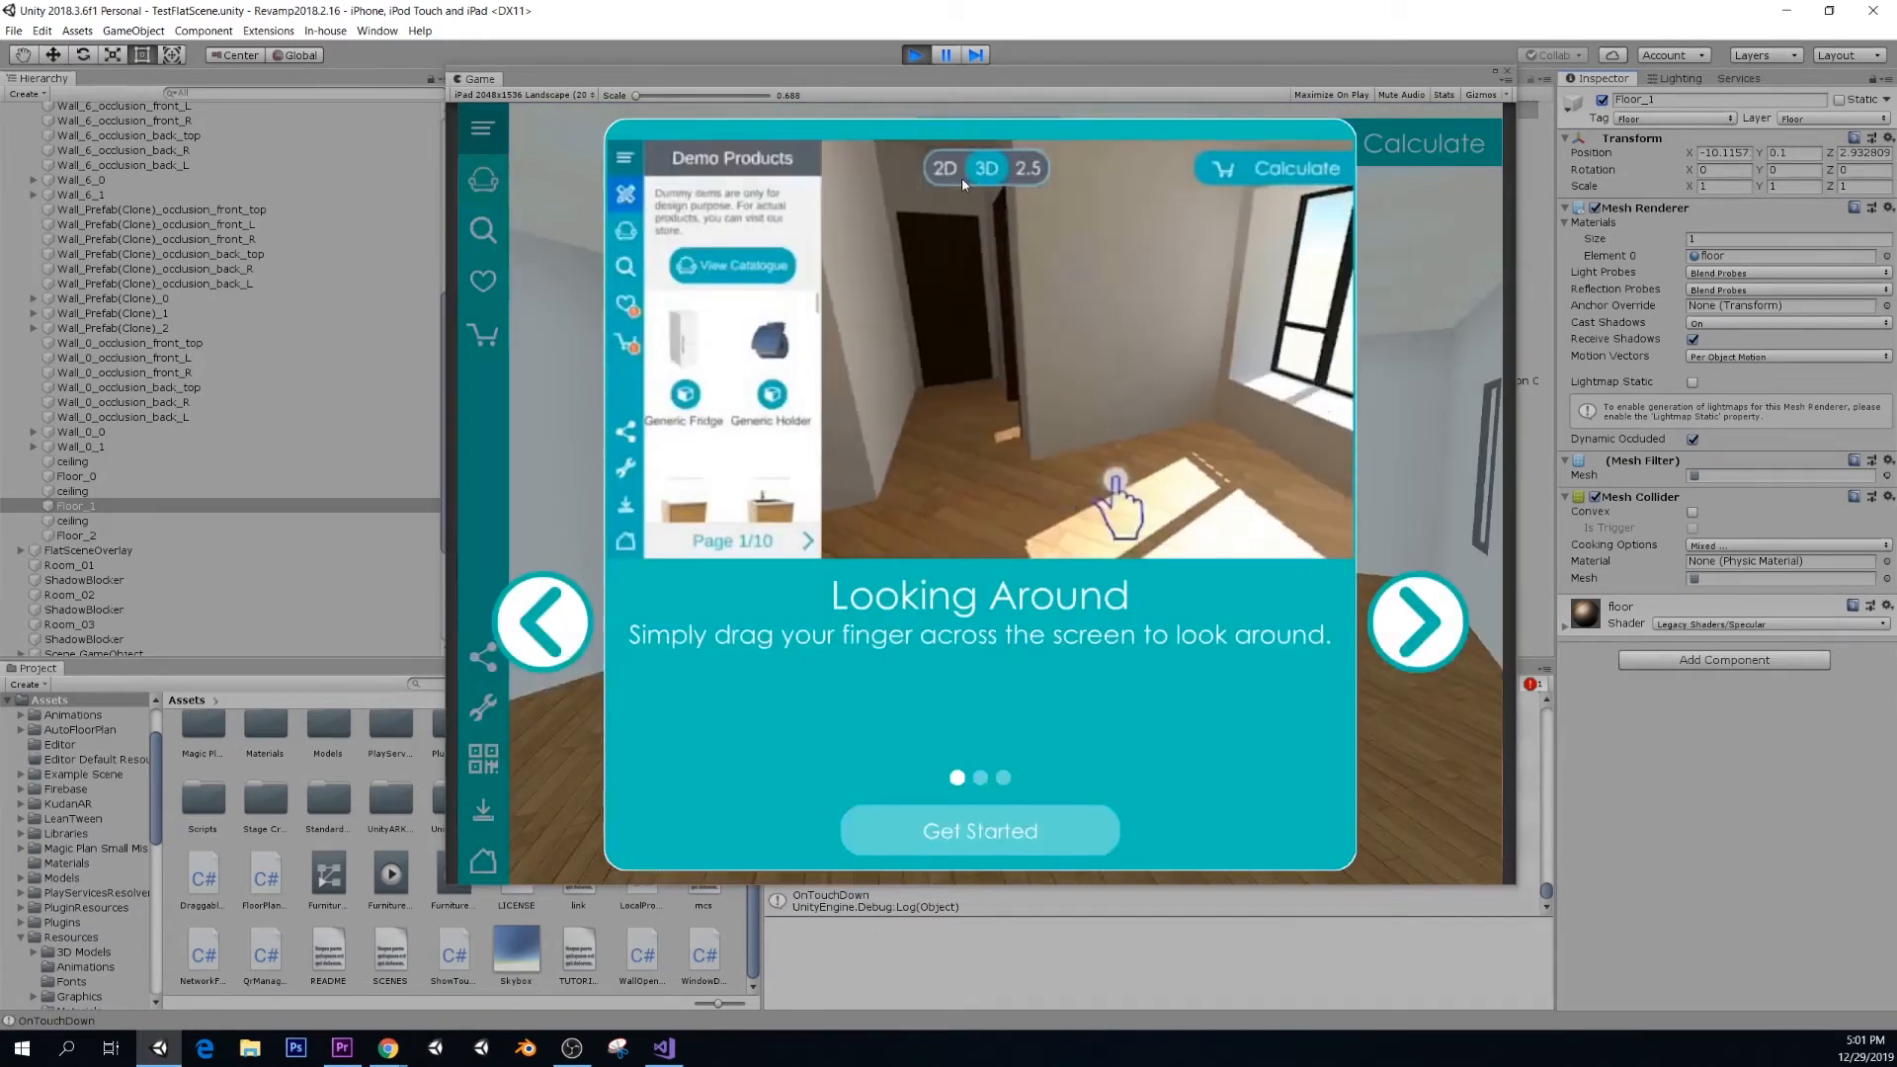
{"action": "left_click", "coordinate": [979, 831]}
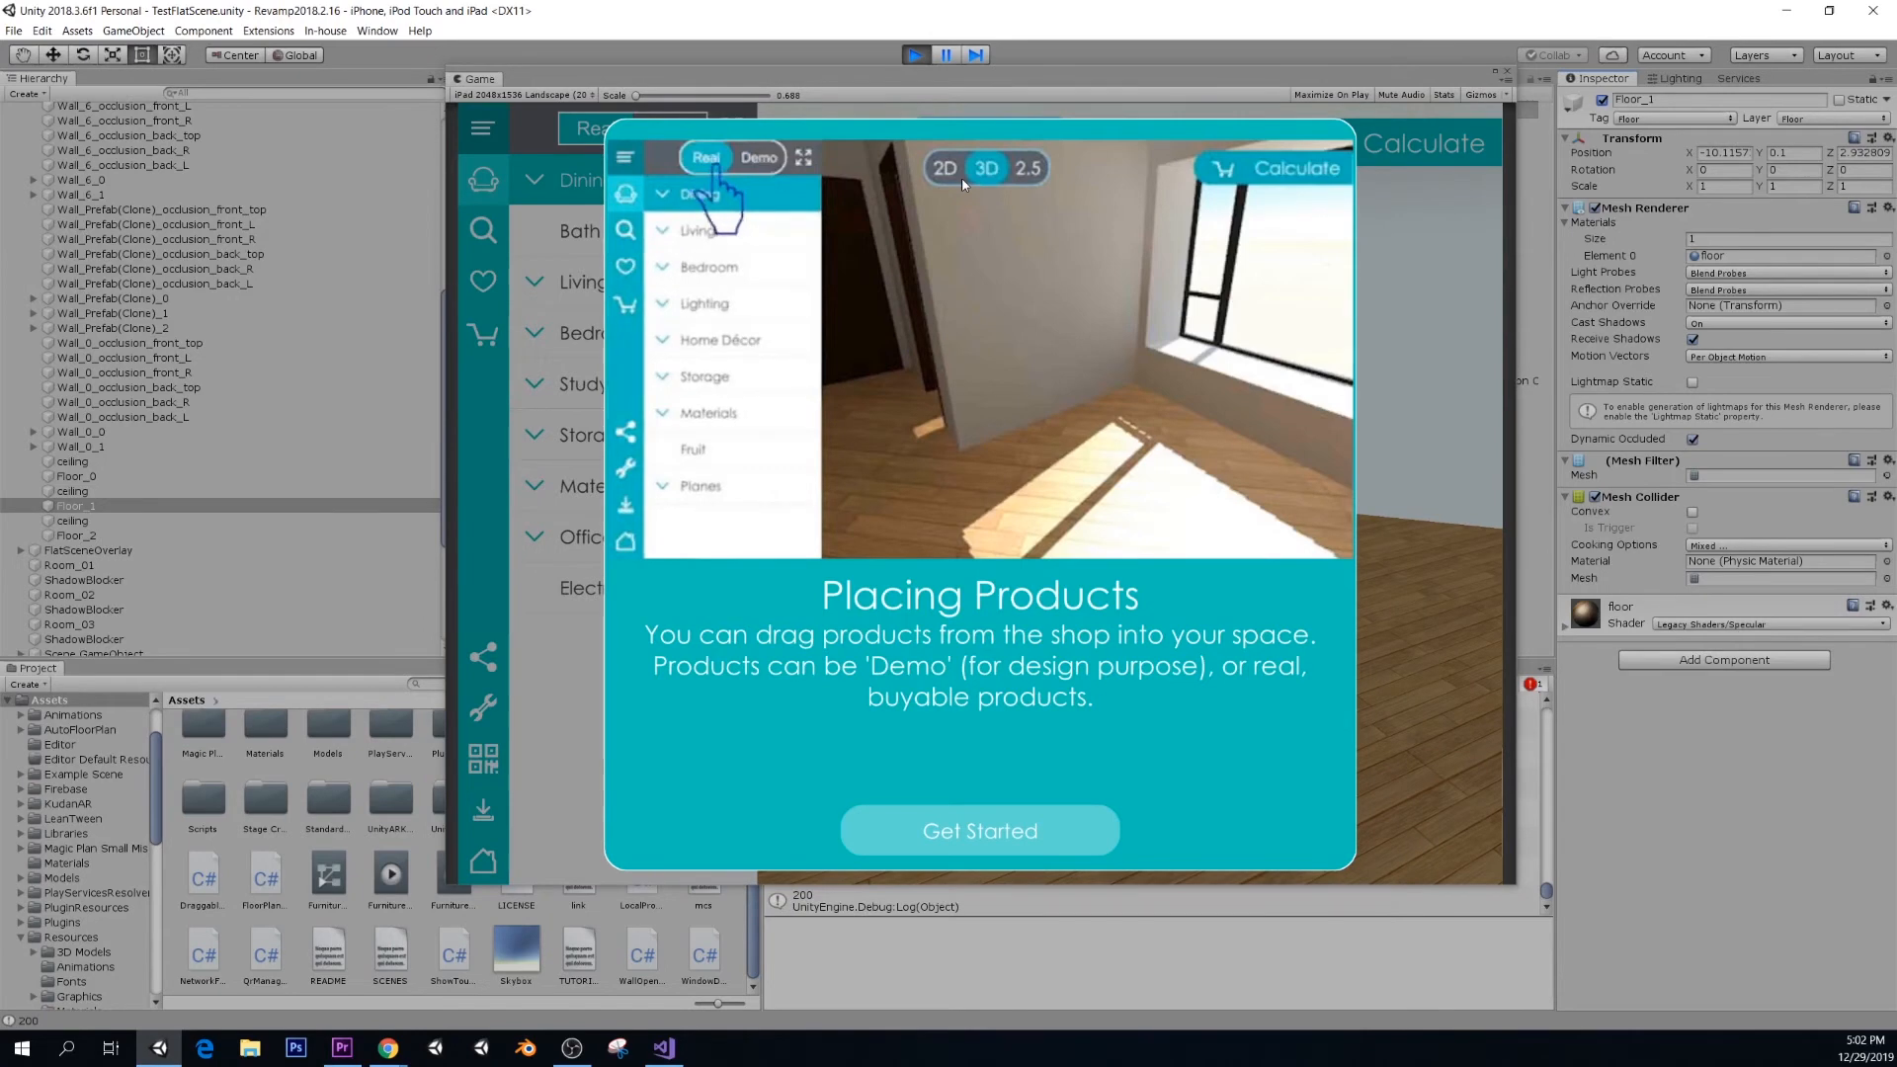
- Dismiss the intro tutorial, scroll the Living catalog, and show the Moving Products tip
{"action": "left_click", "coordinate": [979, 831]}
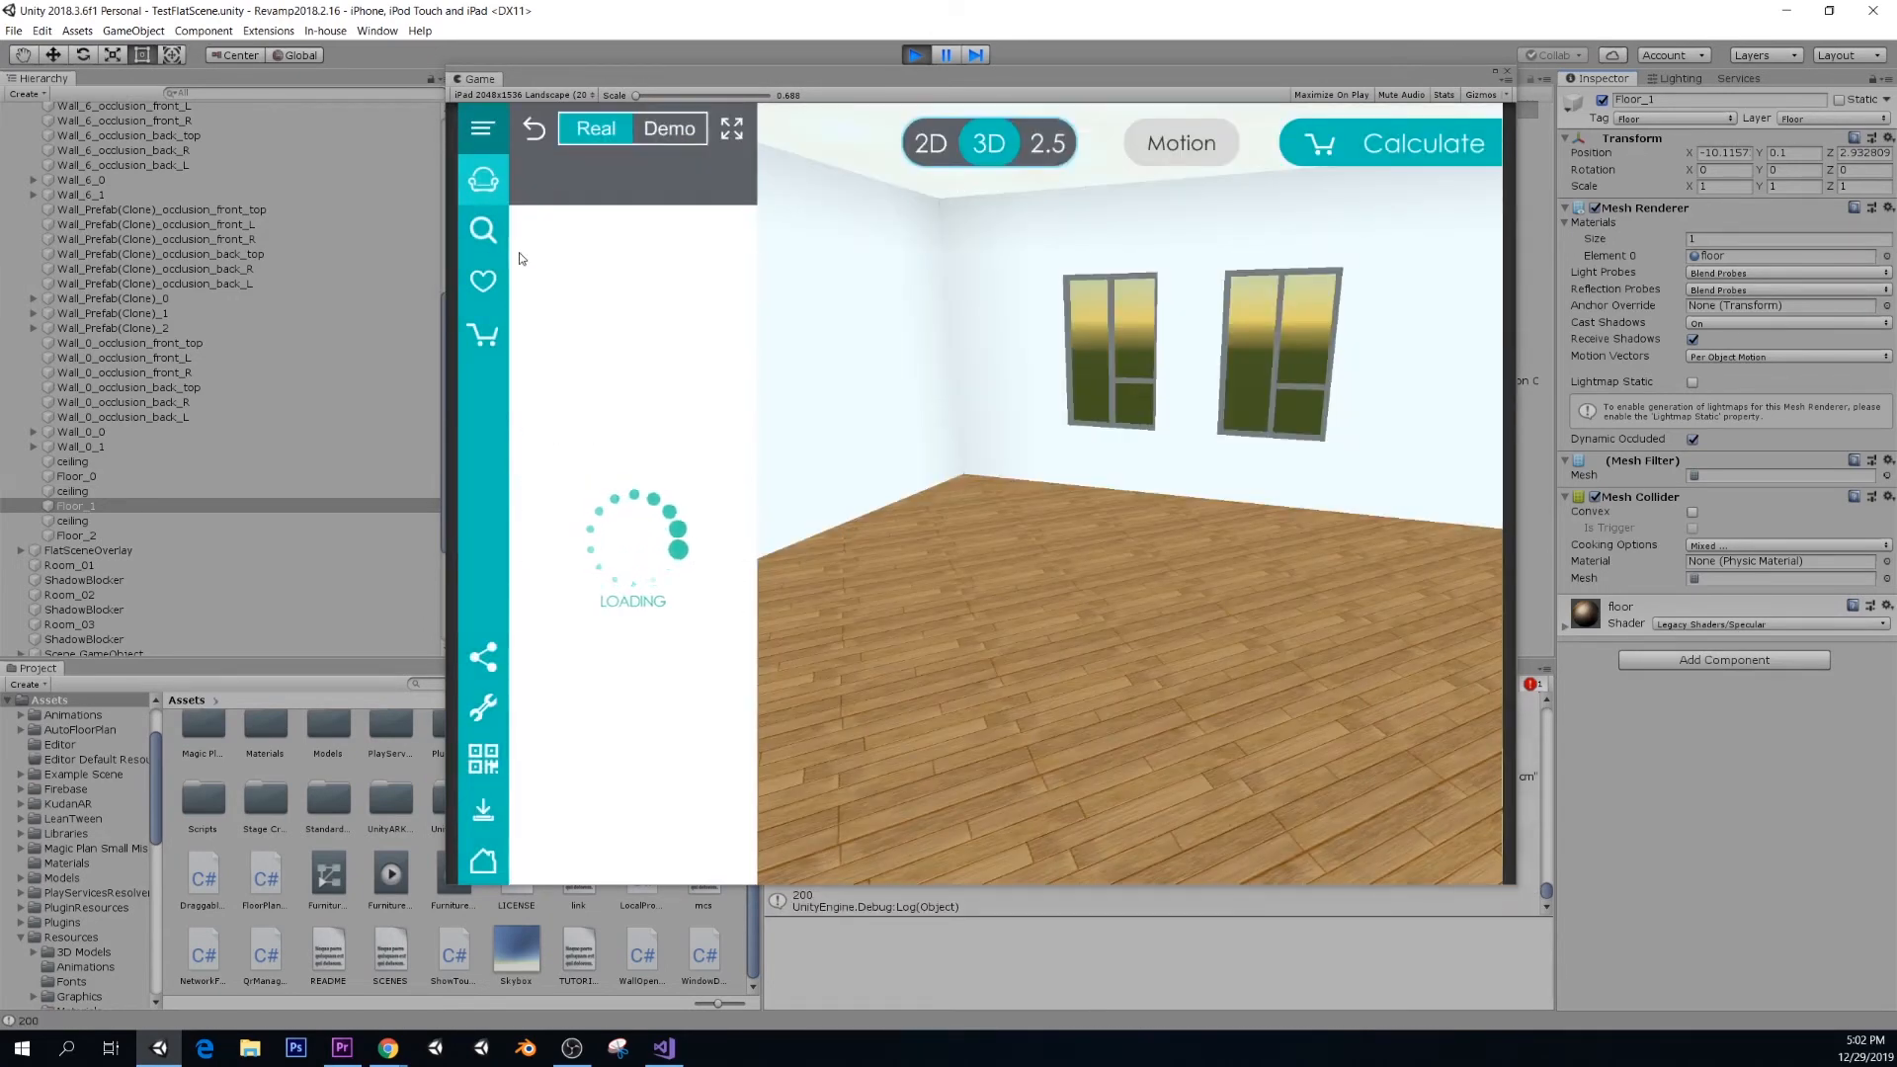
{"action": "left_click", "coordinate": [481, 179]}
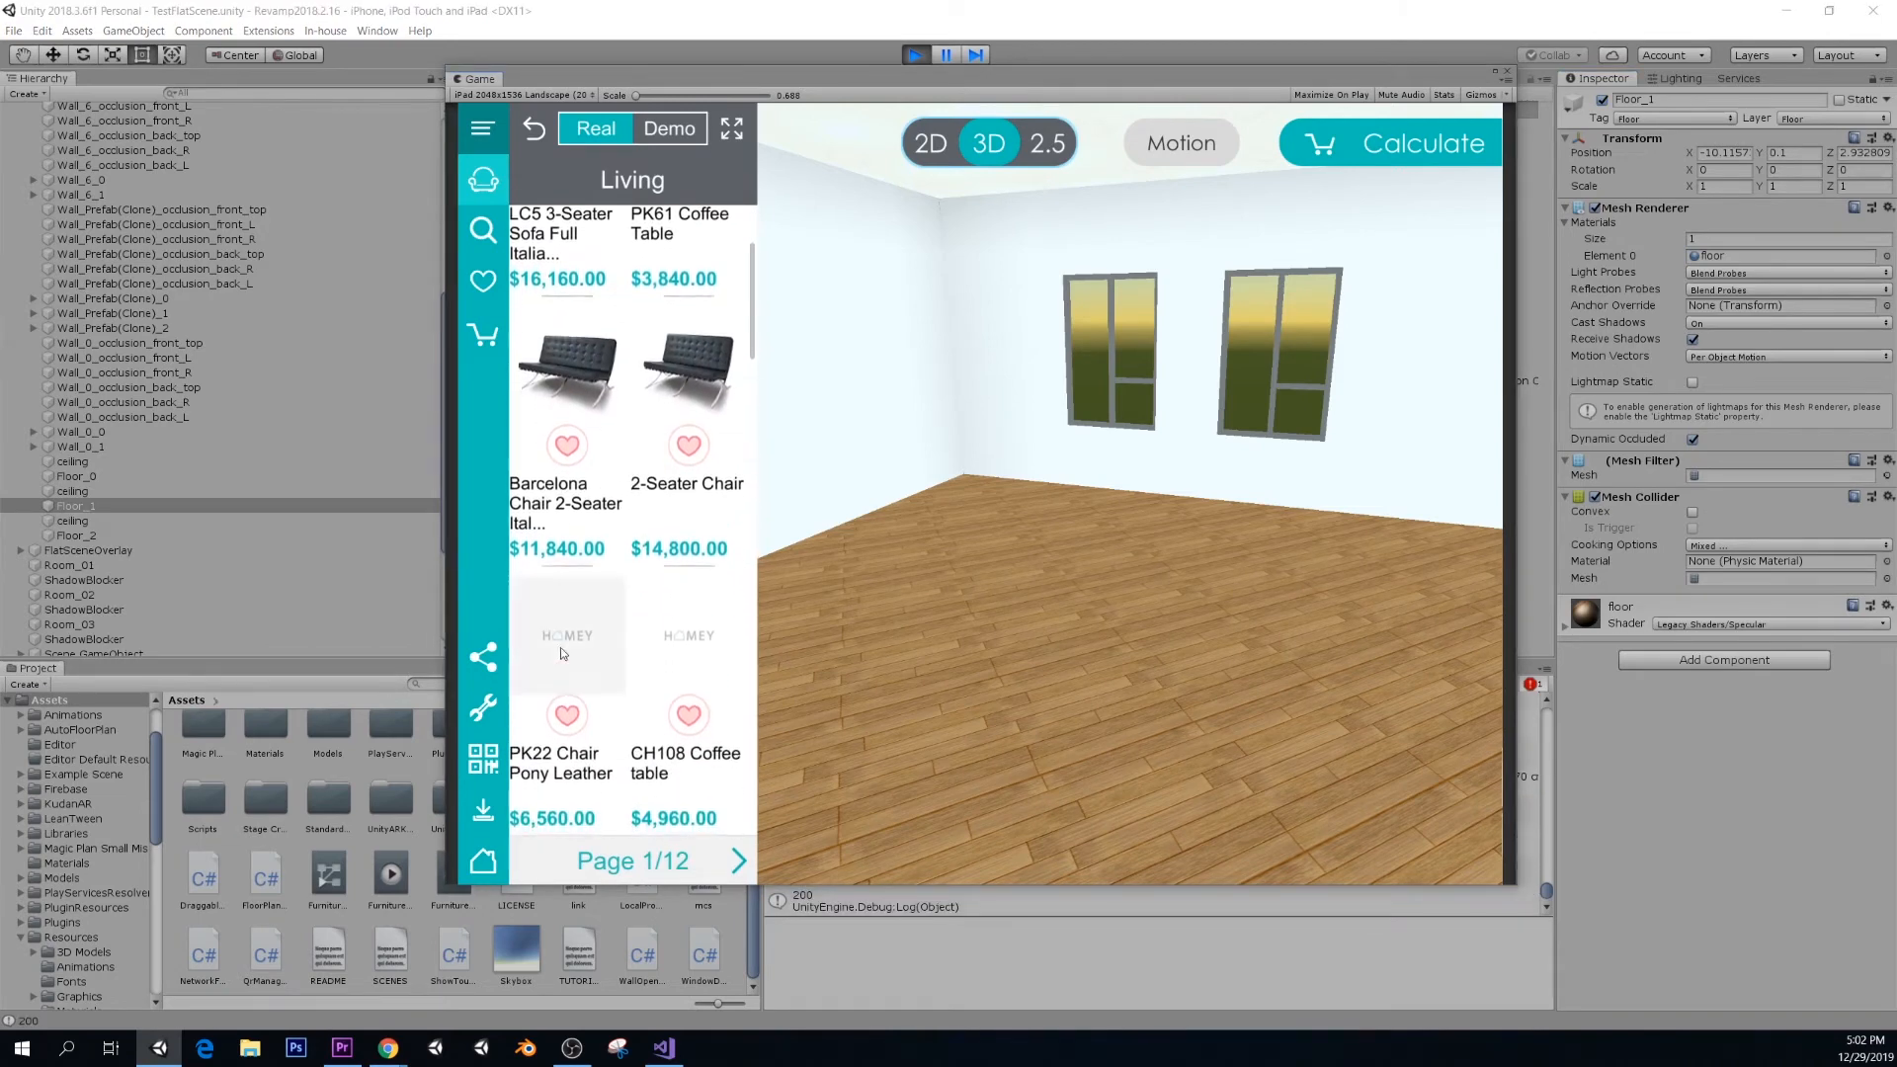
{"action": "scroll", "scroll_direction": "down", "scroll_amount": 3}
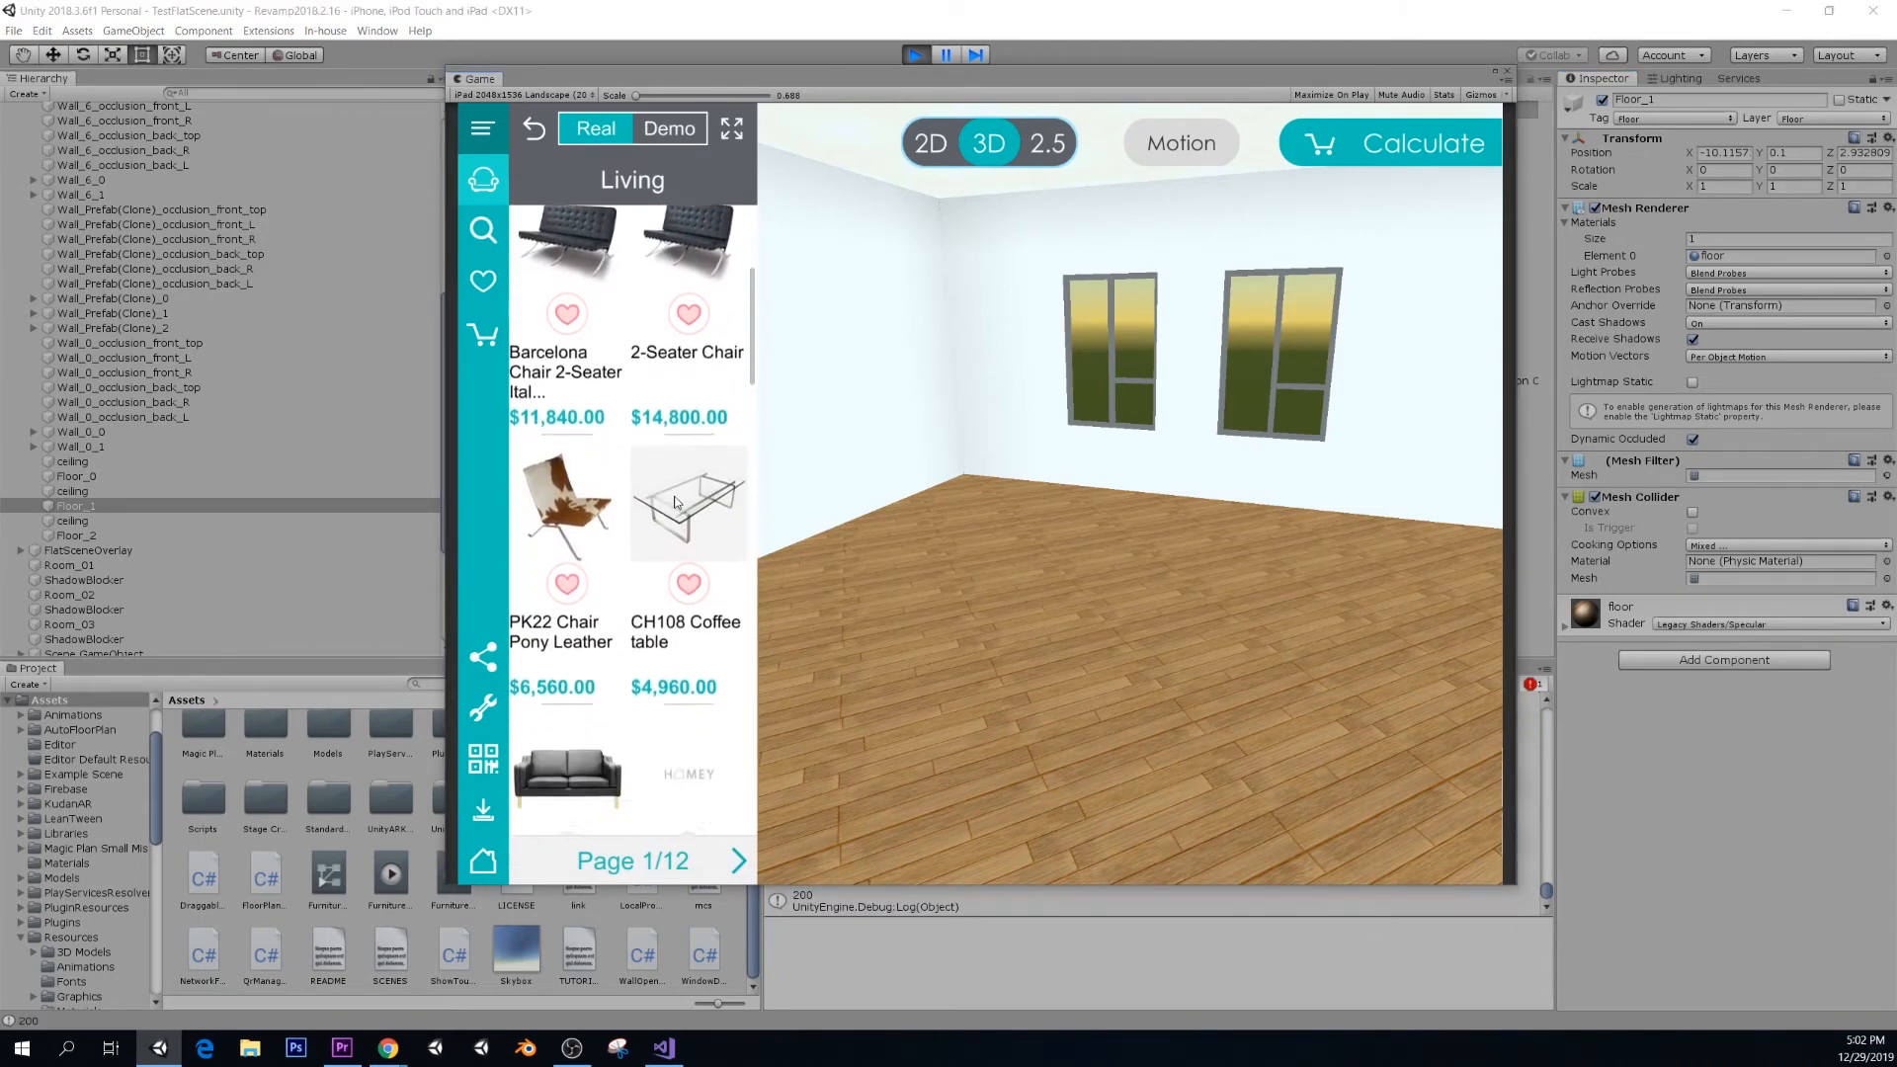
{"action": "scroll", "scroll_direction": "down", "scroll_amount": 3}
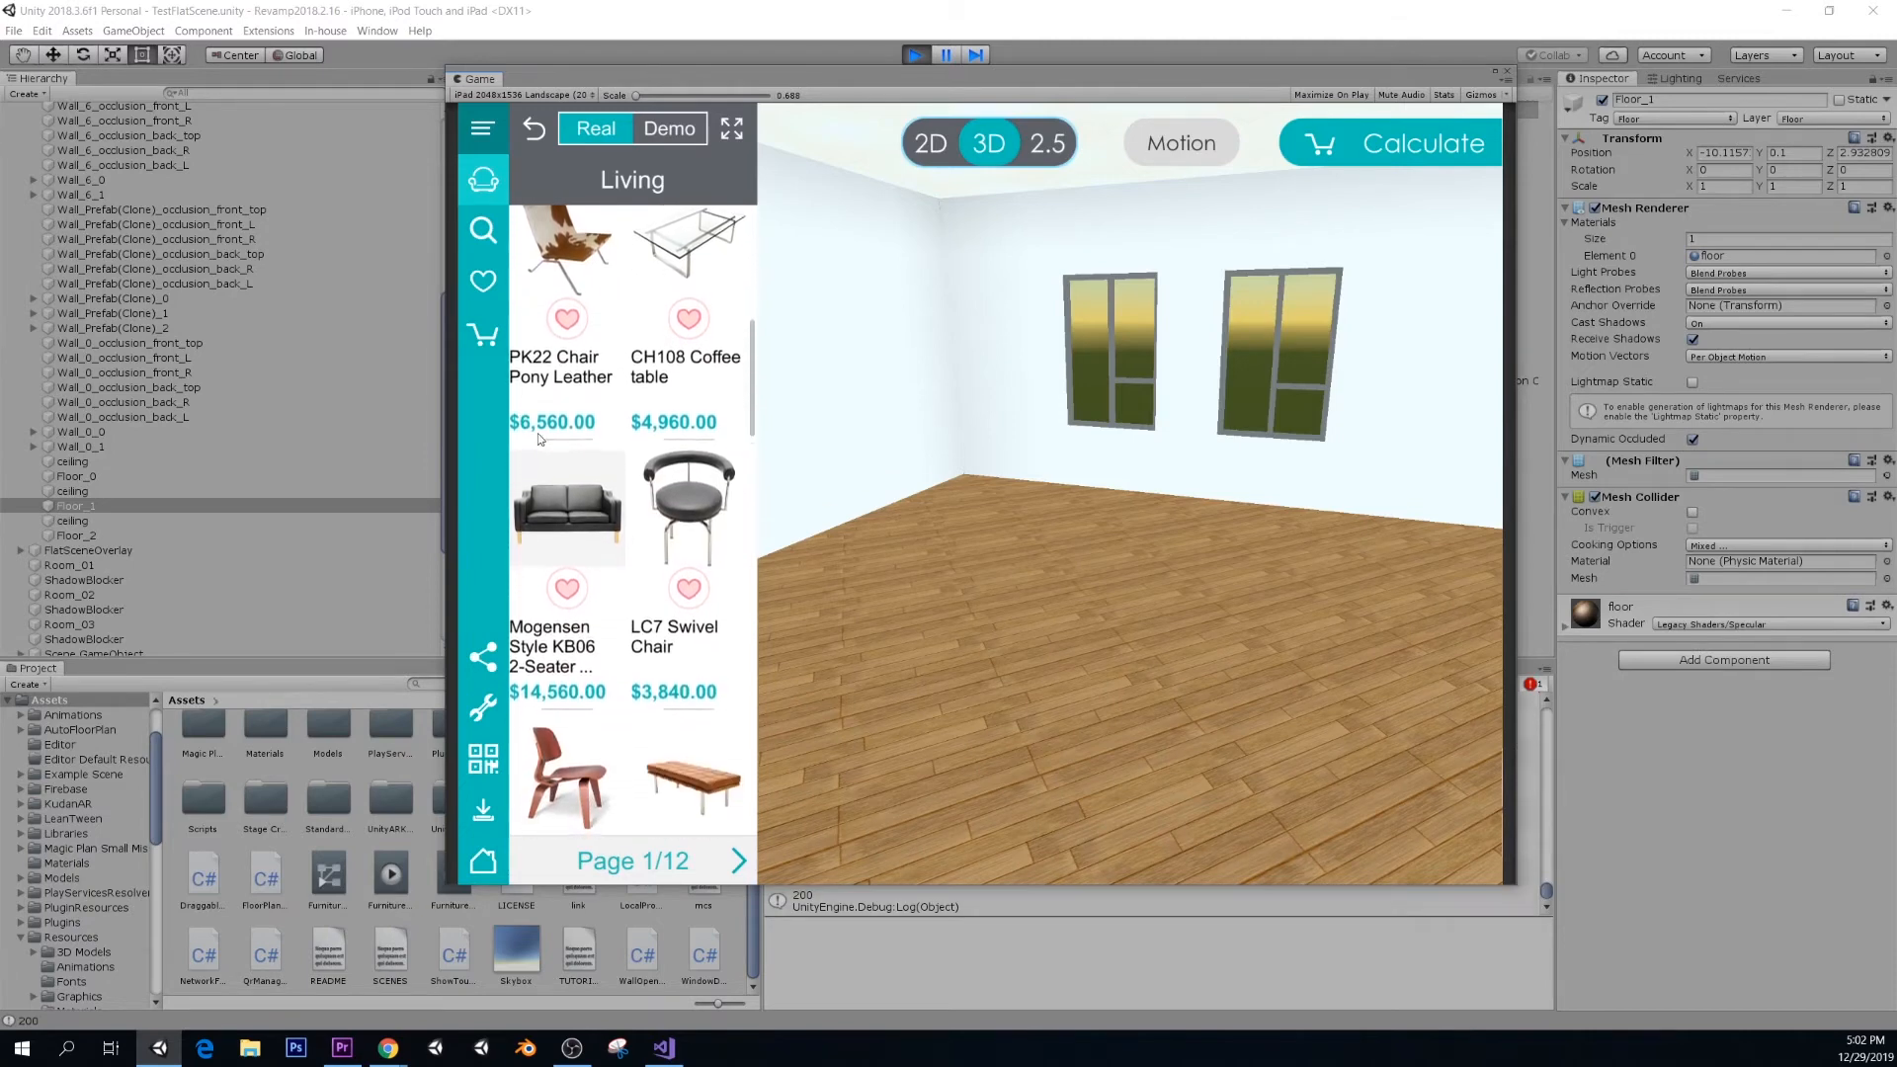
{"action": "scroll", "scroll_direction": "down", "scroll_amount": 3}
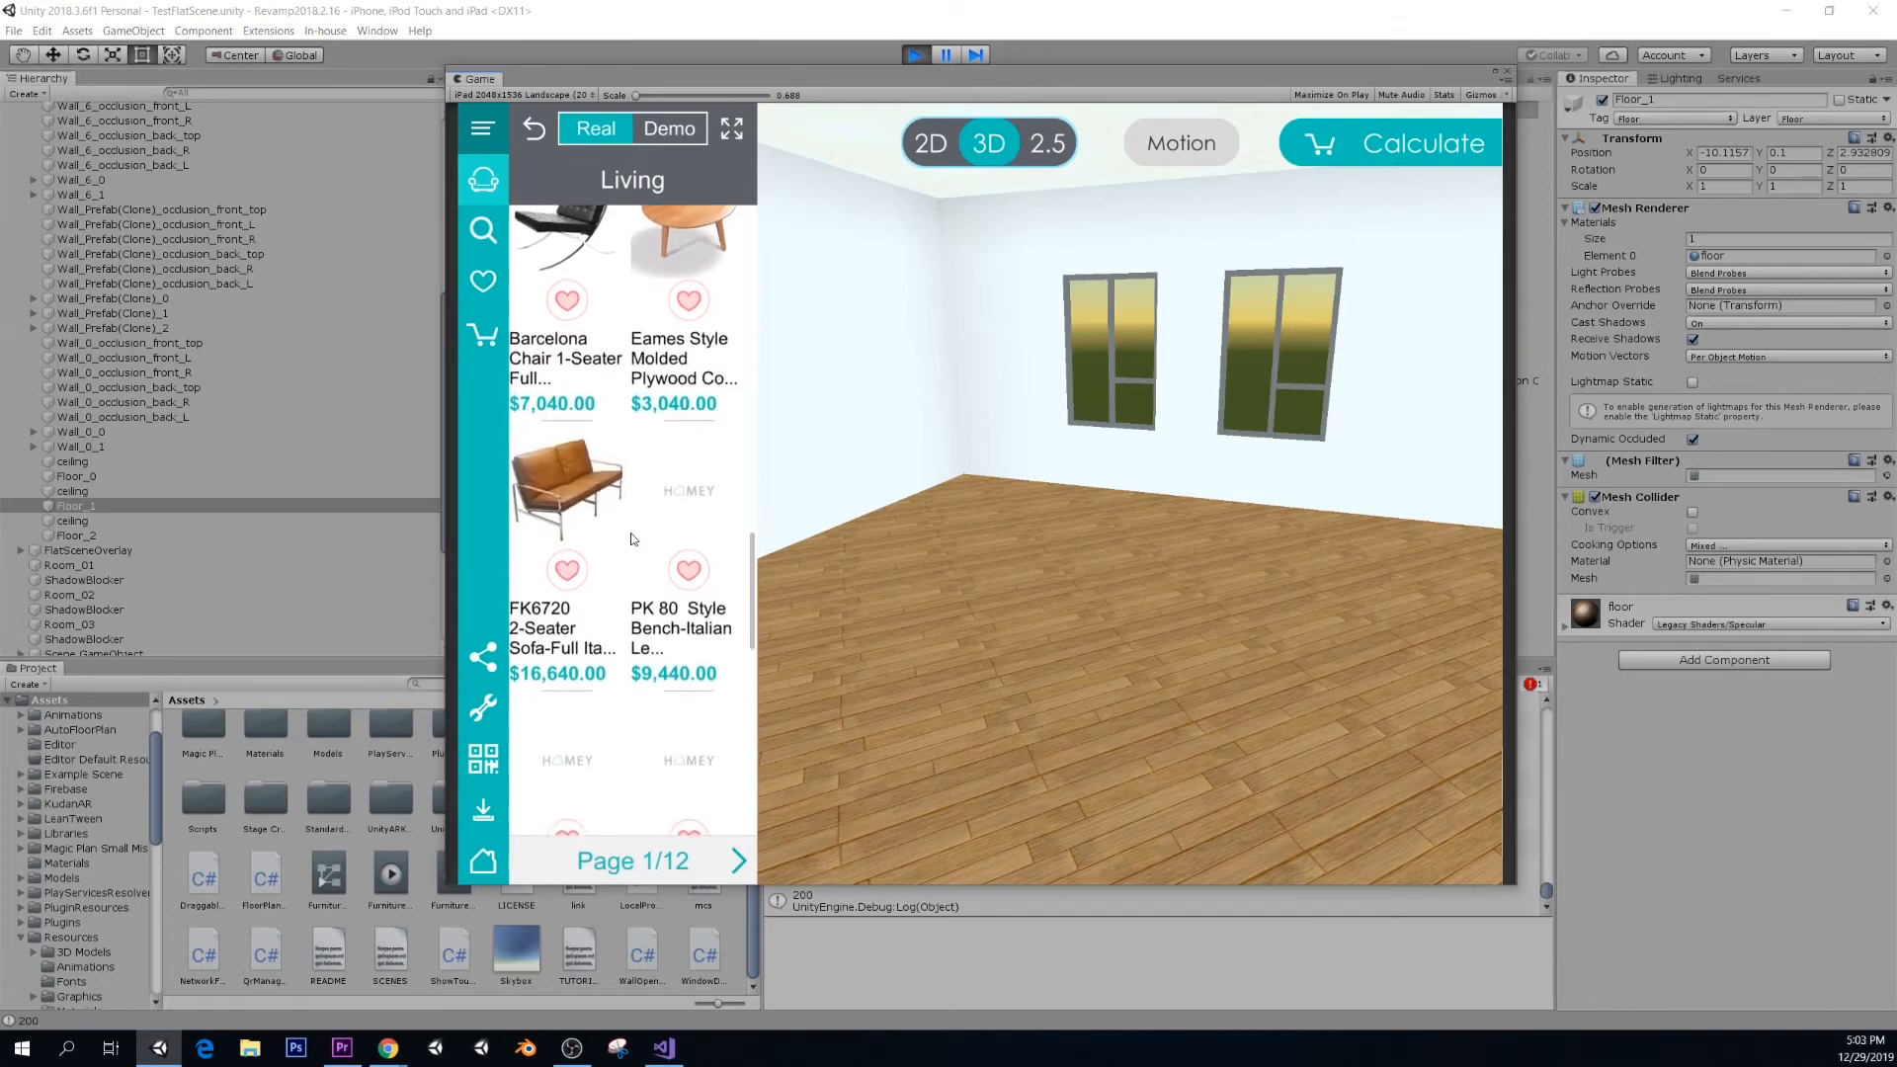
{"action": "scroll", "scroll_direction": "down", "scroll_amount": 3}
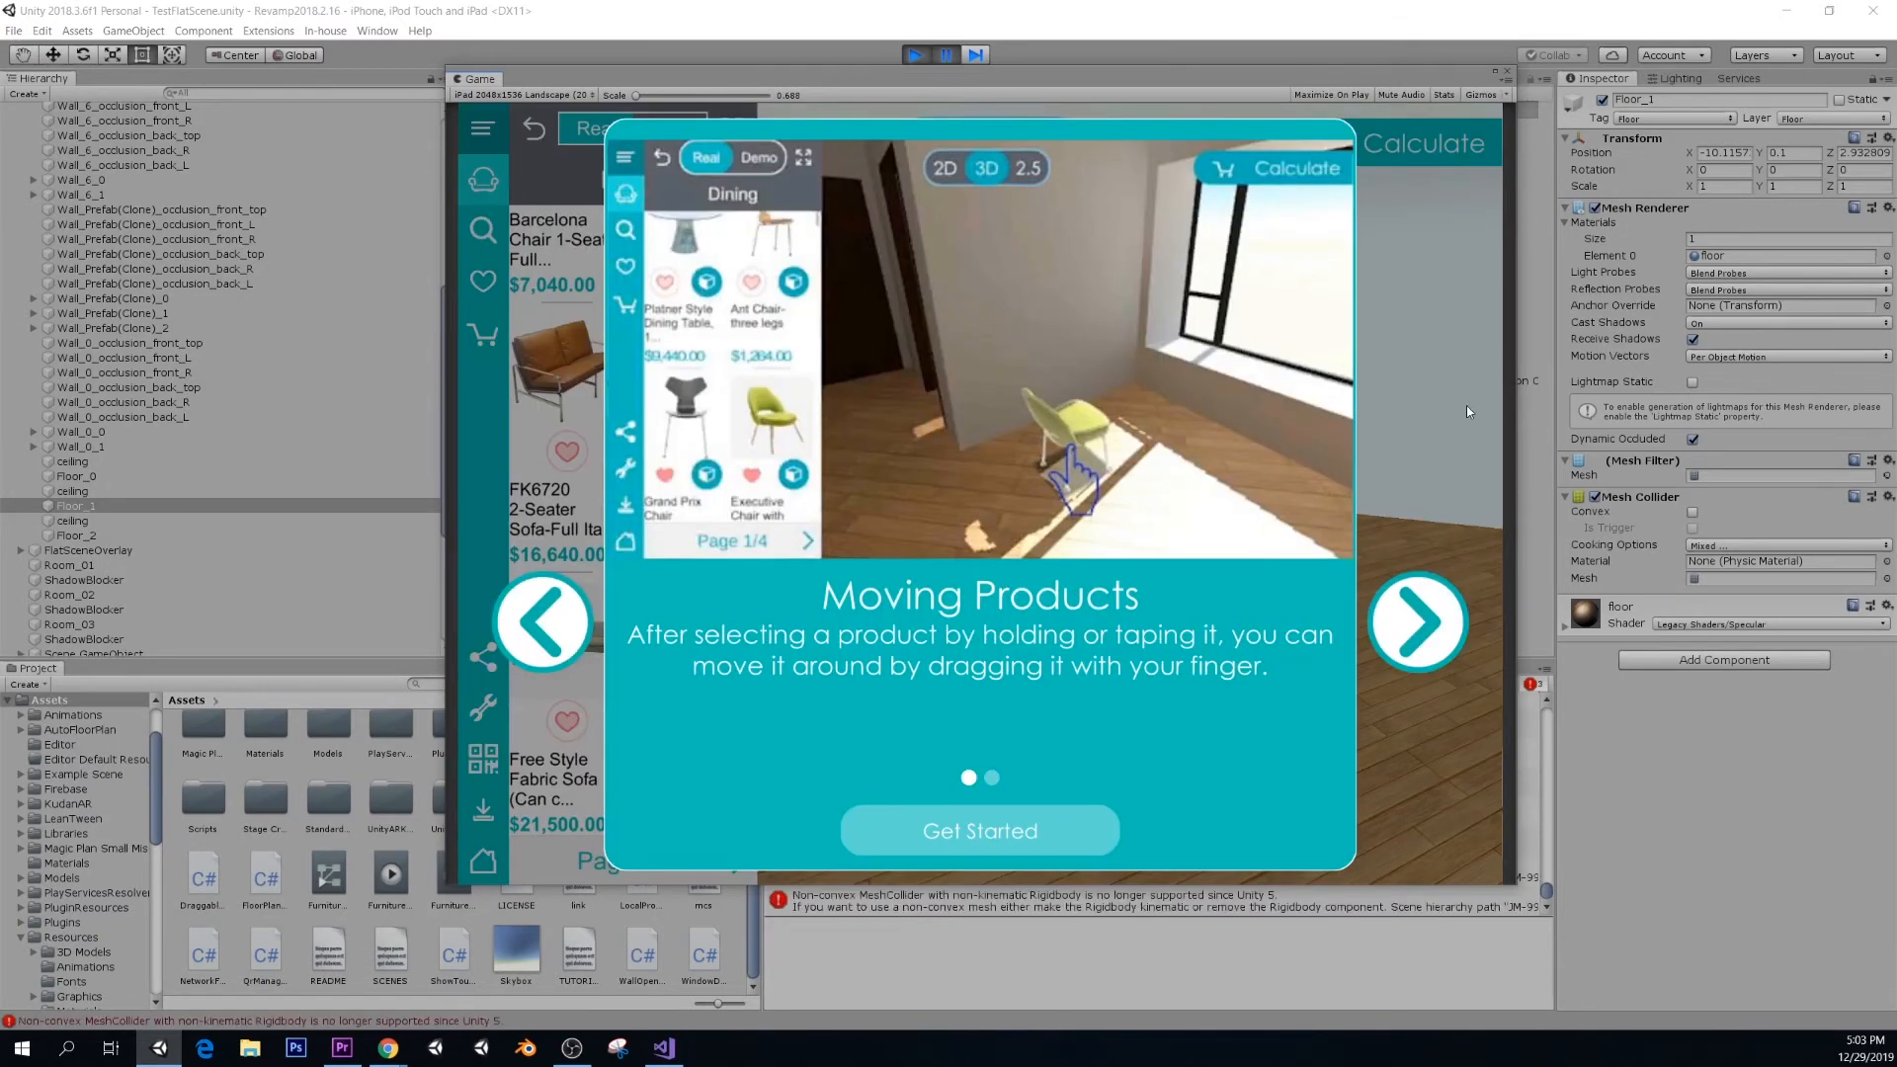
{"action": "left_click", "coordinate": [916, 54]}
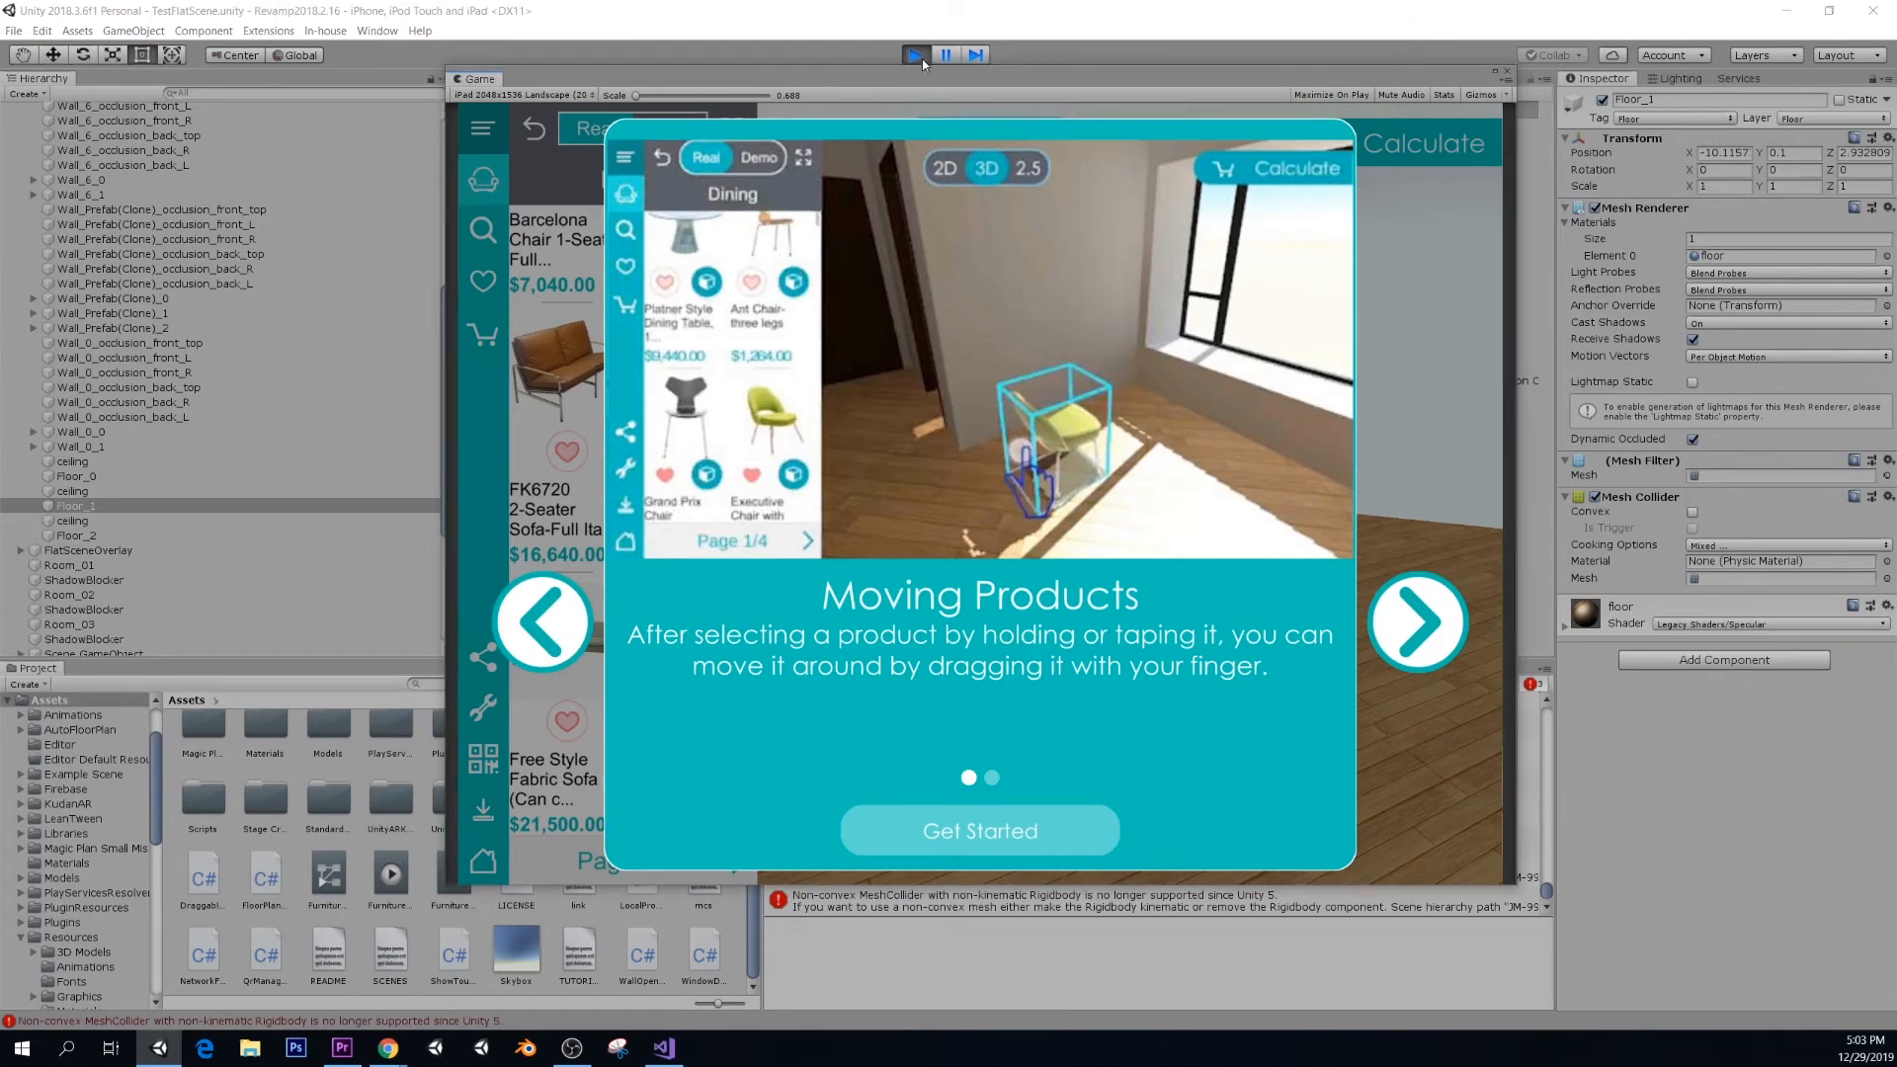
- Place the Free Style fabric sectional and FK6720 brown leather 2-seater sofa in the room
{"action": "left_click", "coordinate": [979, 831]}
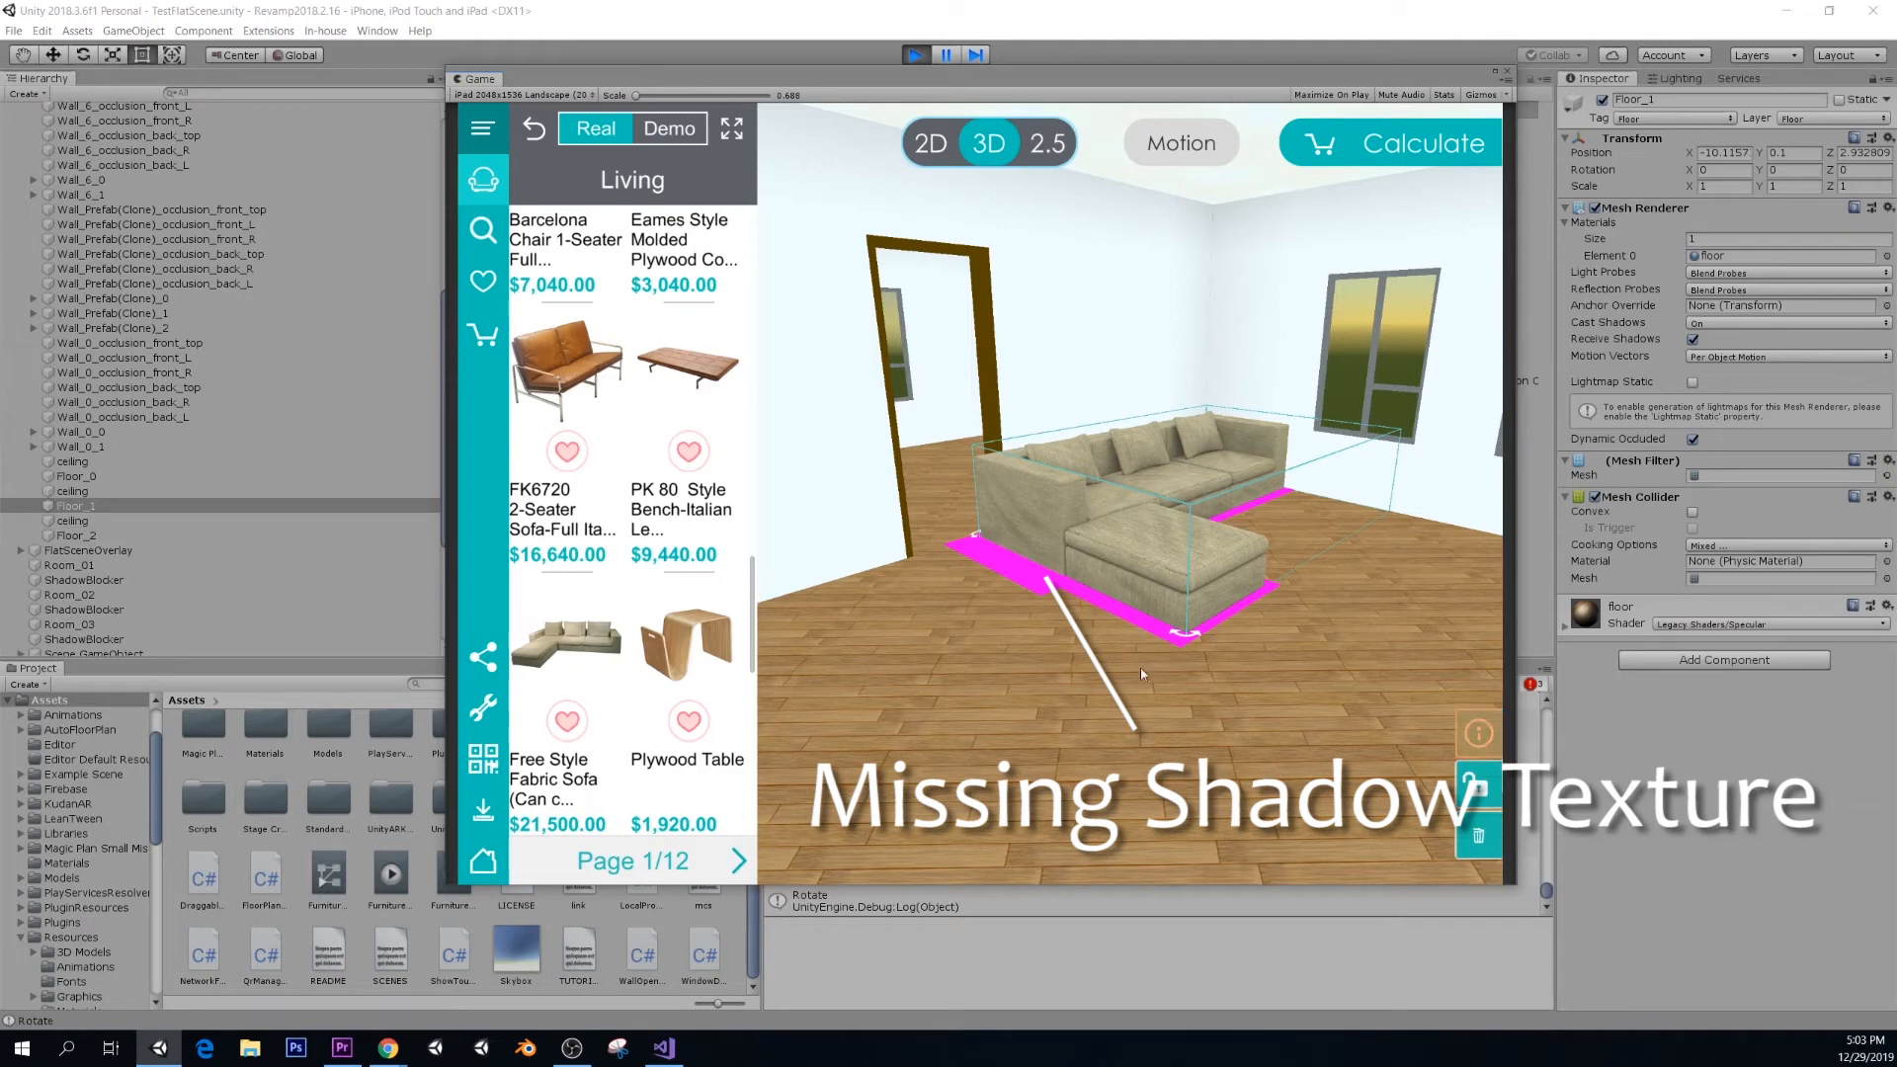
{"action": "mouse_move", "coordinate": [1035, 605]}
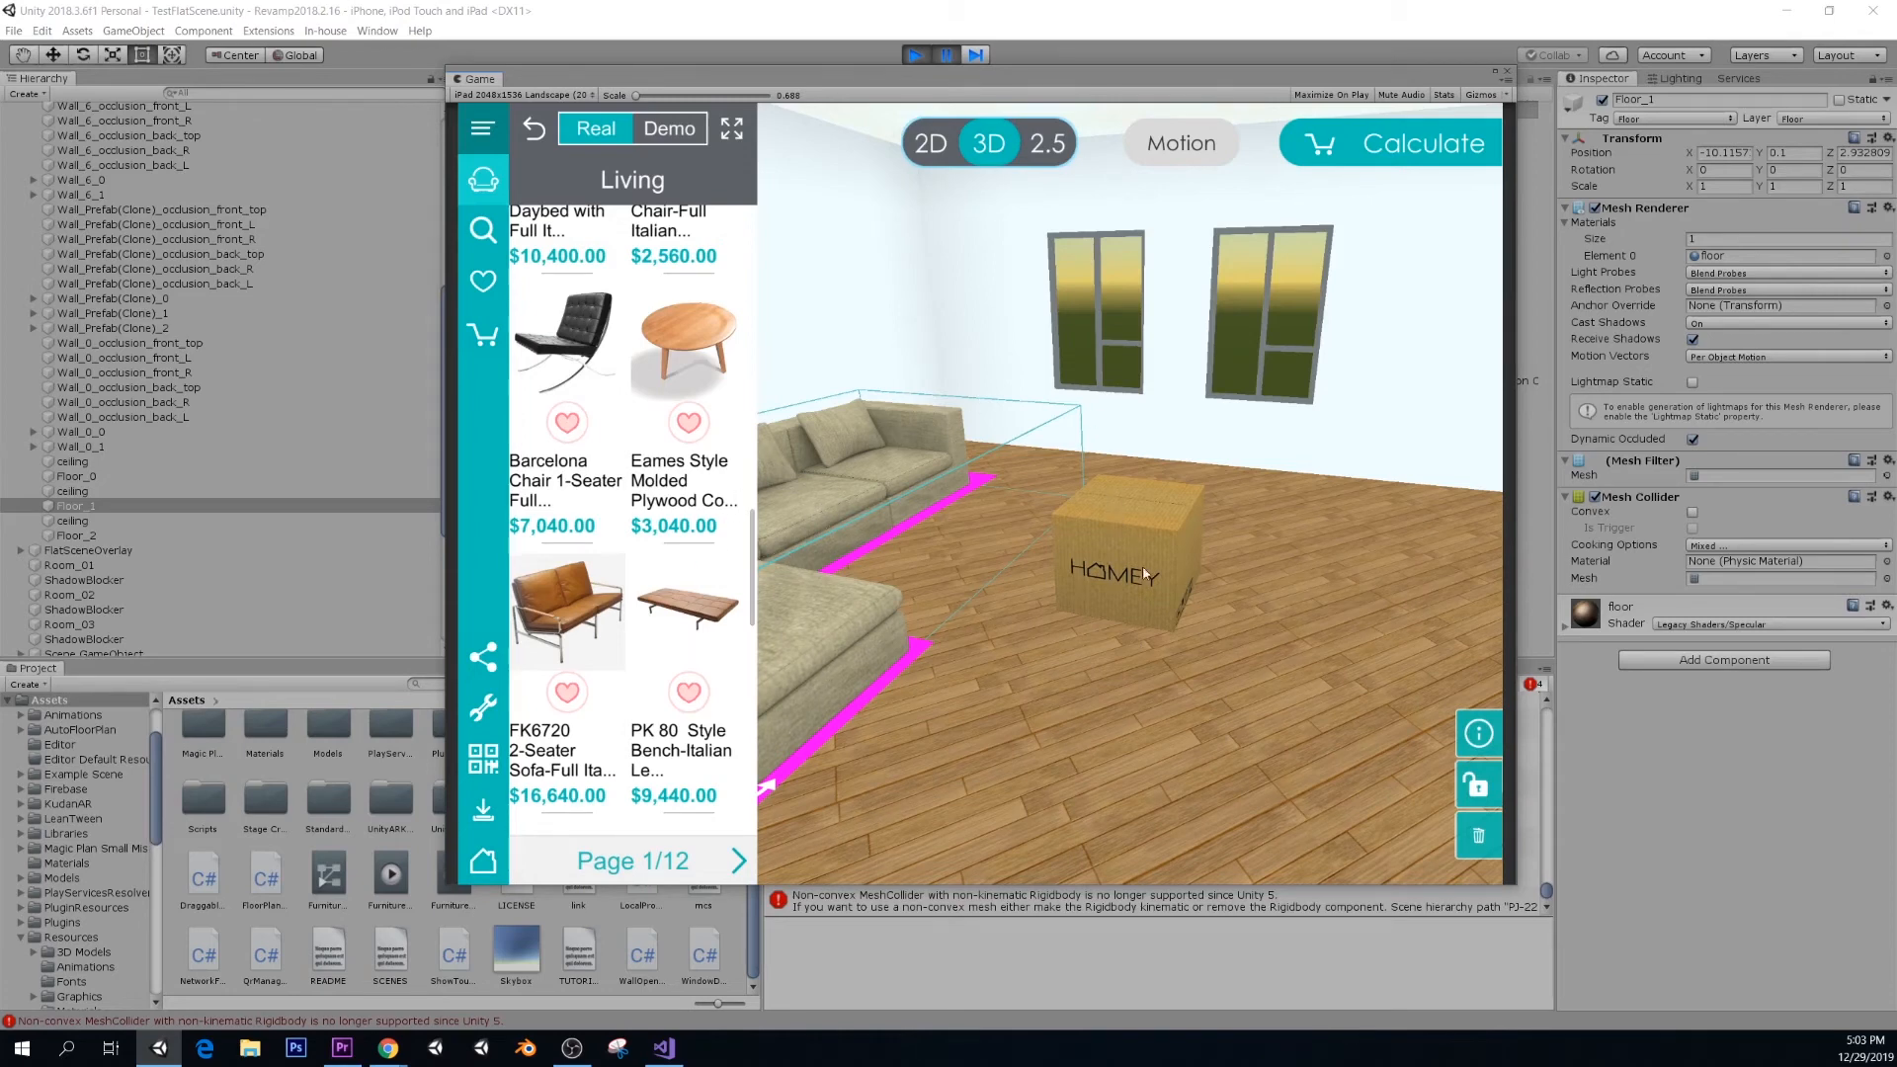
{"action": "mouse_move", "coordinate": [1100, 554]}
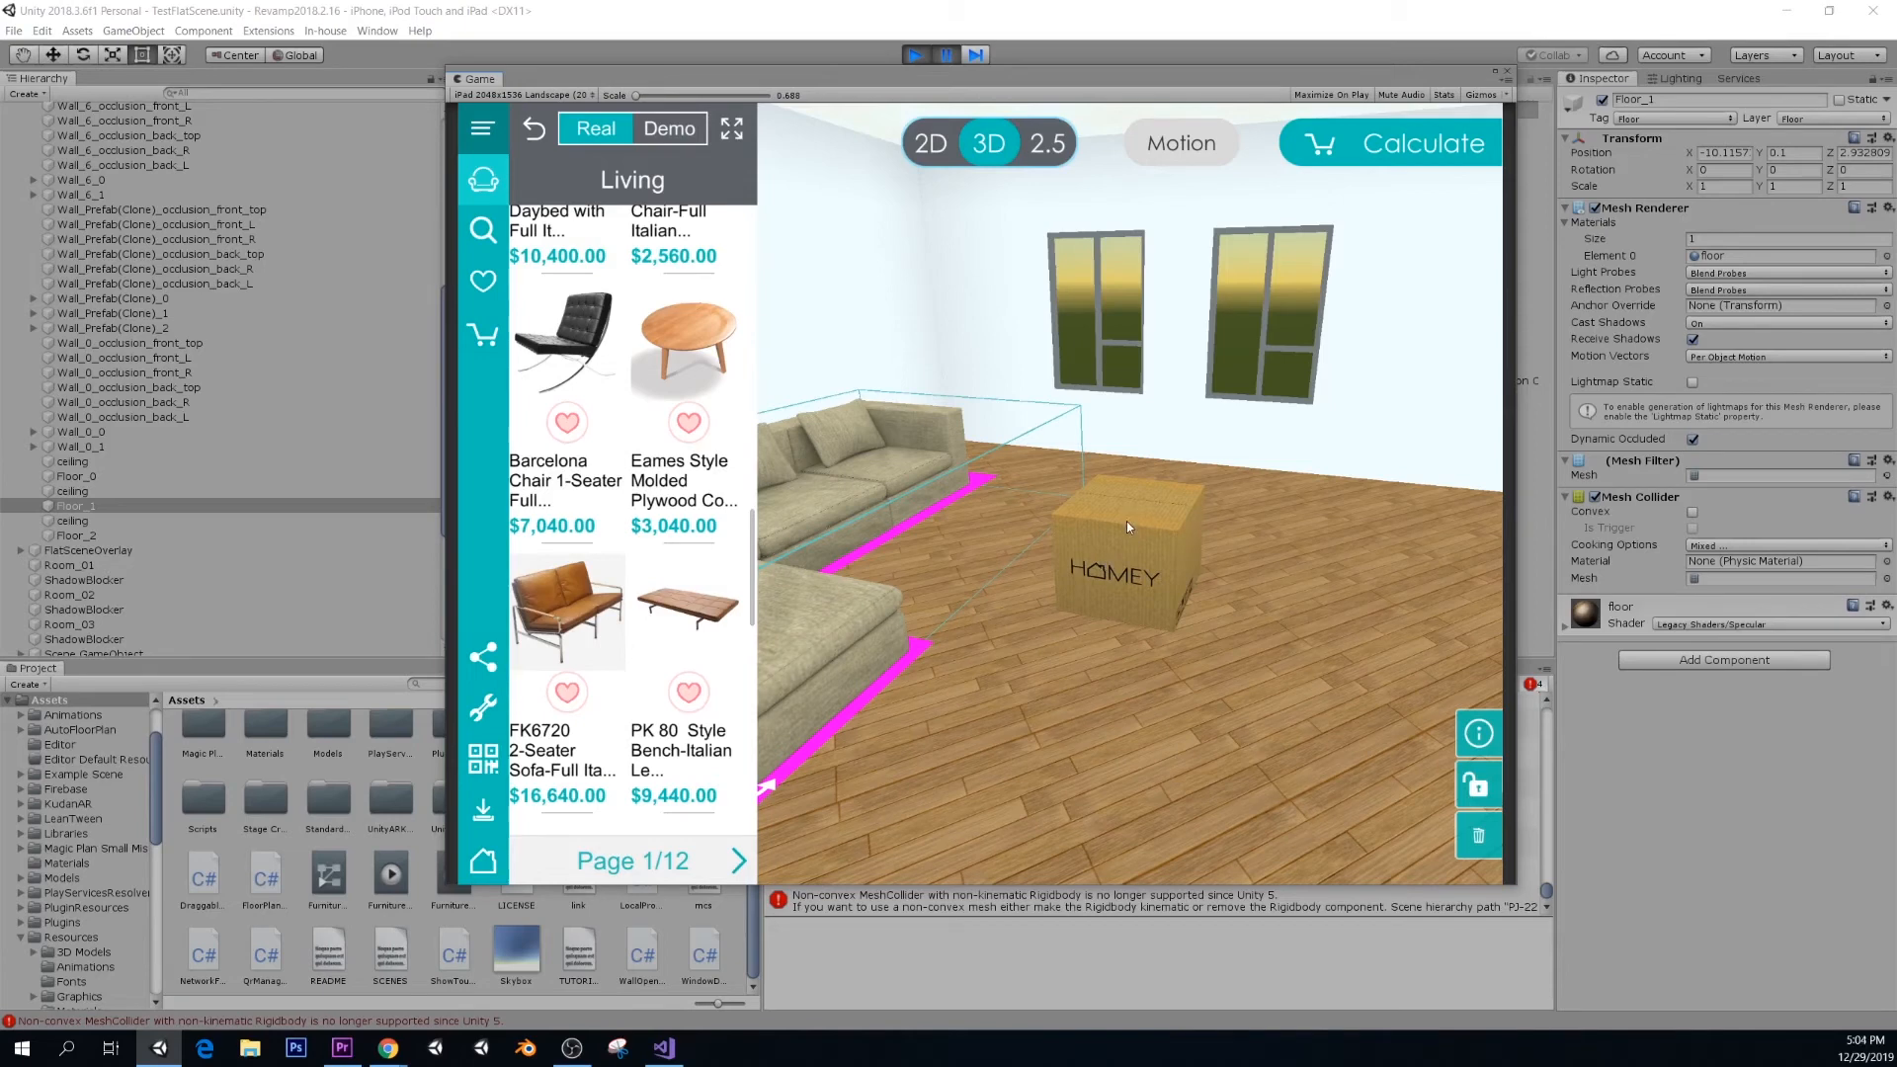
{"action": "mouse_move", "coordinate": [1076, 545]}
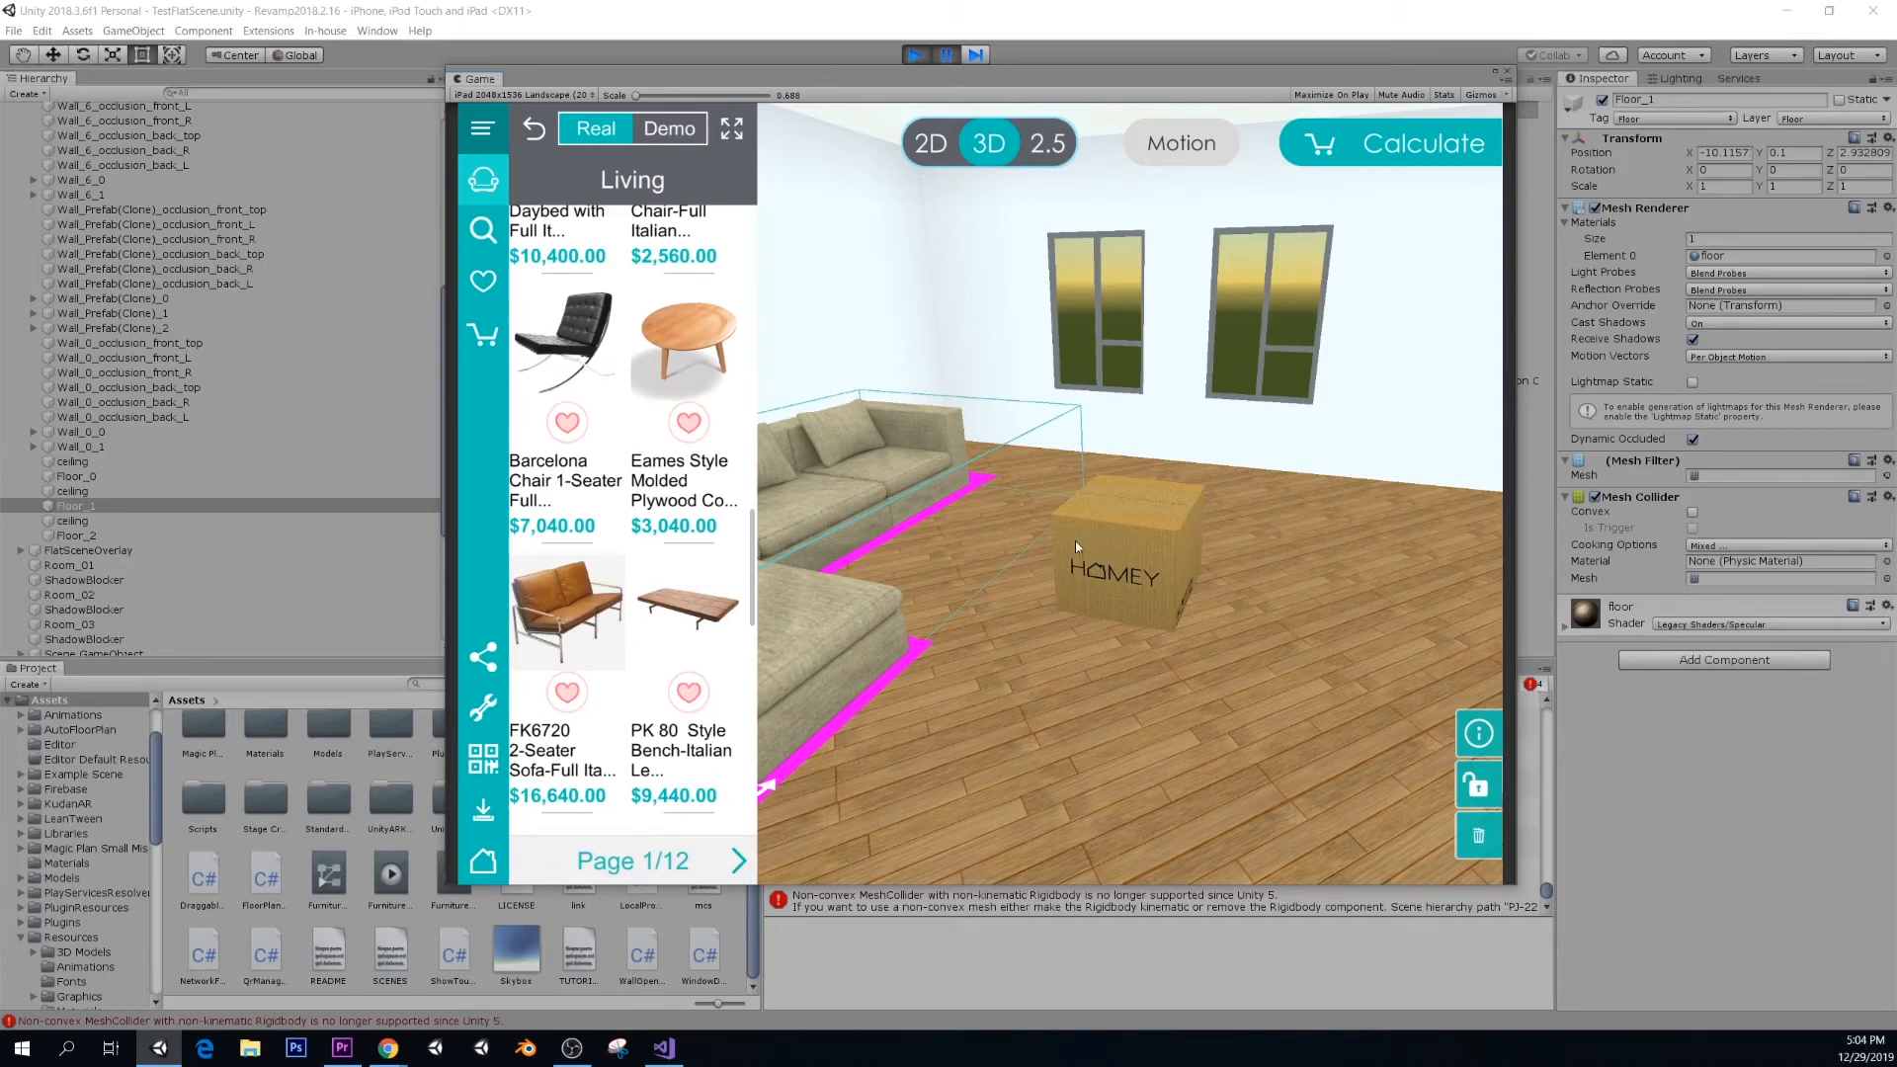
{"action": "mouse_move", "coordinate": [1125, 589]}
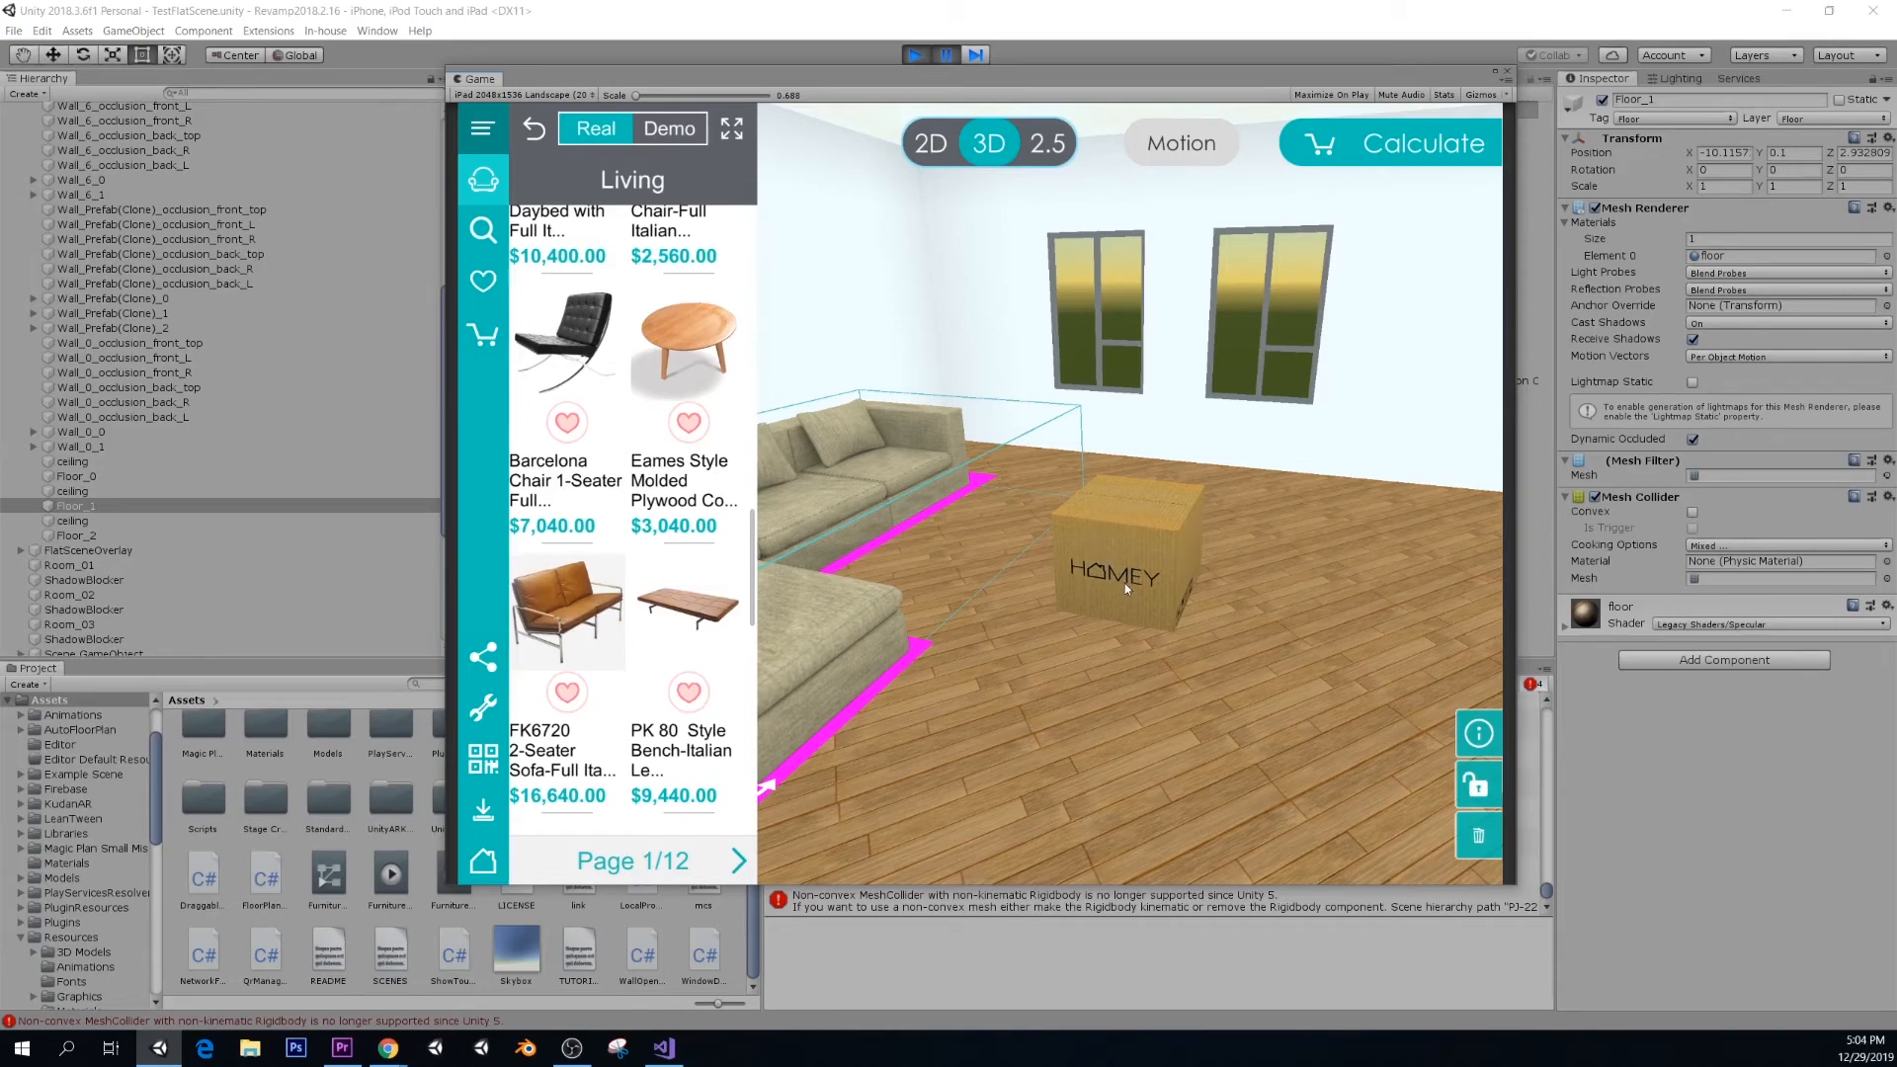
{"action": "mouse_move", "coordinate": [1096, 511]}
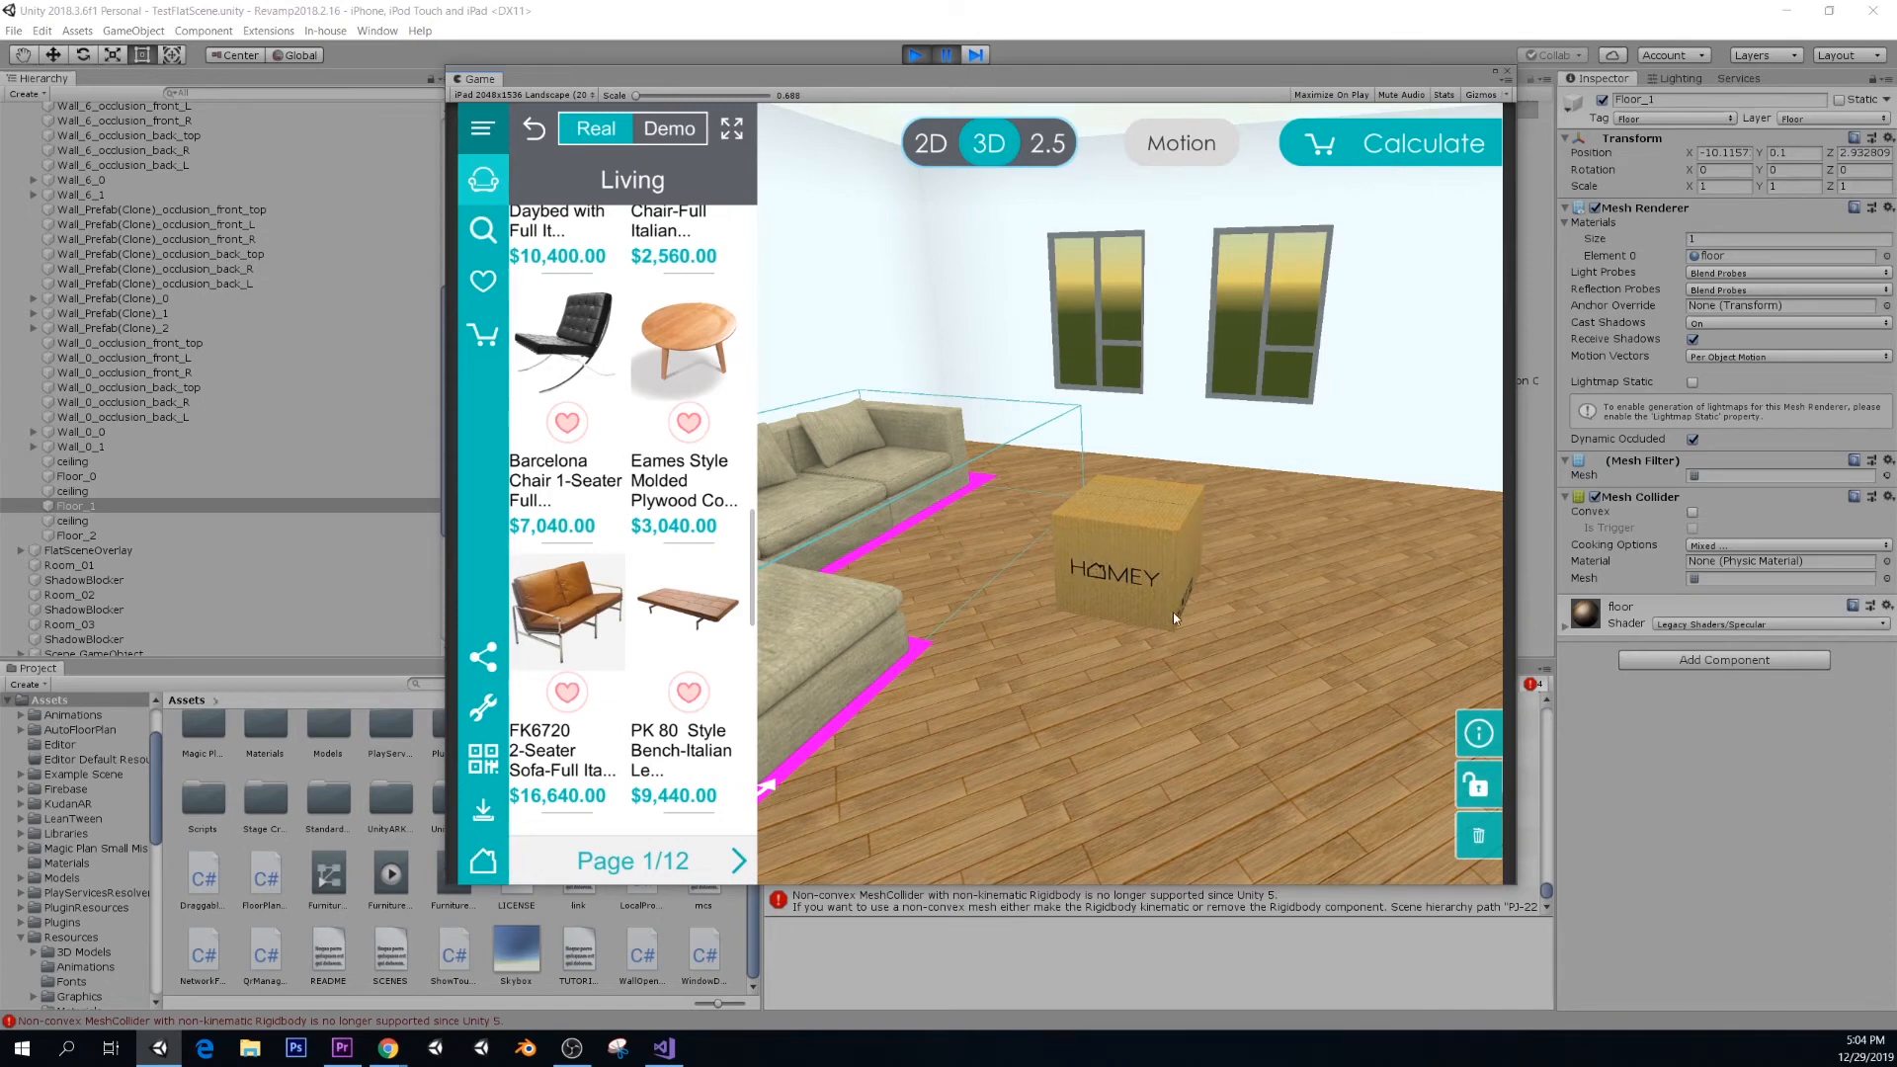
{"action": "mouse_move", "coordinate": [1147, 589]}
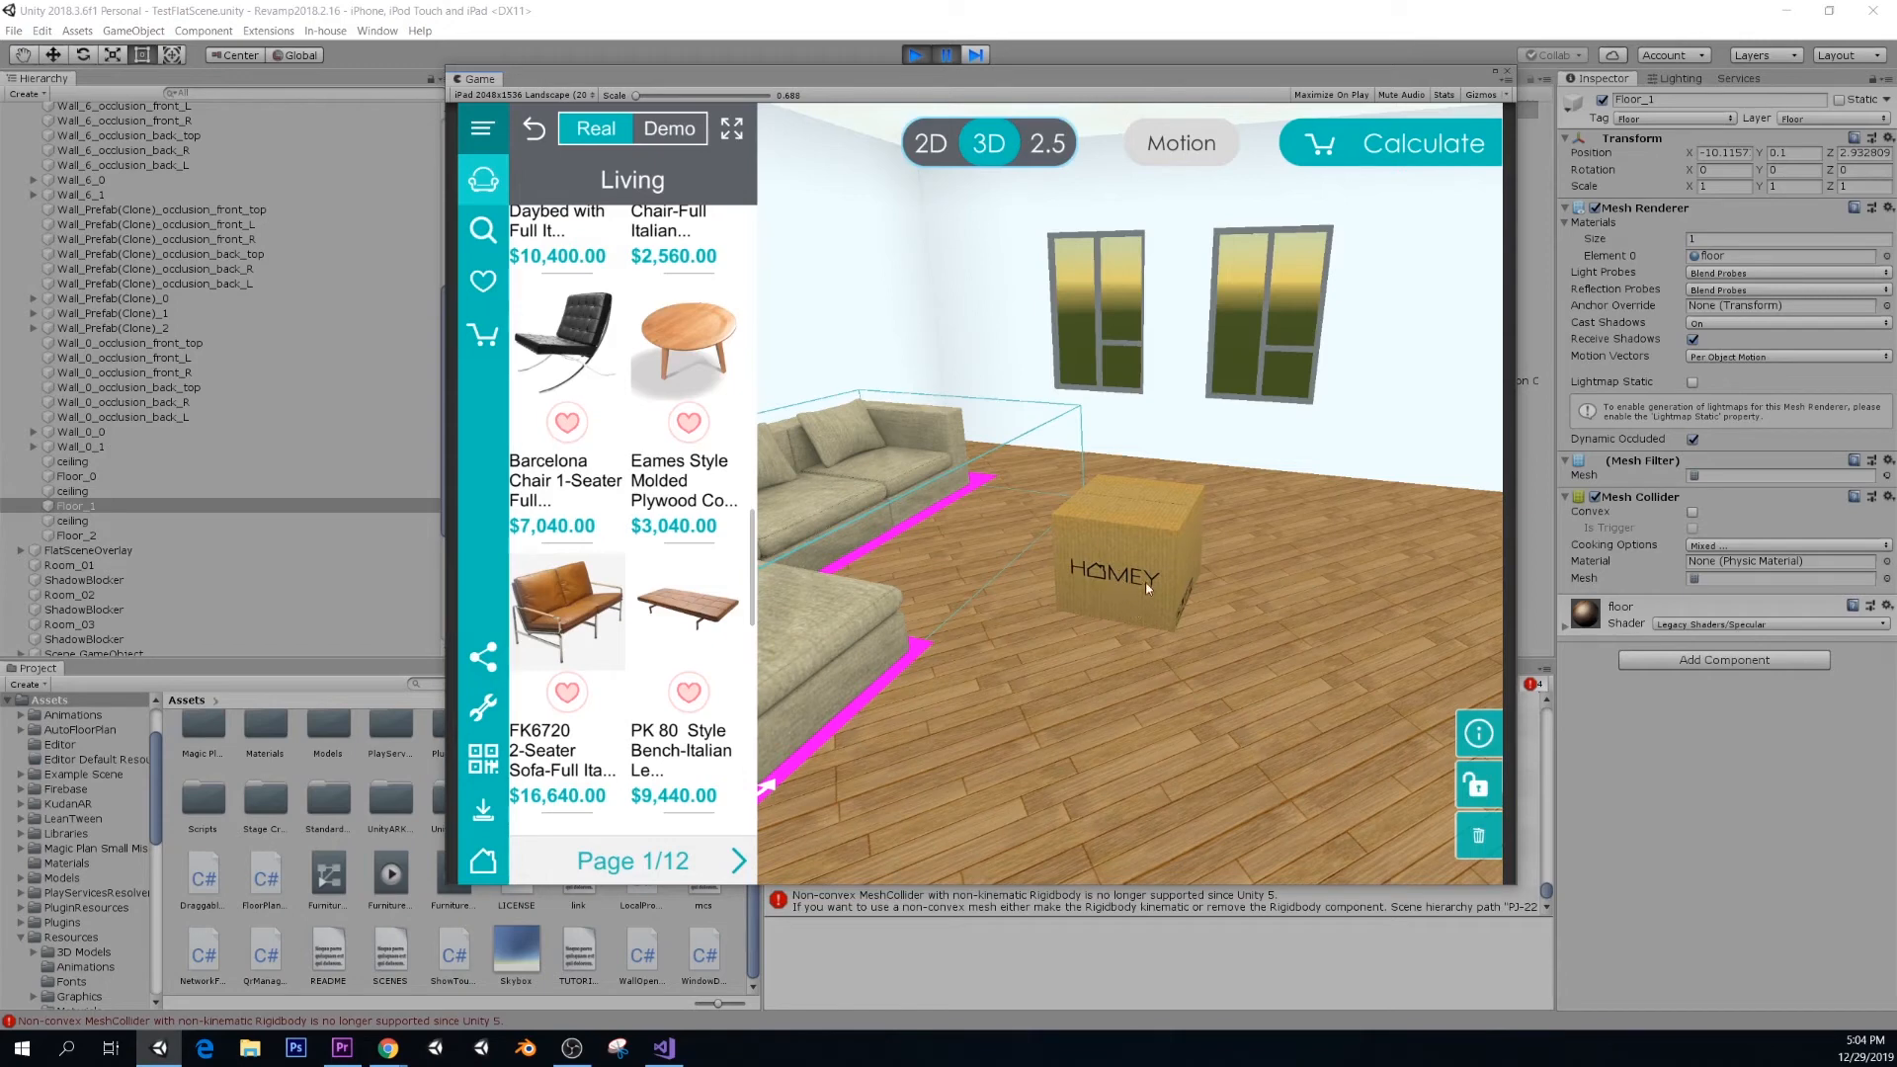
{"action": "mouse_move", "coordinate": [1029, 496]}
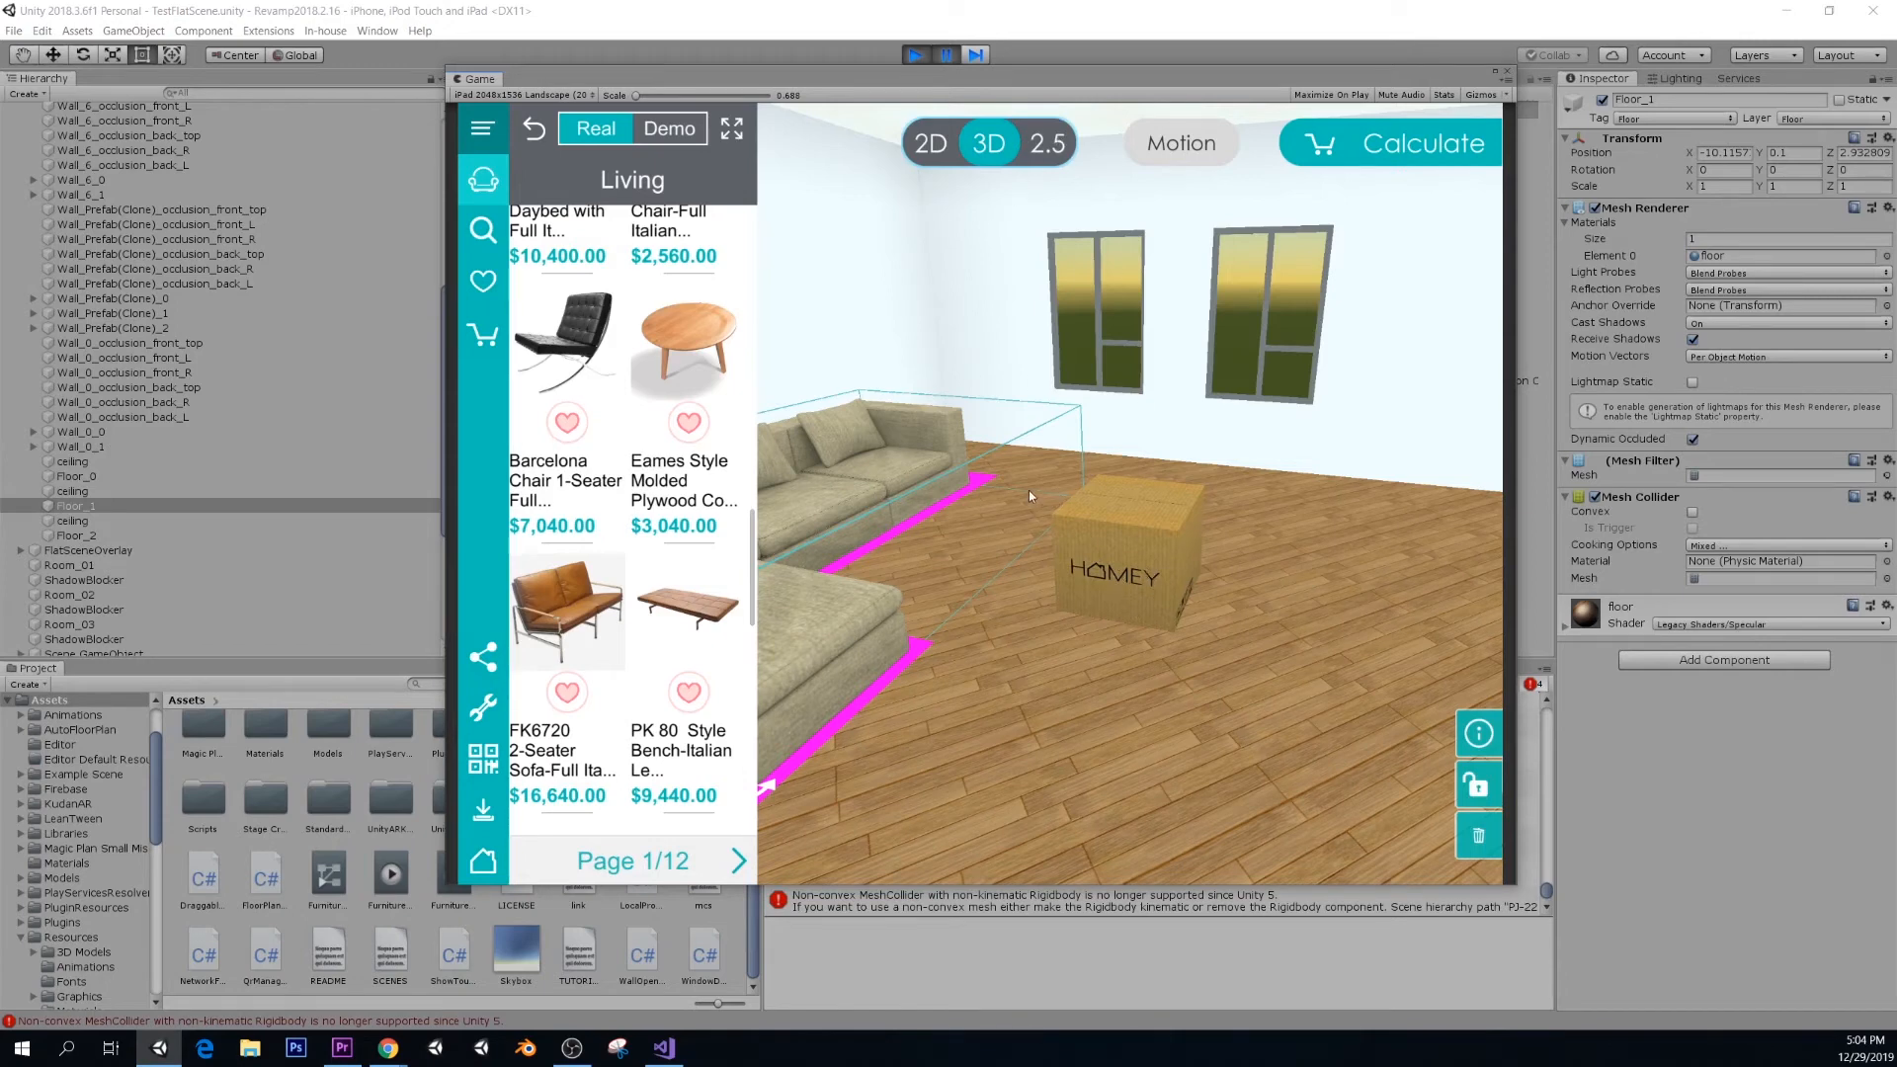
{"action": "mouse_move", "coordinate": [1089, 550]}
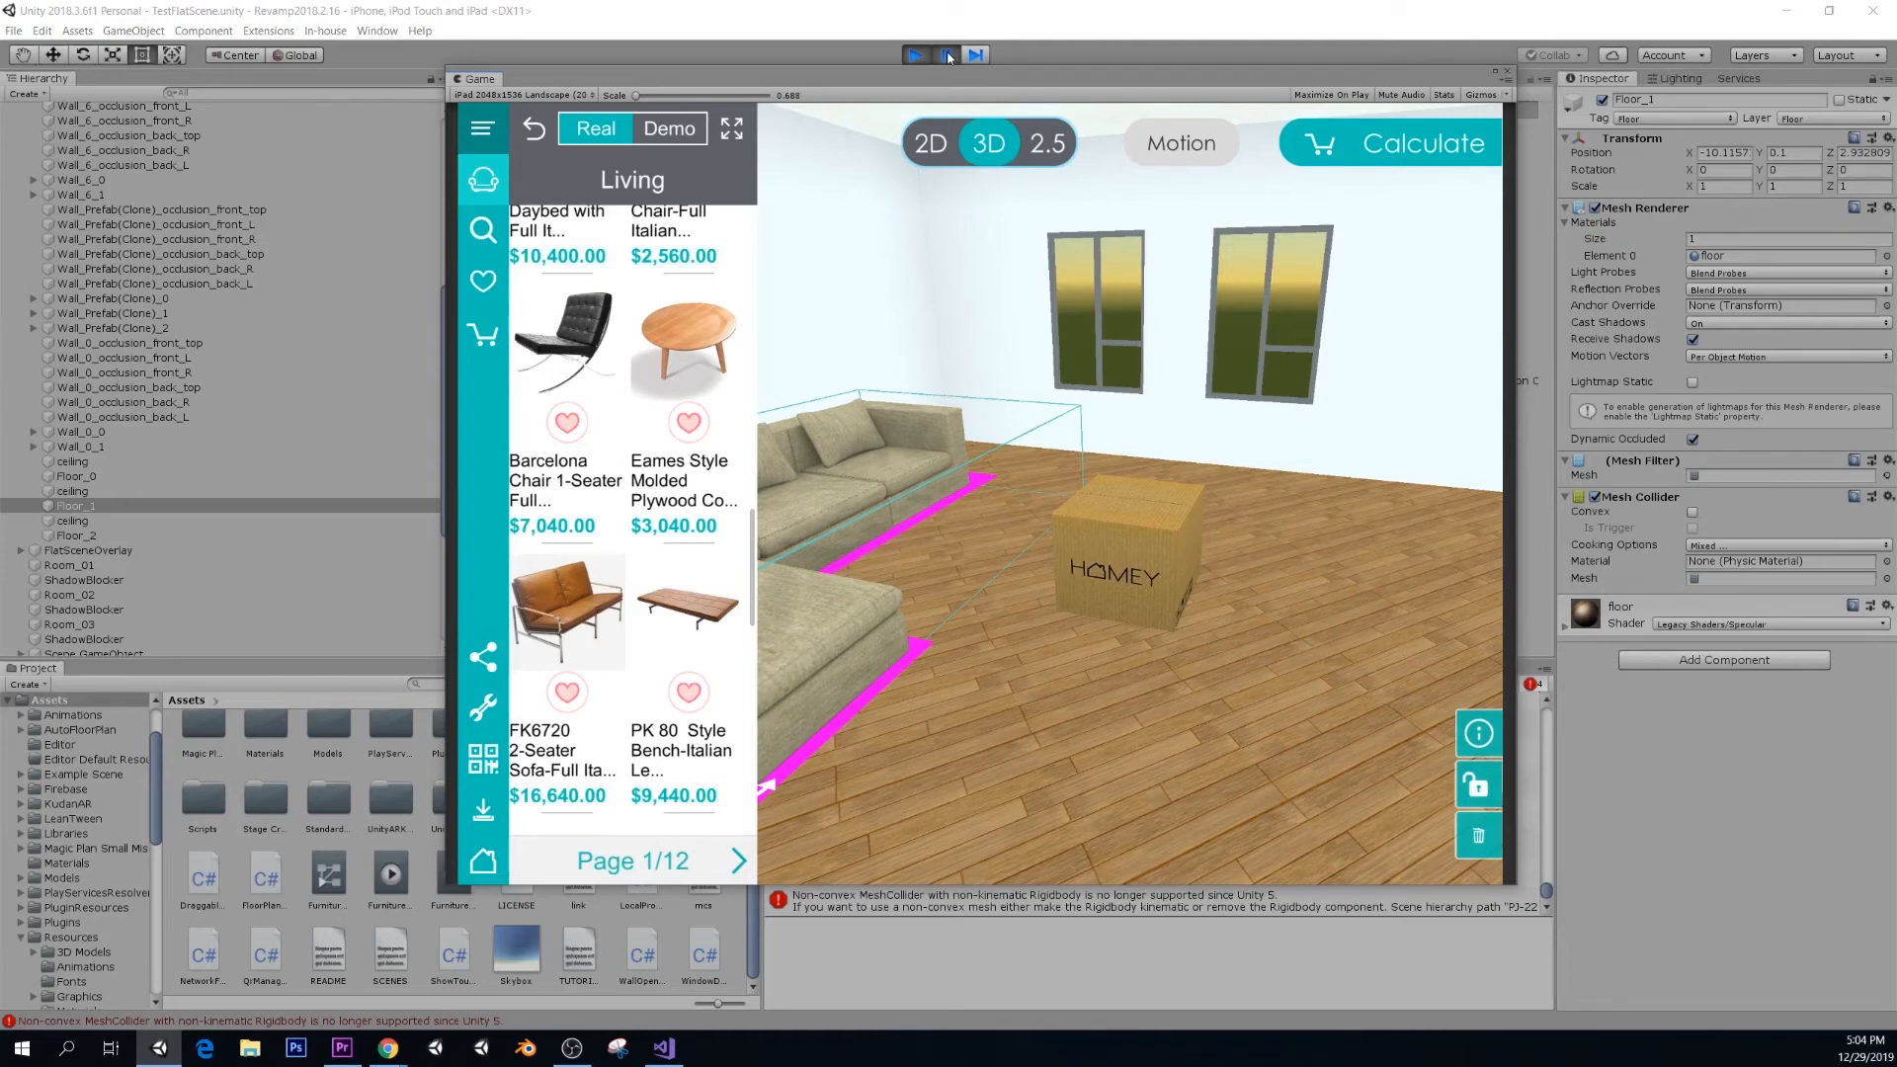
{"action": "left_click", "coordinate": [916, 54]}
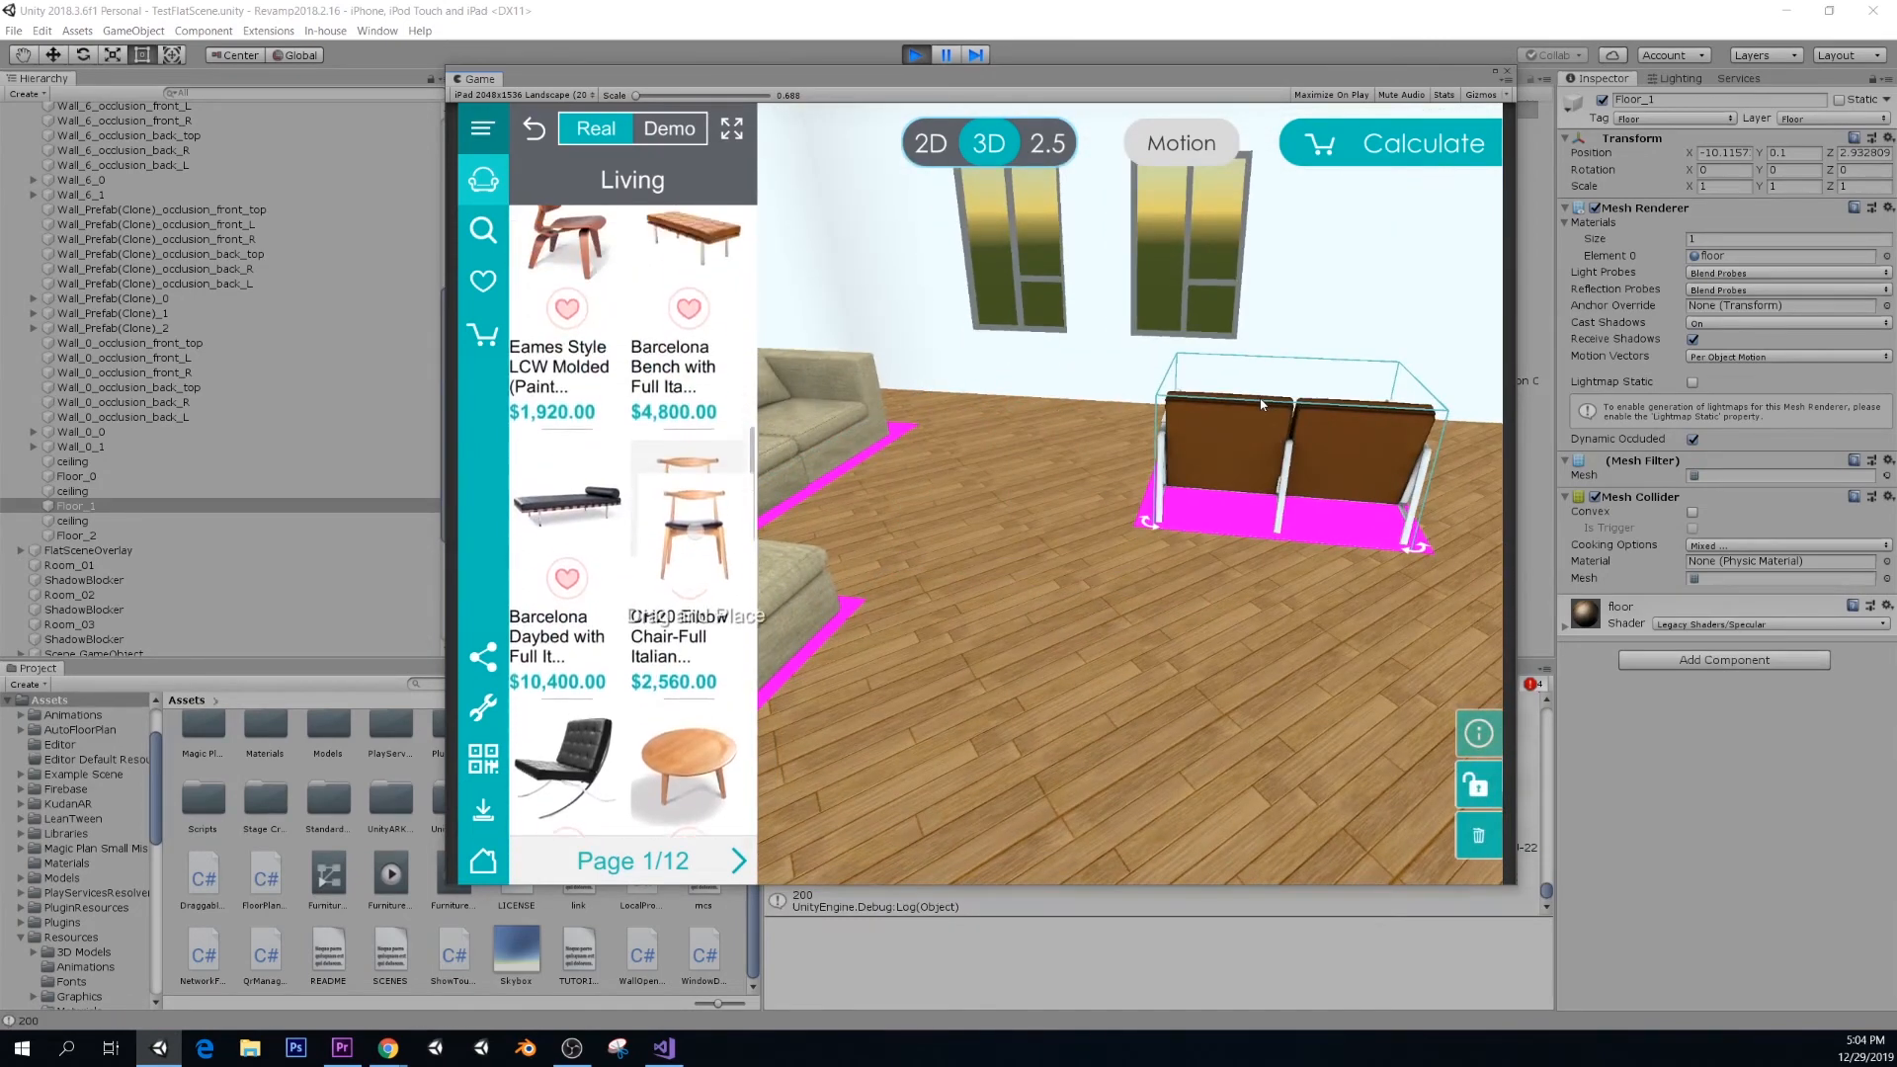
- Swap the wooden elbow chair for the Eames LCW molded chair and switch to 2D
{"action": "scroll", "scroll_direction": "up", "scroll_amount": 3}
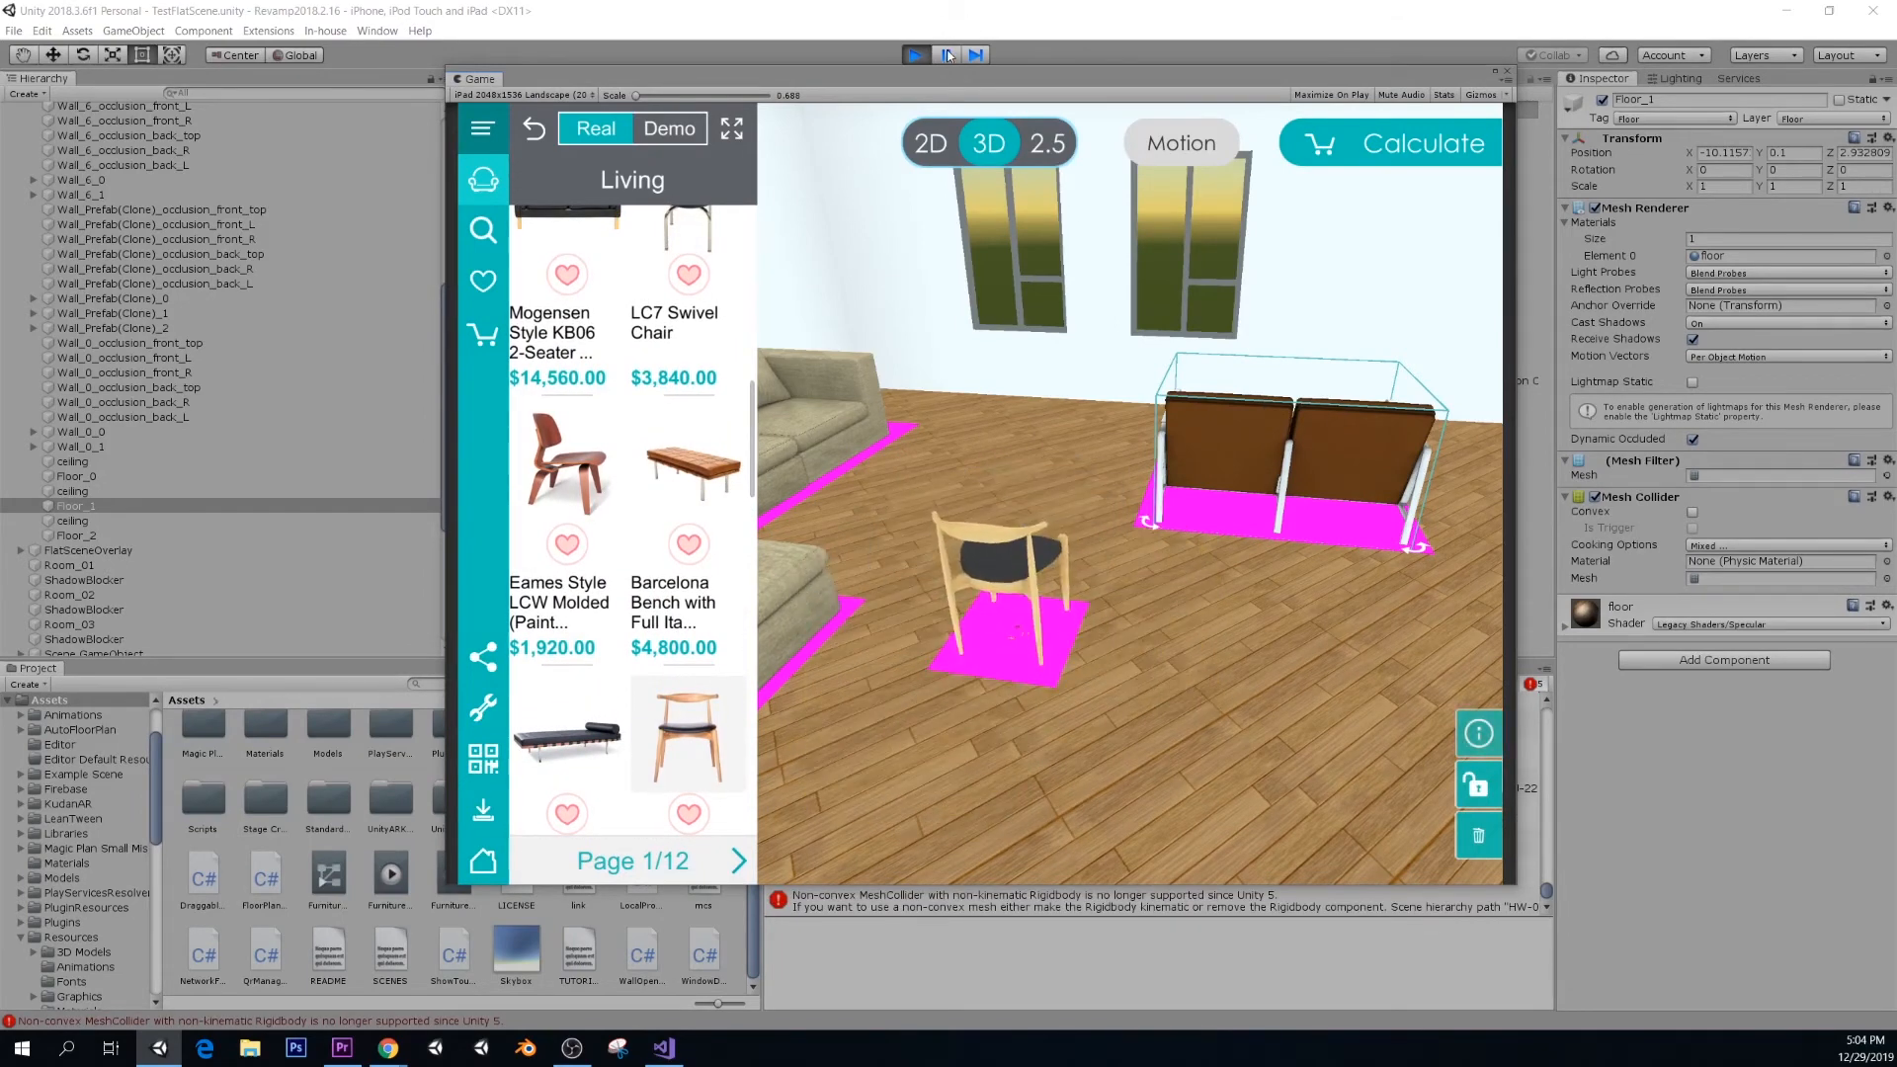
{"action": "left_click", "coordinate": [916, 54]}
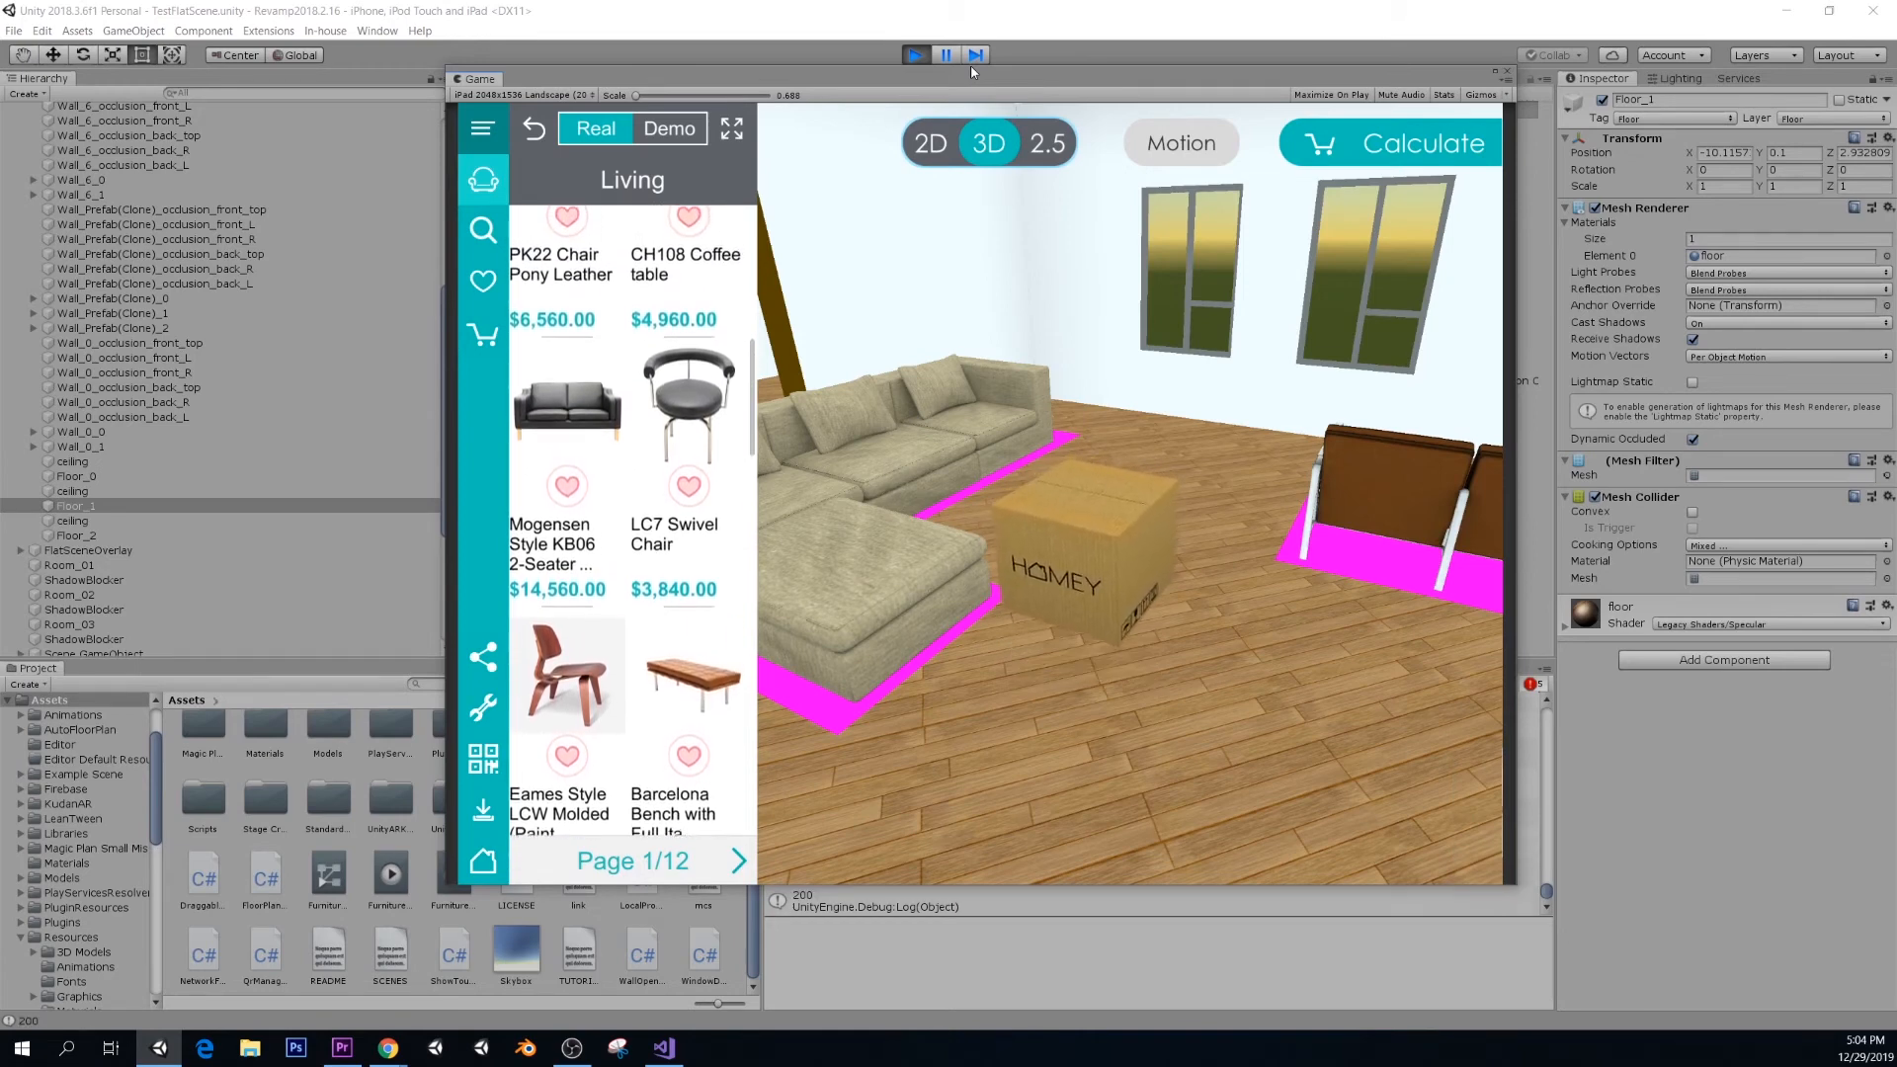
{"action": "left_click", "coordinate": [946, 55]}
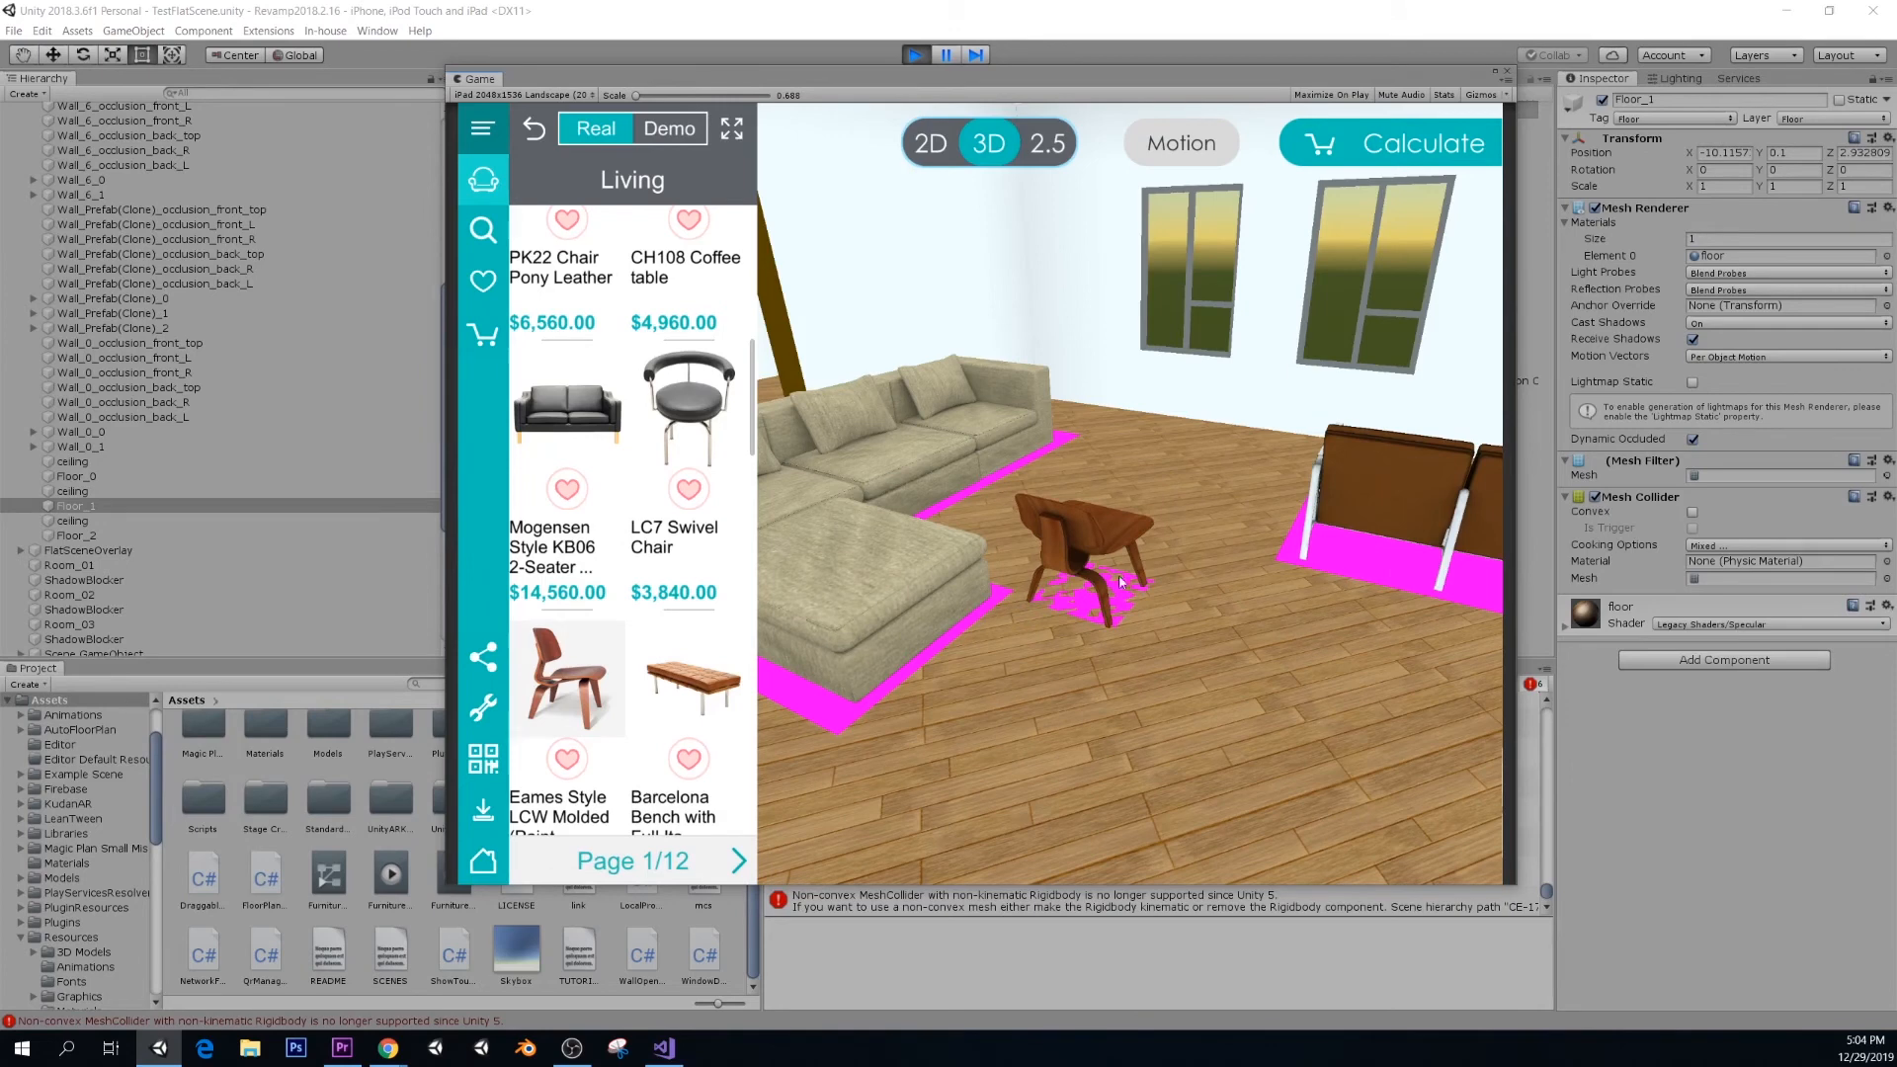
{"action": "mouse_move", "coordinate": [1039, 656]}
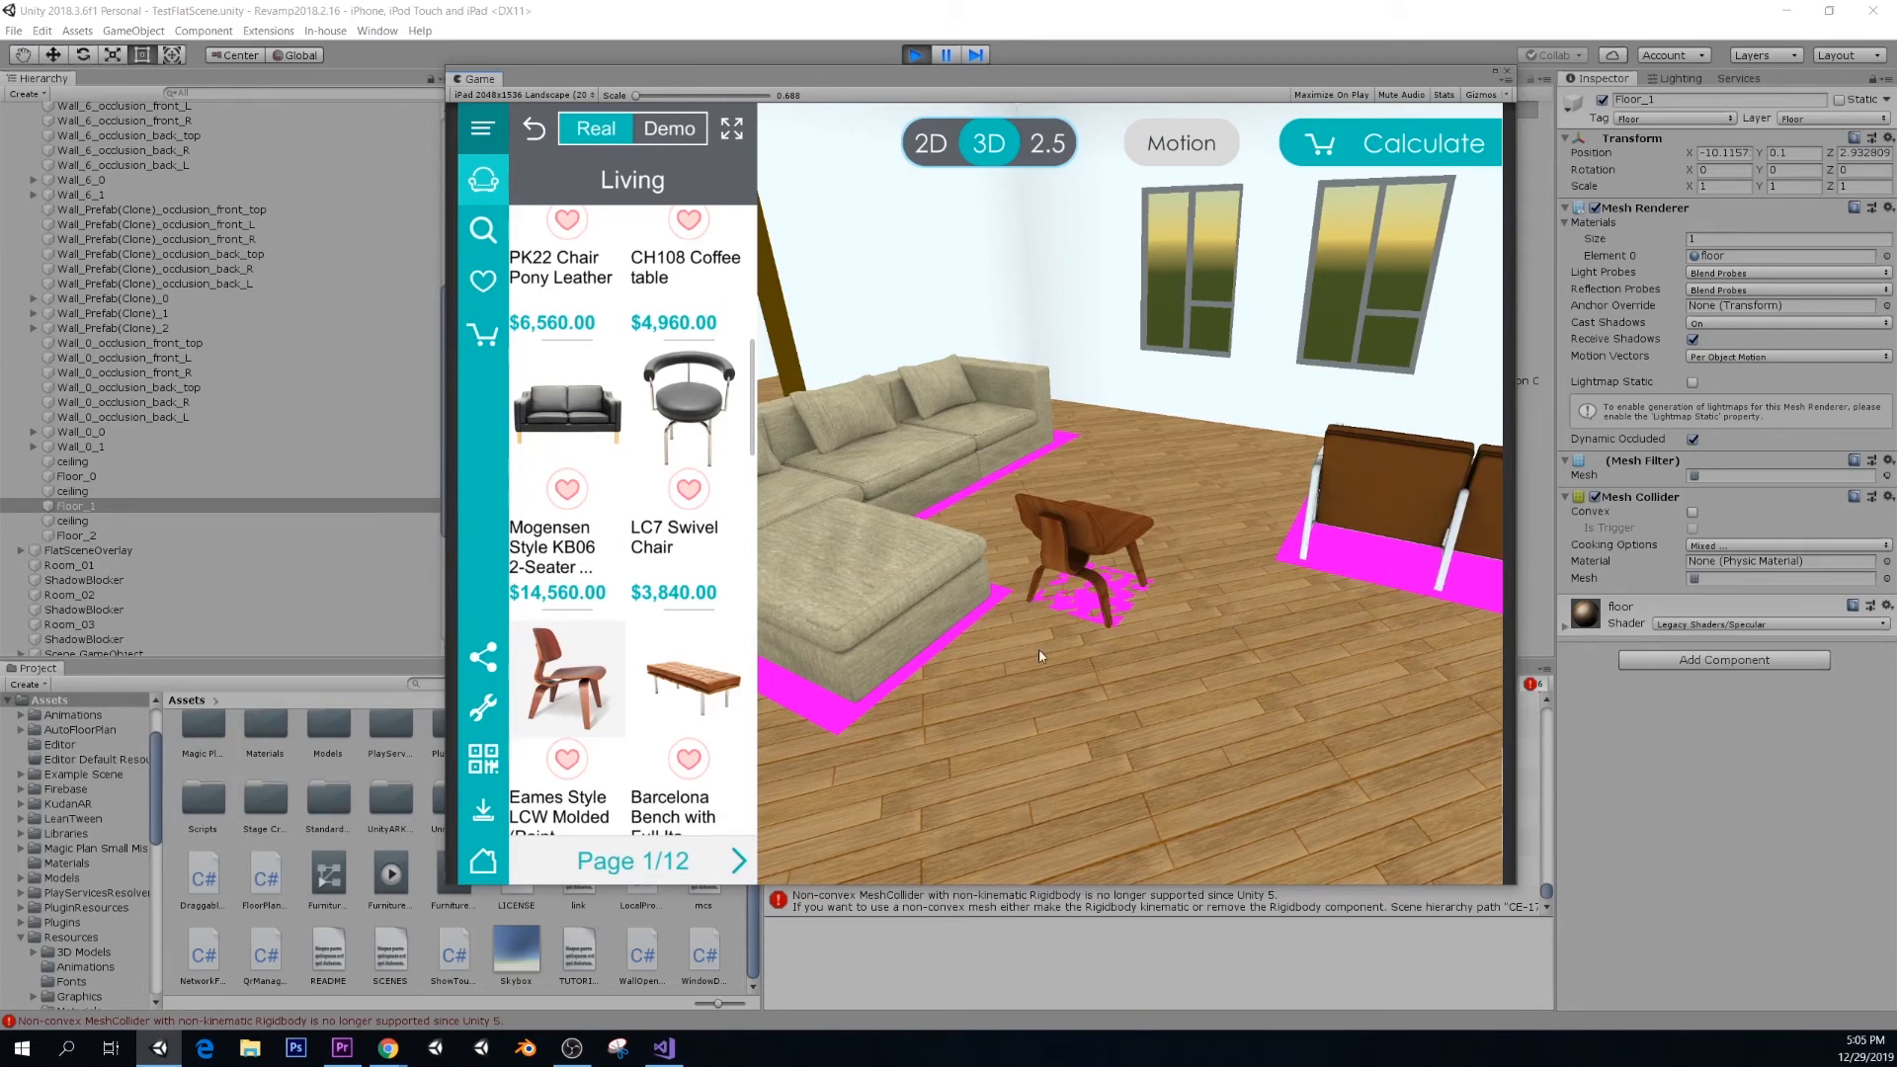
{"action": "left_click", "coordinate": [1083, 556]}
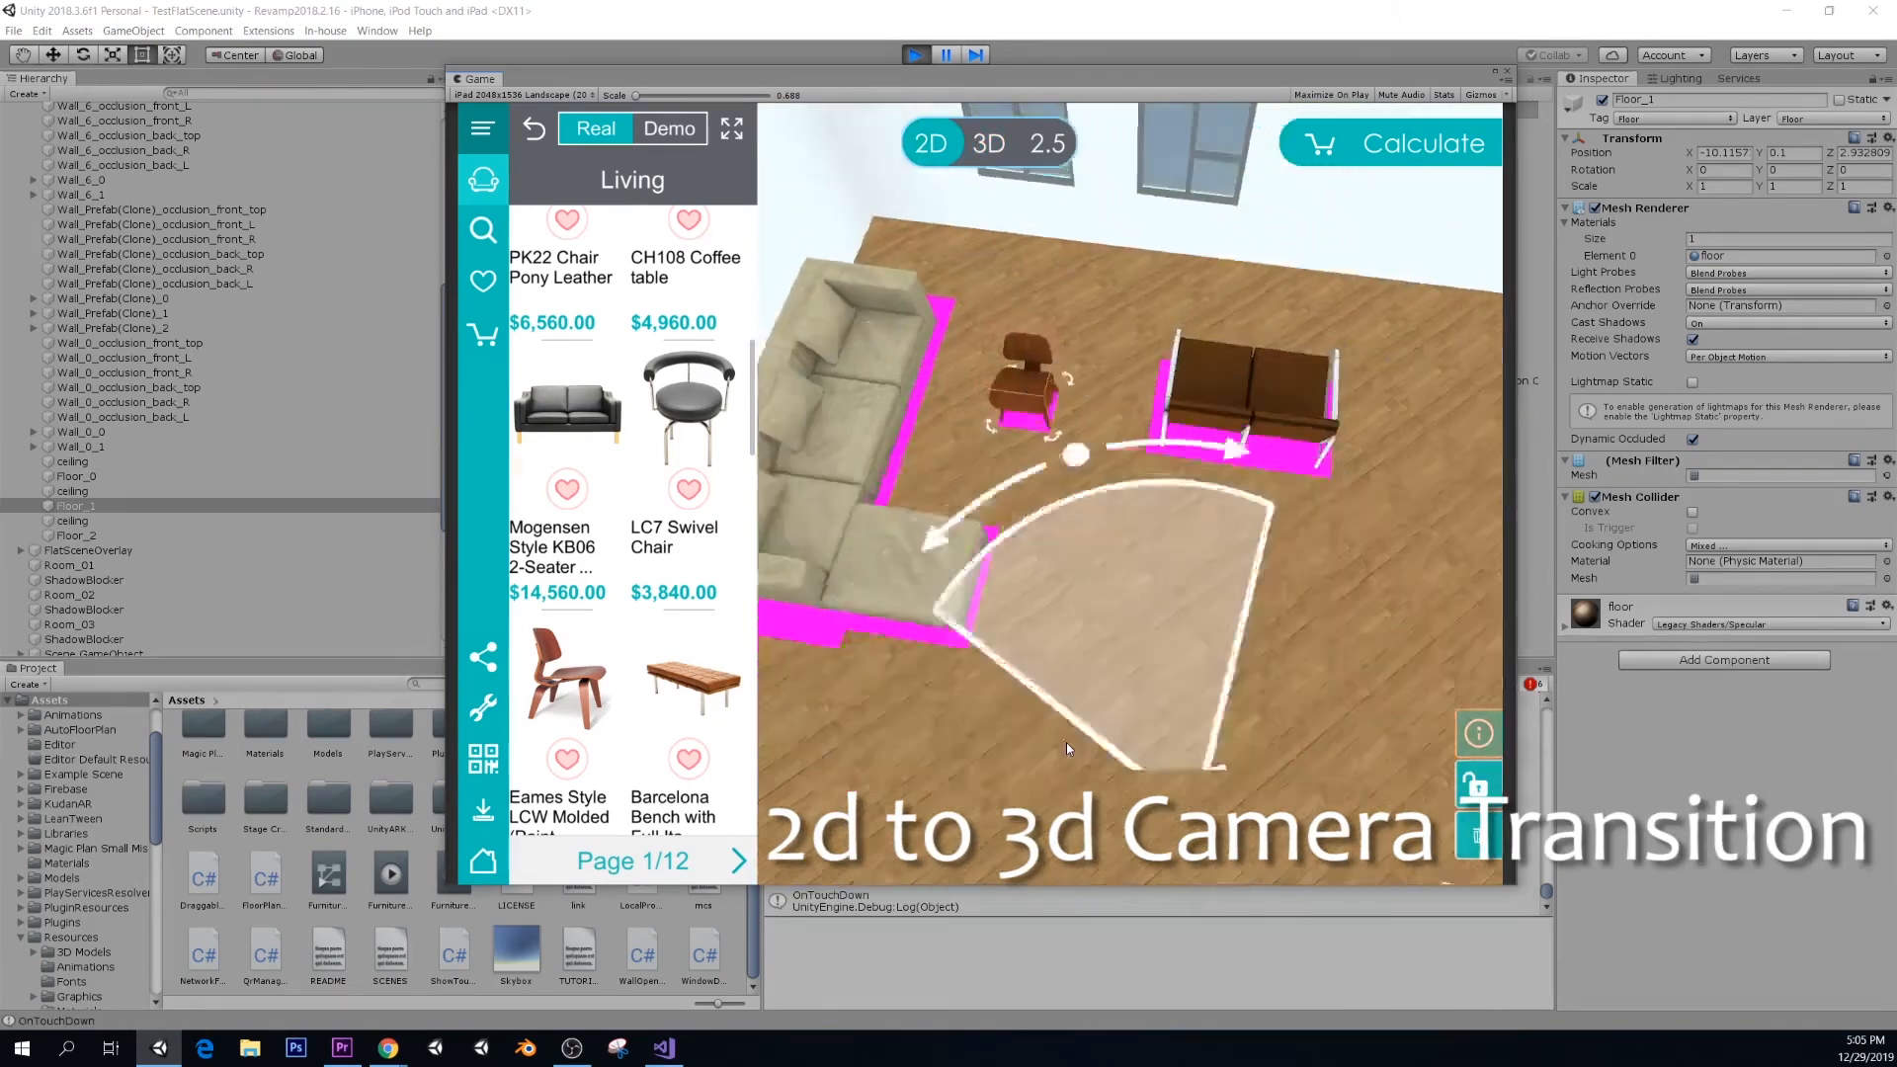
- View the apartment as a 2D plan, in 3D, then 2.5D cutaway, ending in 3D
{"action": "left_click", "coordinate": [931, 142]}
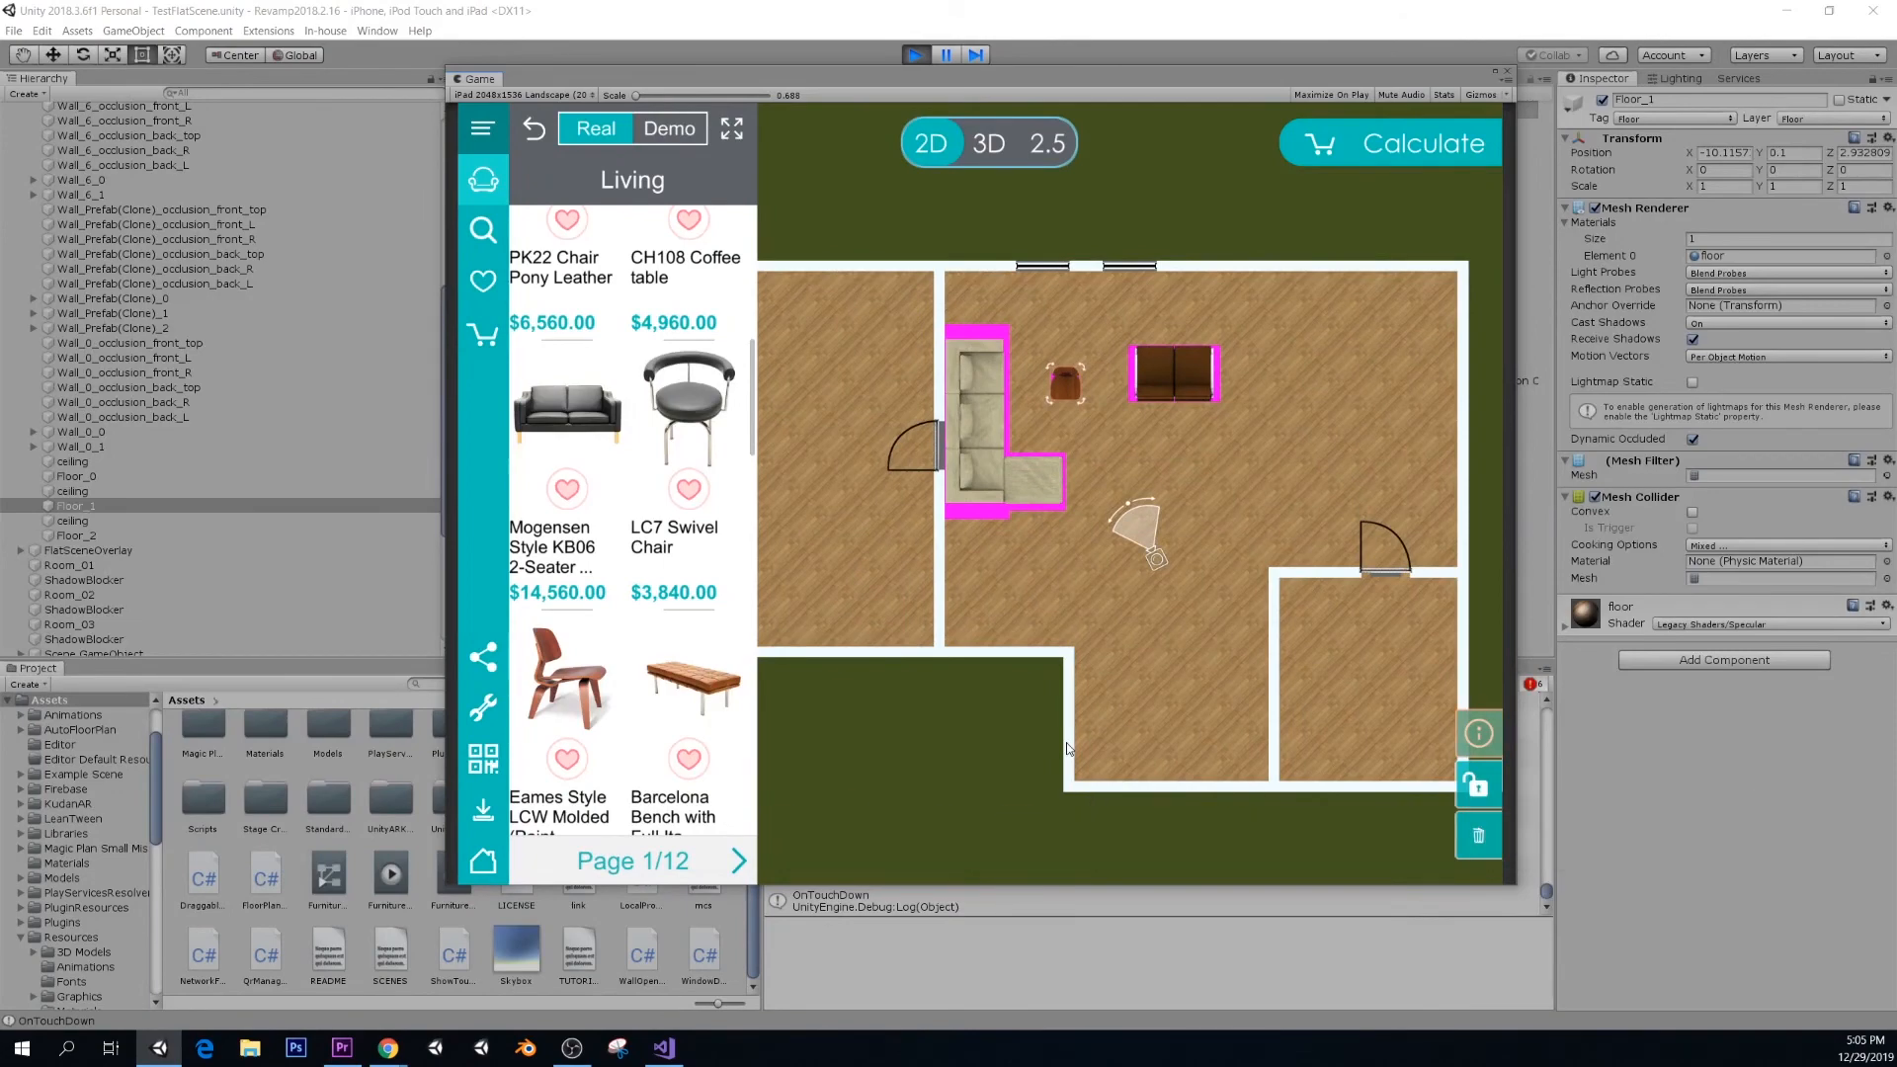
{"action": "left_click", "coordinate": [987, 142]}
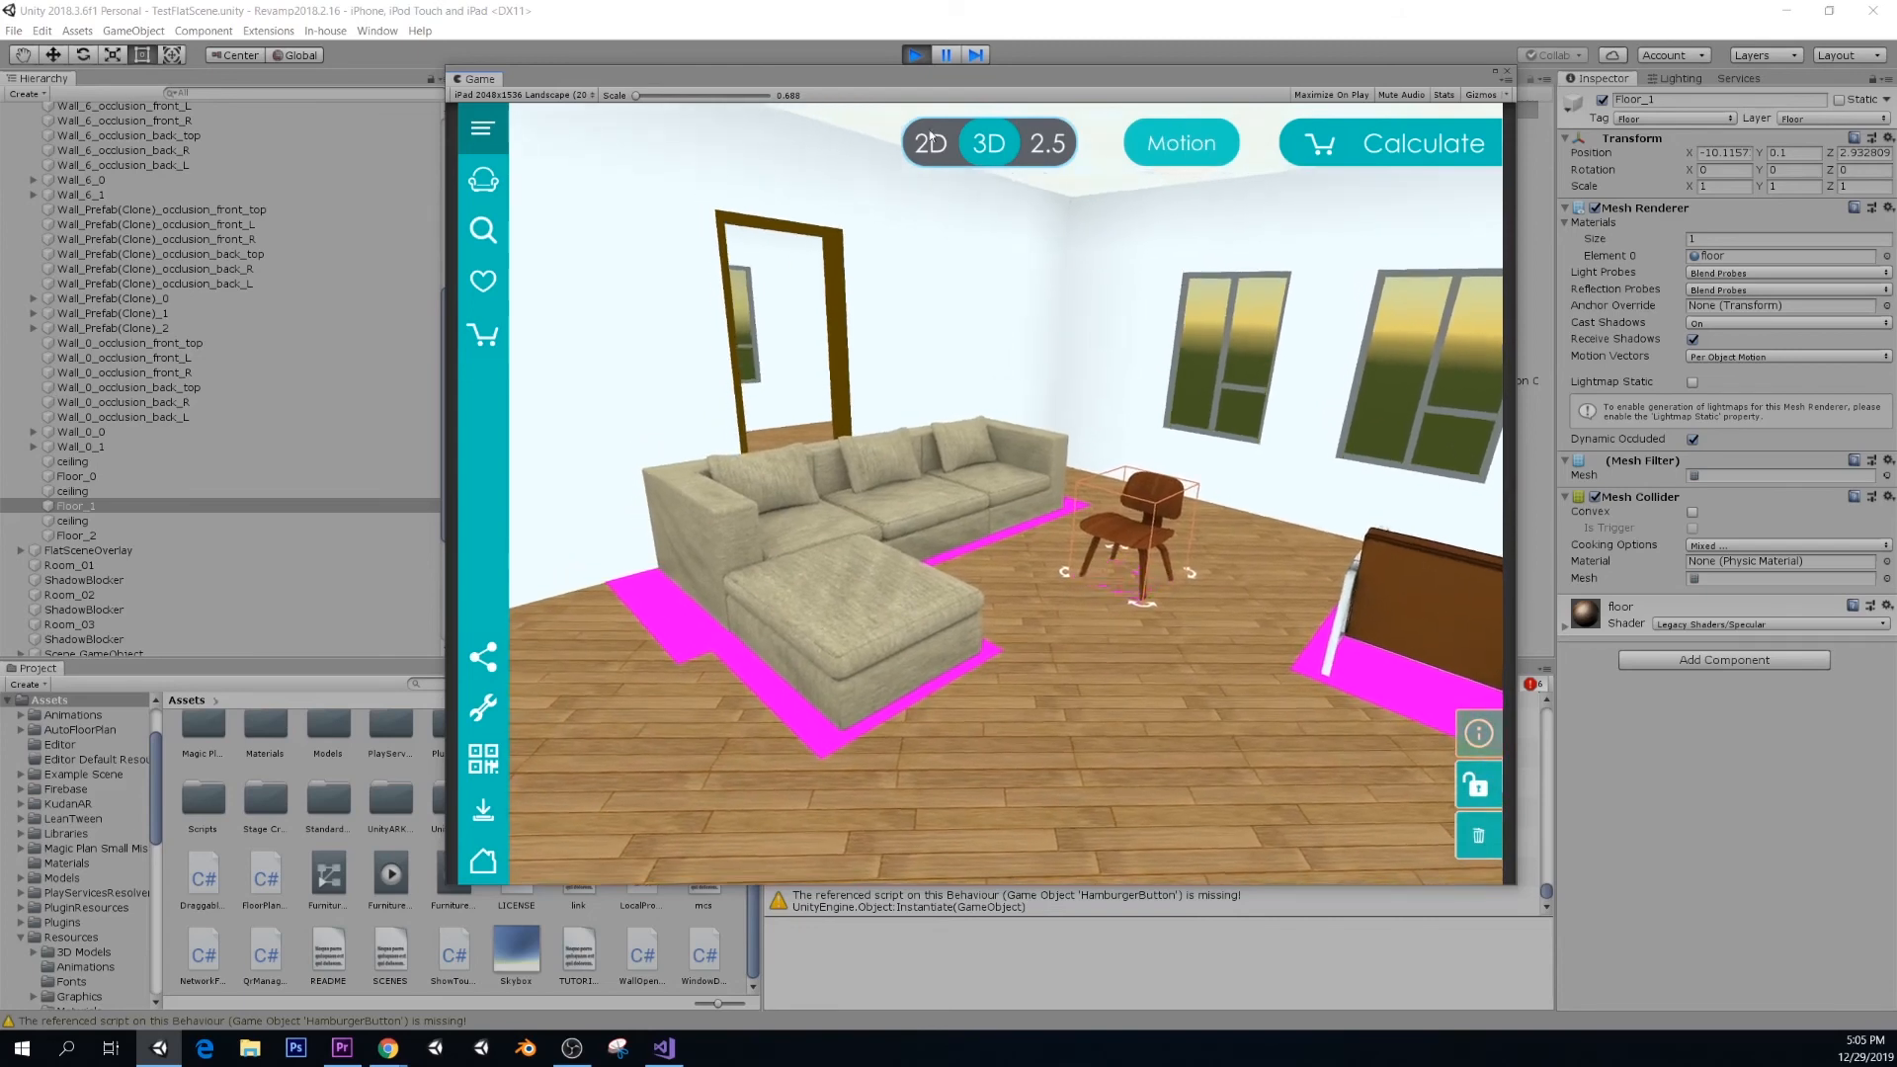
{"action": "left_click", "coordinate": [1178, 142]}
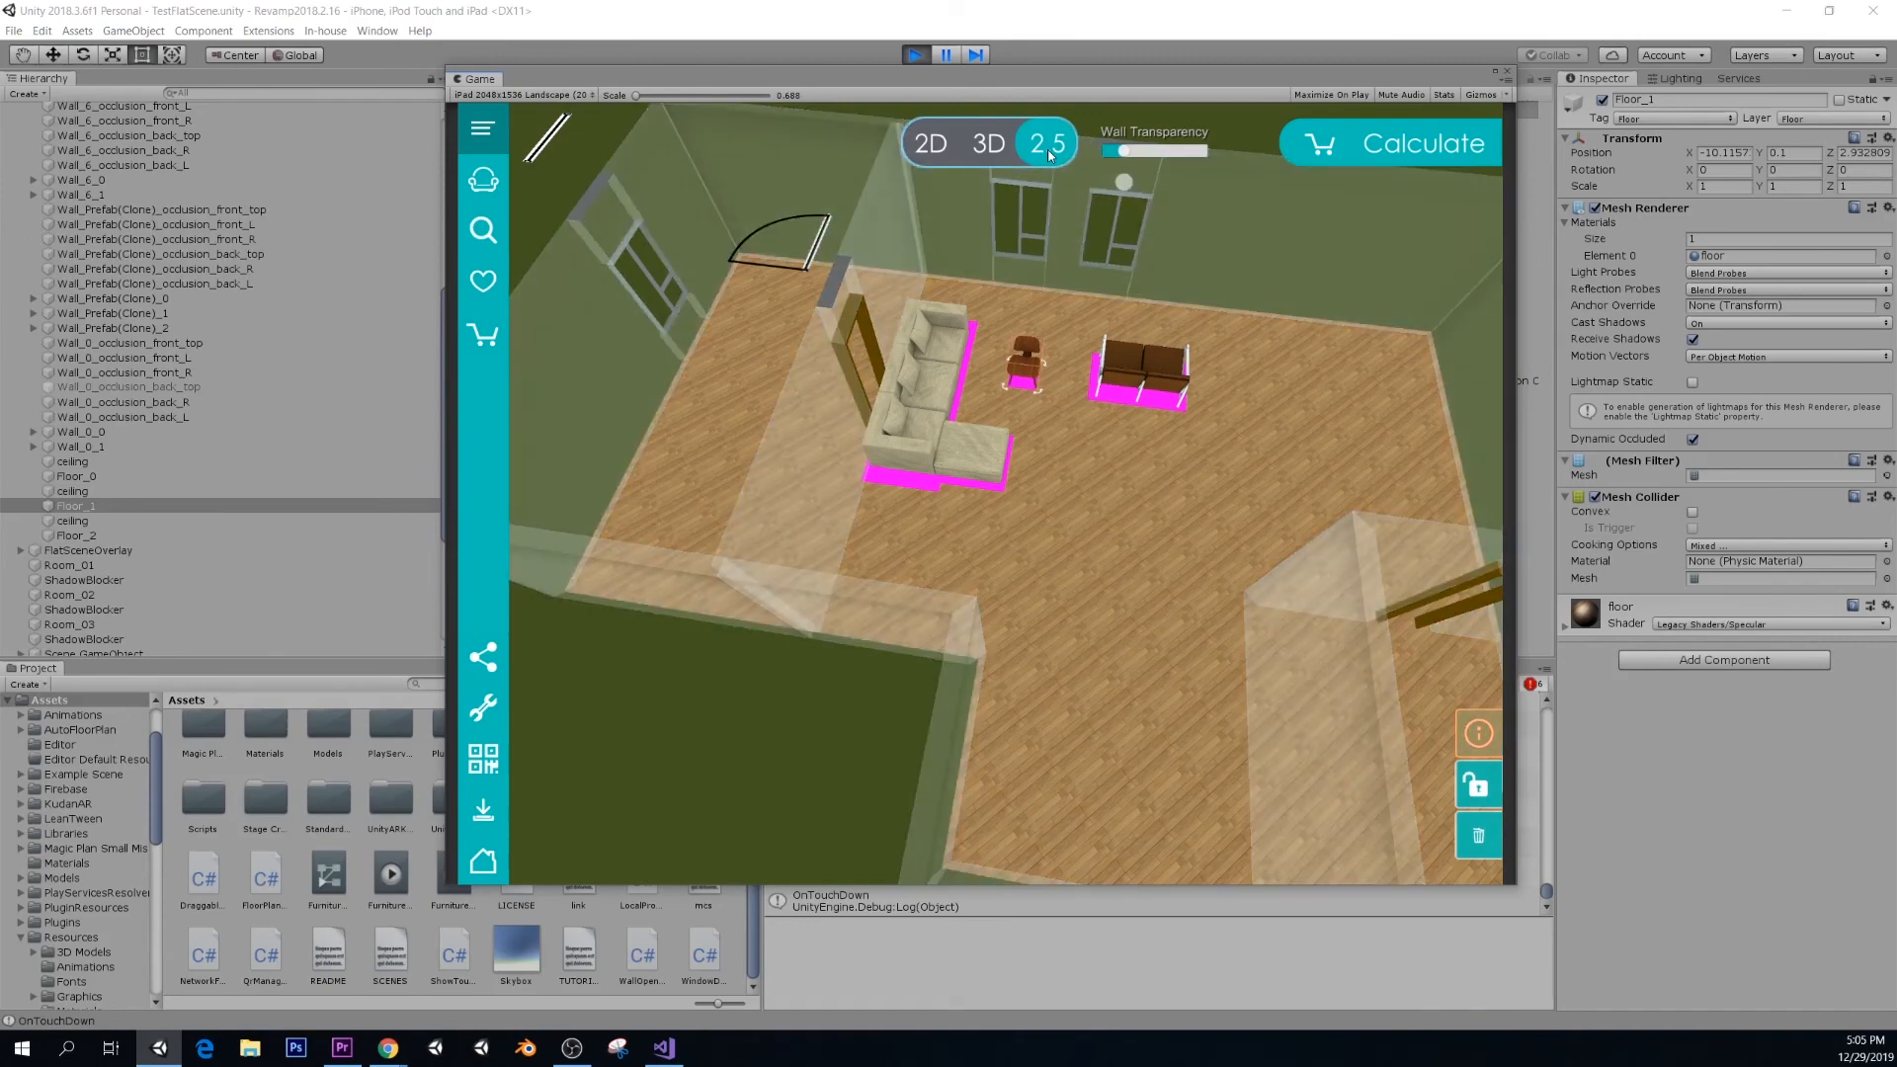
{"action": "left_click", "coordinate": [987, 142]}
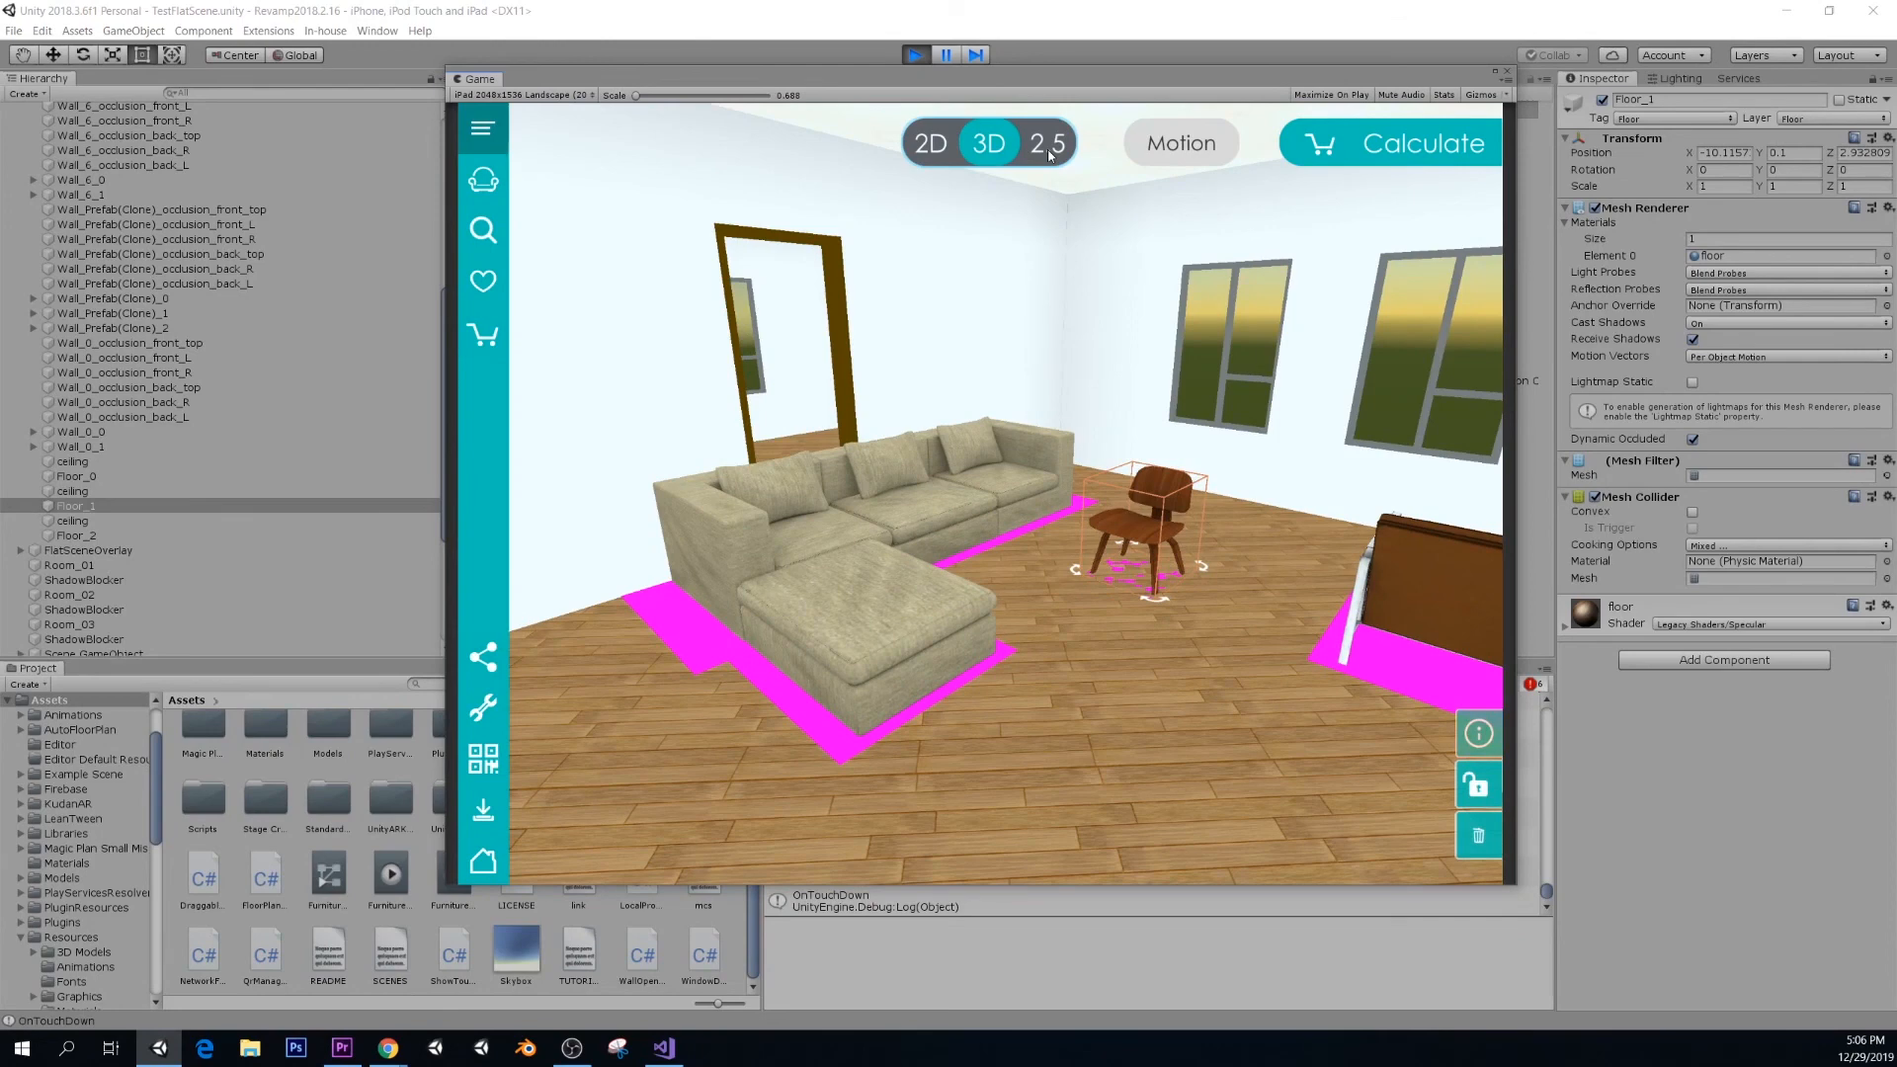
- Check the Calculate cart listing the Eames LCW chair and both sofas, then cancel
{"action": "left_click", "coordinate": [1389, 143]}
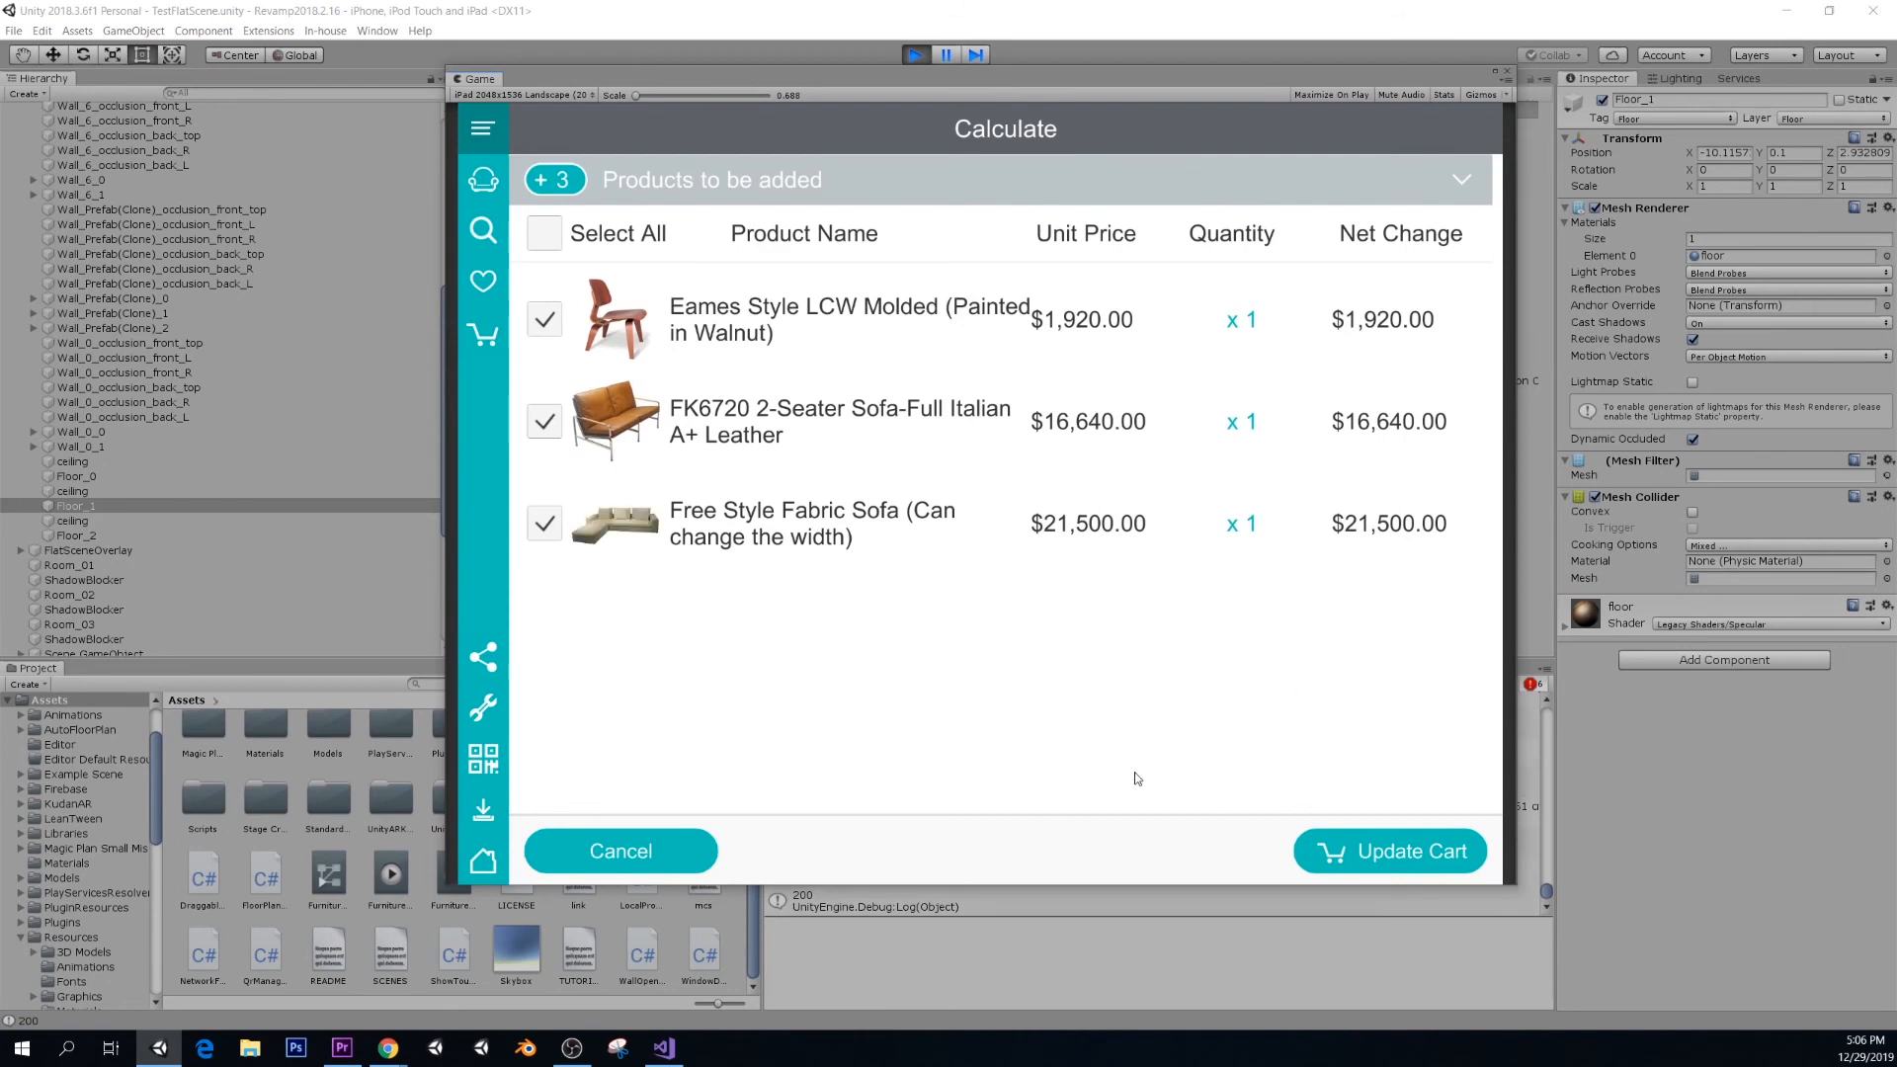
{"action": "mouse_move", "coordinate": [1265, 636]}
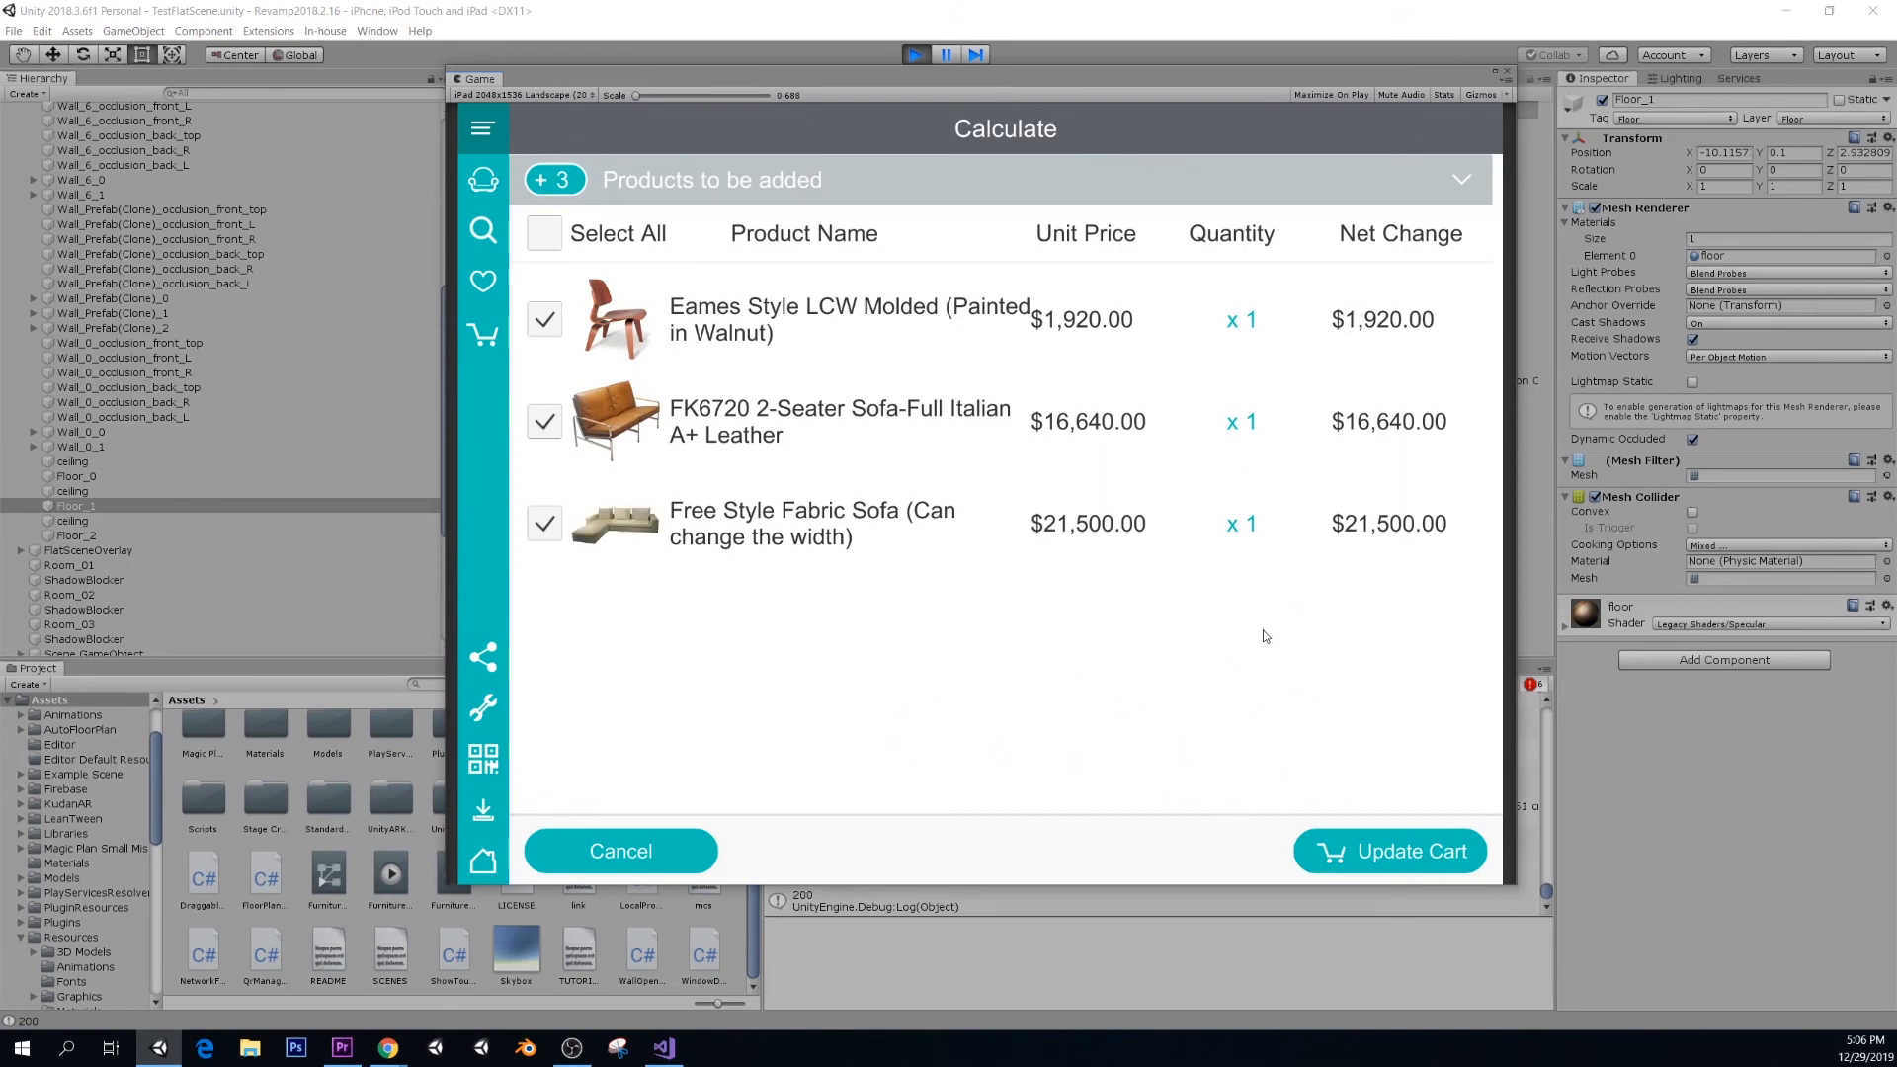
{"action": "mouse_move", "coordinate": [1050, 506]}
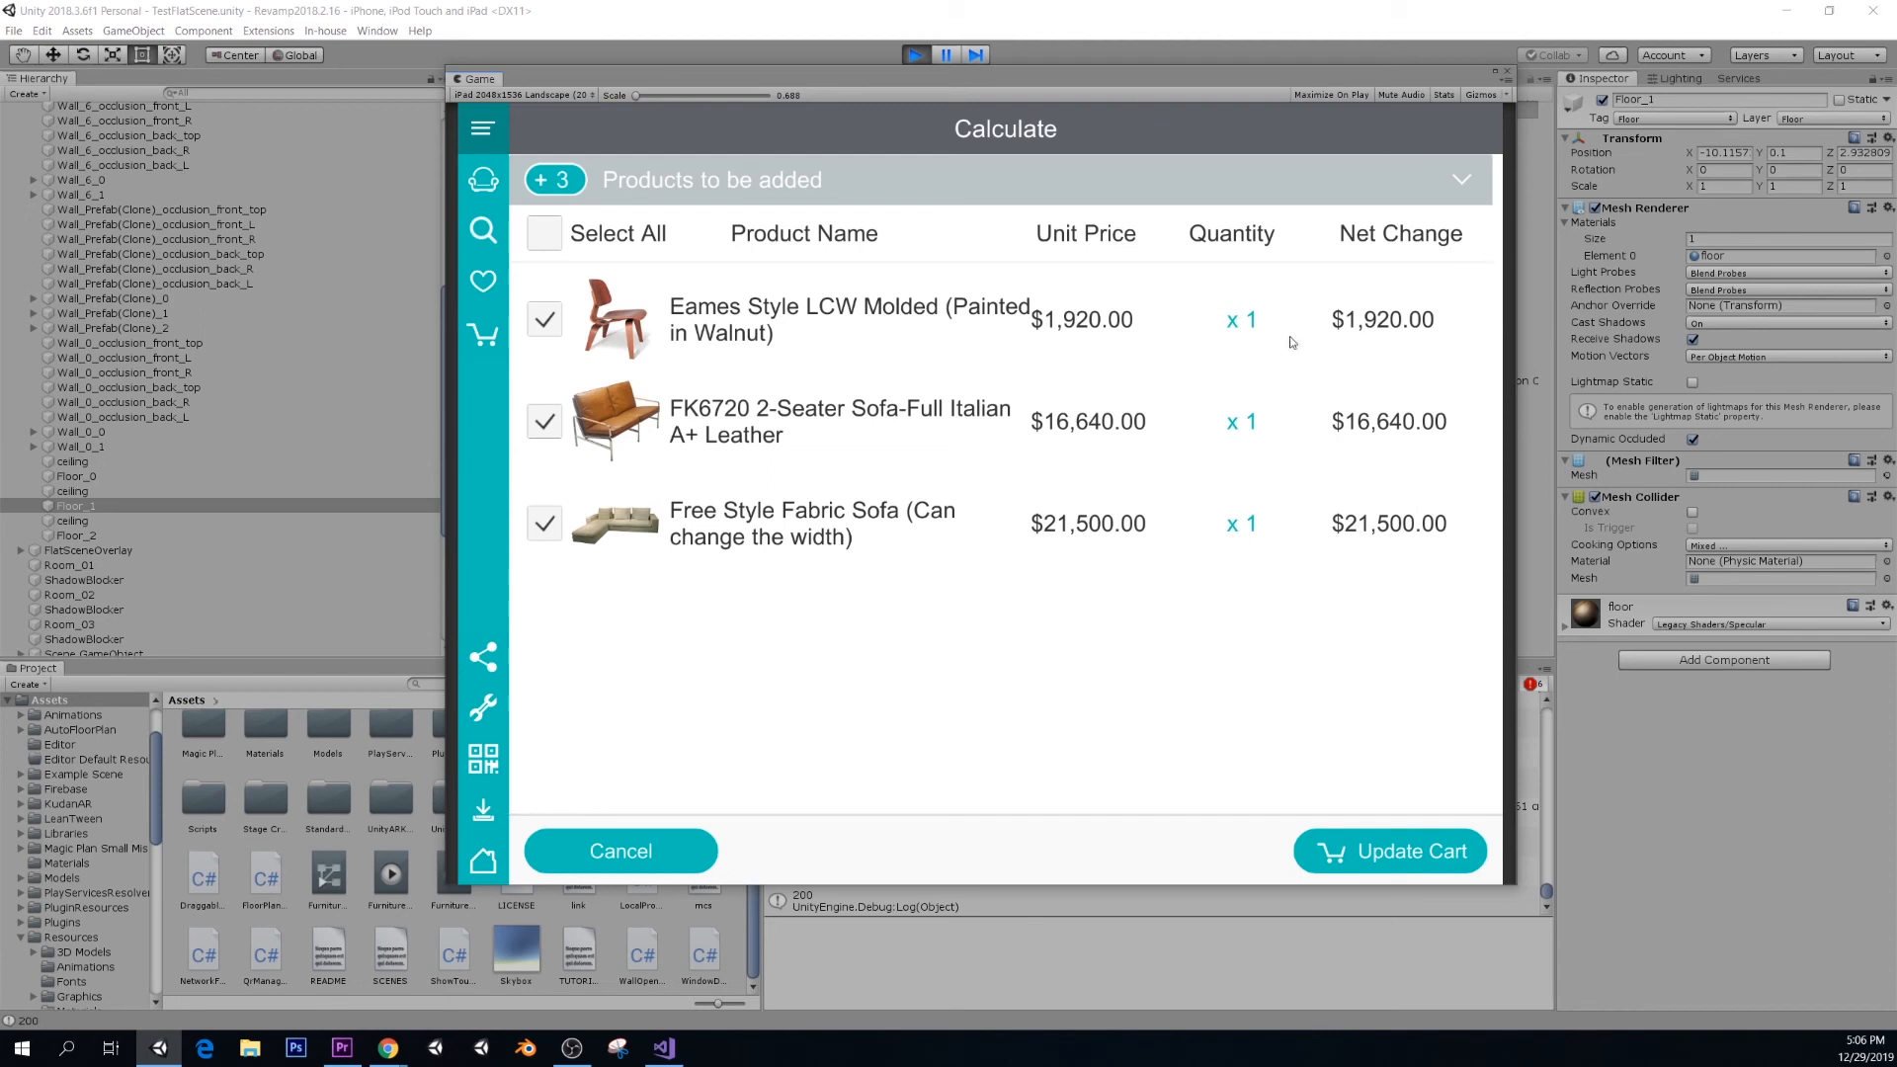
{"action": "mouse_move", "coordinate": [515, 306]}
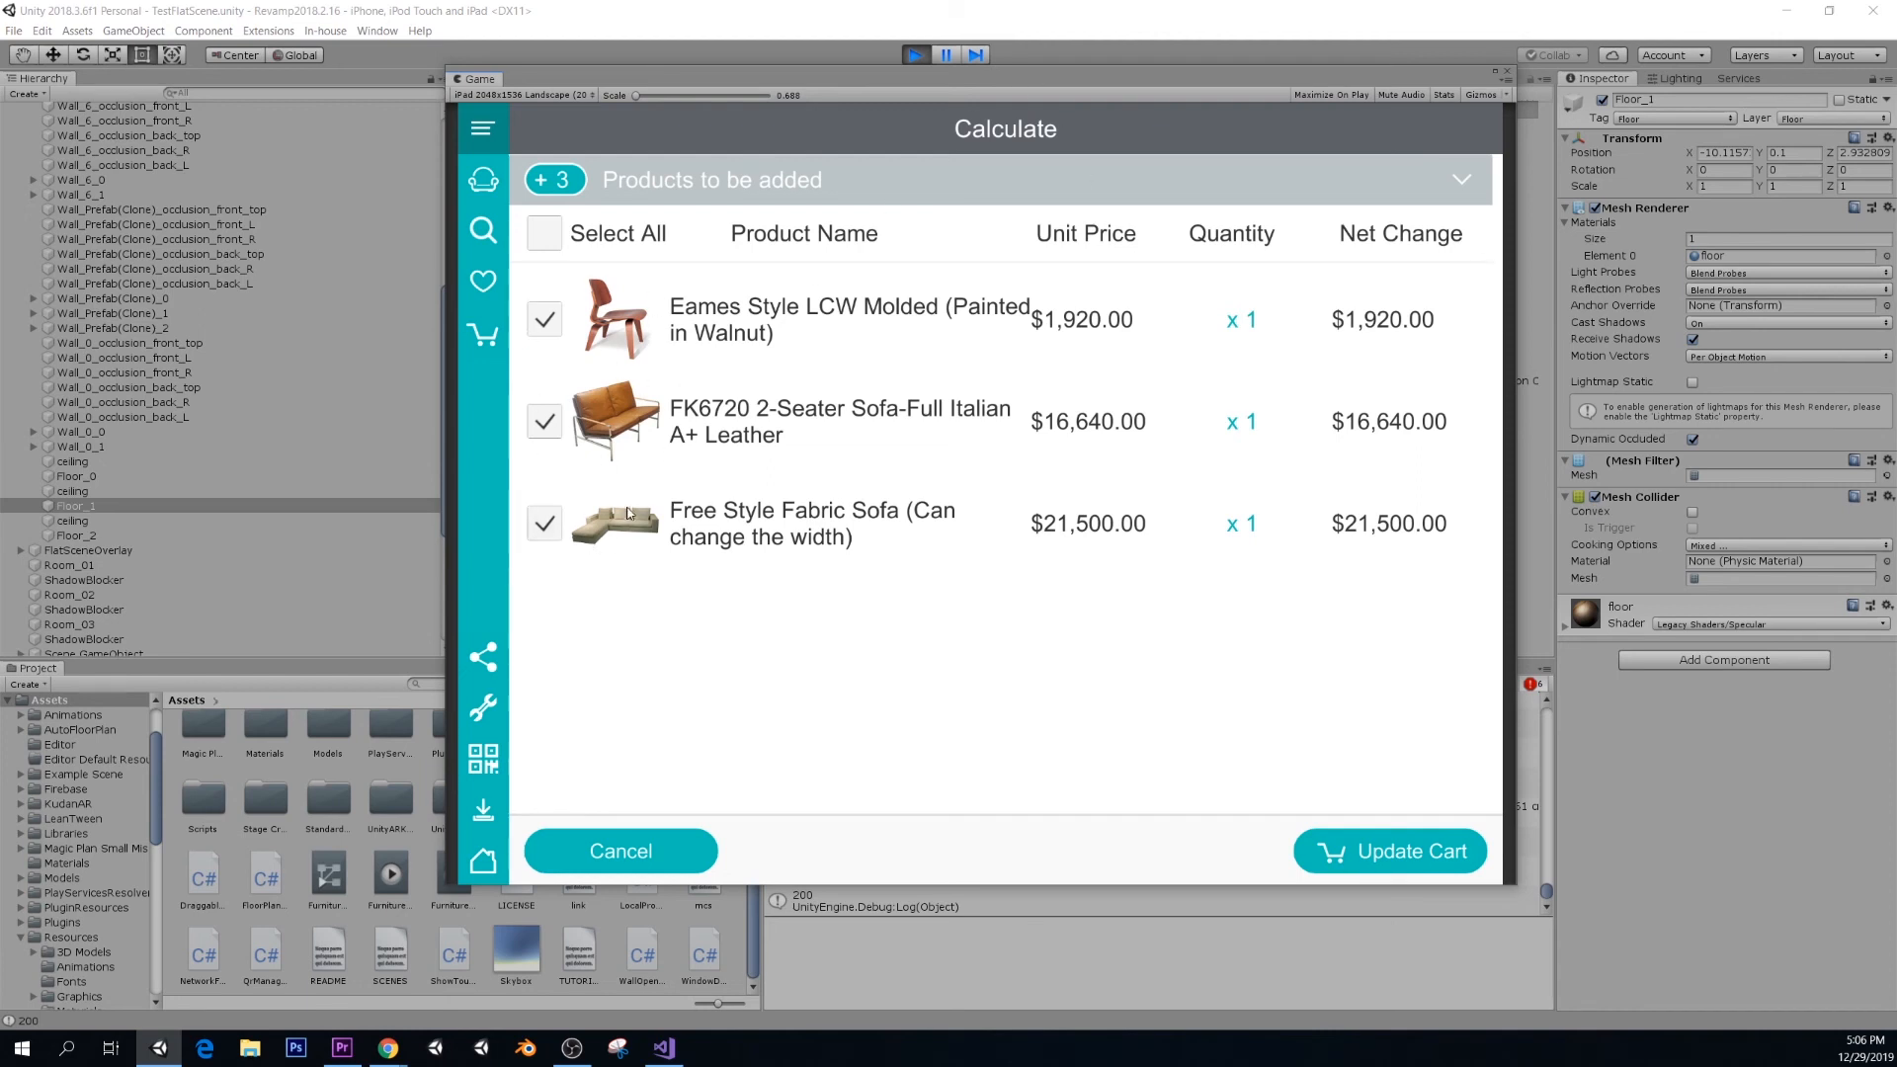
{"action": "left_click", "coordinate": [619, 851]}
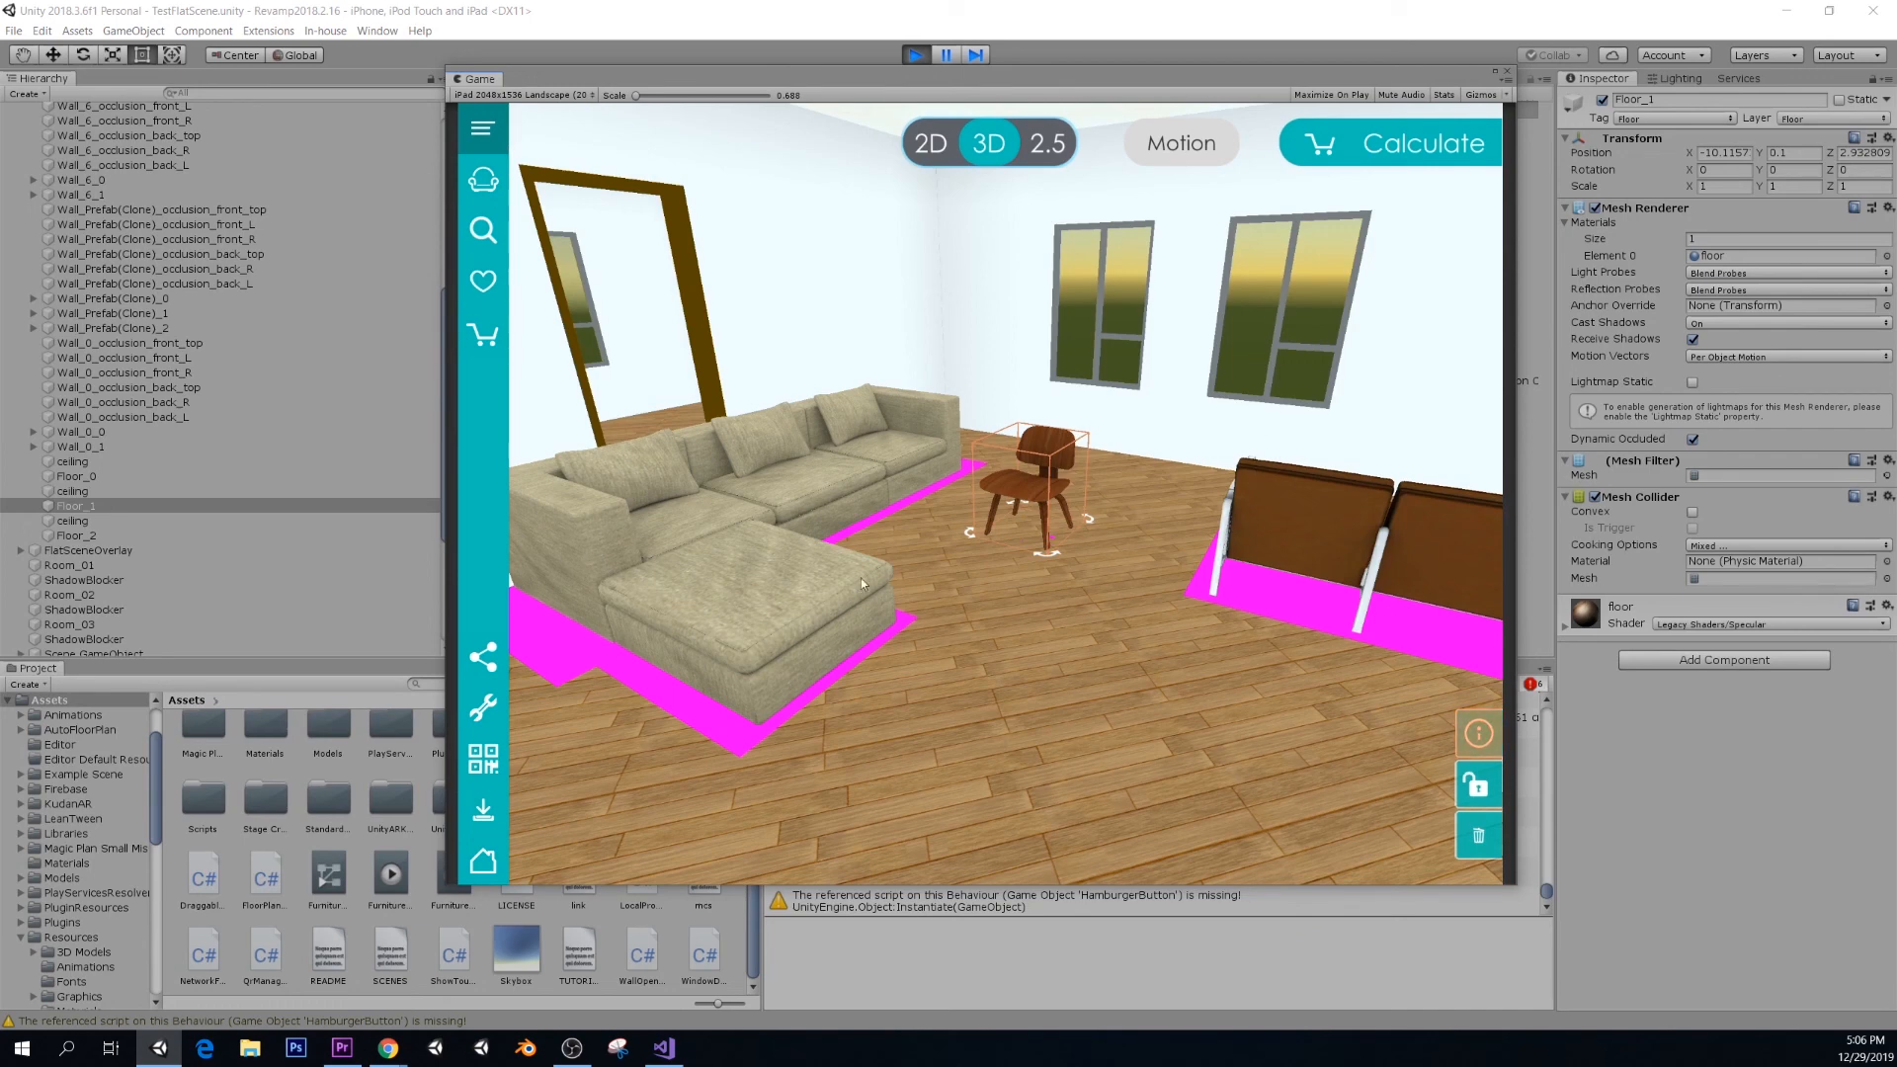
{"action": "mouse_move", "coordinate": [931, 639]}
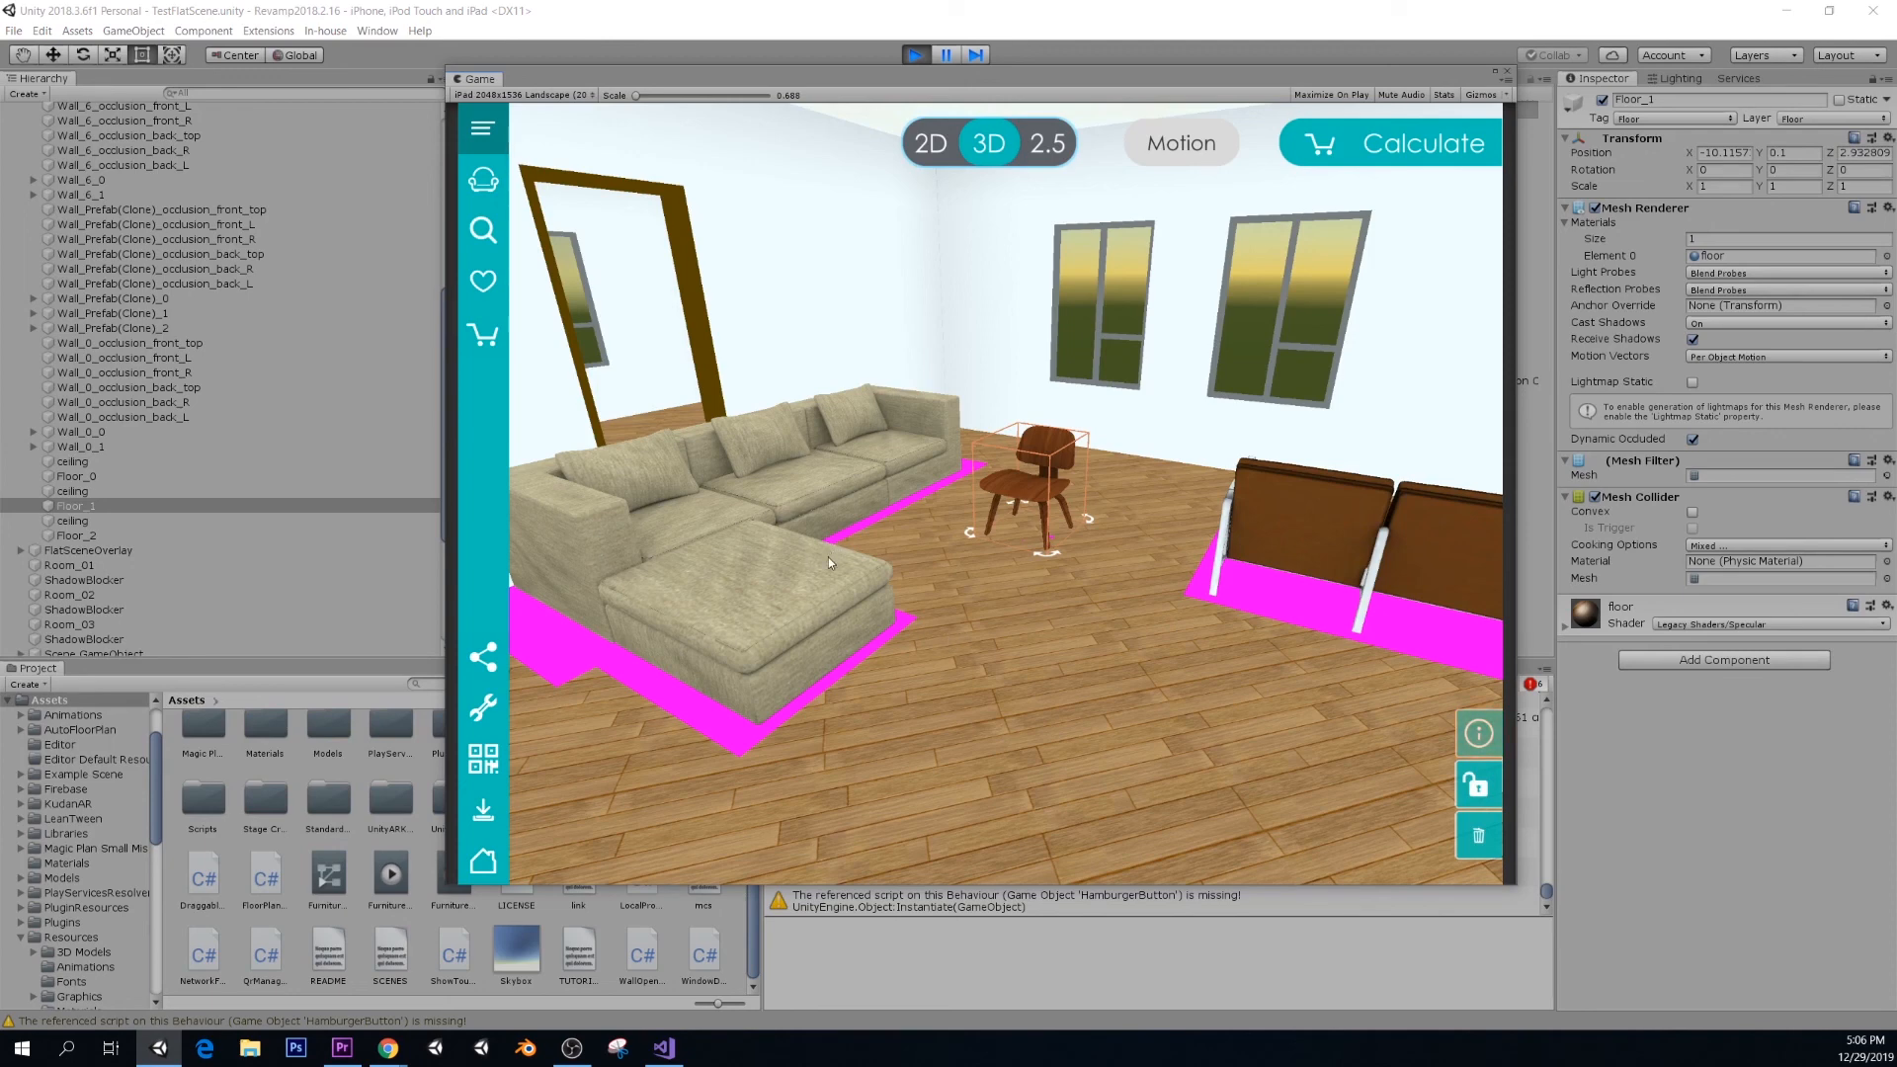
{"action": "mouse_move", "coordinate": [878, 534]}
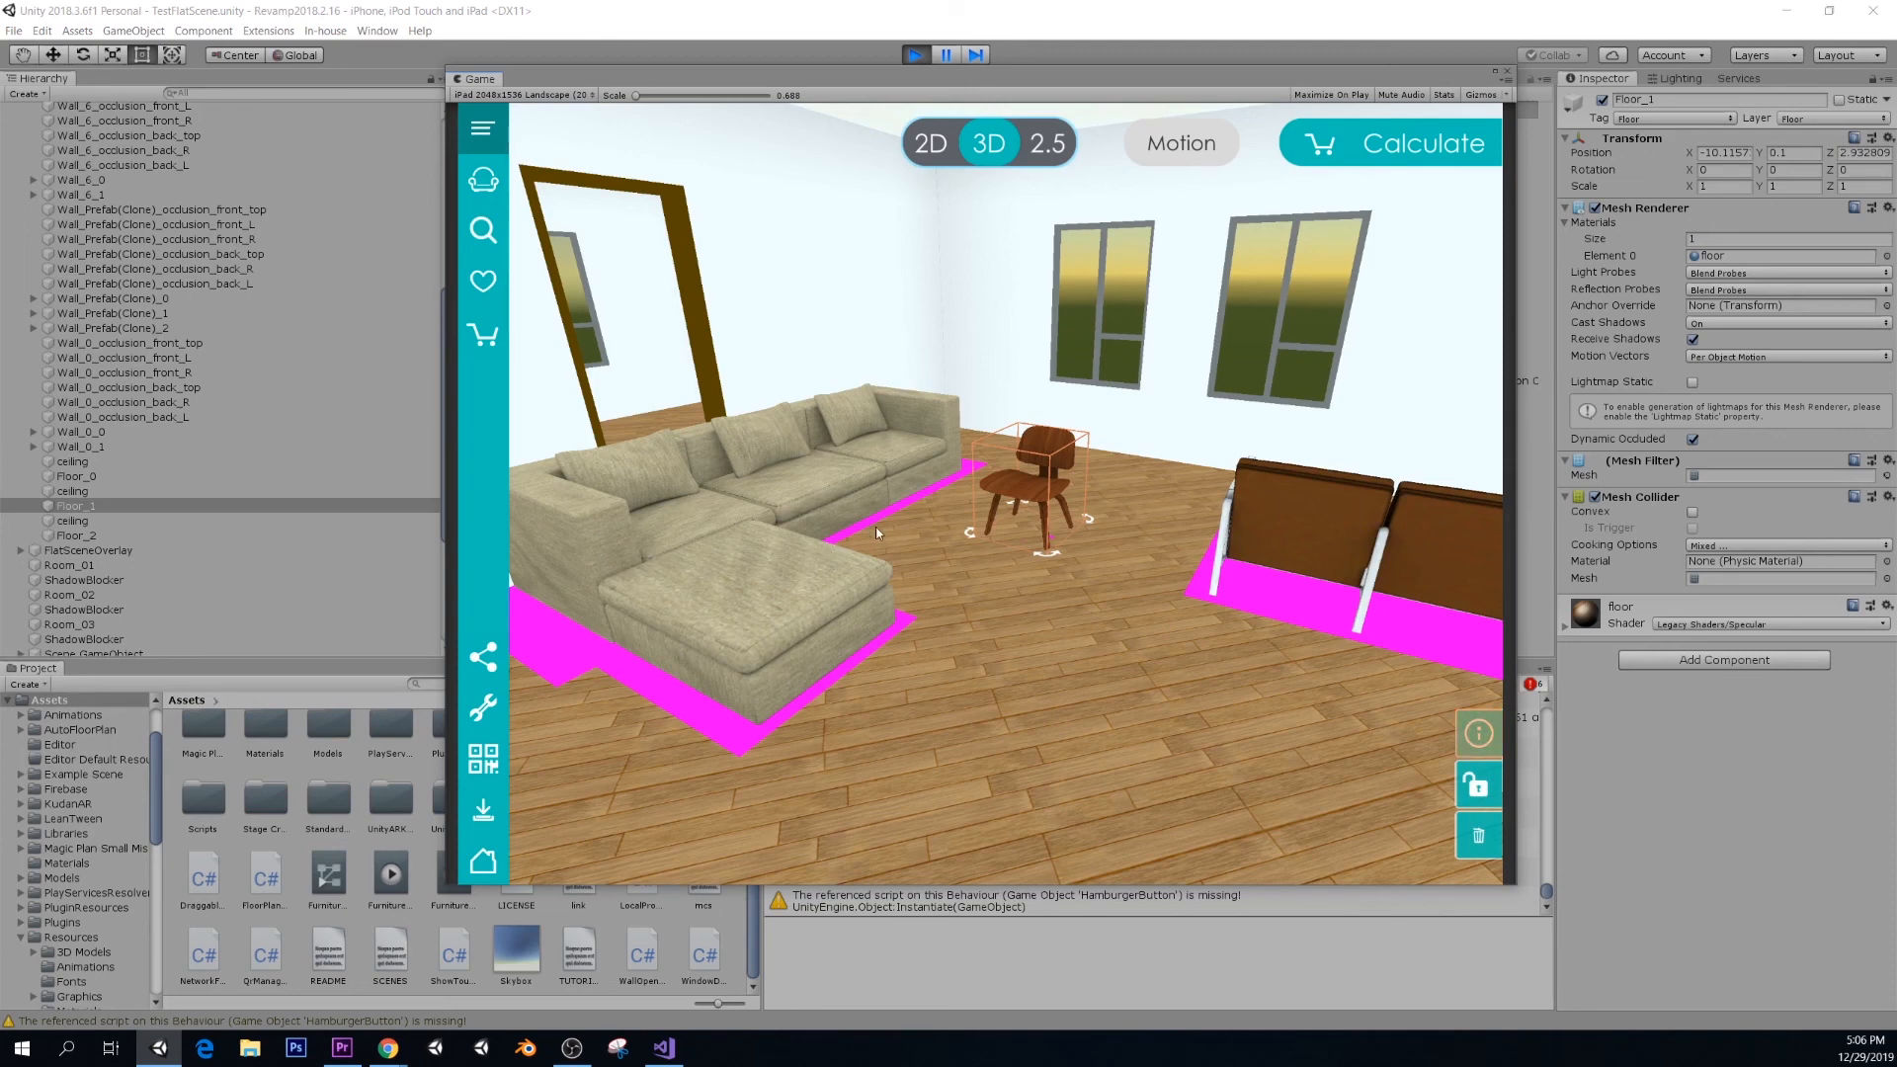
{"action": "mouse_move", "coordinate": [1050, 419]}
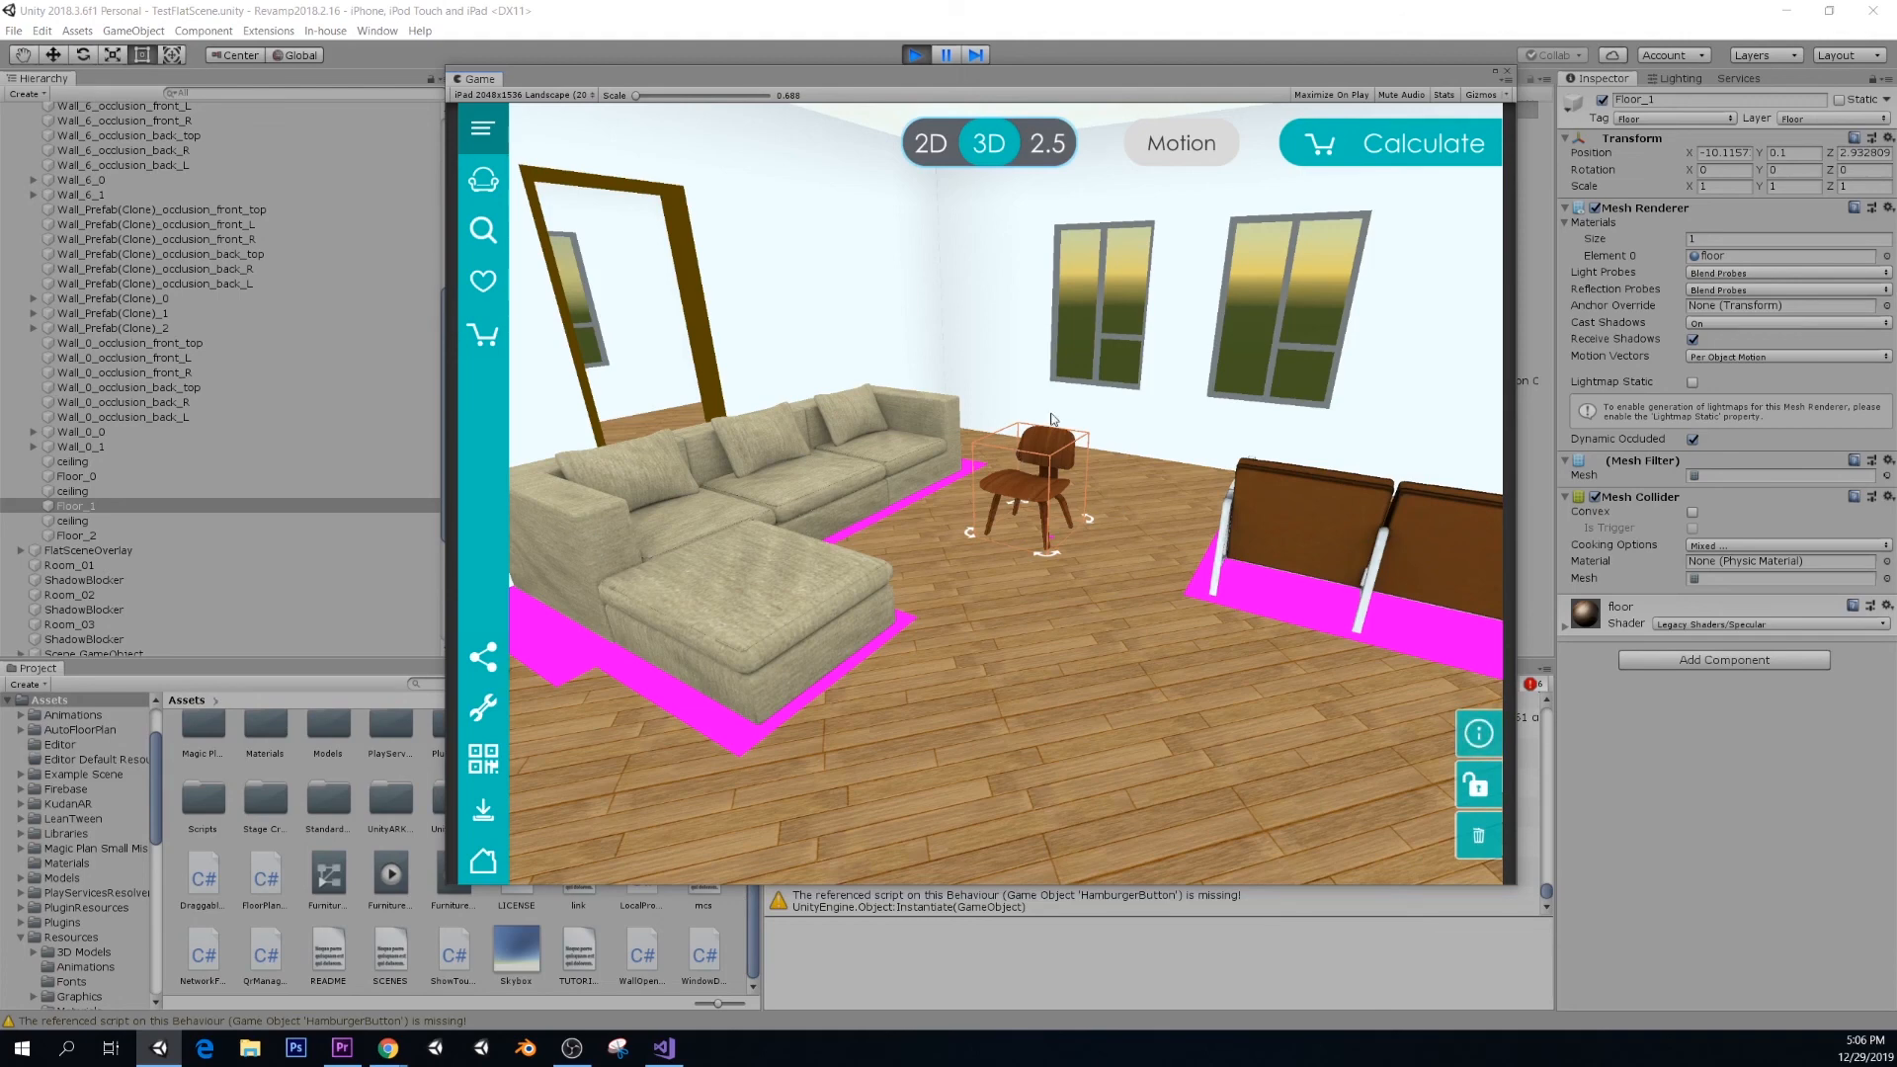
{"action": "mouse_move", "coordinate": [1020, 291]}
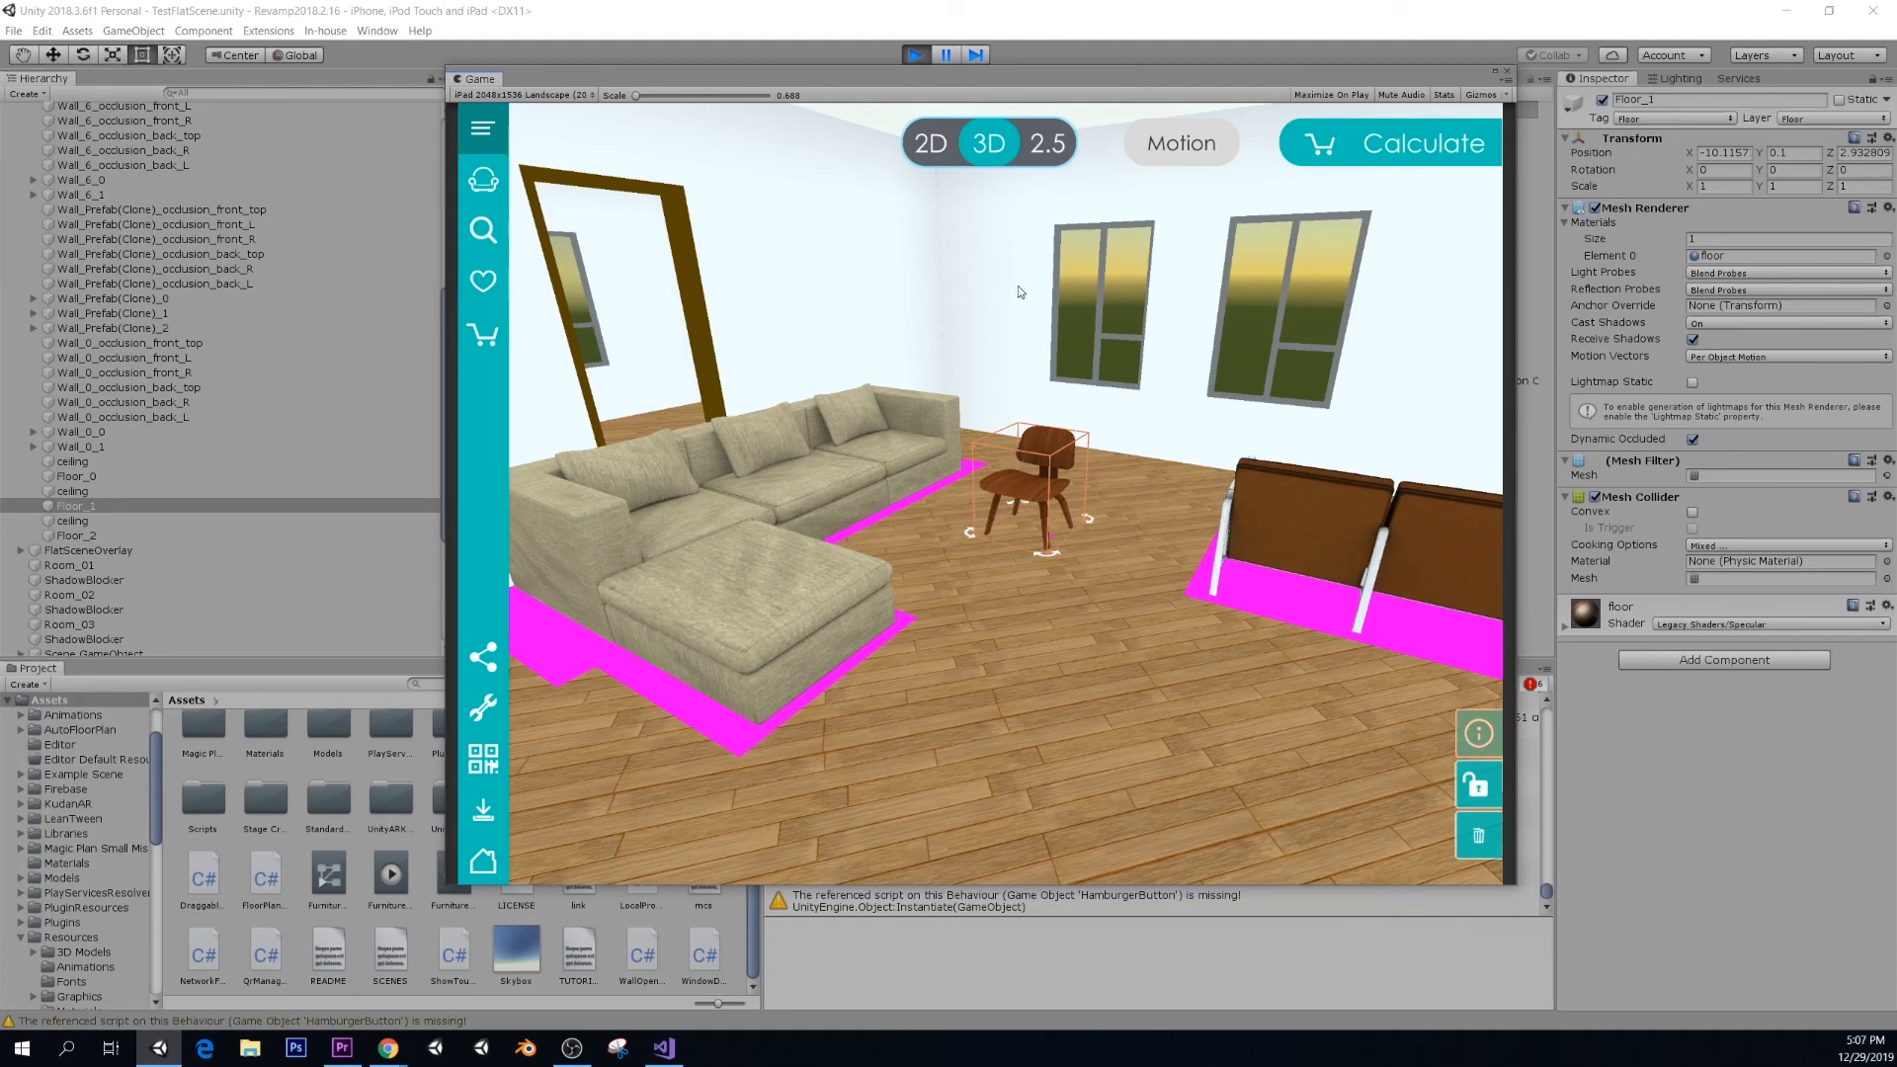
{"action": "mouse_move", "coordinate": [955, 235]}
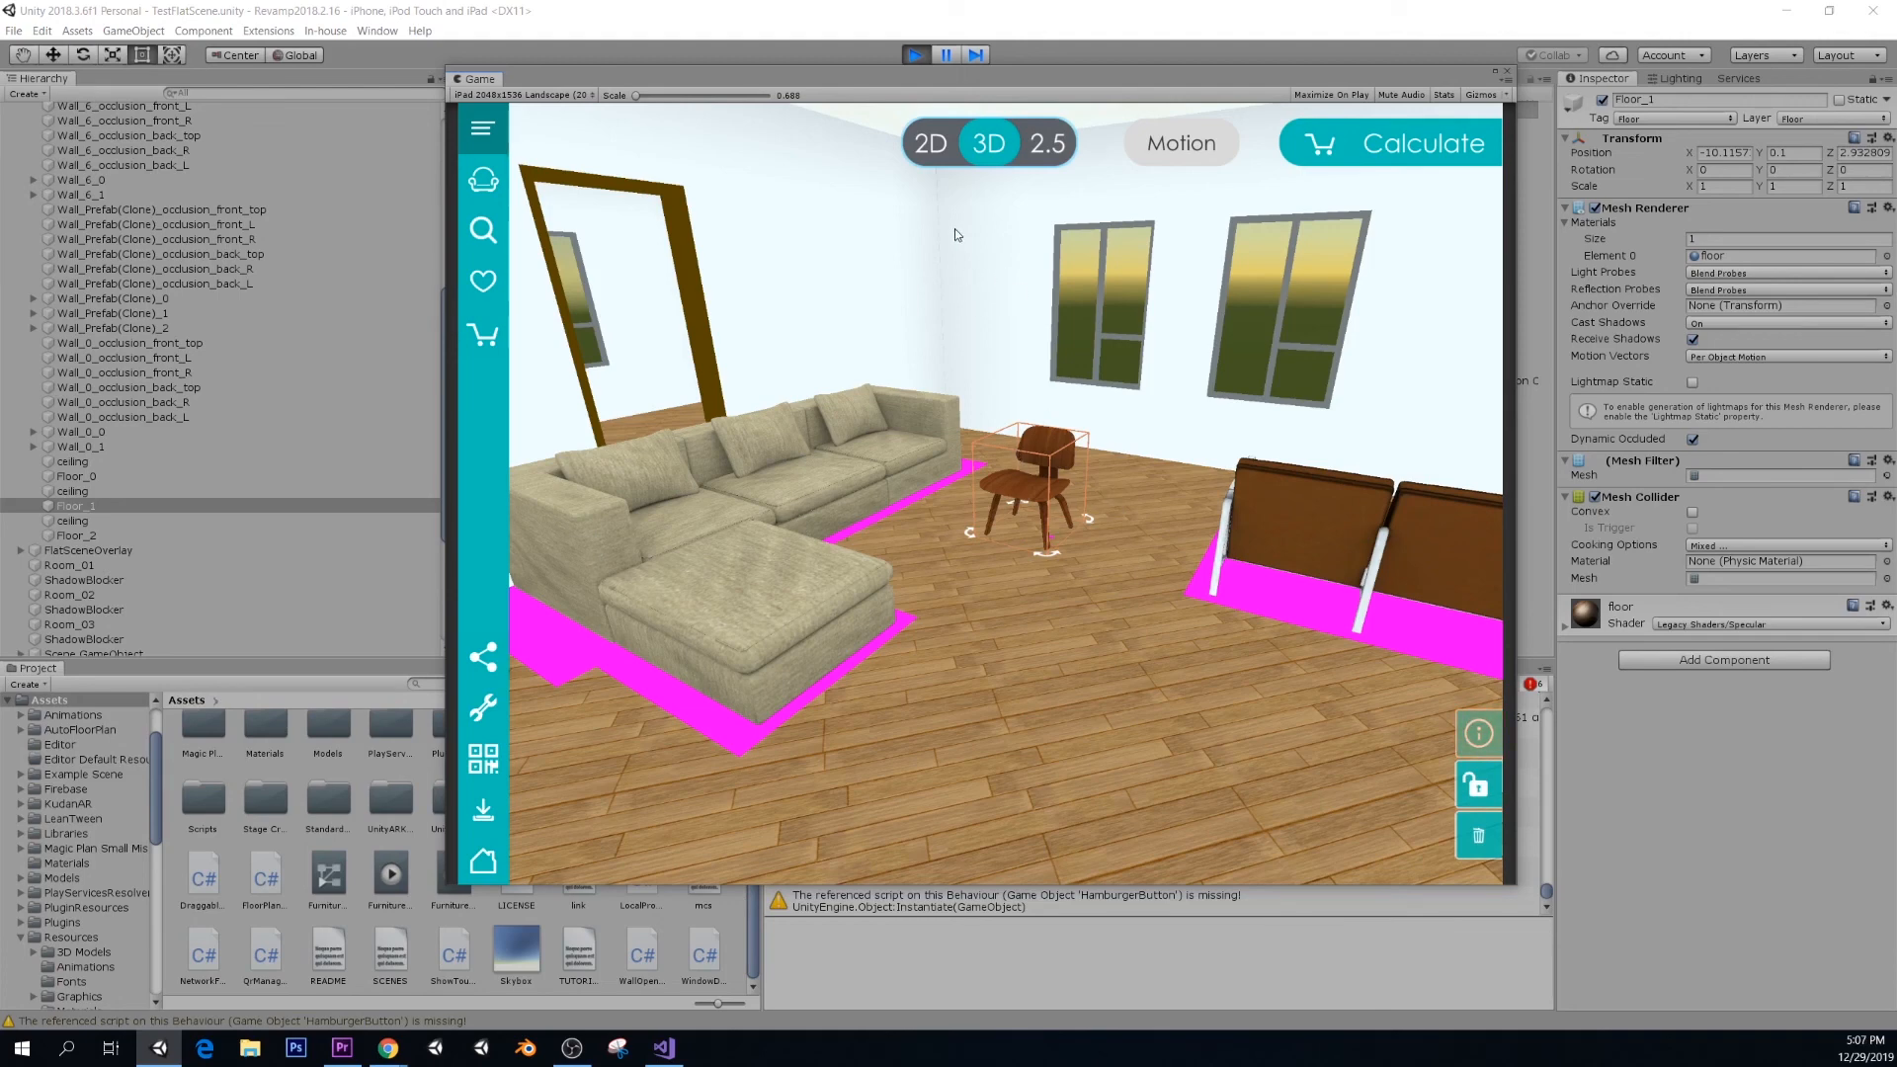